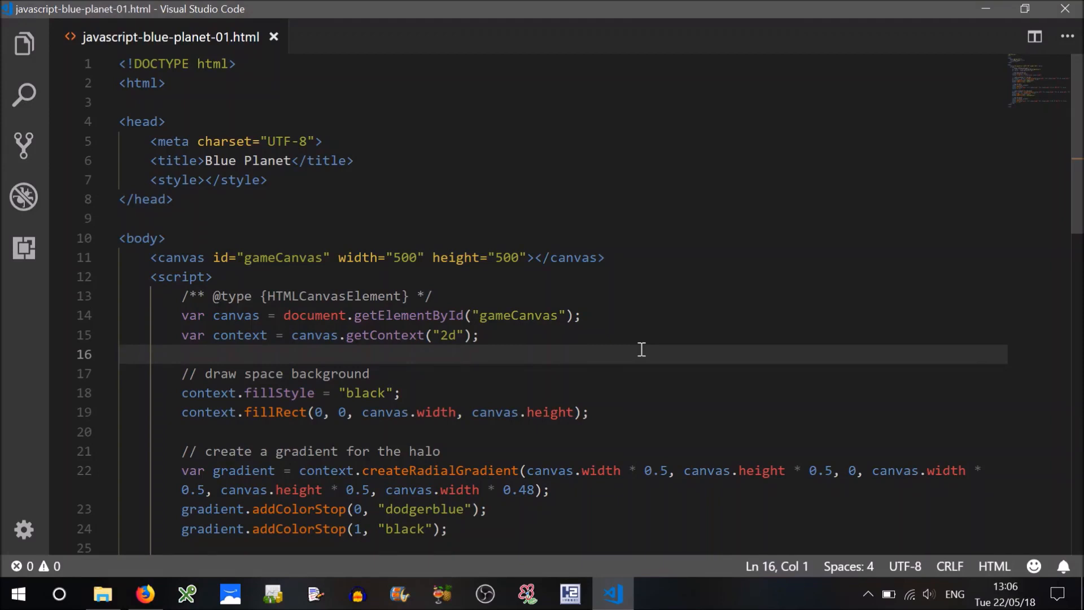
mouse_move(613, 594)
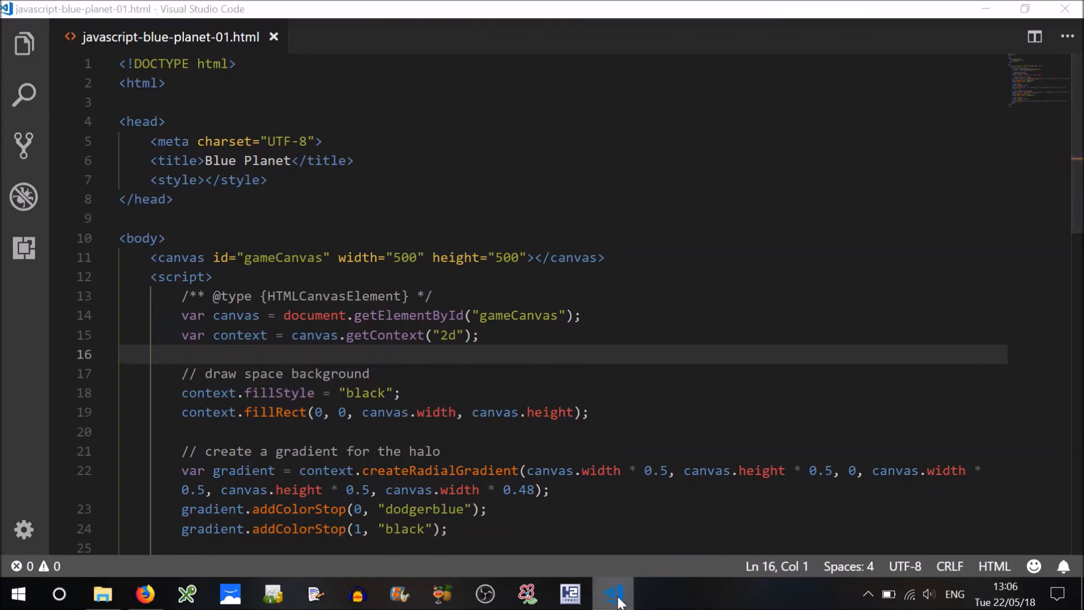
Switch to Firefox to view the Blue Planet page with its glowing halo
left_click(144, 593)
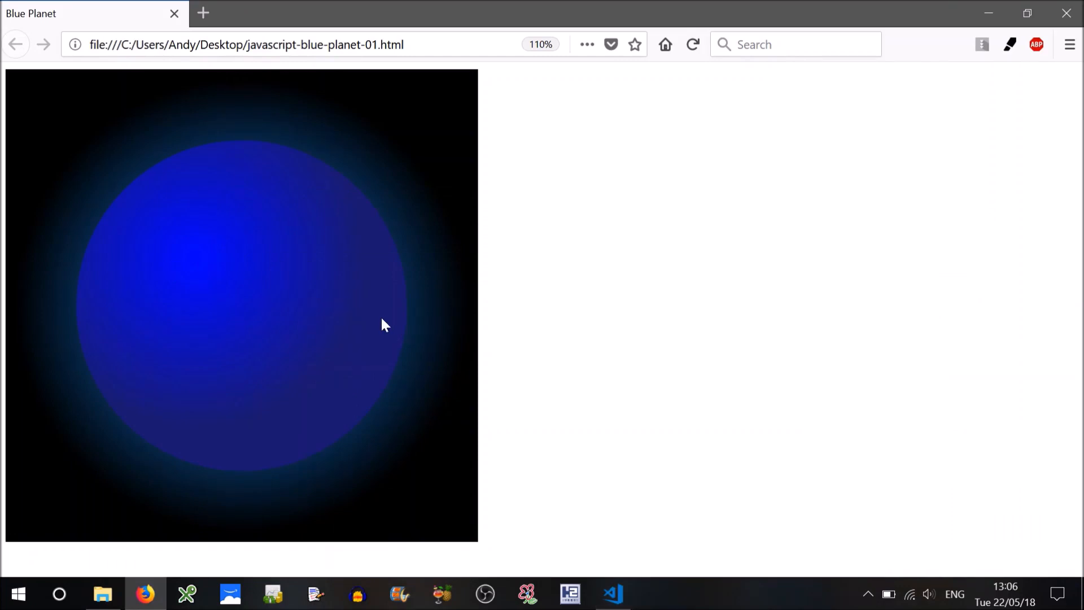
mouse_move(237, 359)
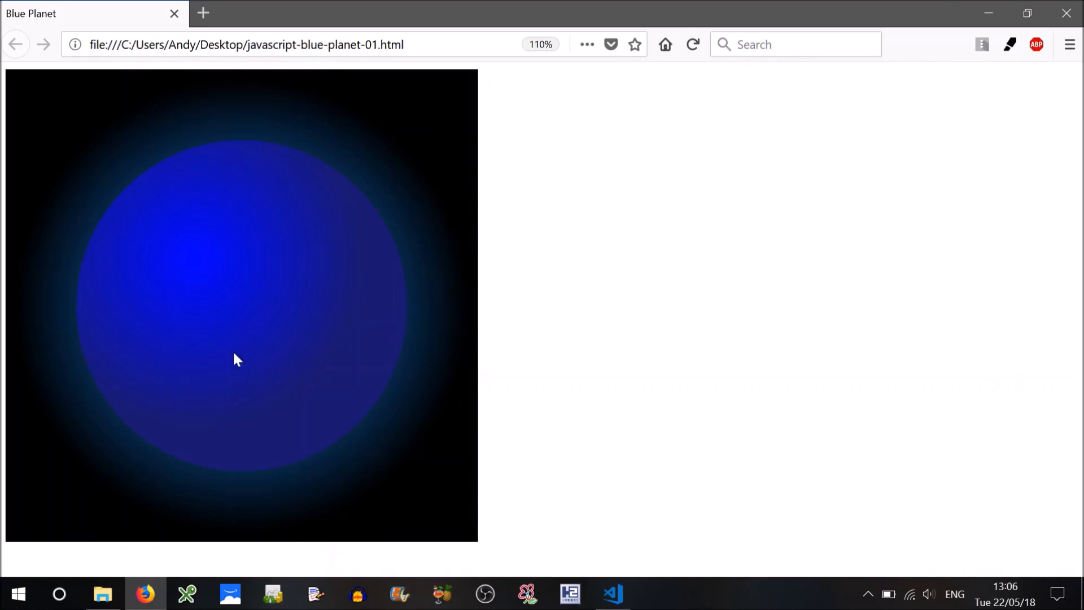
mouse_move(611, 593)
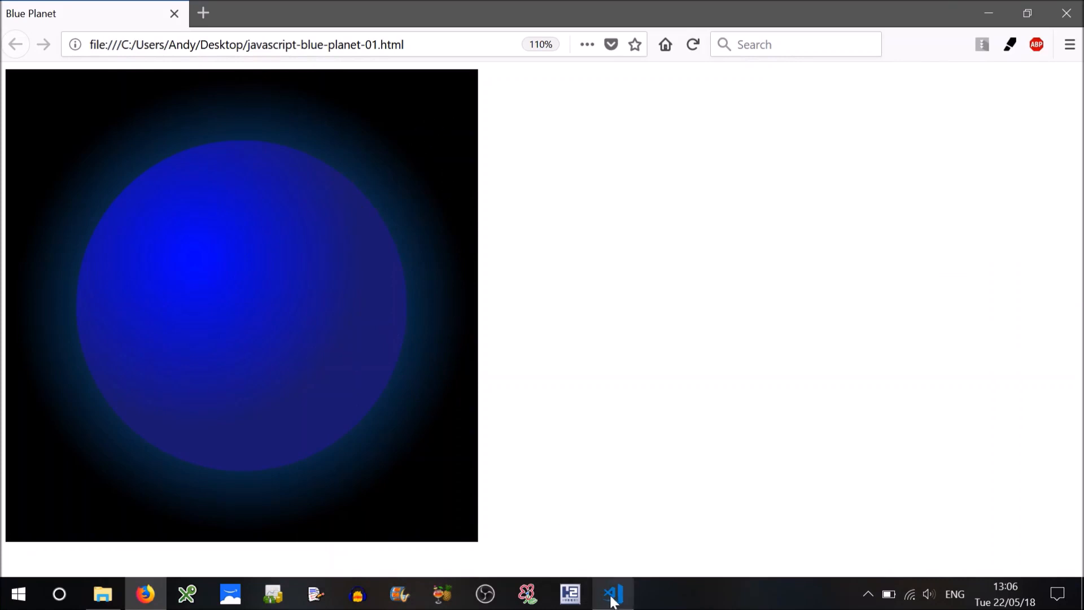
Declare const NUM_STARS = 10; at the top of the script
left_click(611, 593)
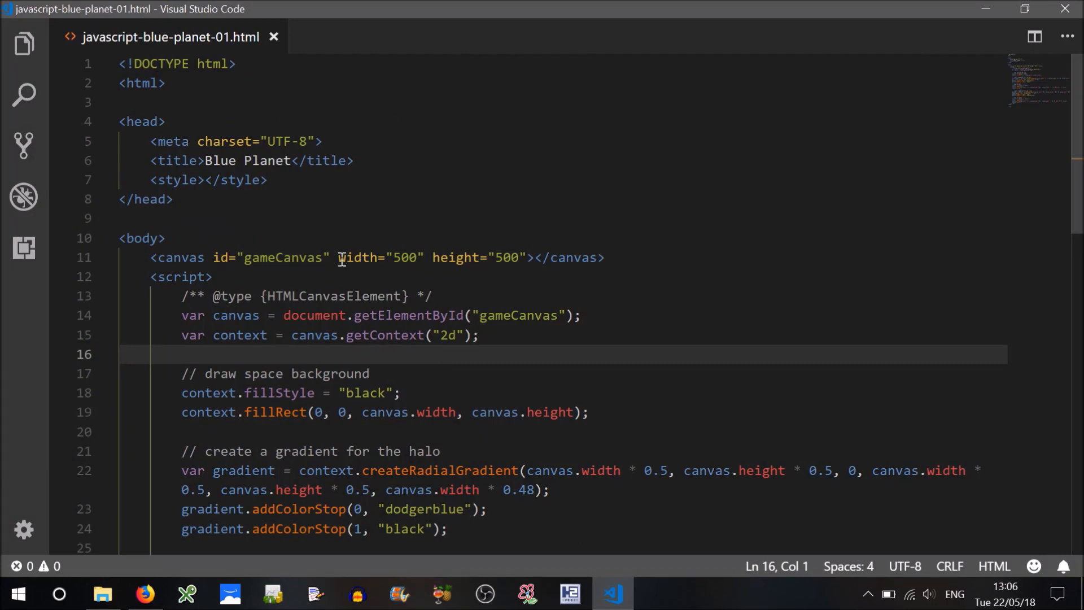
type("c")
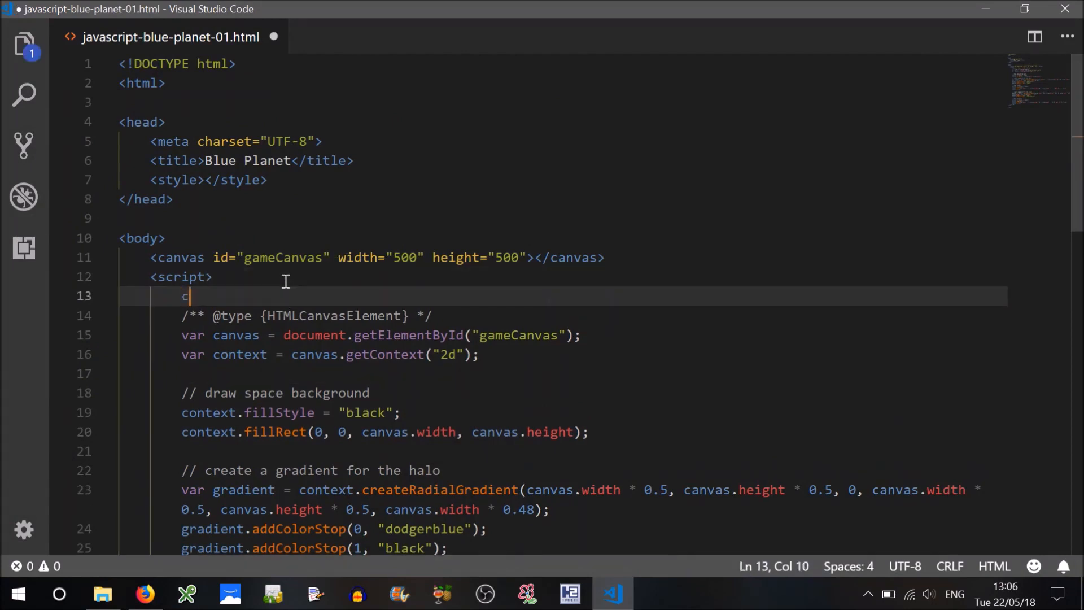
type("onst NUM")
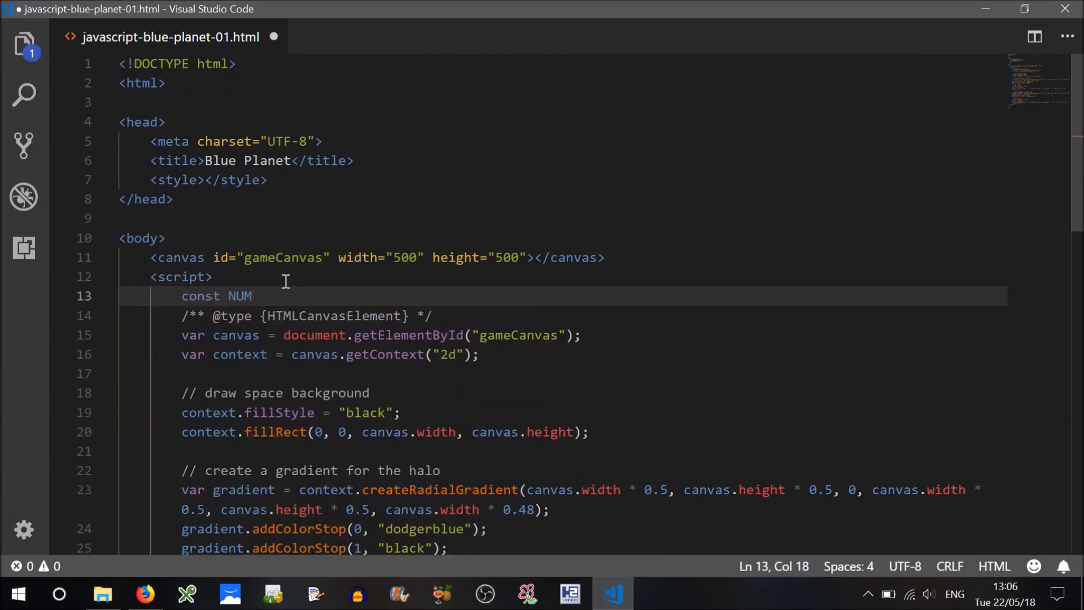
type("_STARS =")
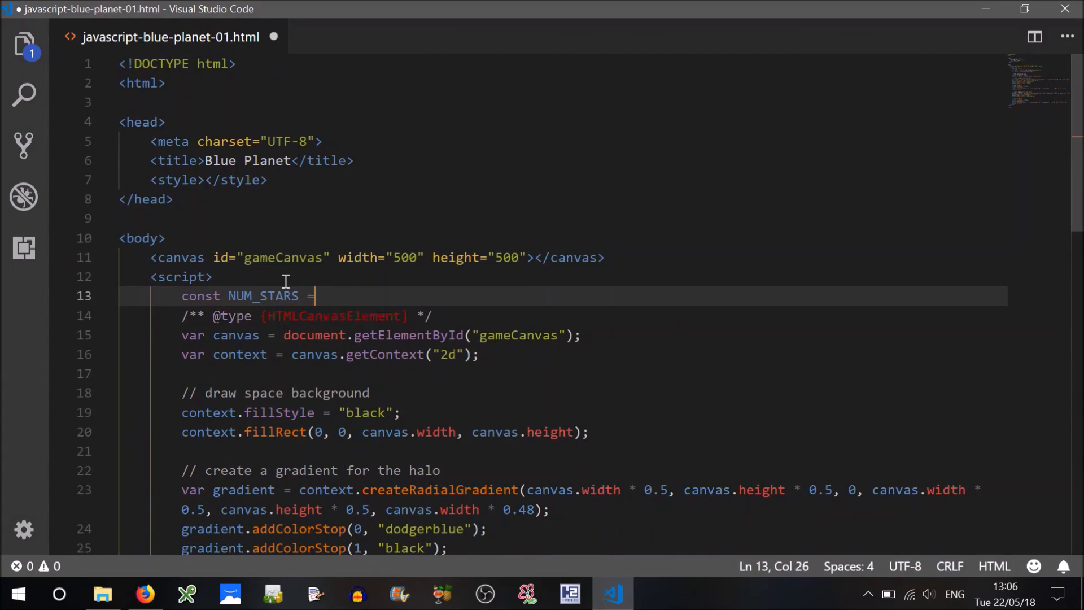
type("10;")
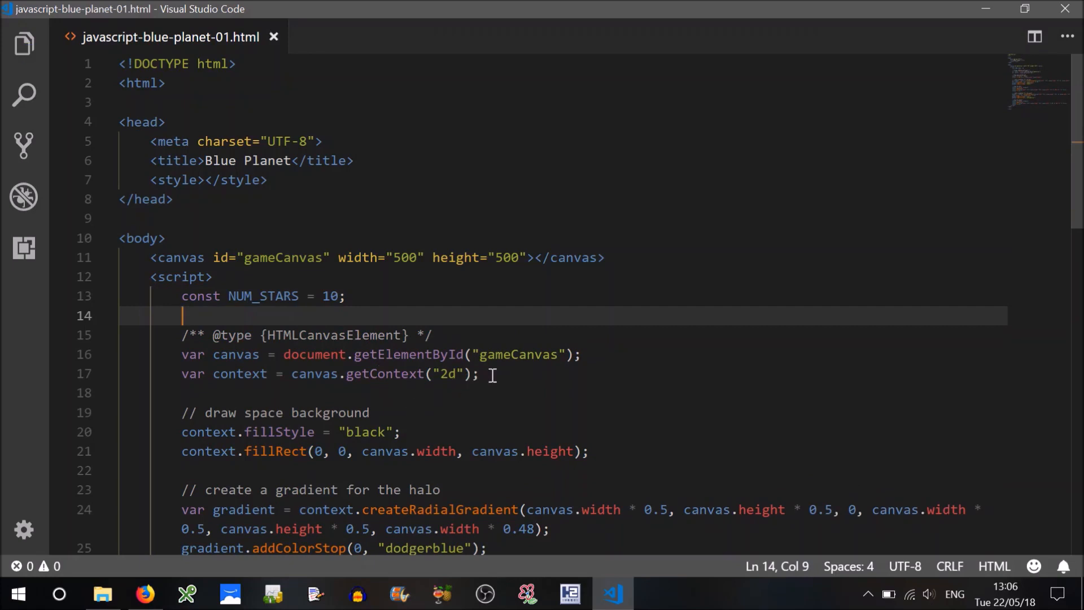
Add var stars = []; after the canvas context line
left_click(483, 374)
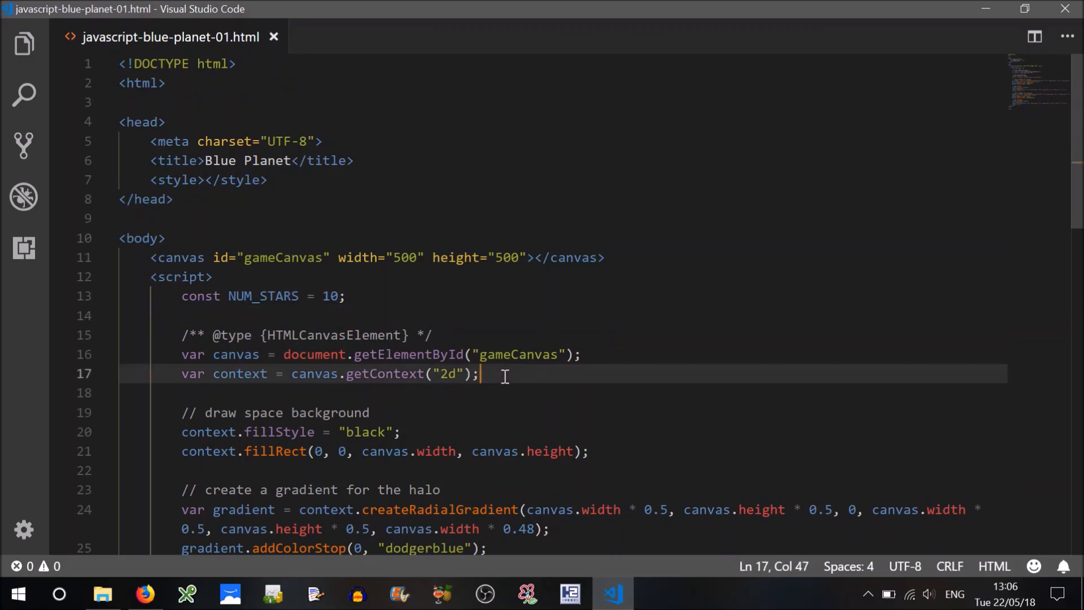
type("var s")
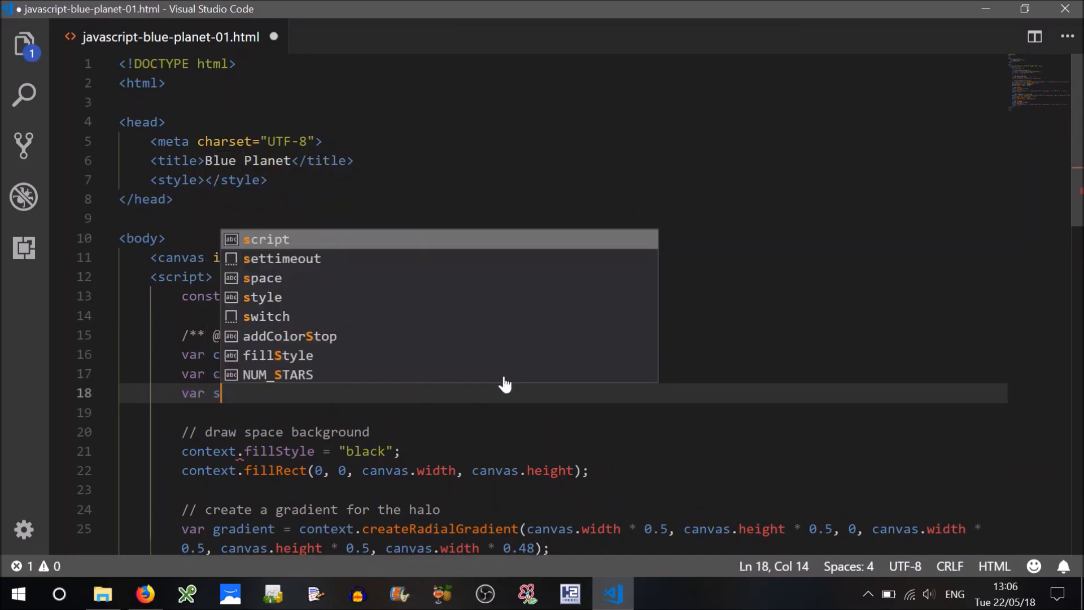
type("tars = [")
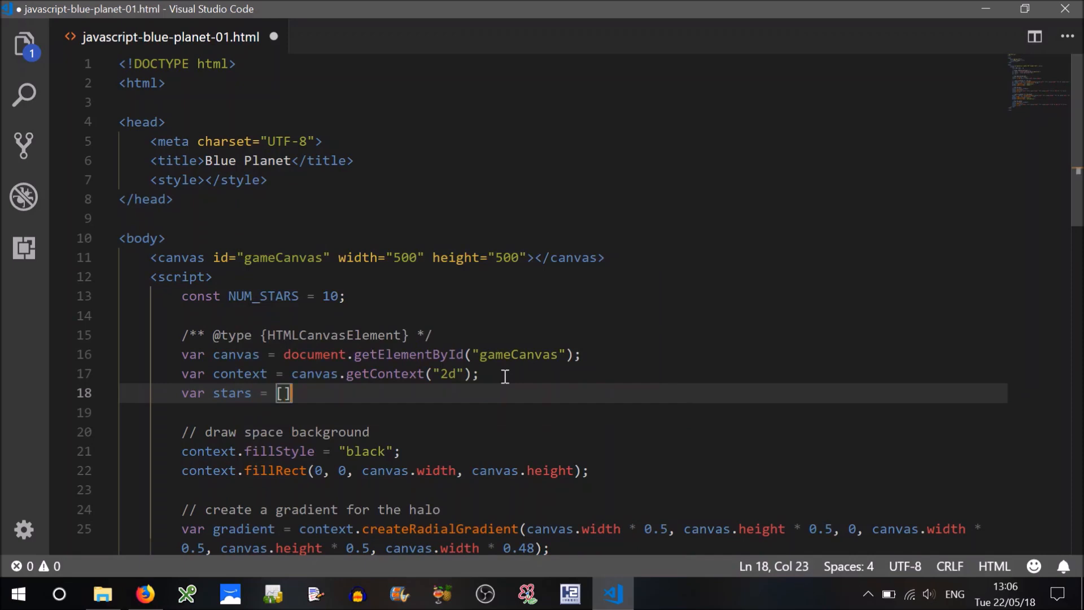
type(";")
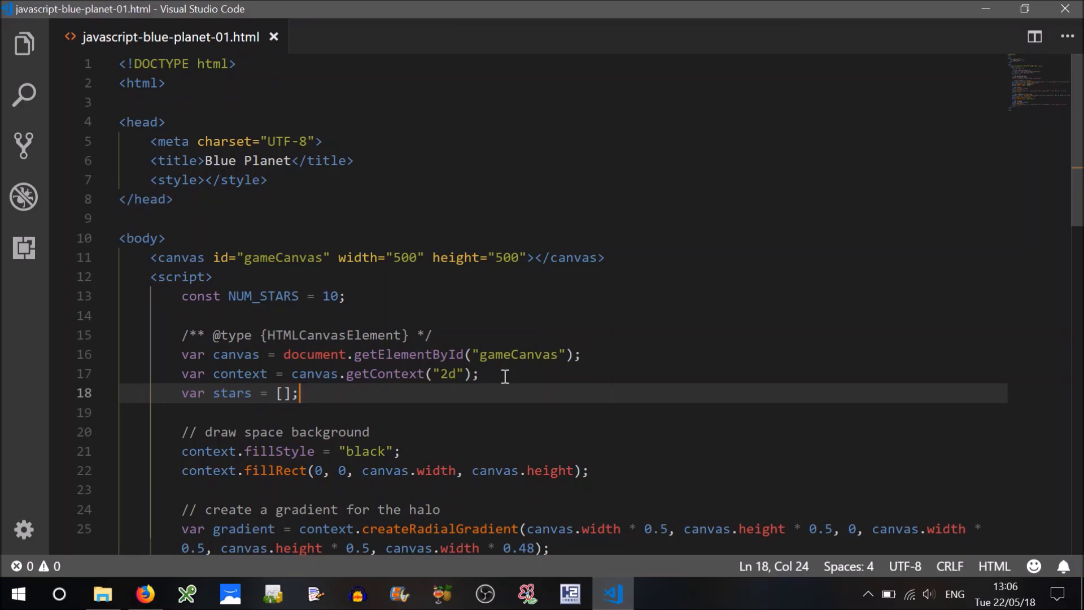
key("Enter")
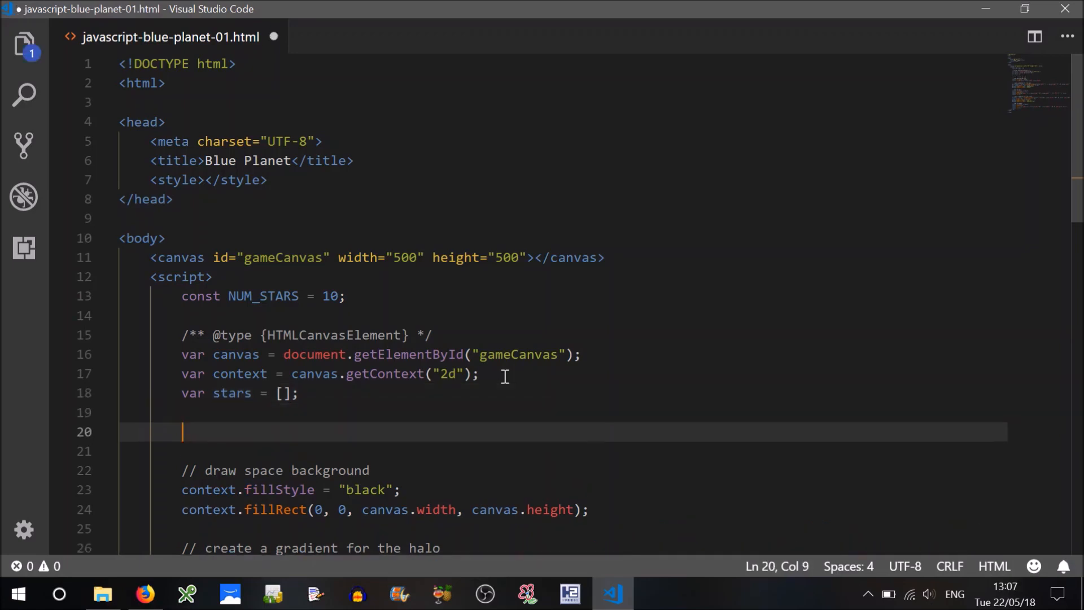
Add the comment '// create each star object' below the stars array
type("// create")
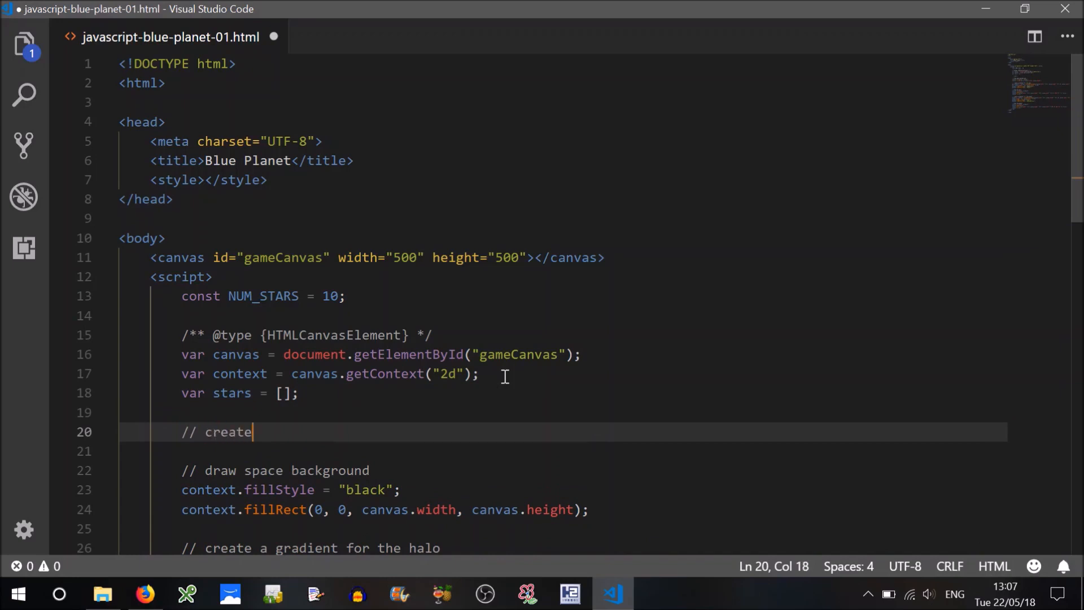
type("a")
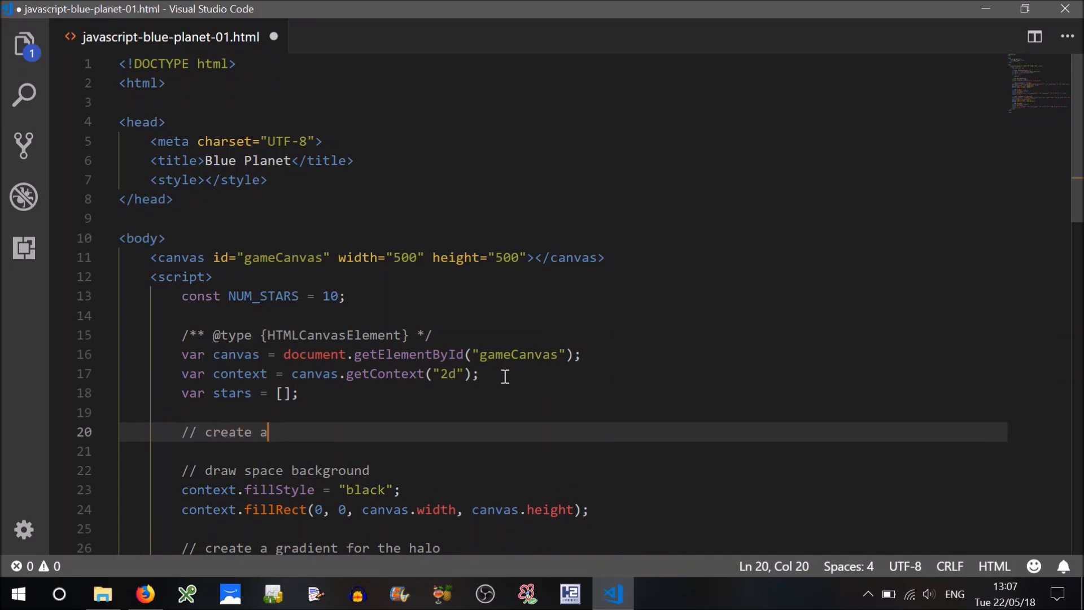
type("each star object")
type("for (")
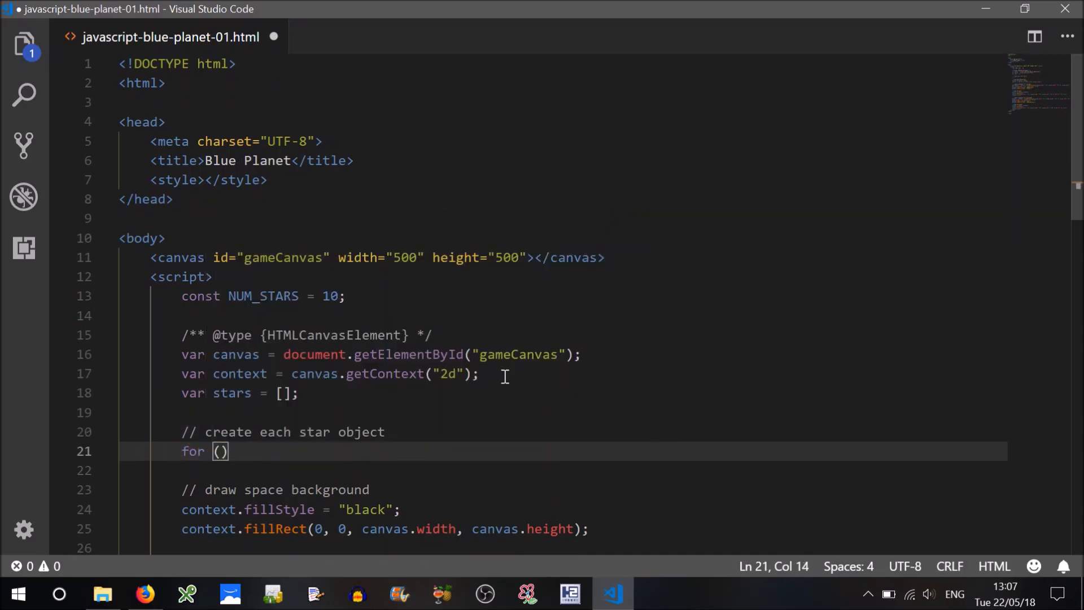
Write a for loop from 0 to NUM_STARS starting stars[i] = {
type("var i = 0;")
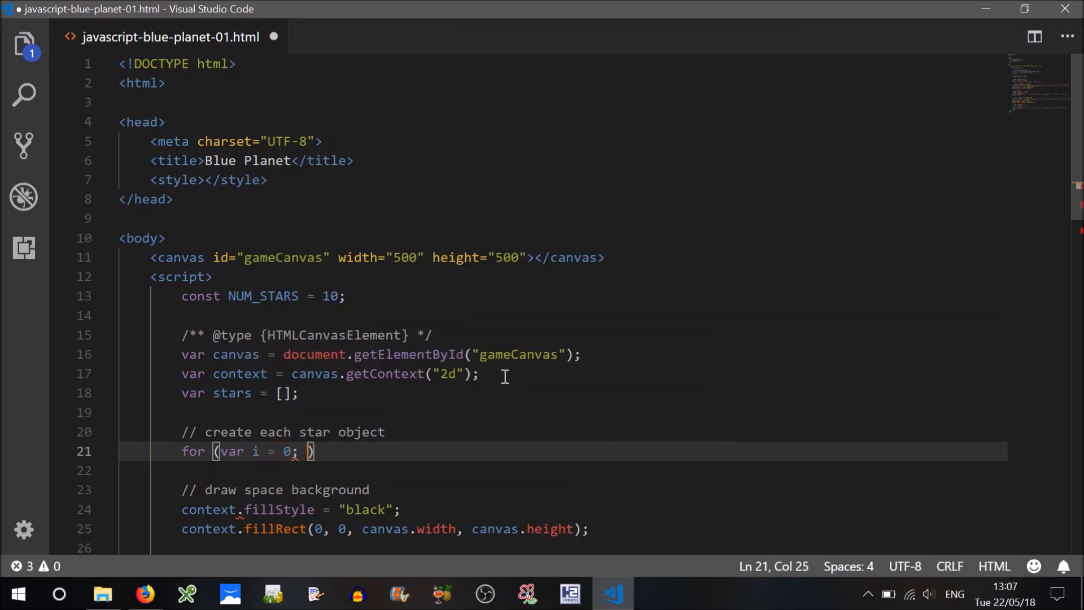
type("i")
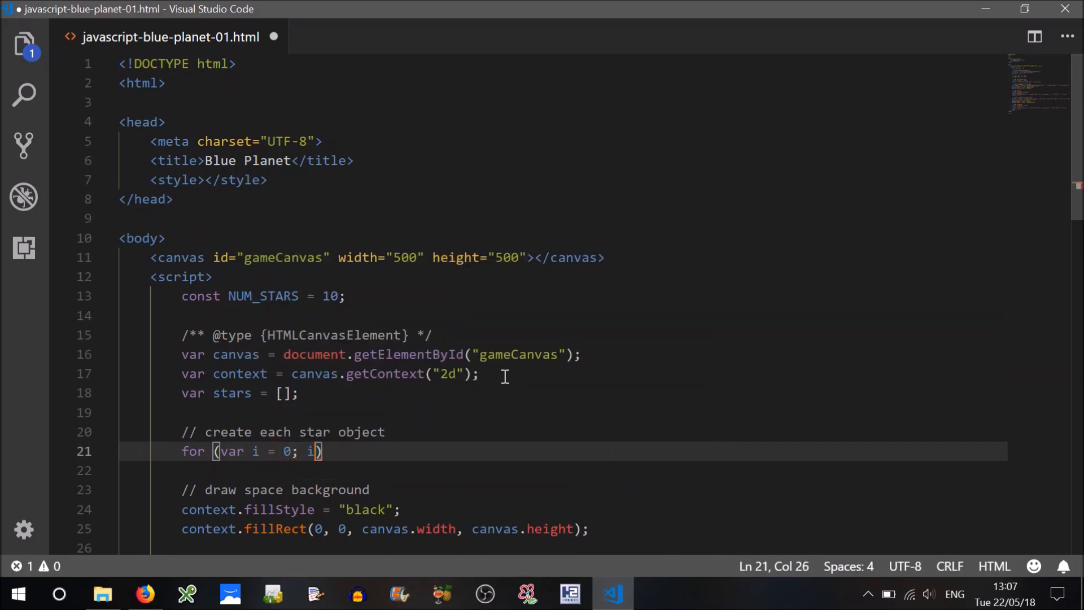
type("< NUM_STARS")
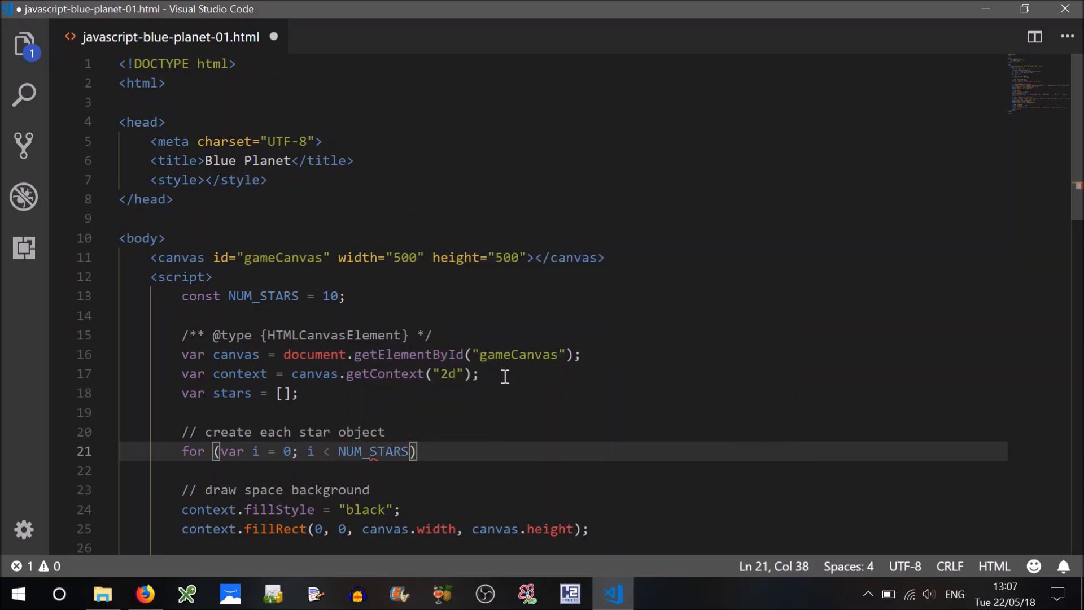
type("; i++")
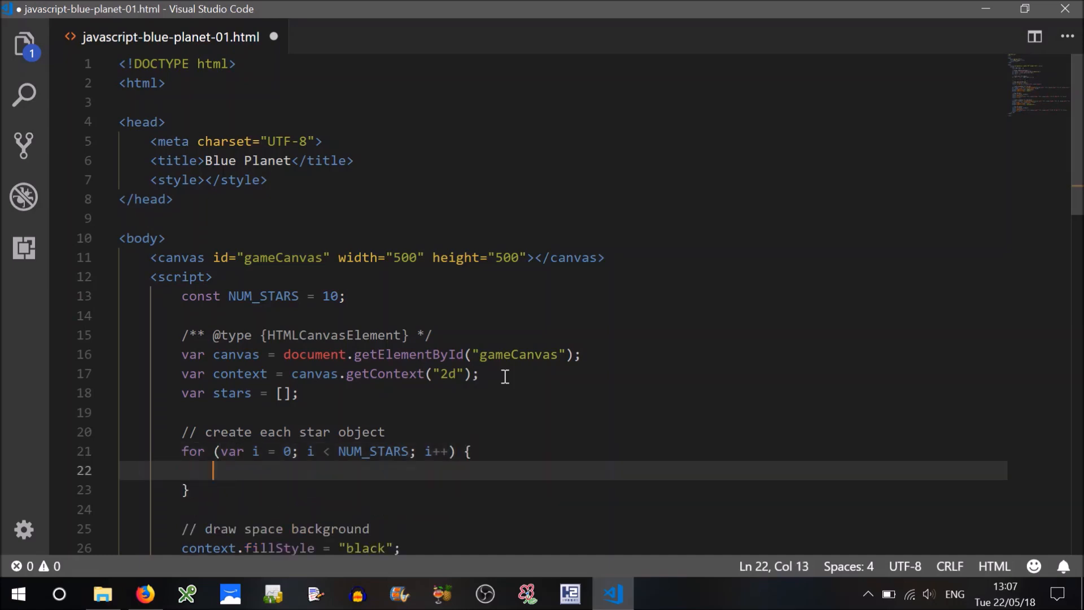
type("s")
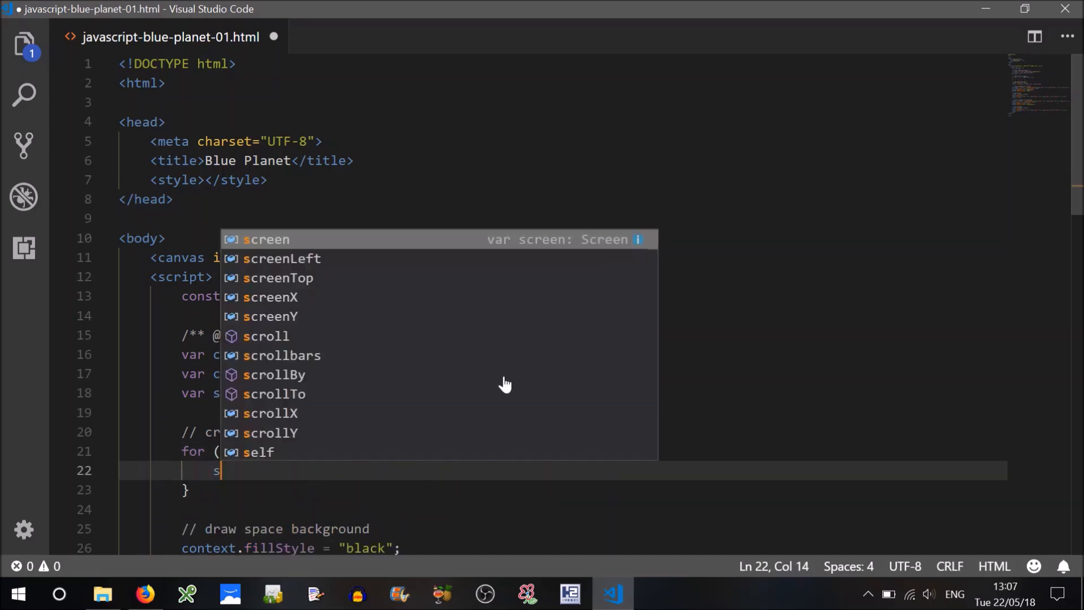
type("tars[")
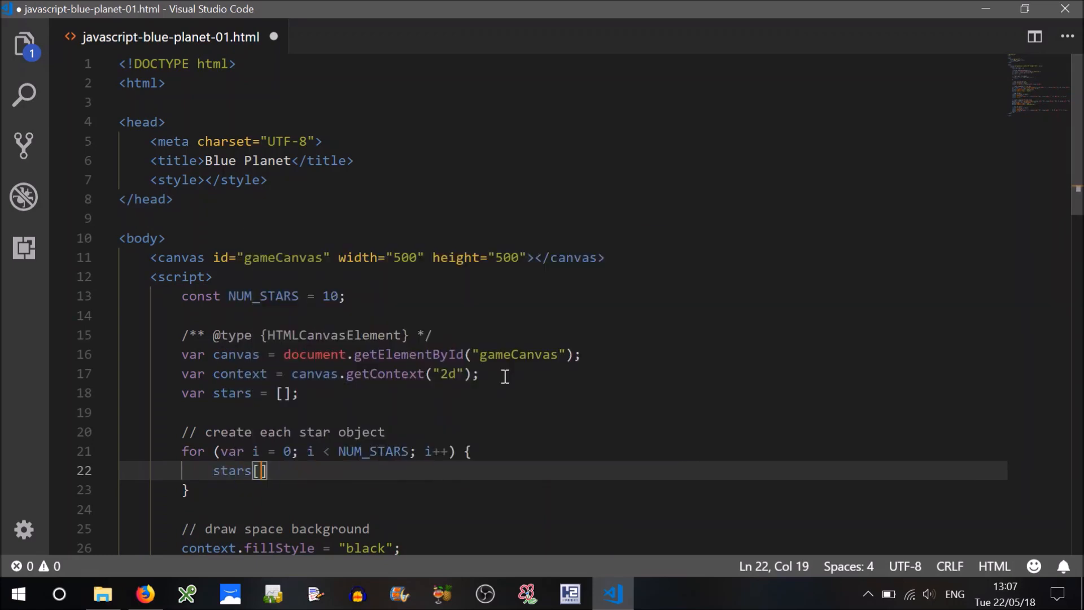
type("i] =")
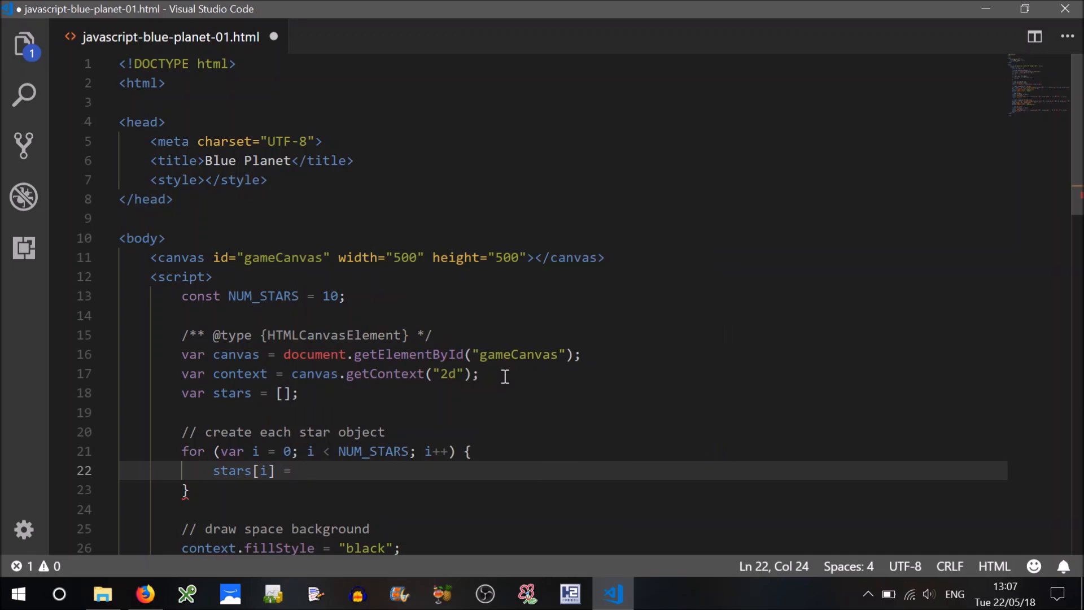
type("{")
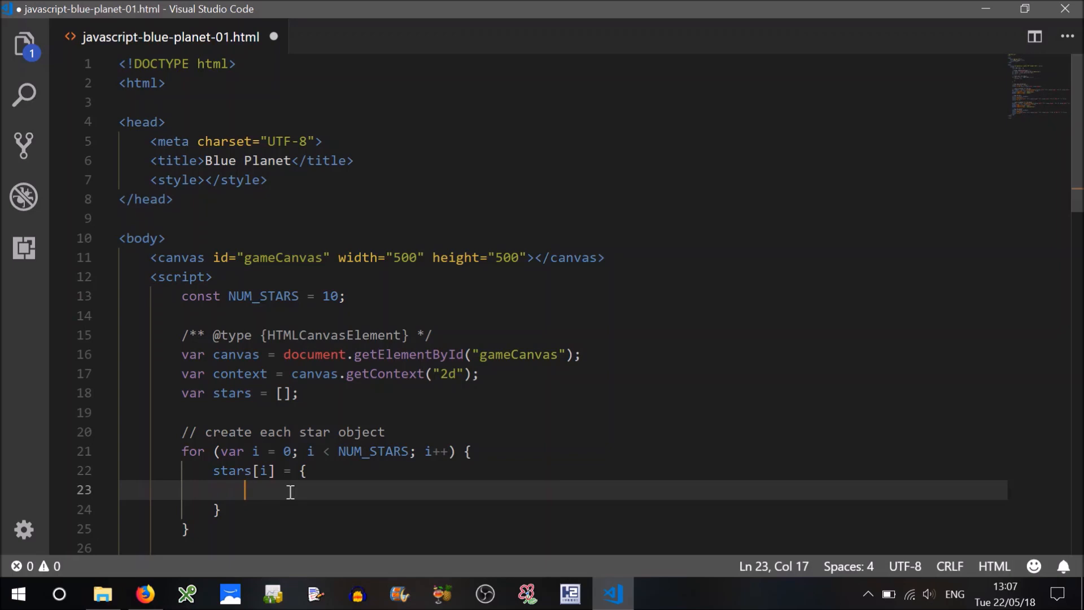
Give each star radius: Math.random() * 1.5
type("rad")
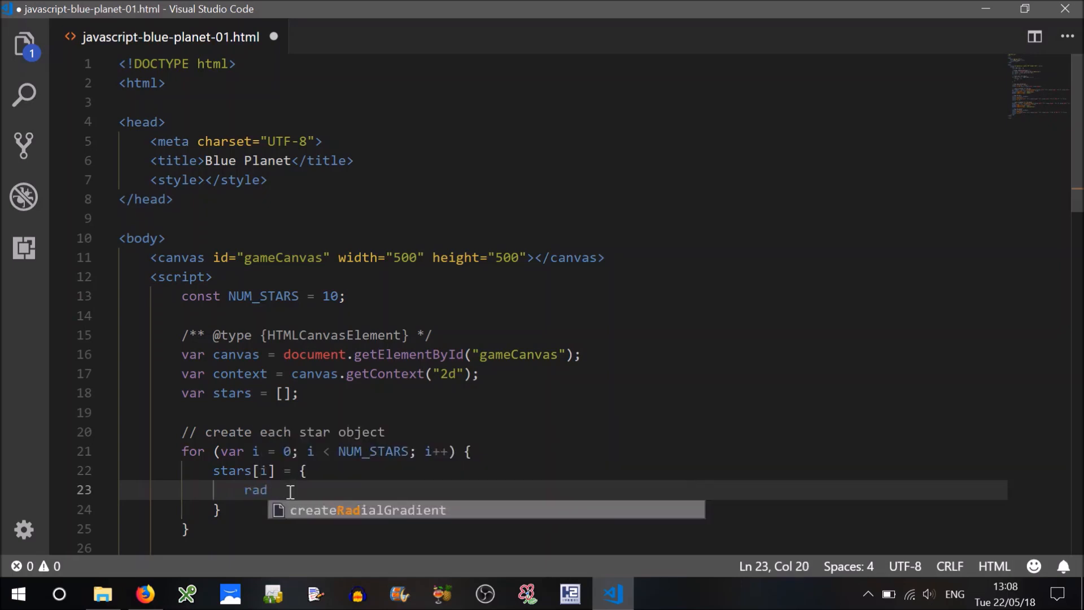
type("ius")
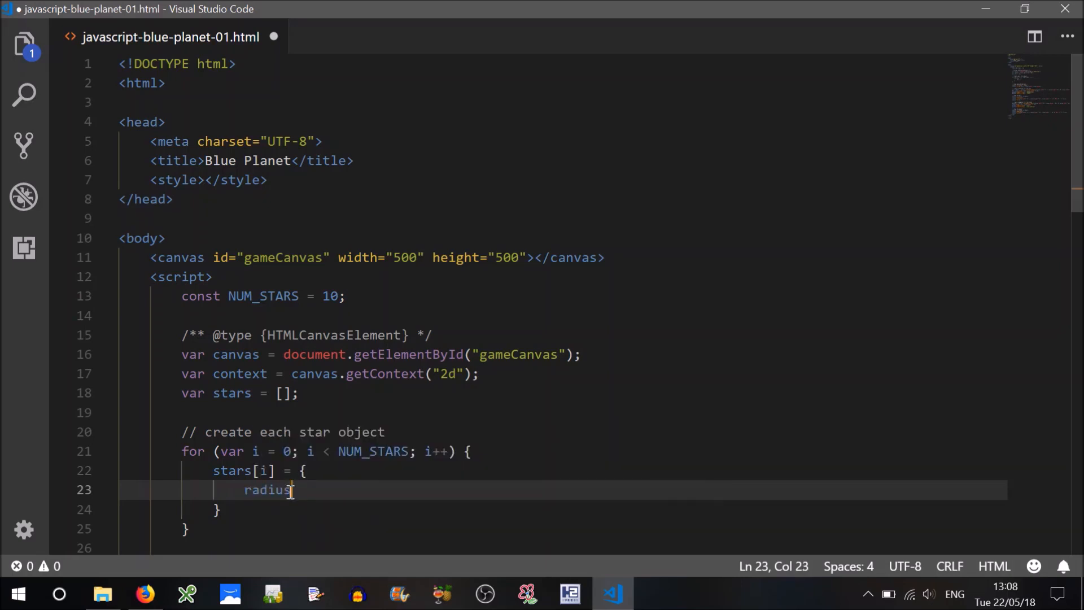
type(":")
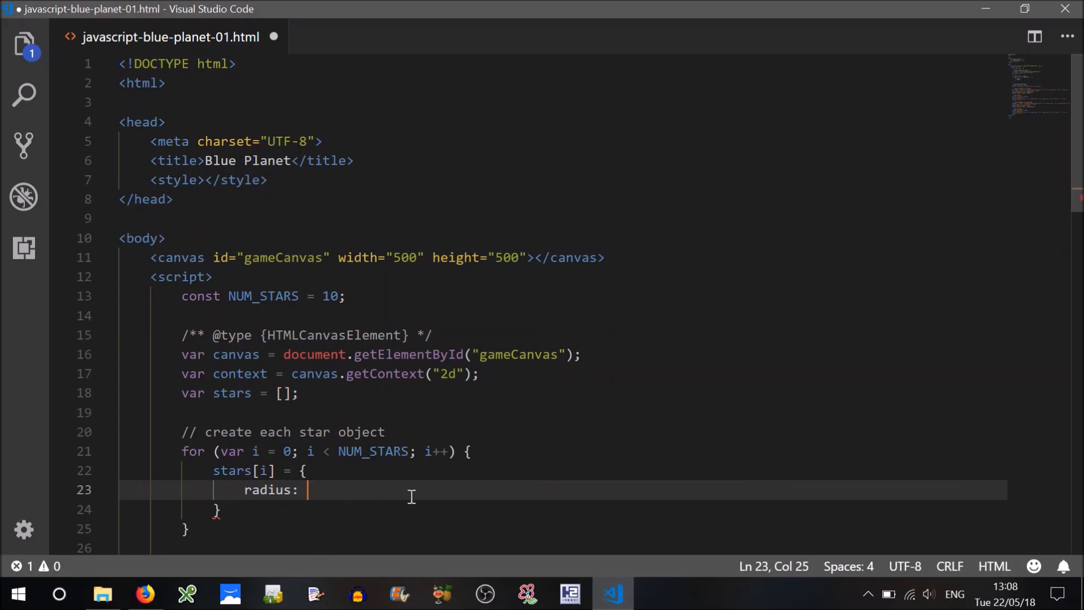
type("Math.random")
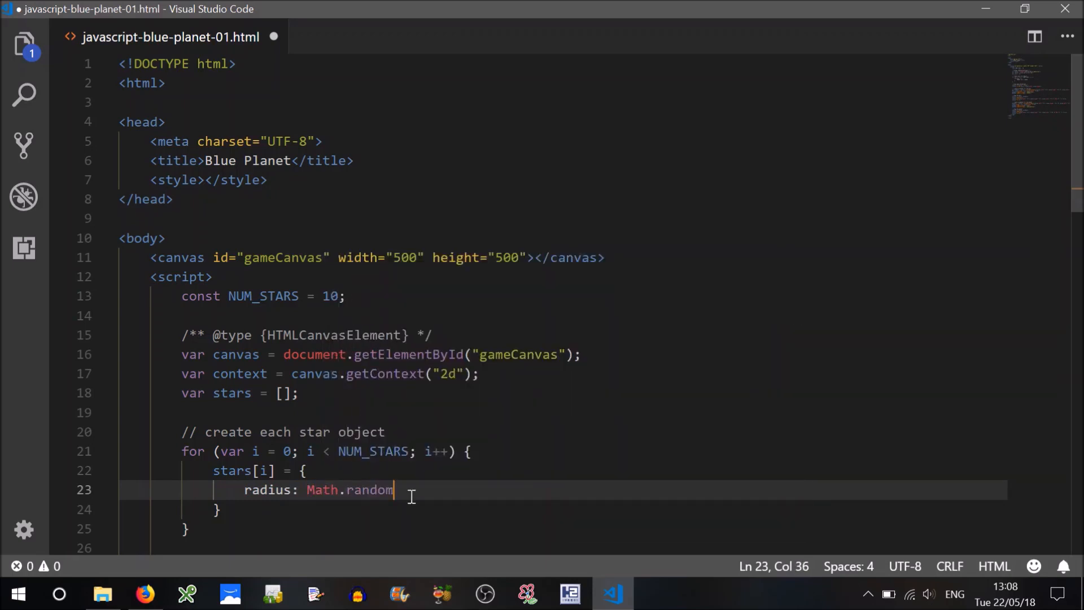
type("()")
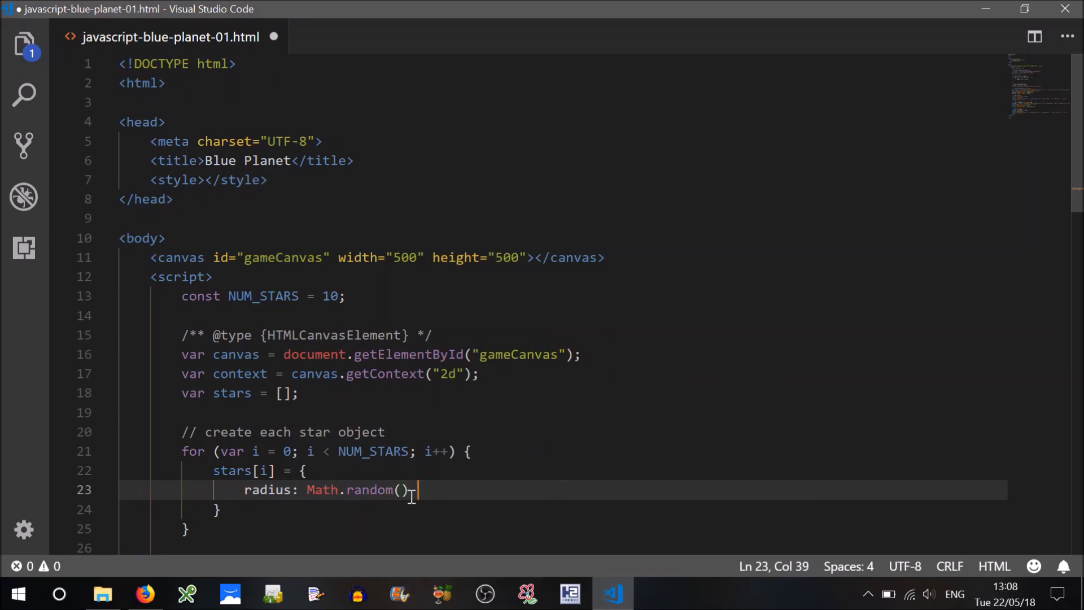
type("*")
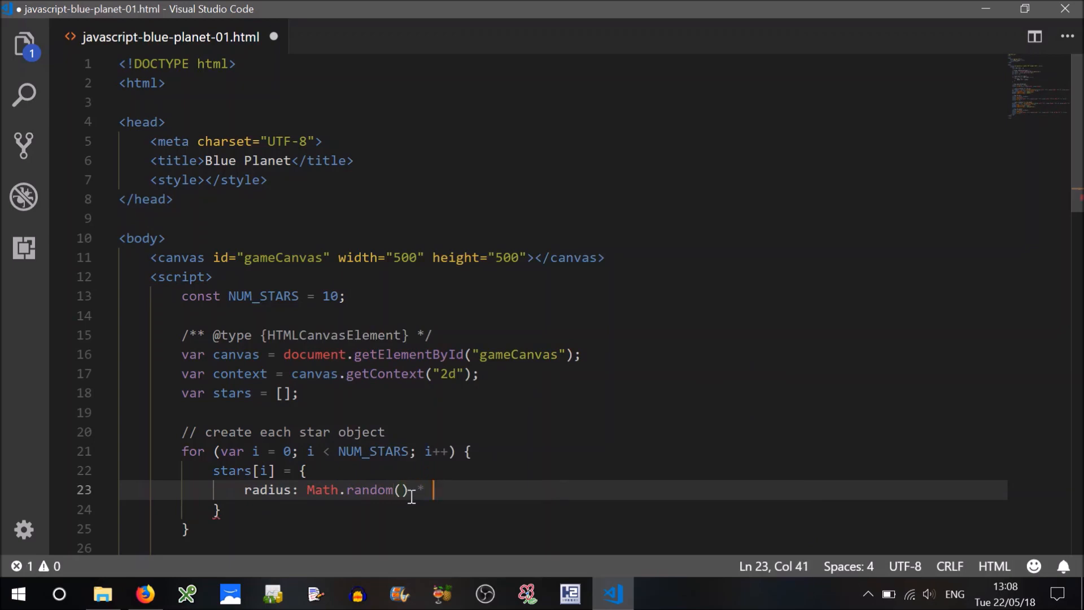
type("1")
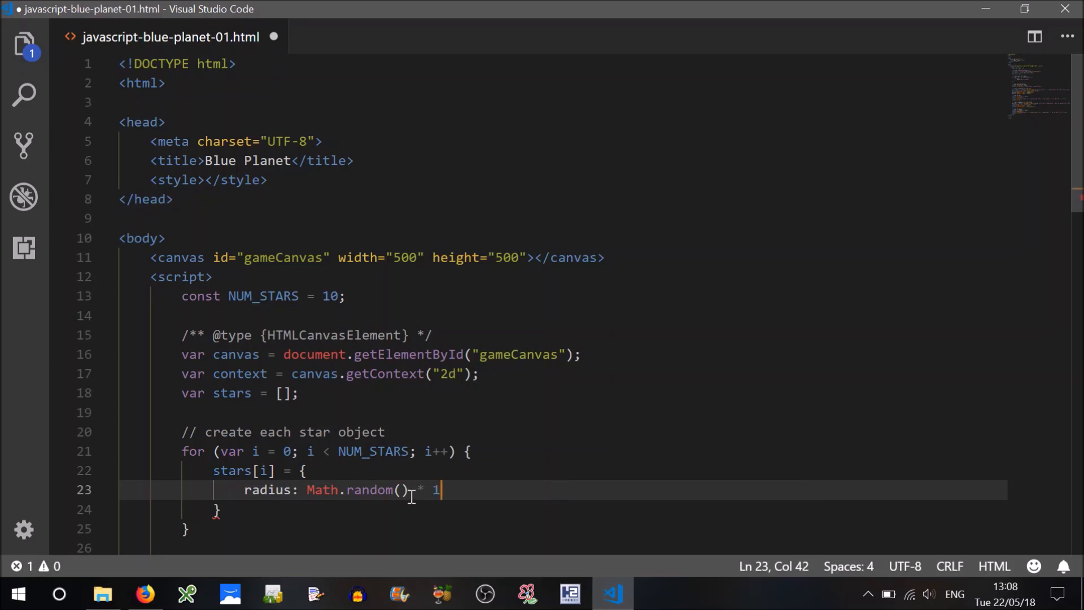
type(".5;")
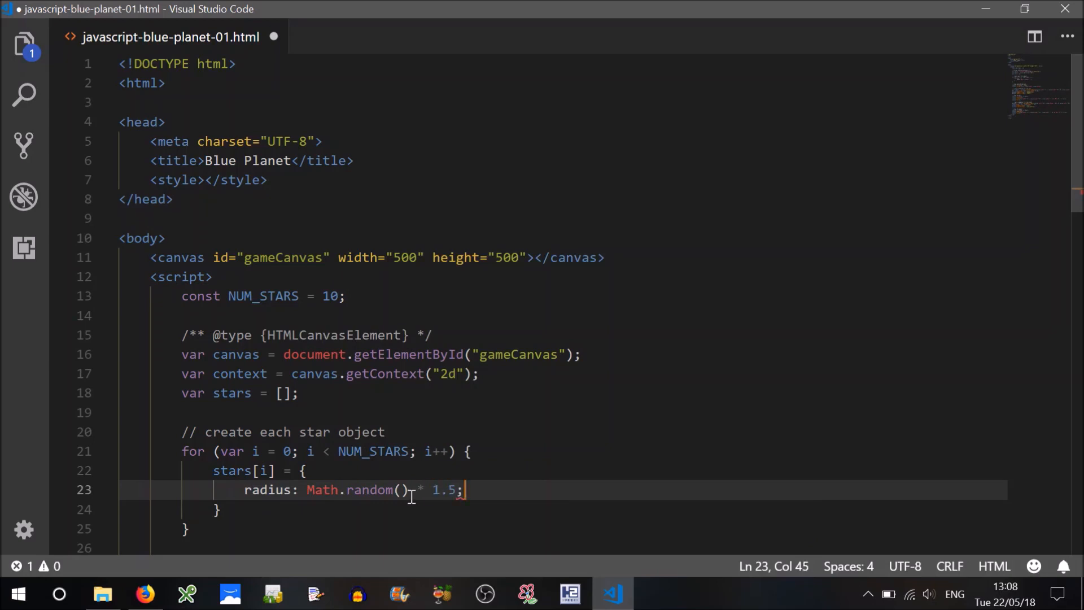
key("Enter")
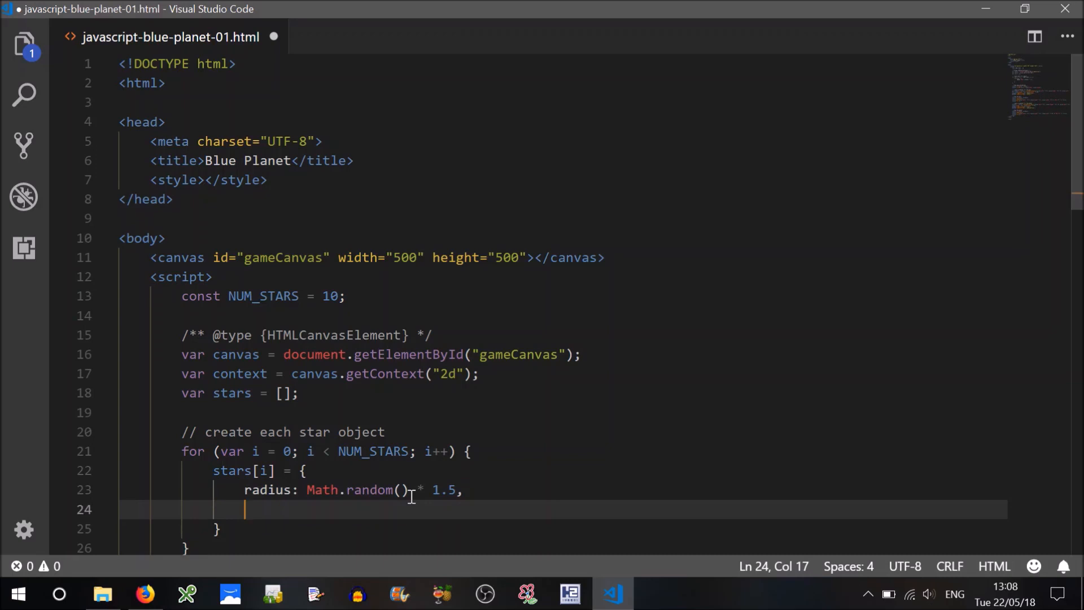
Set x to Math.floor(Math.random() * canvas.width + 1)
type("x:")
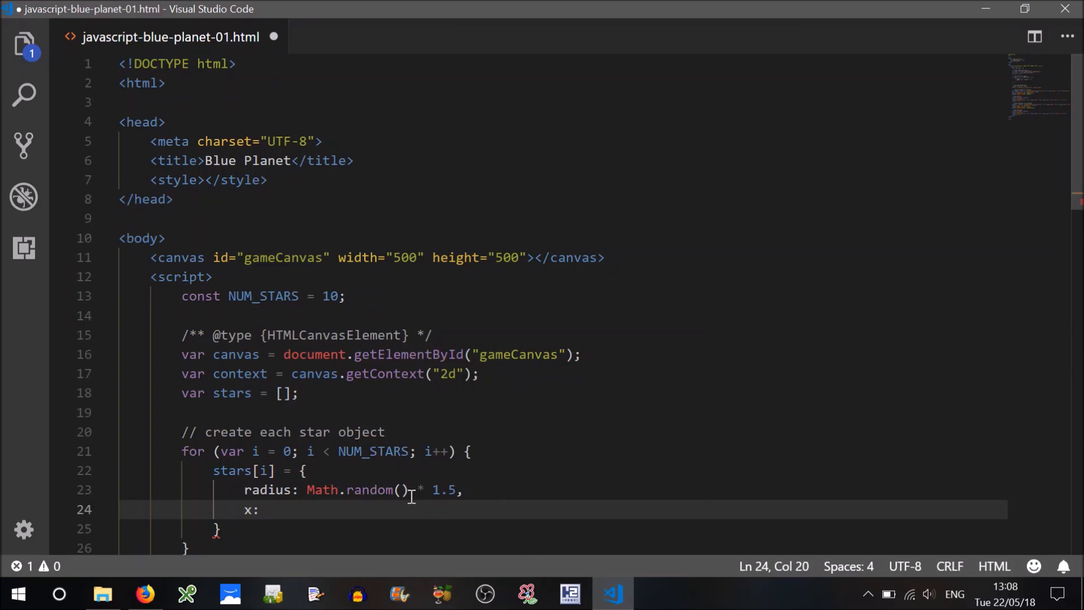
type("Math")
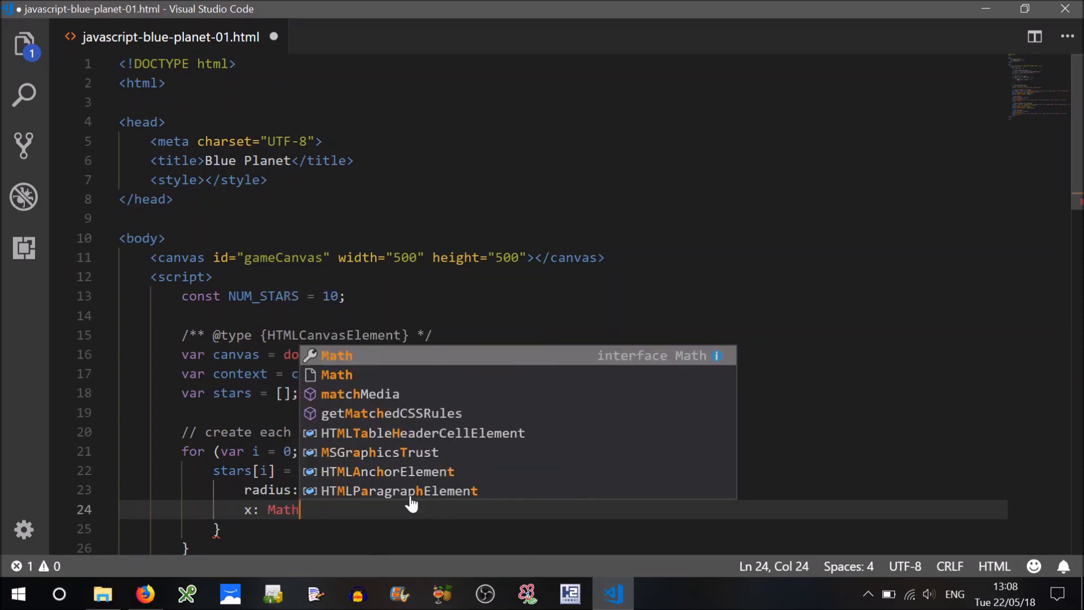
type(".ron")
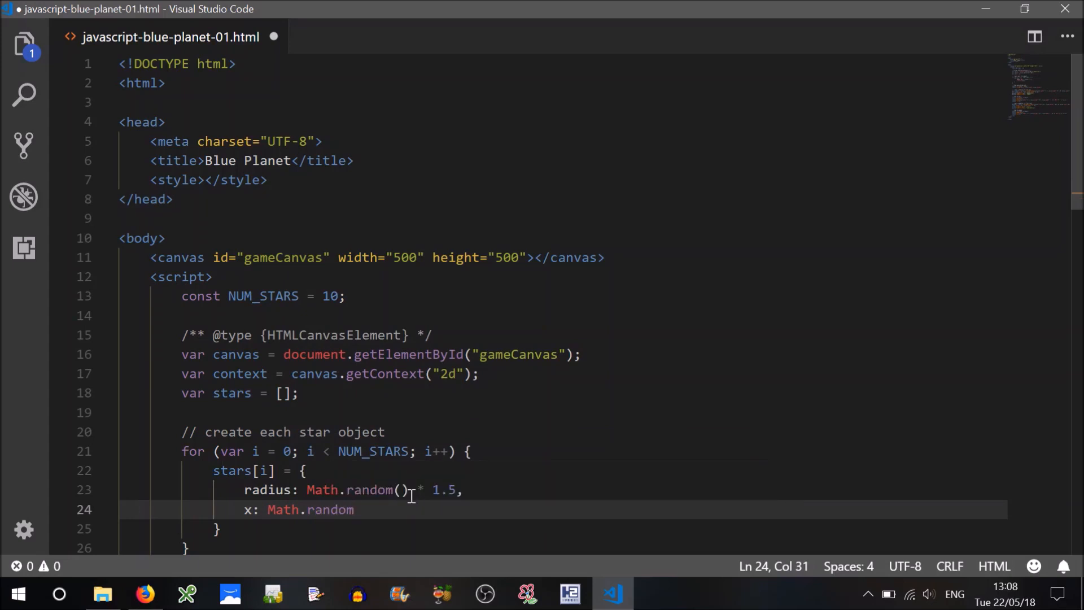
type("() *")
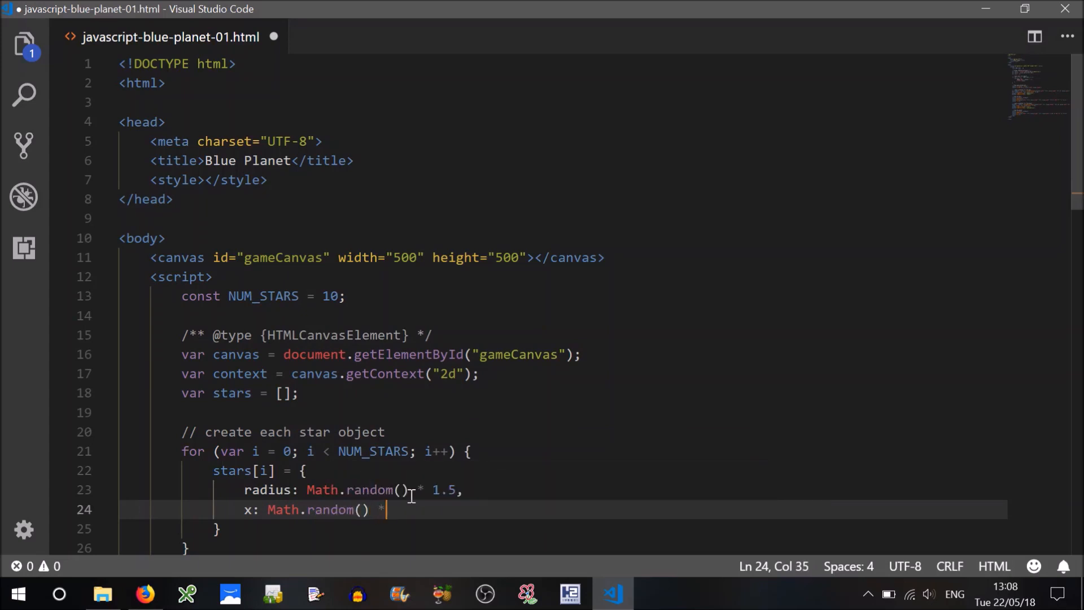
type("c")
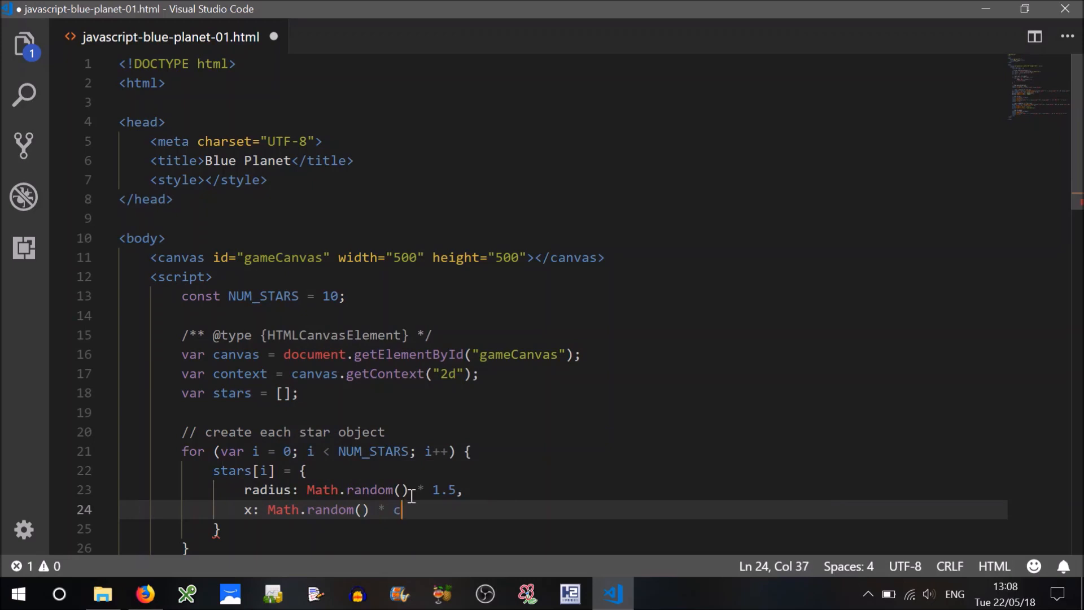
type("anvas.width")
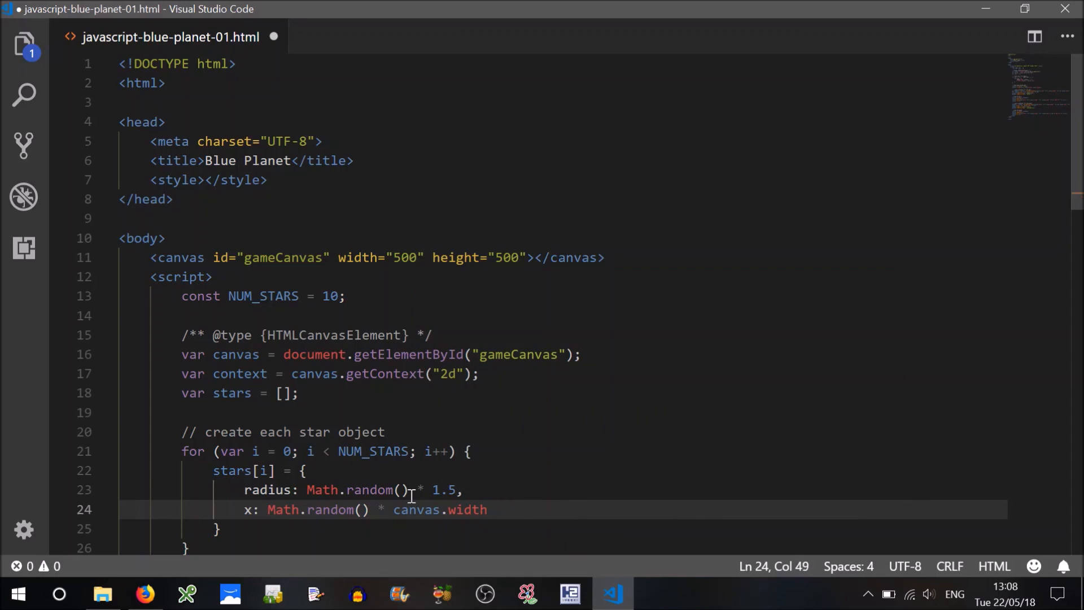
type("+")
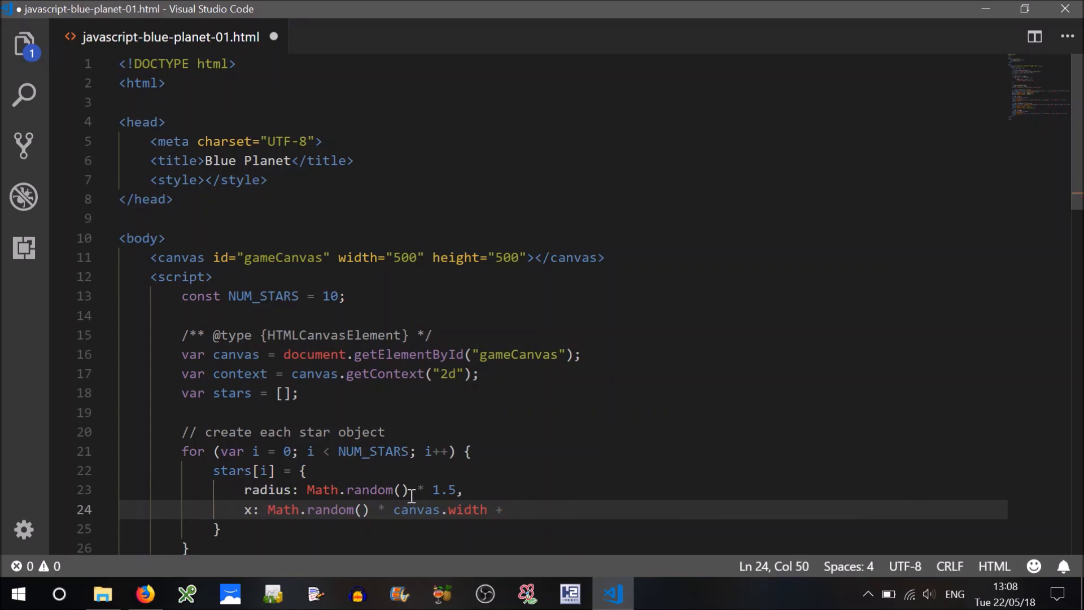
type("1")
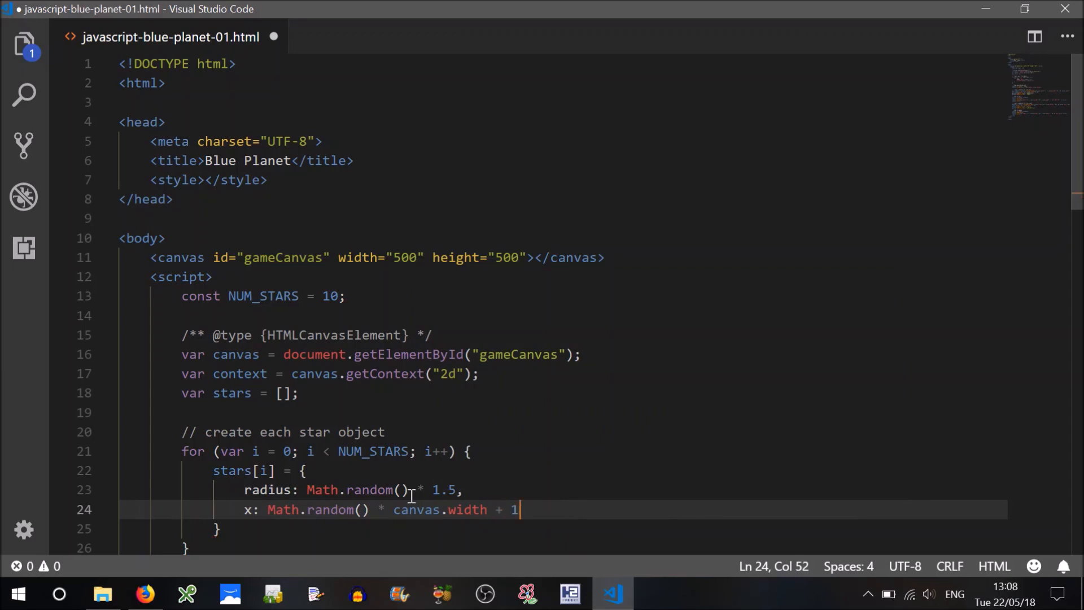
left_click(268, 510)
type("Math.floor(")
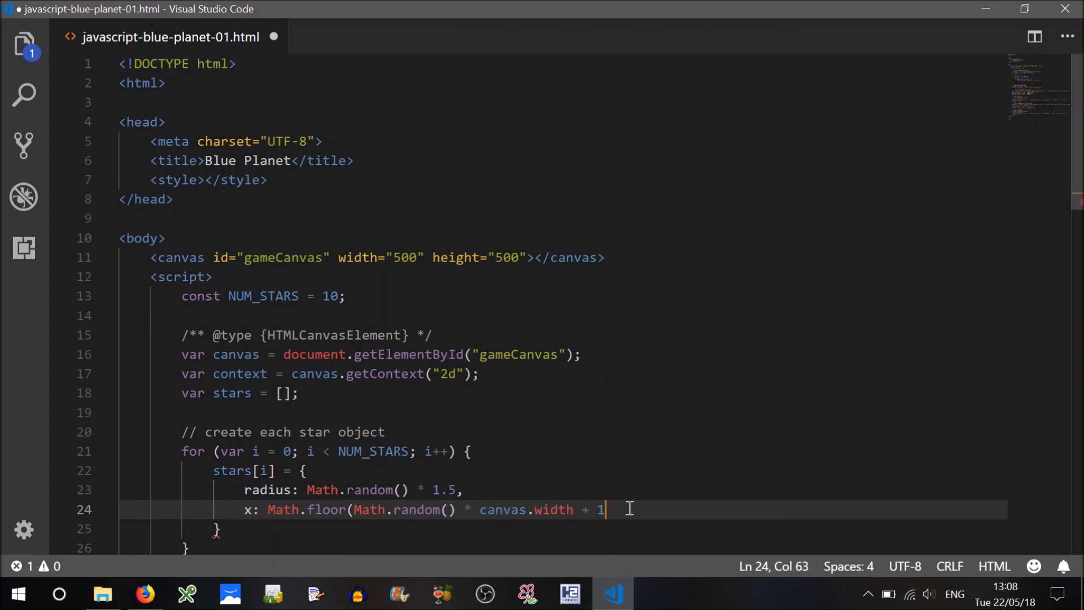
type(")")
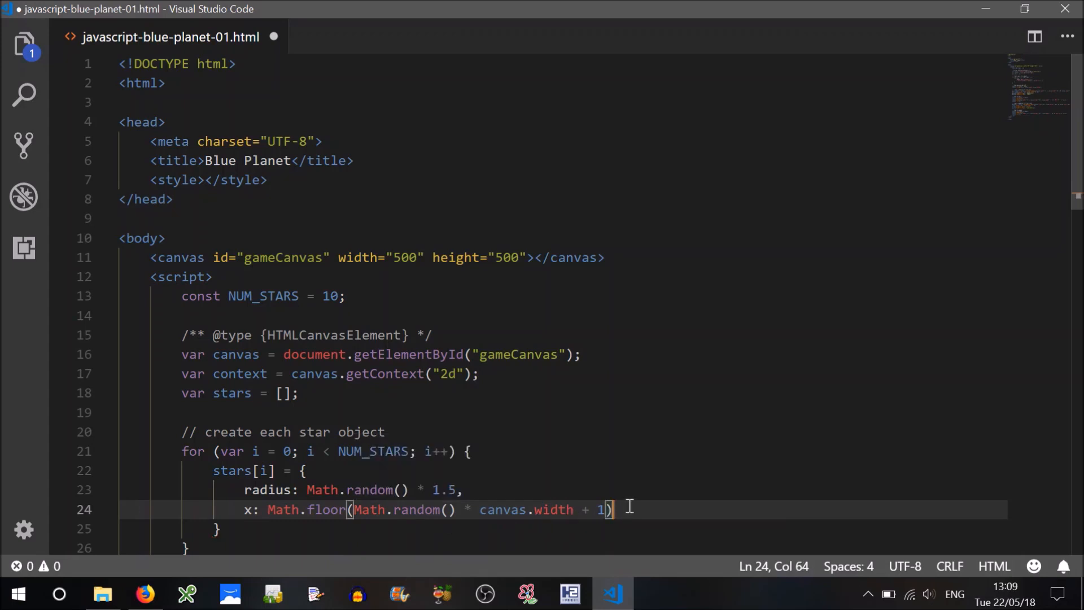
type(",")
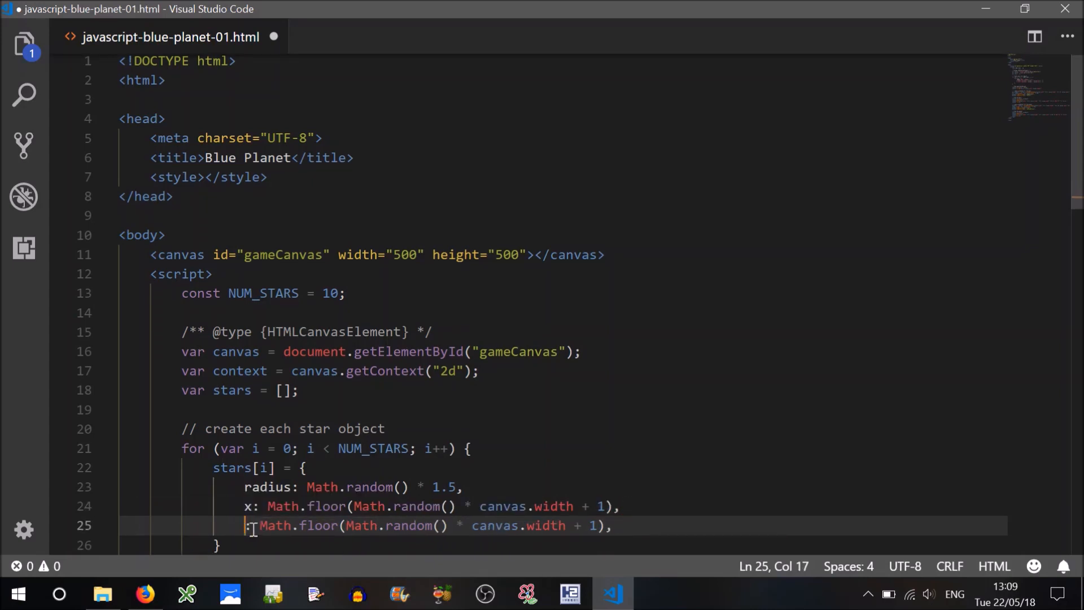
Add the y position using canvas height and begin the xv property
type("y")
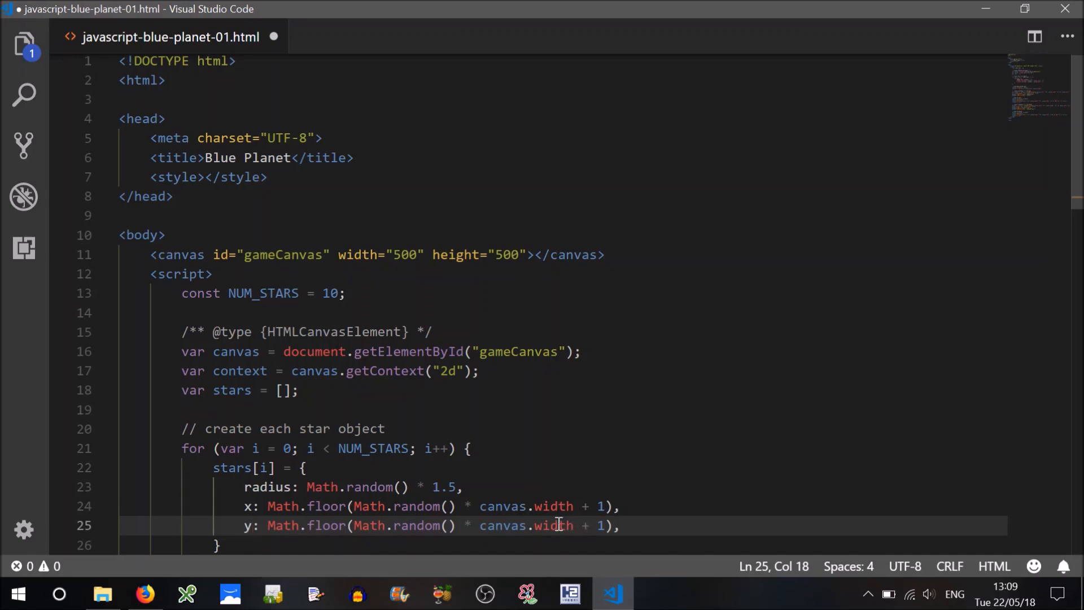
type("heigh")
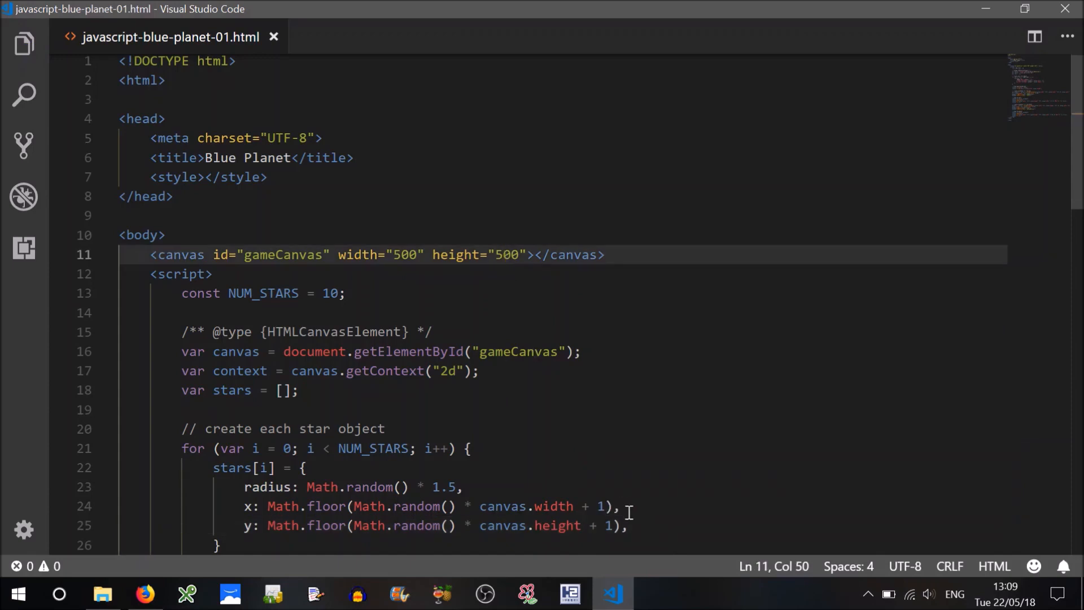
left_click(633, 525)
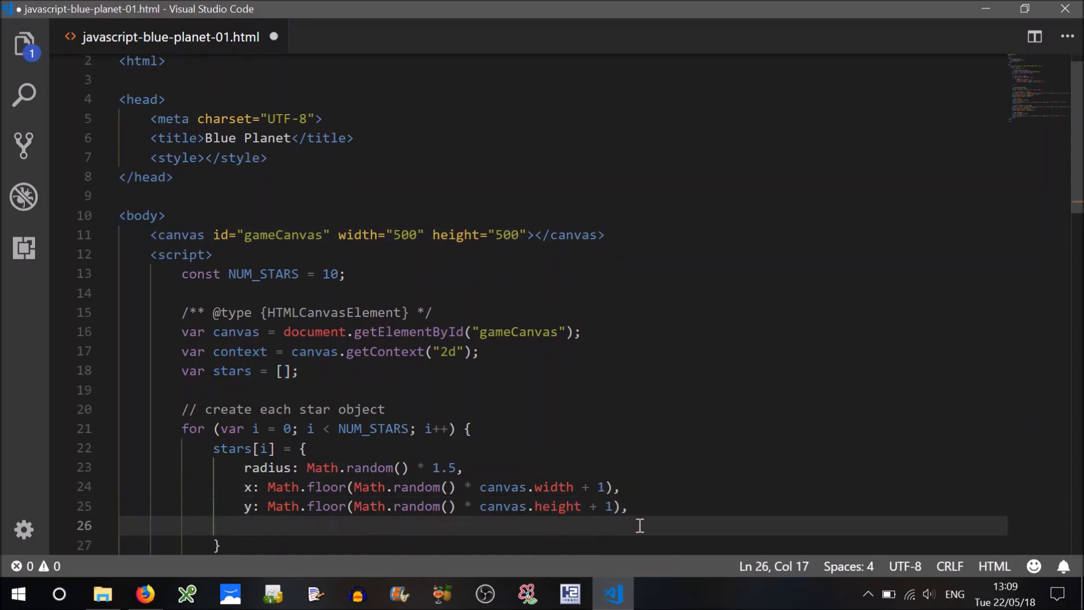
type("xv: ,")
type("y")
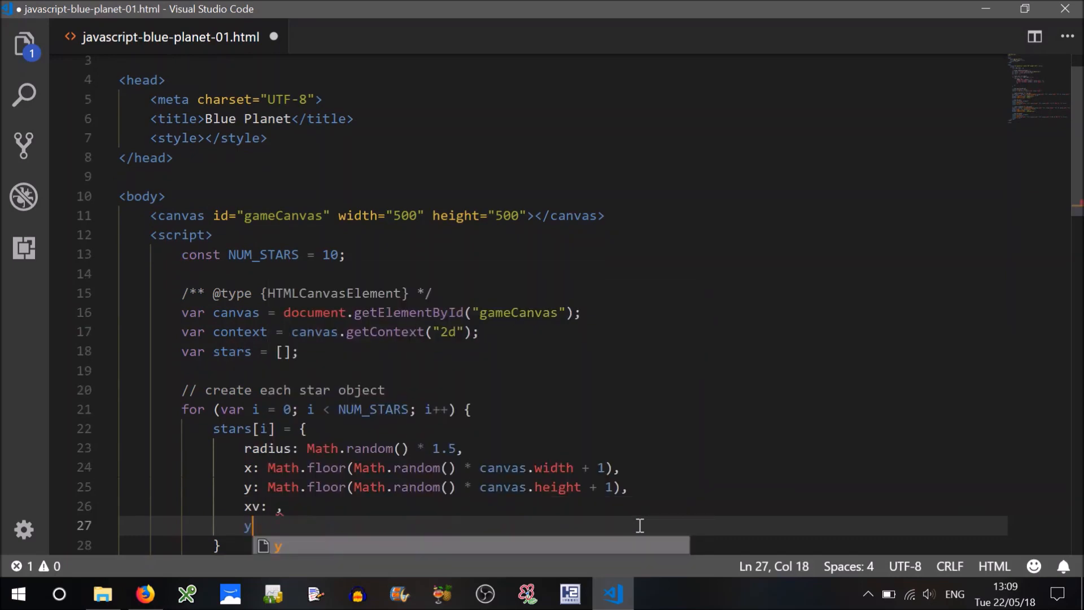
type("v")
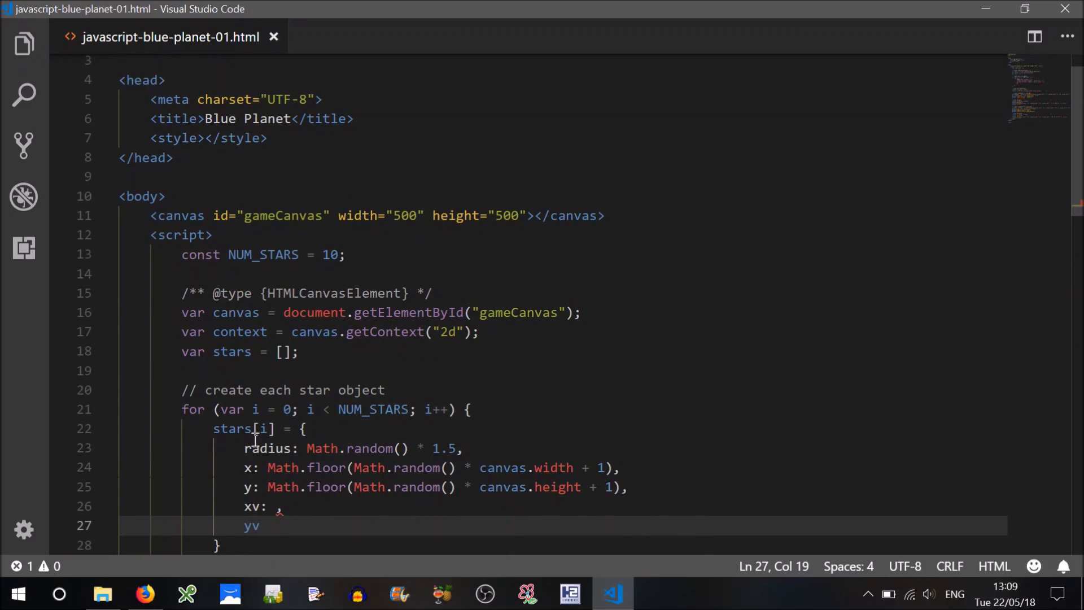
mouse_move(249, 467)
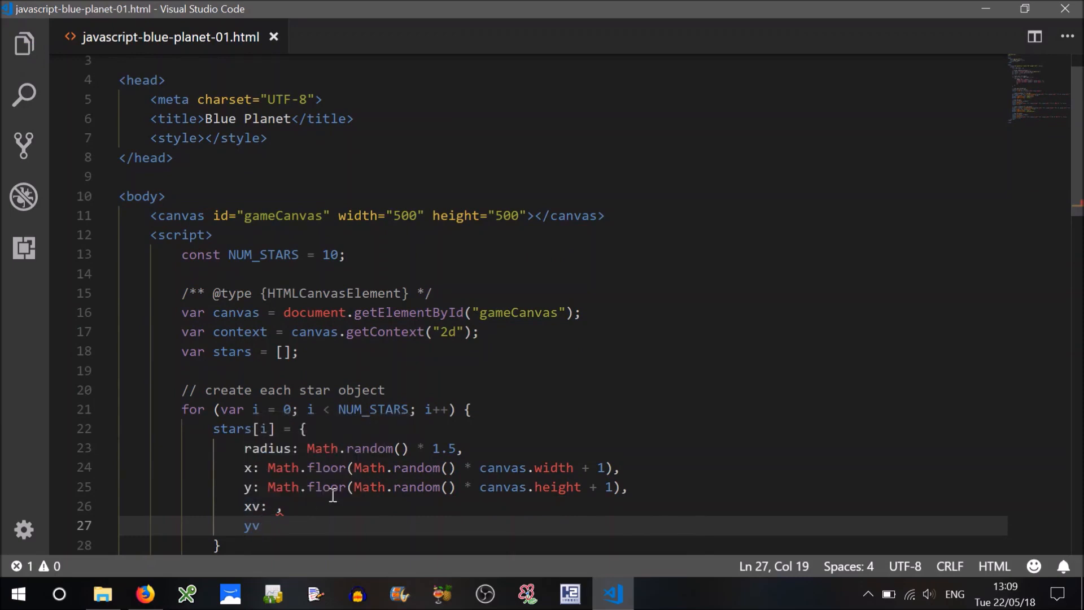
mouse_move(363, 241)
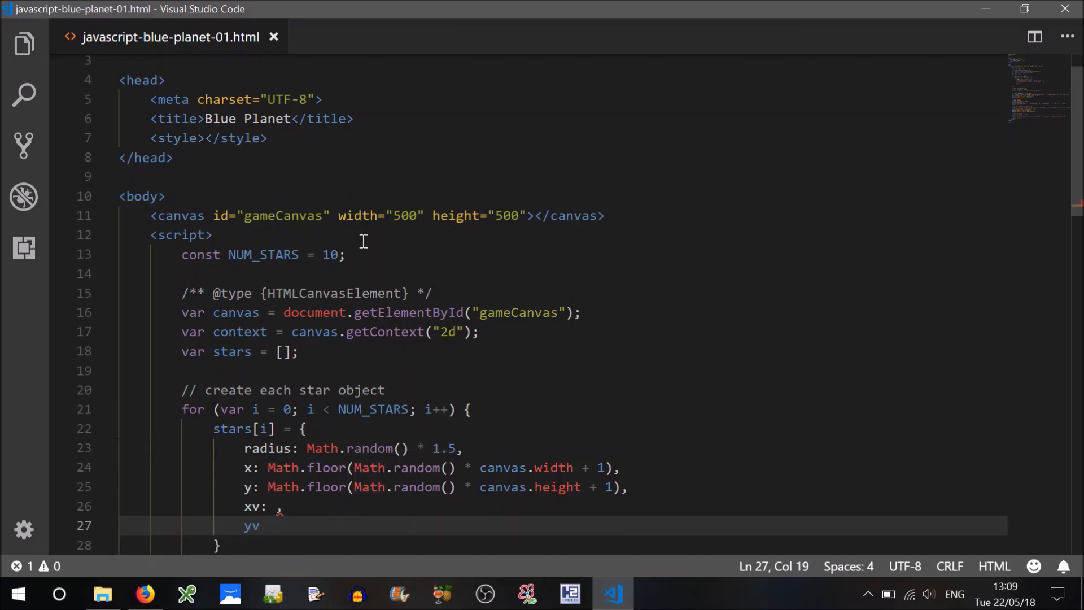
mouse_move(218, 239)
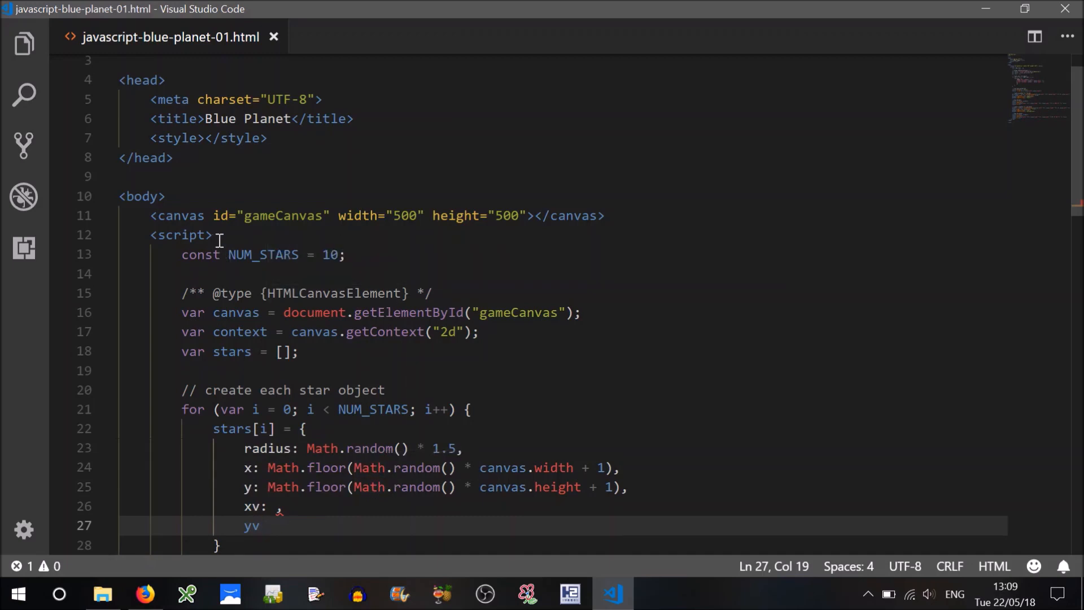
Add const STAR_SPEED = 5; commented 'base speed of stars in pixels per second'
type("const")
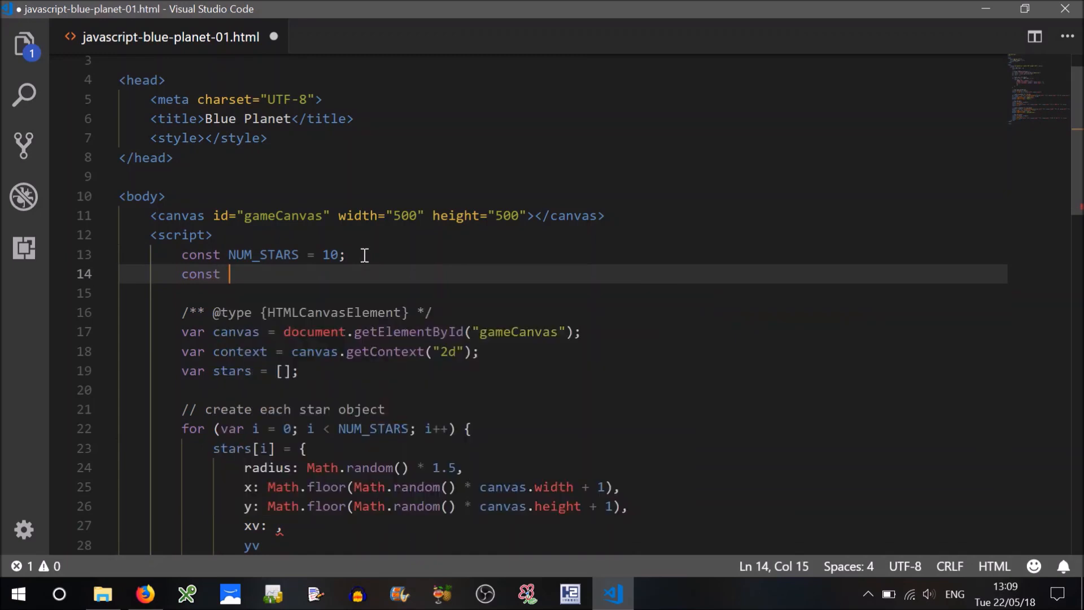
type("STAR")
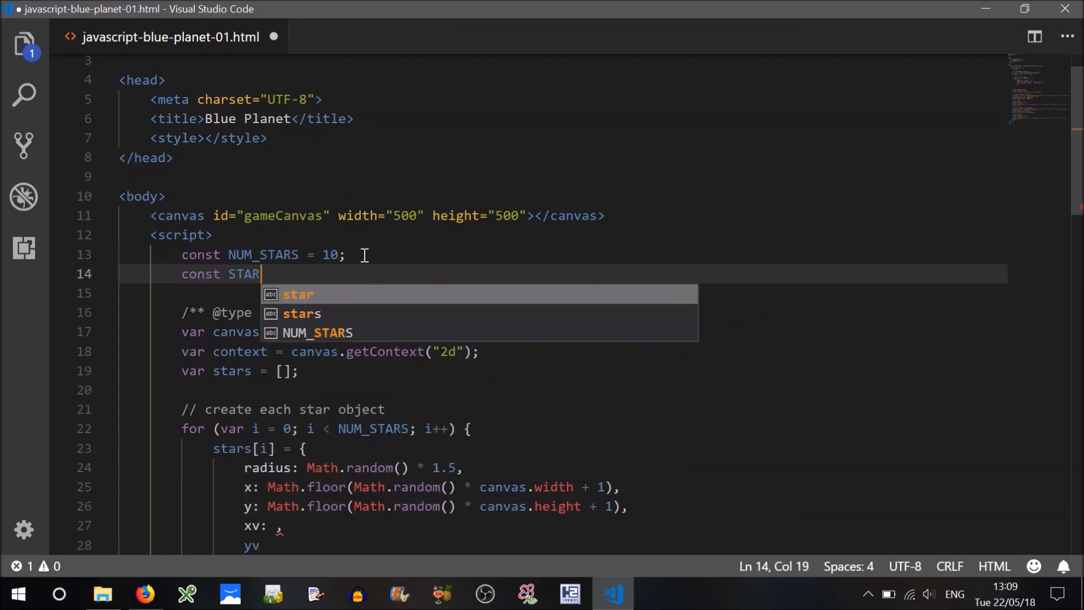
type("_SP")
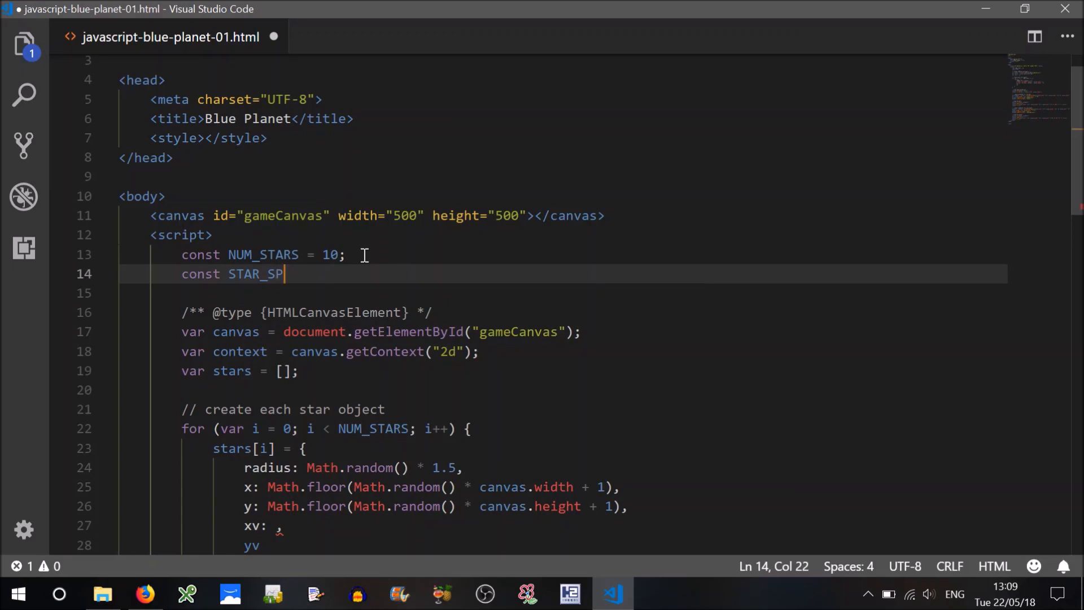
type("EE")
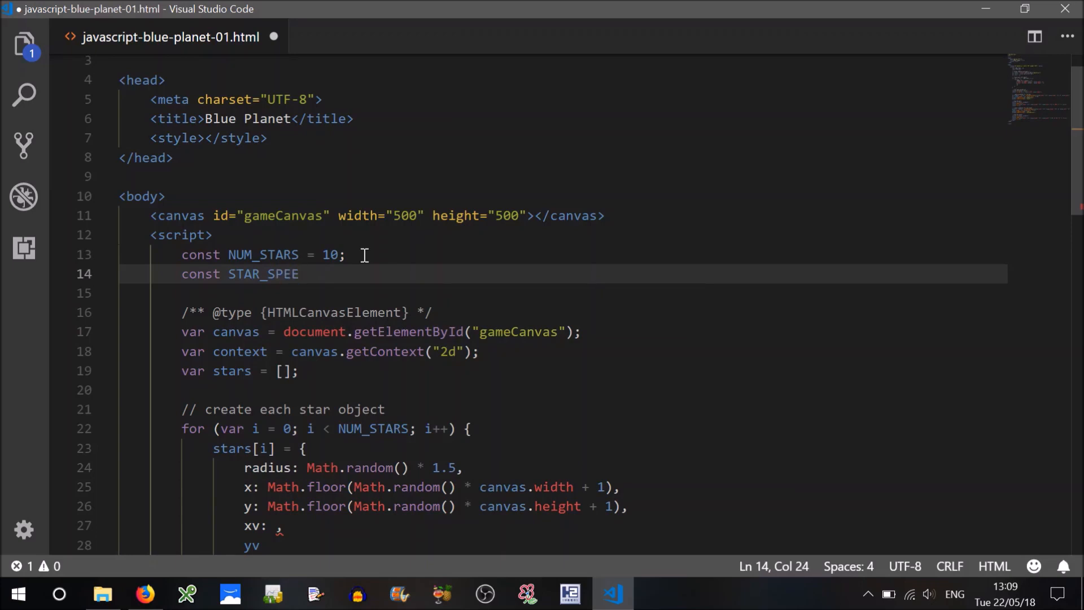
type("D")
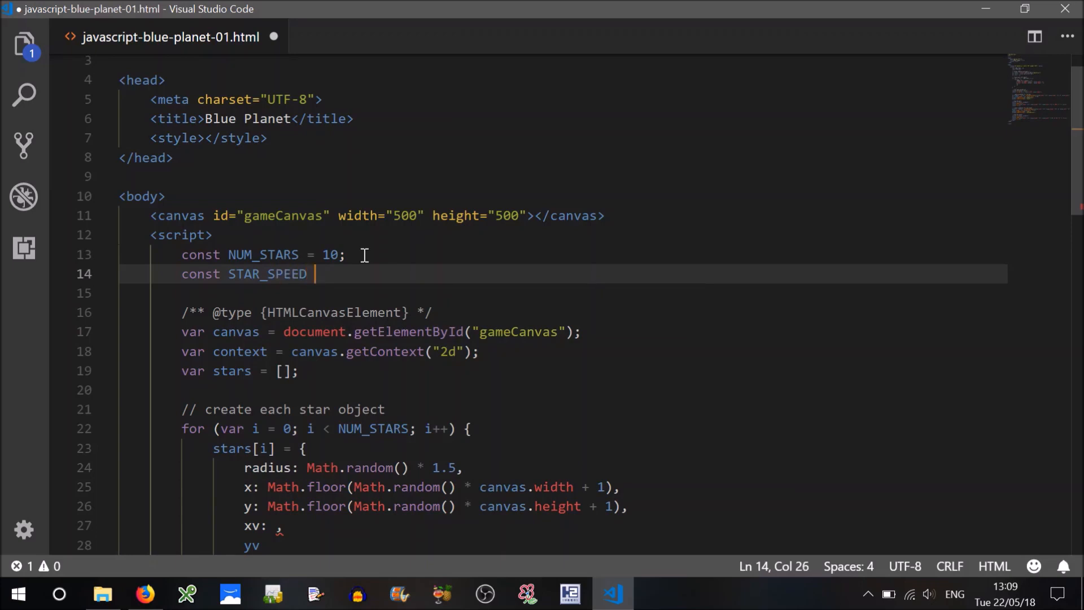
type("= 5;")
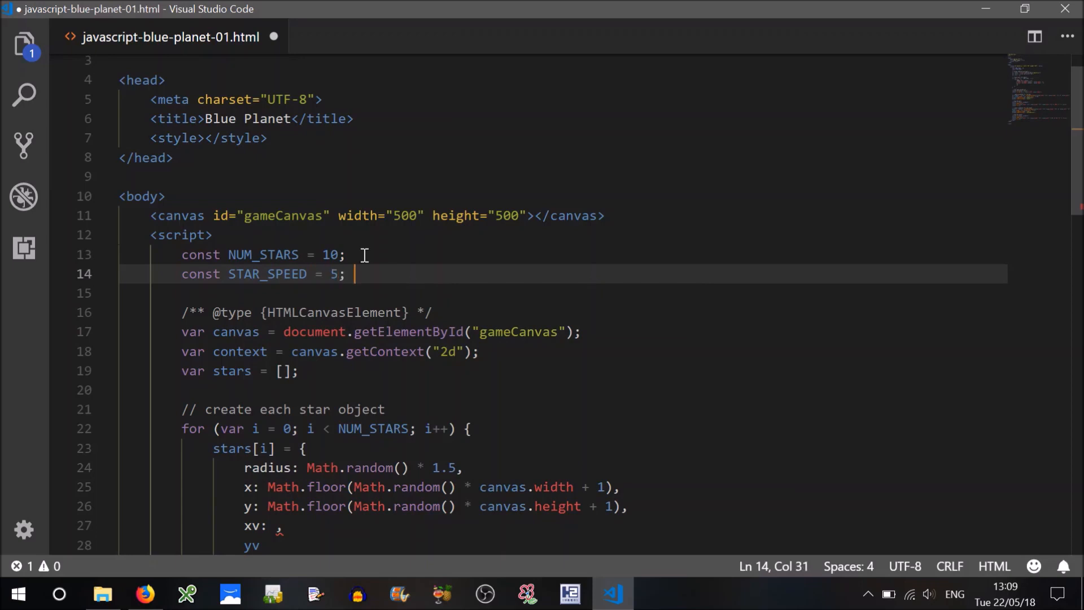
type("//")
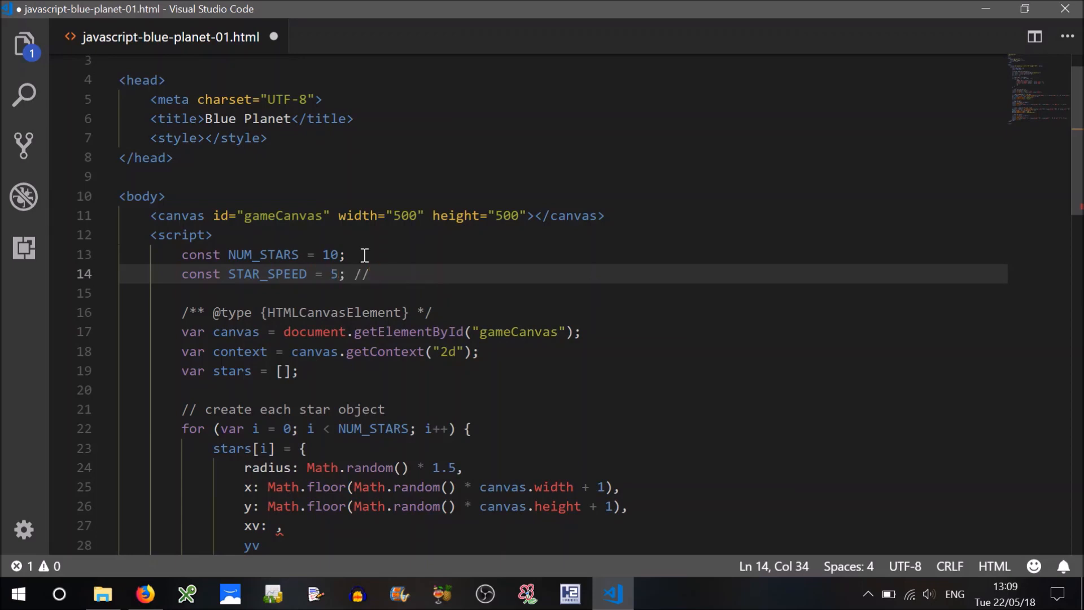
type("base sp")
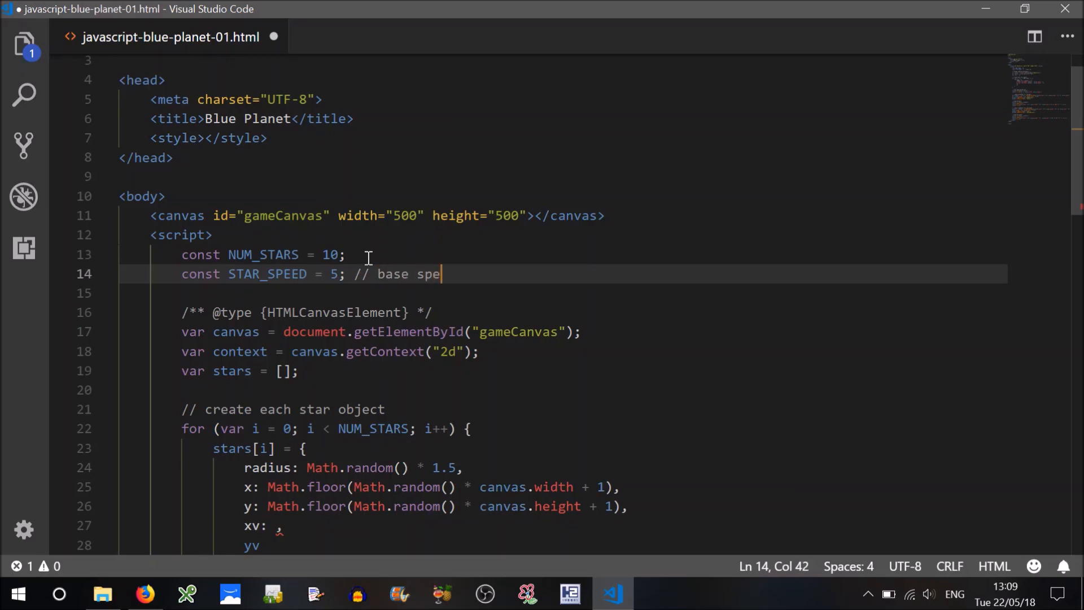
type("ed of start")
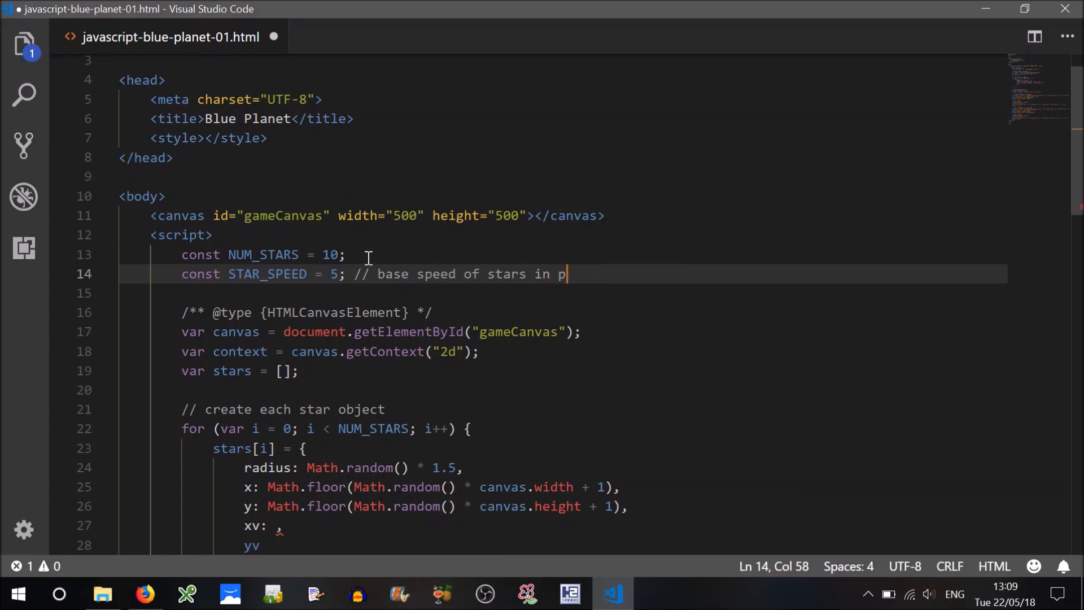
type("ixels")
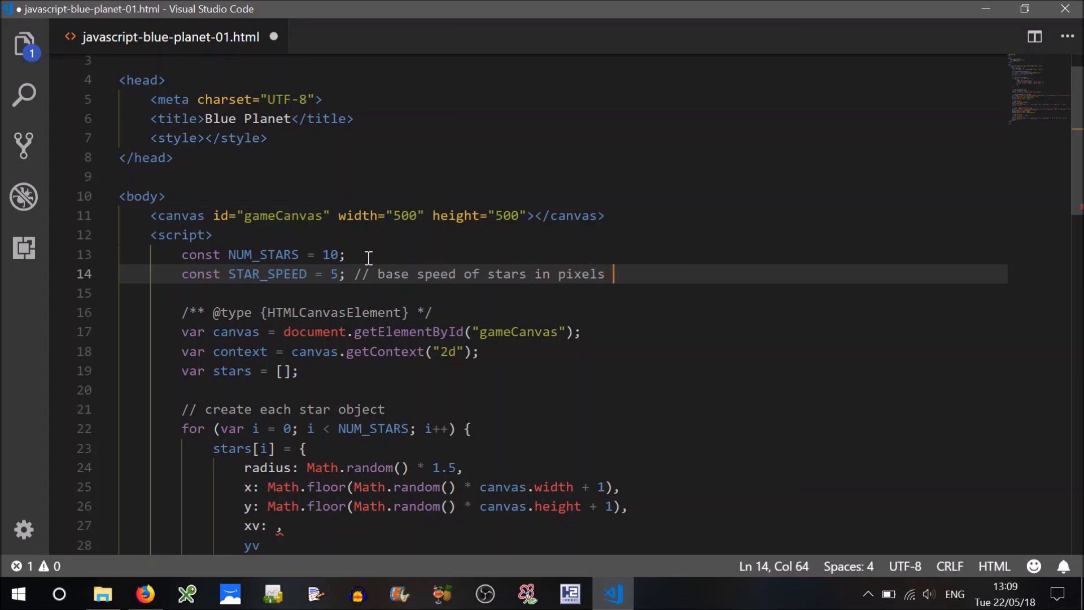
type("per second")
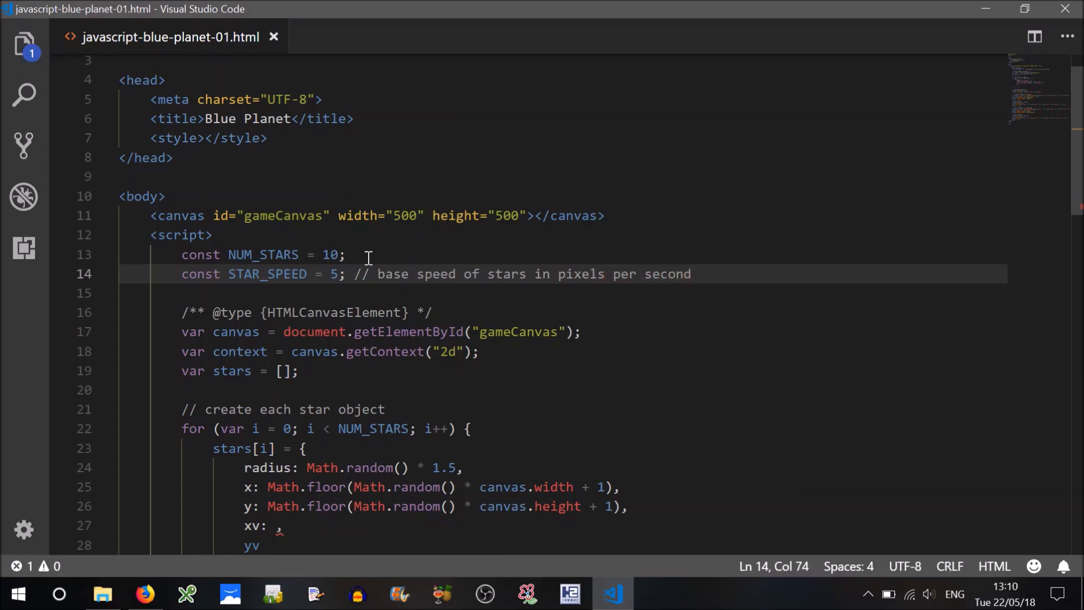
mouse_move(374, 429)
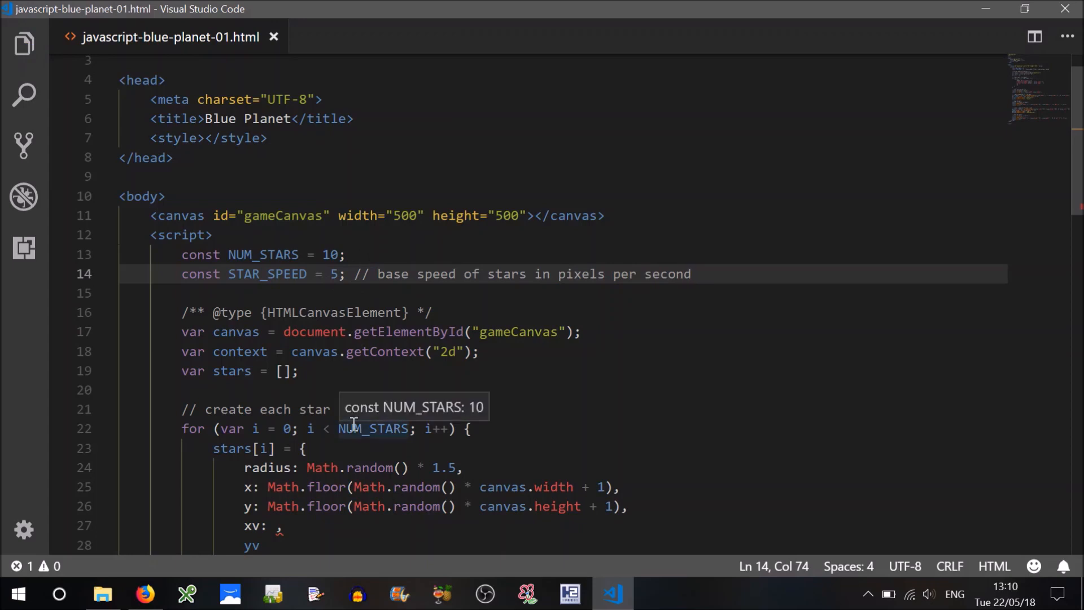
scroll("down", 3)
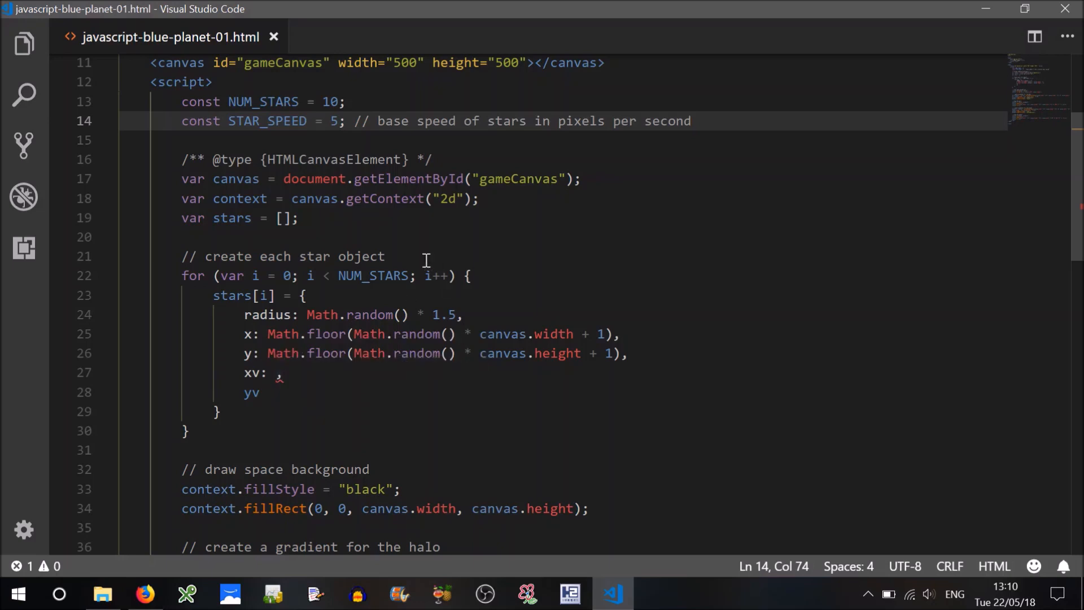
mouse_move(246, 375)
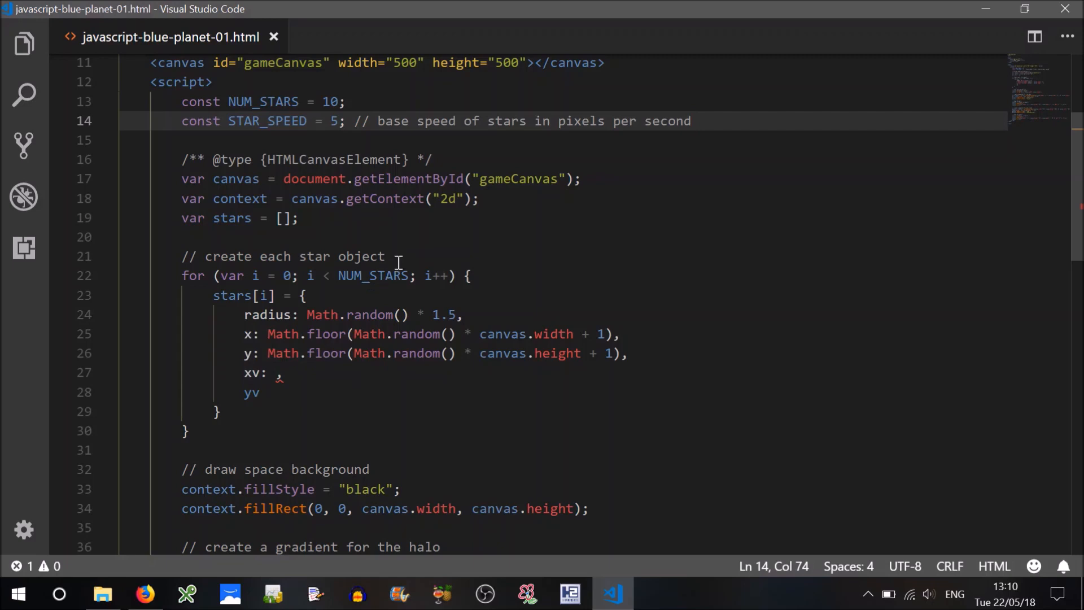
left_click(388, 256)
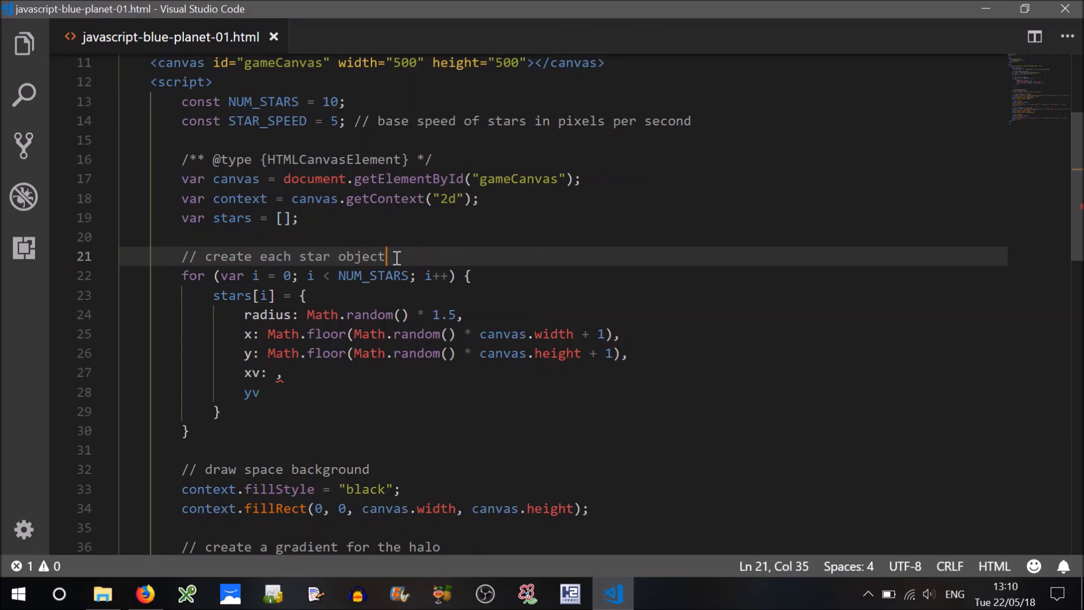
Add var xVelocity = STAR_SPEED * (Math.random() >= 0.5 ? 1 : -1) and a matching yVelocity
key("enter")
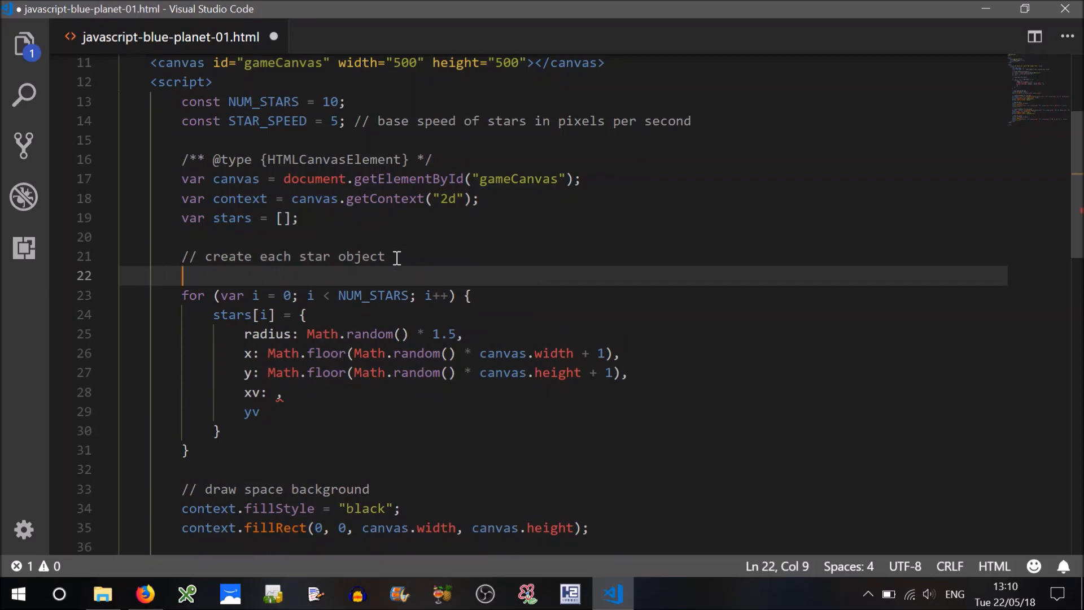
type("var")
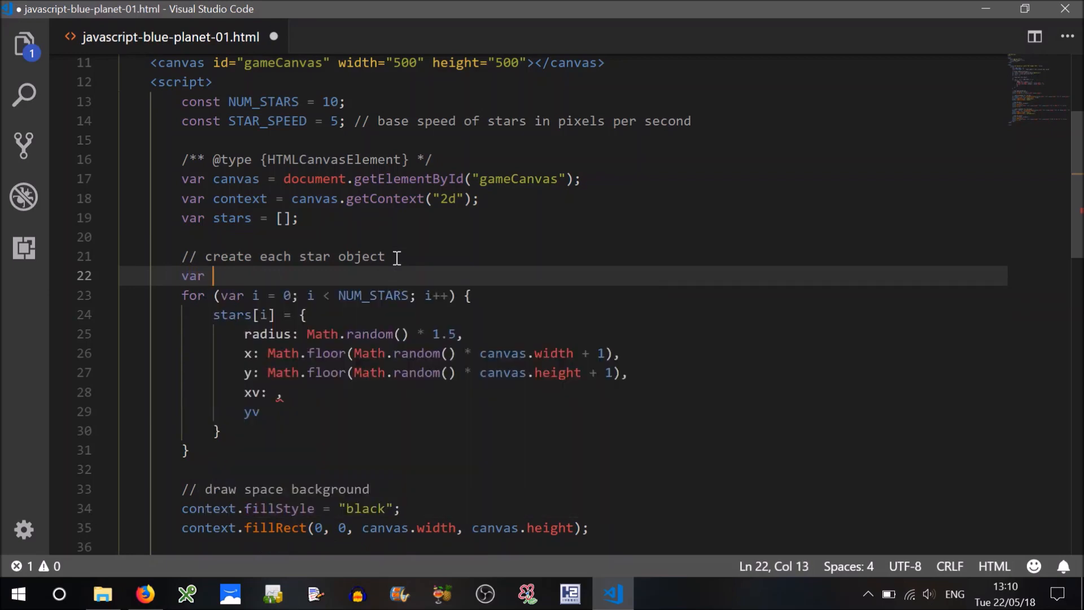
type("xVelo")
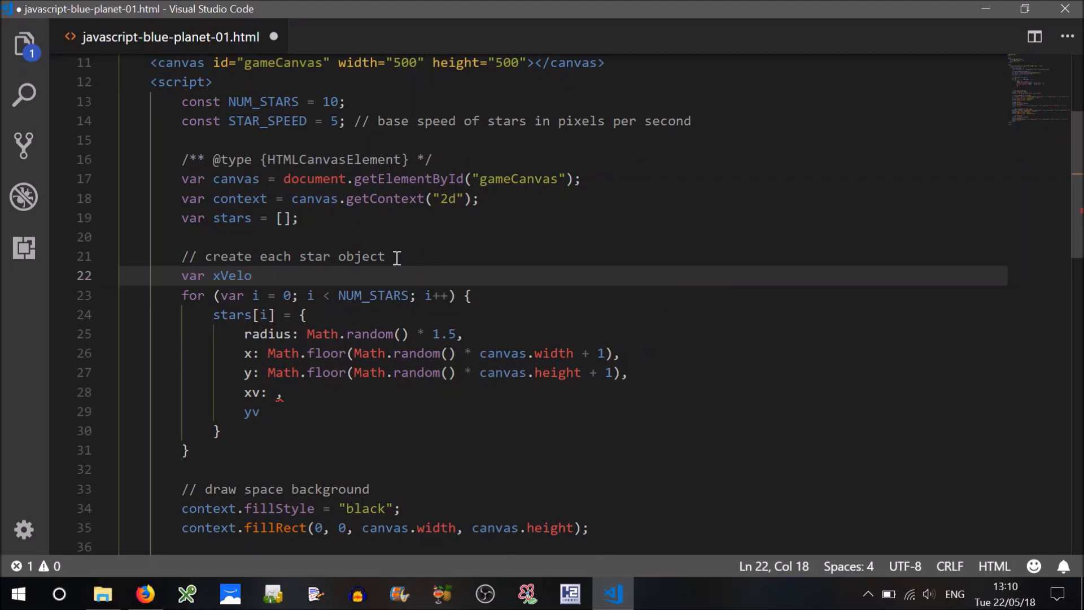
type("city")
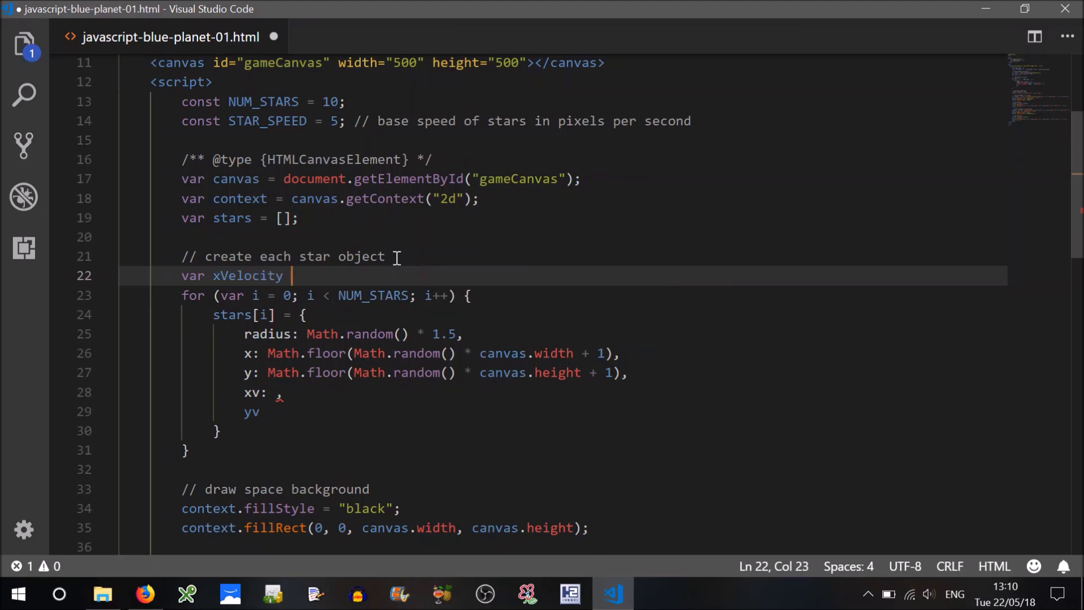
type("=")
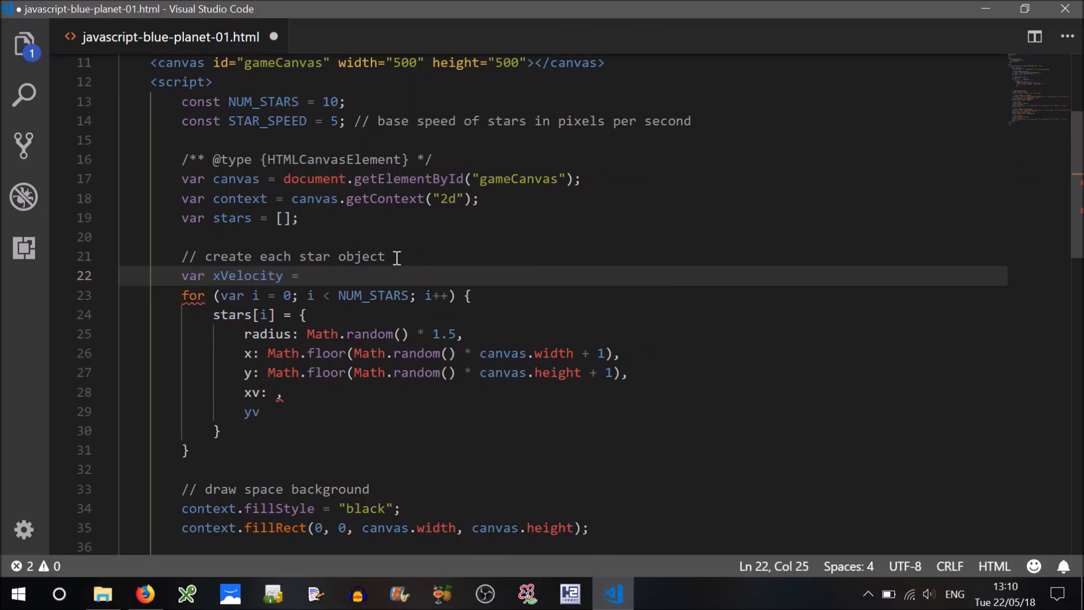
type("STAR_SPEED *")
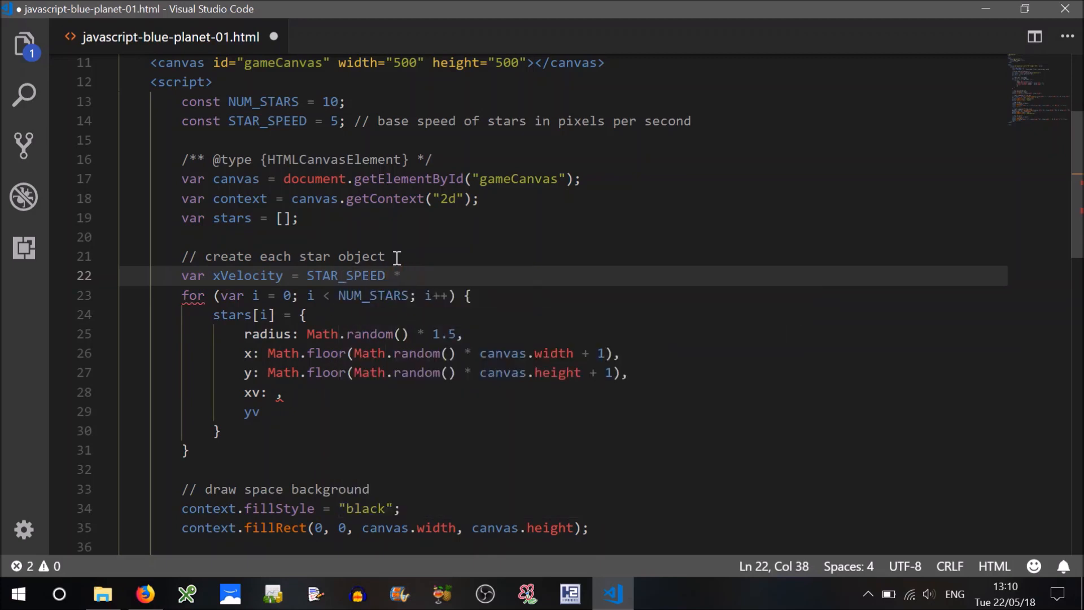
type("(")
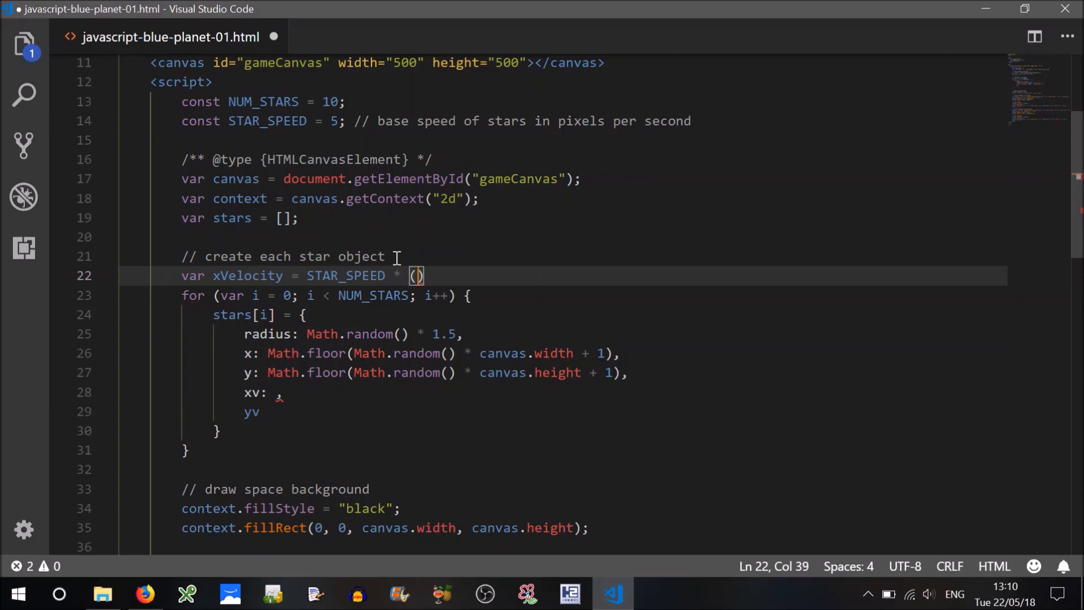
type("Math")
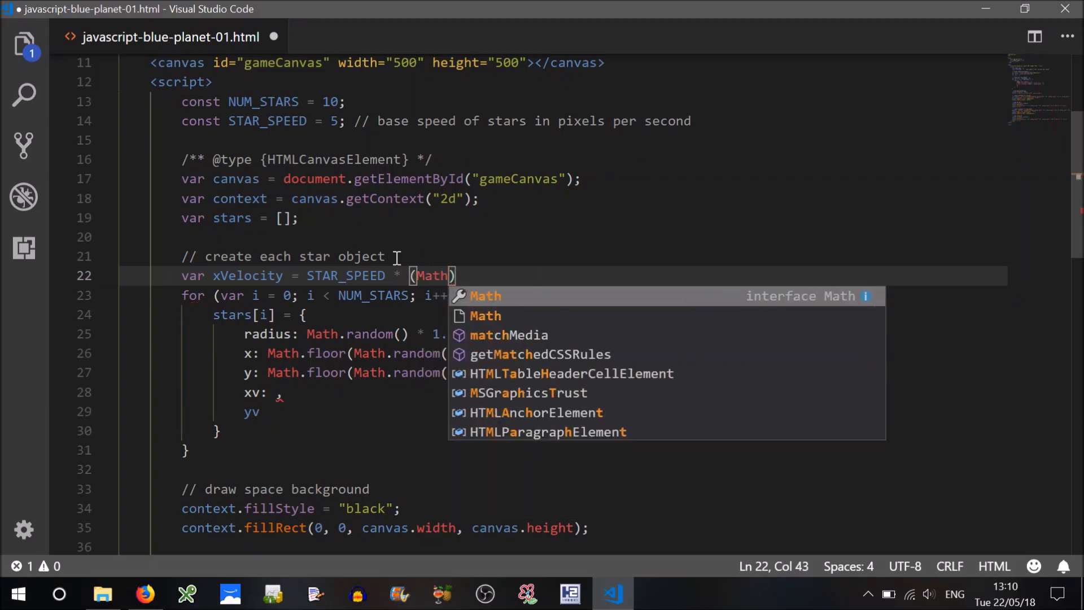
type(".random(")
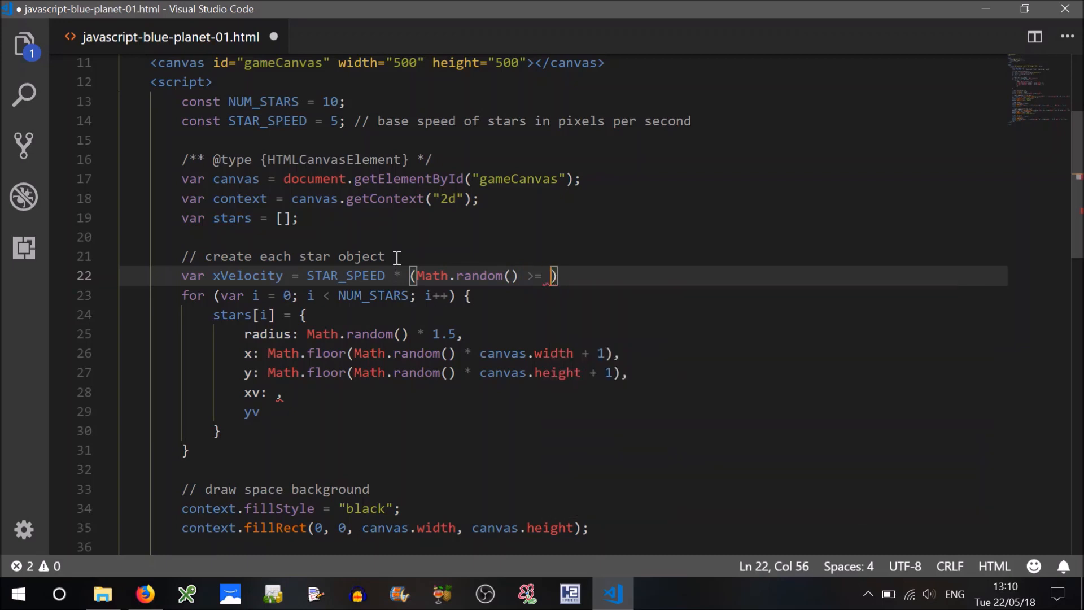
type("0")
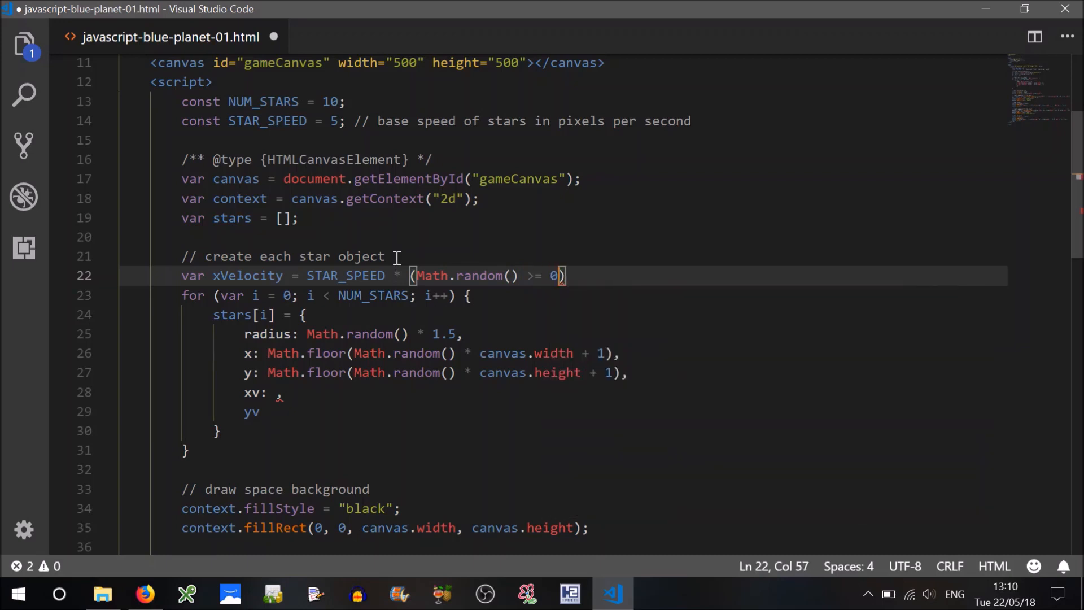
type(".5 ?")
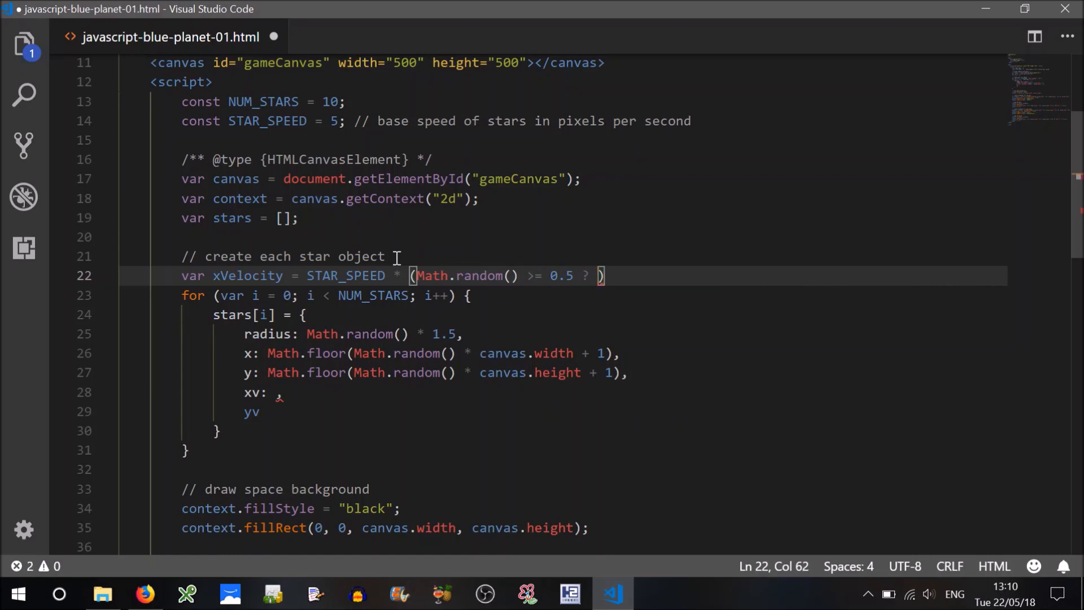
type("1 :")
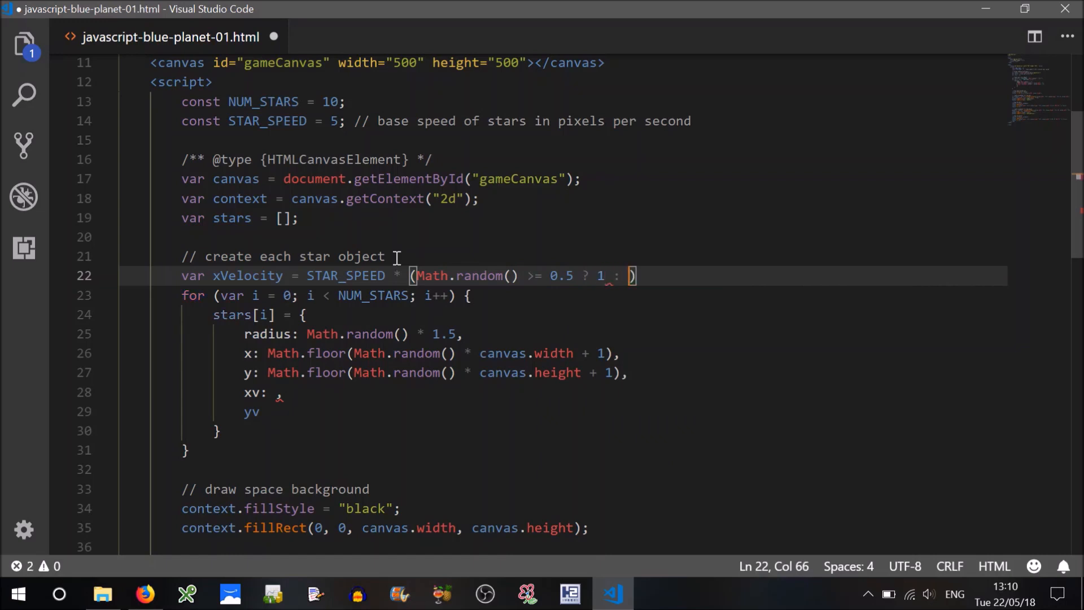
type("-1")
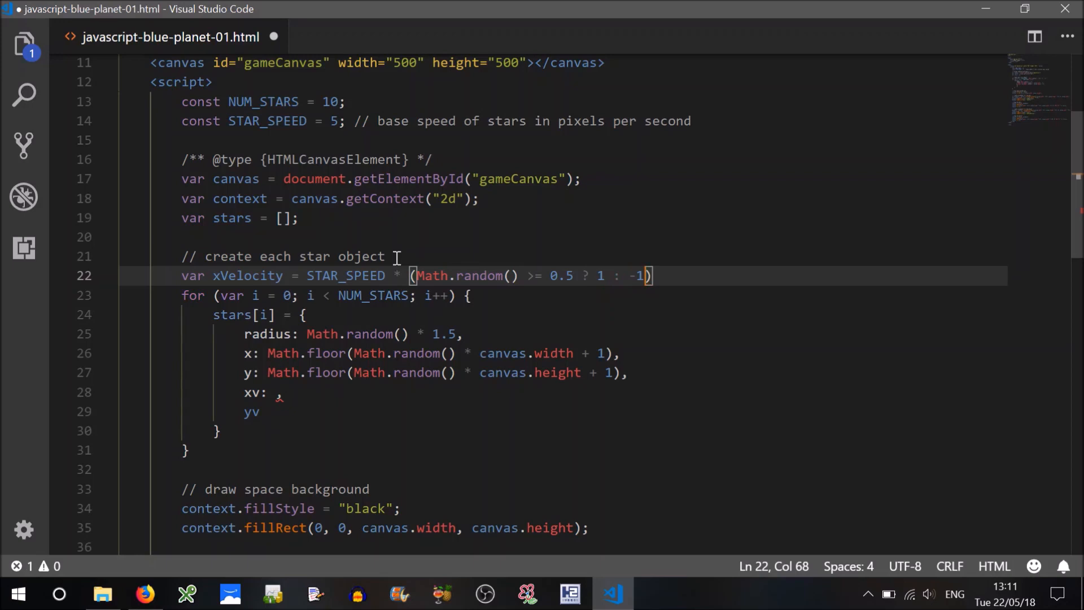
type(";")
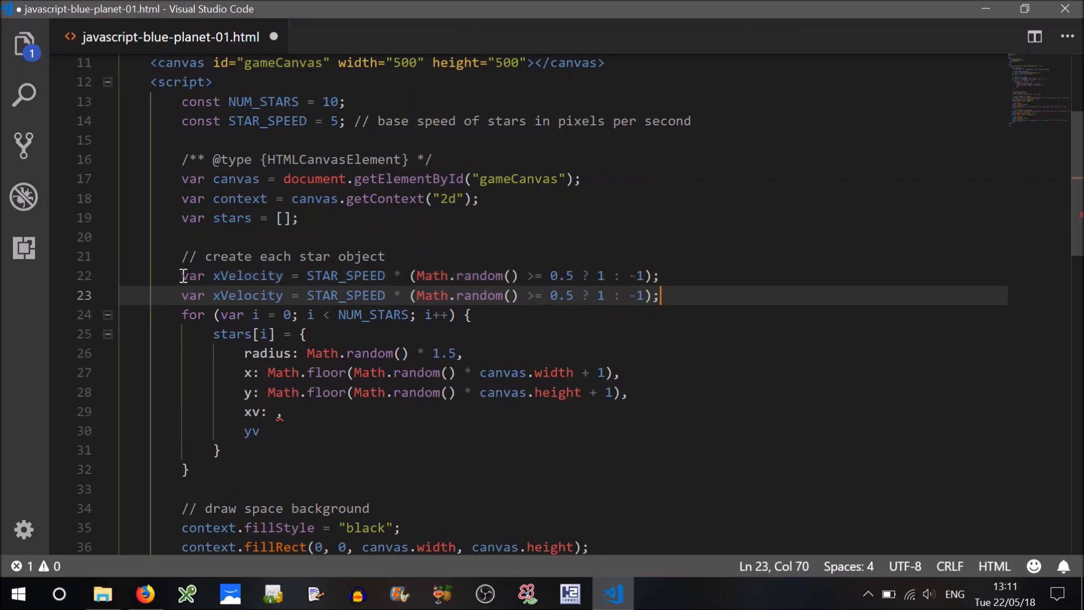
type("yVelocity")
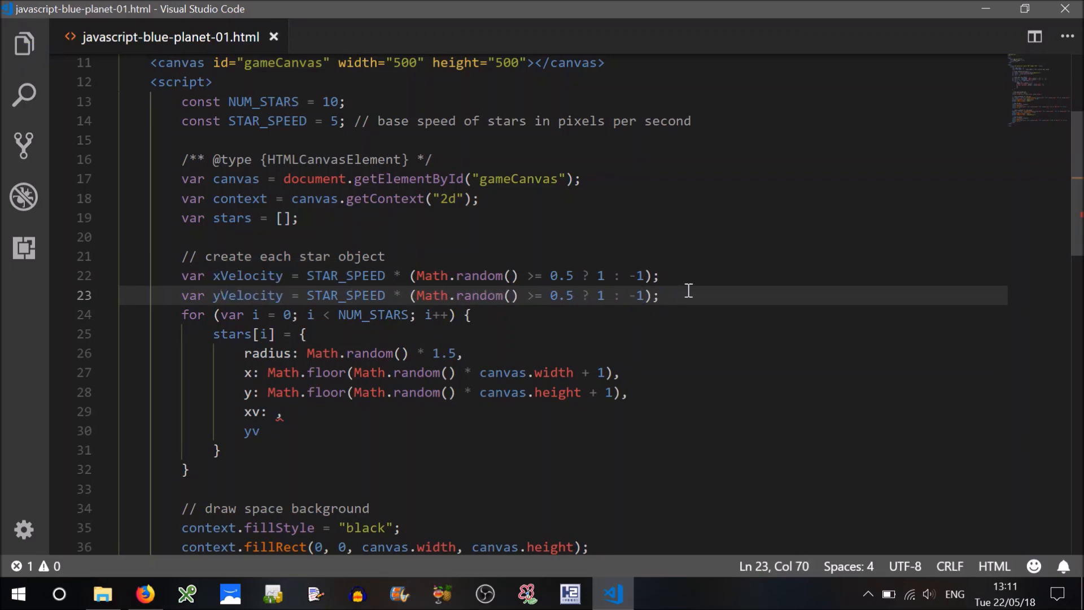
mouse_move(283, 372)
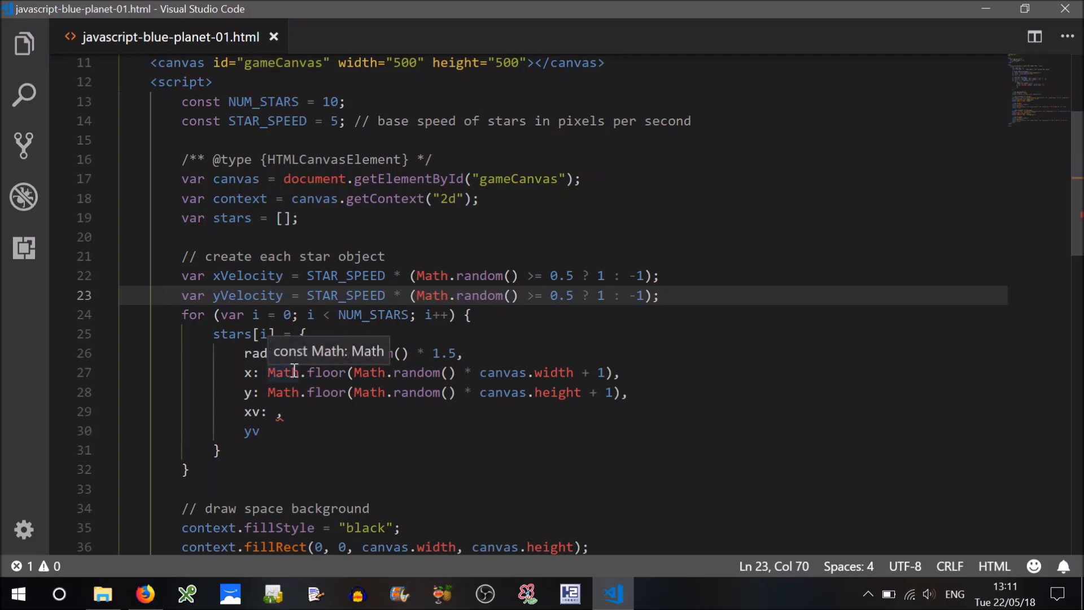
mouse_move(331, 372)
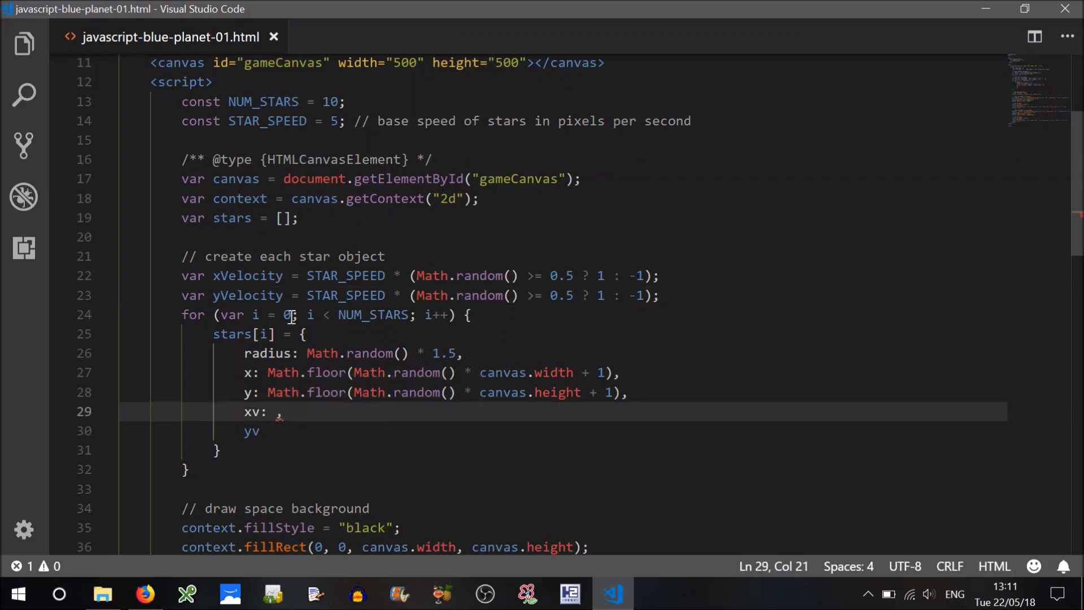
mouse_move(478, 315)
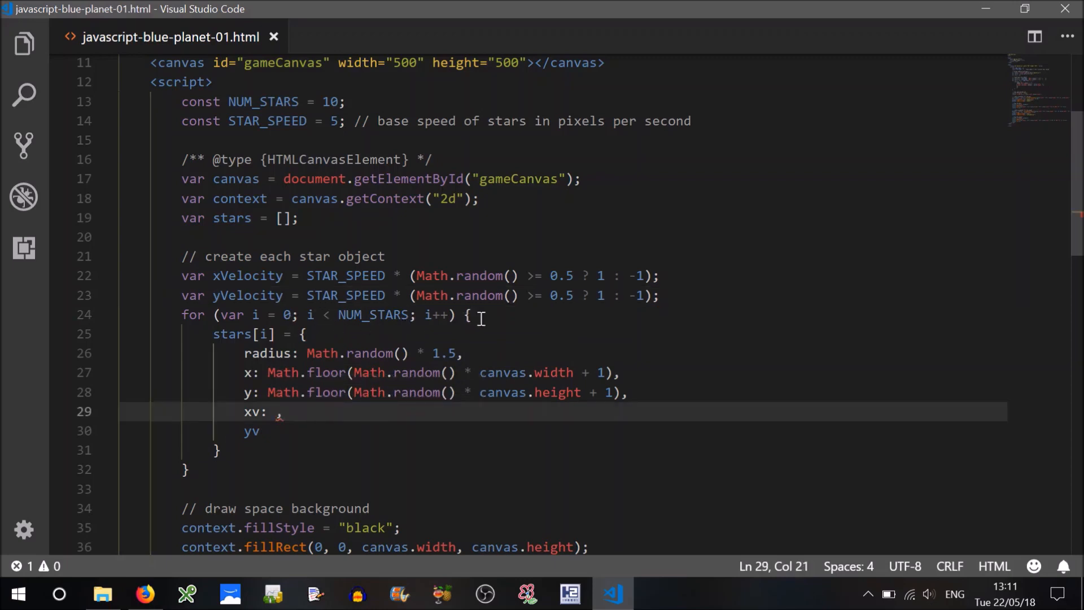
Add var speedMult = Math.random() * 3 + 1 inside the star loop
type("var")
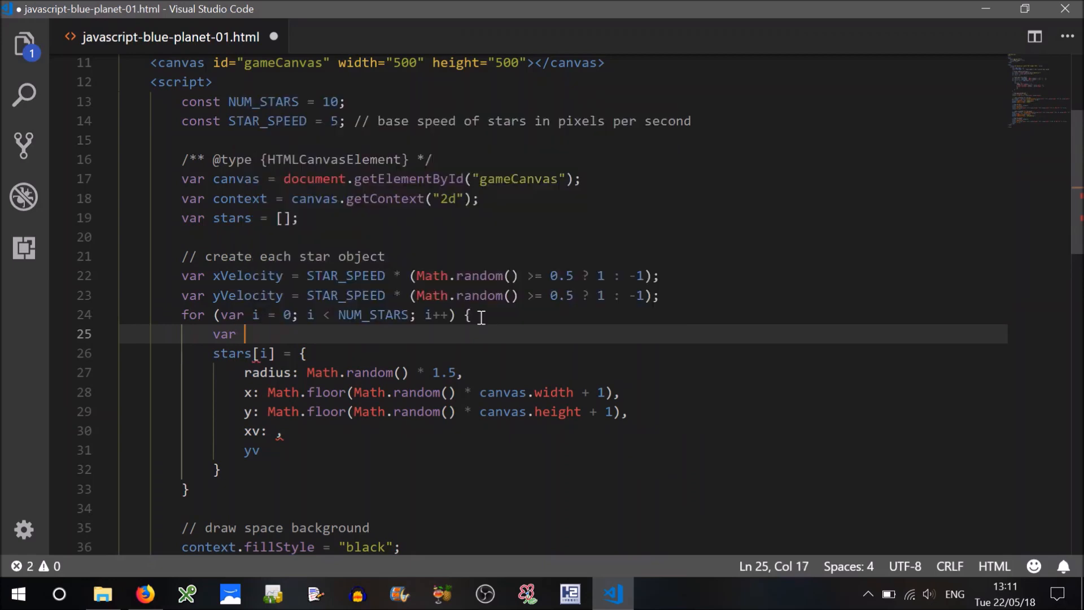
type("speedMult")
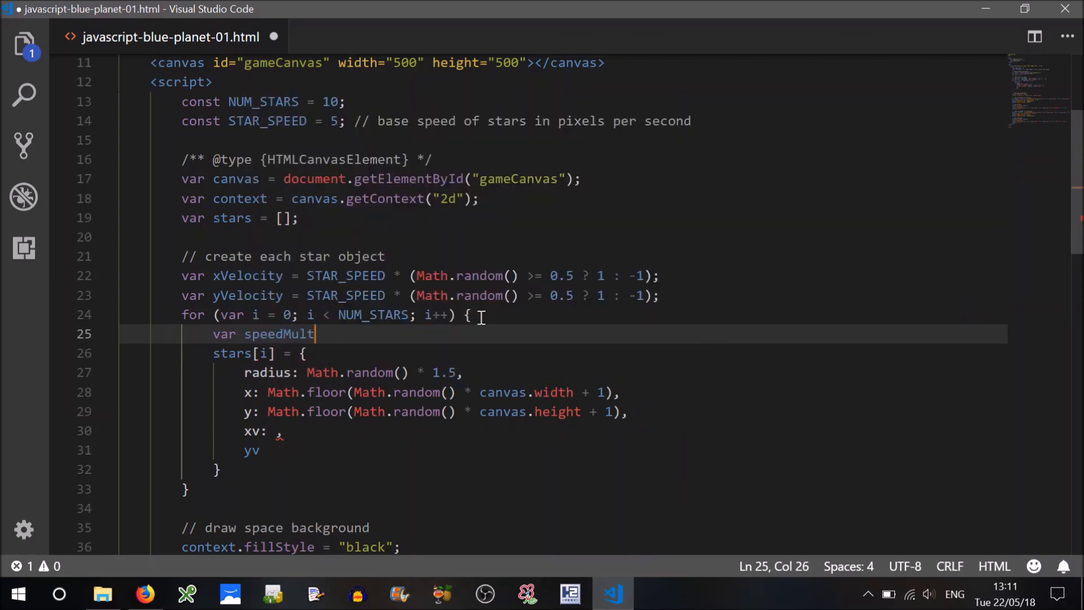
type("= Math.random(")
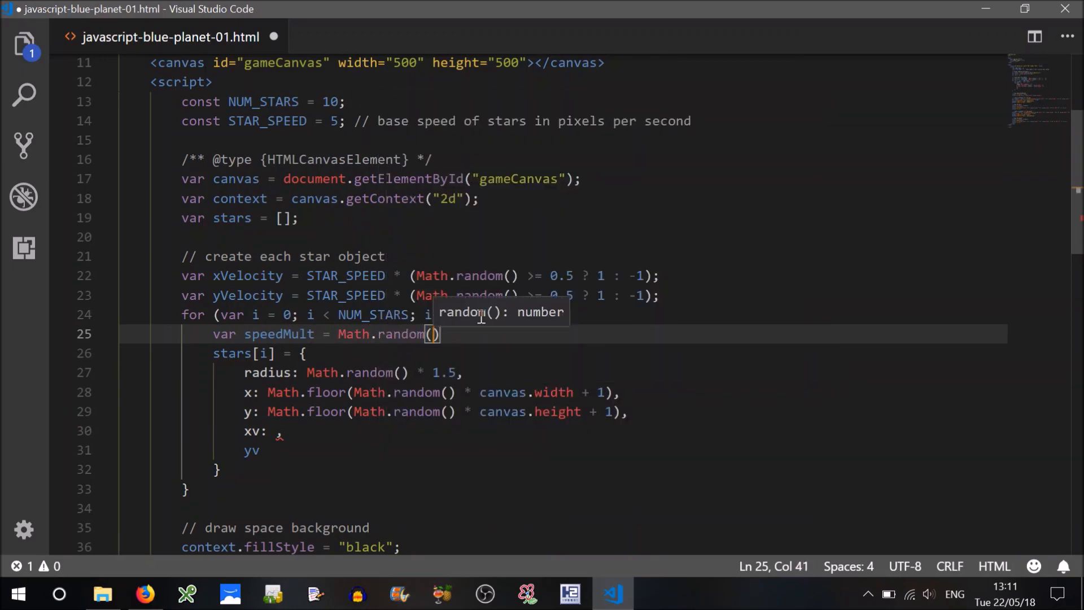
type("*")
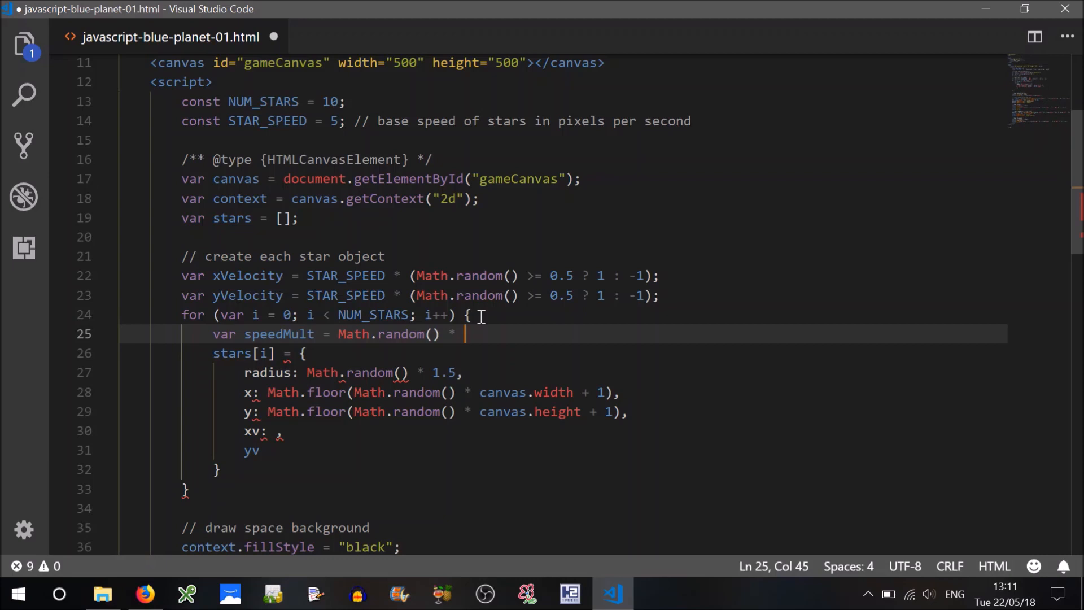
type("3")
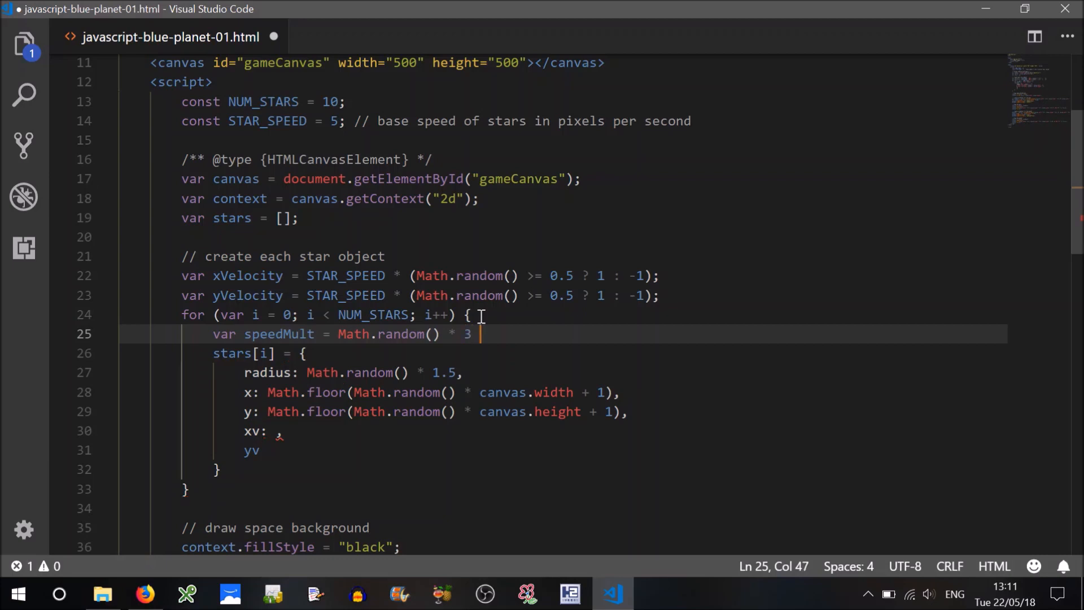
type("+ !")
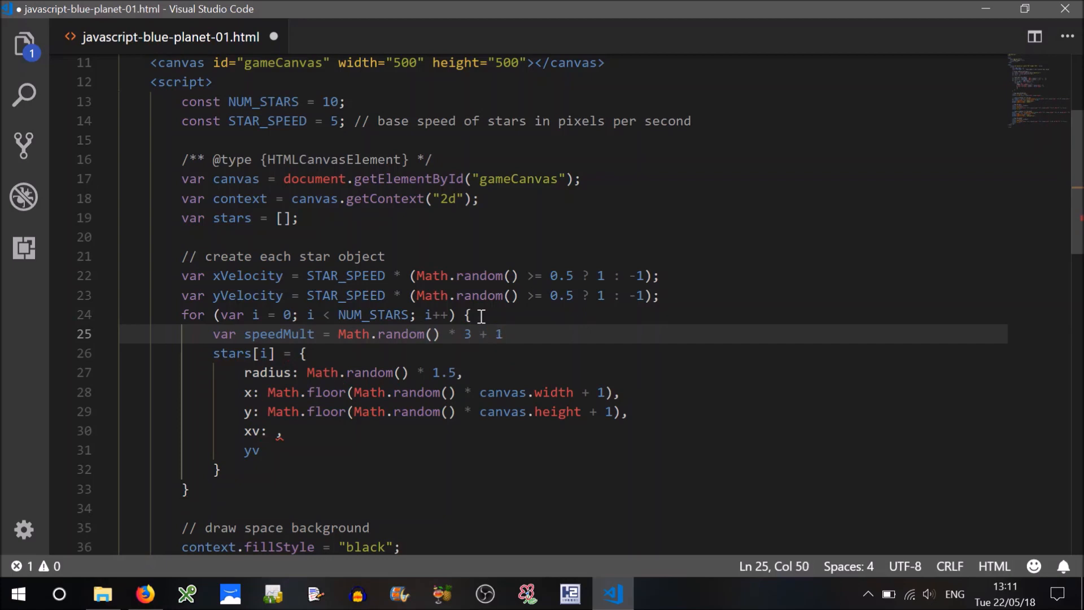
type(";")
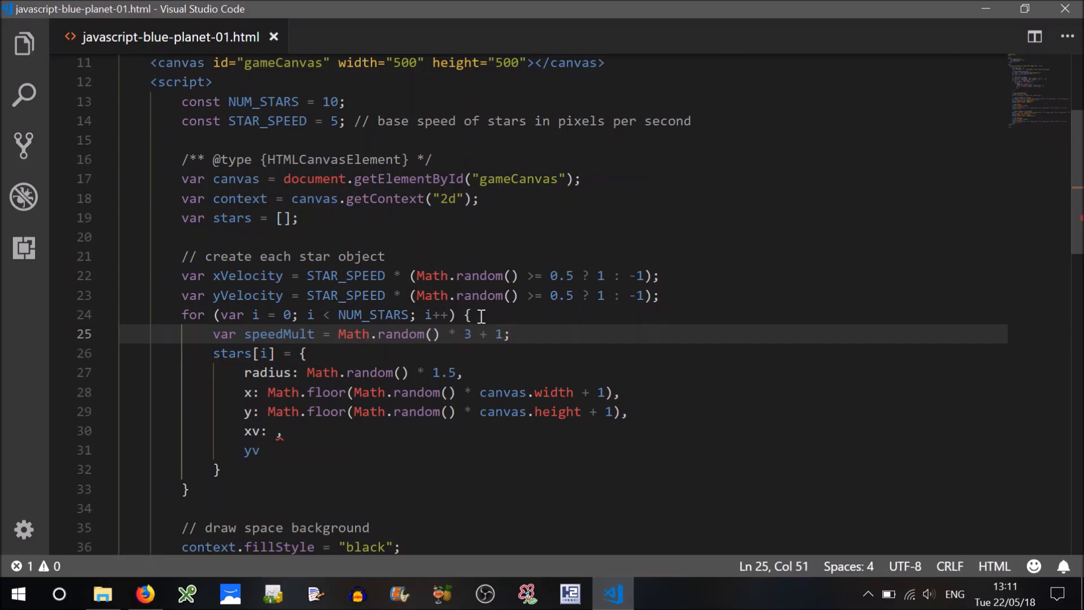
mouse_move(284, 430)
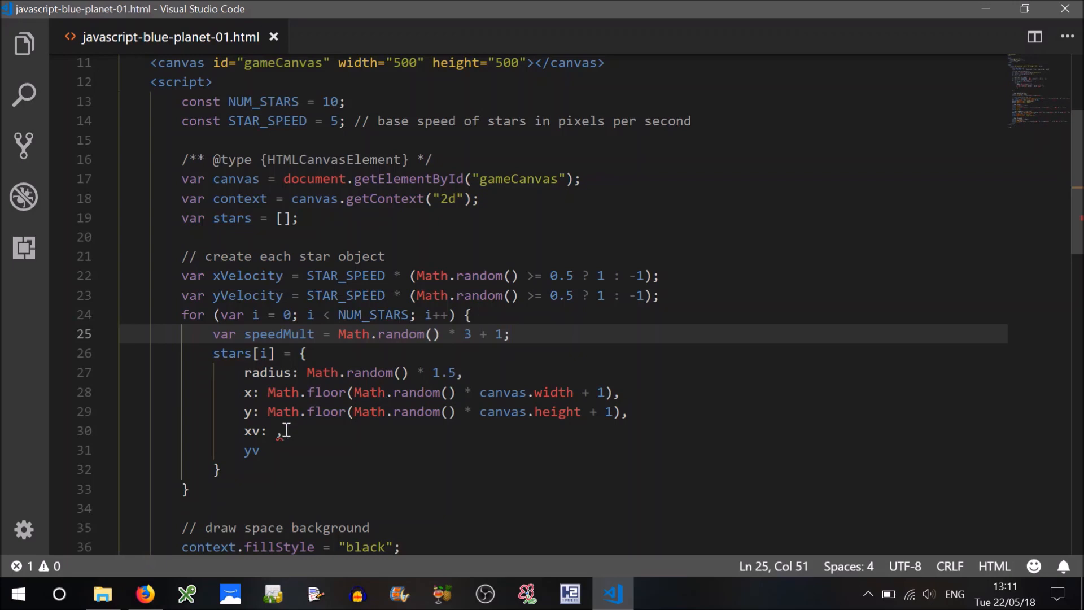
Fill the star's xv with xVelocity * speedMult / FPS
left_click(277, 430)
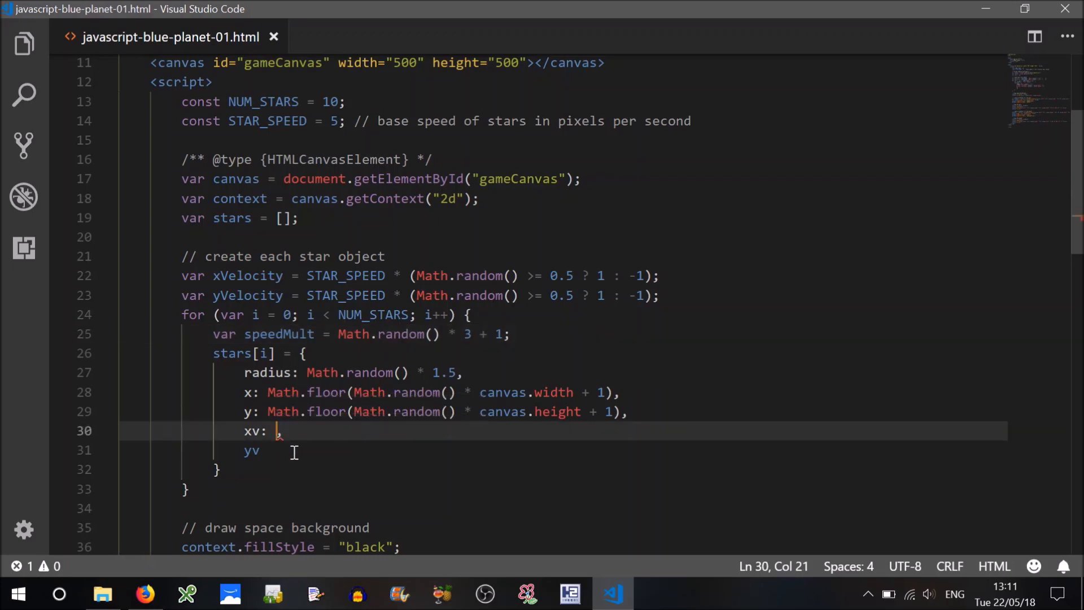
type("xVelocity *")
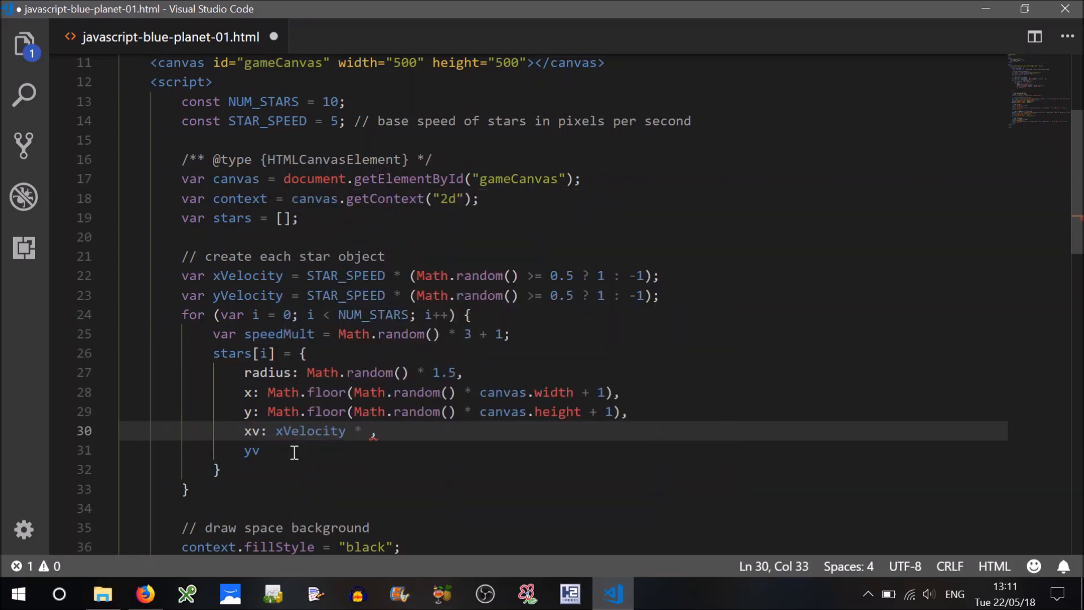
type("speedMult /")
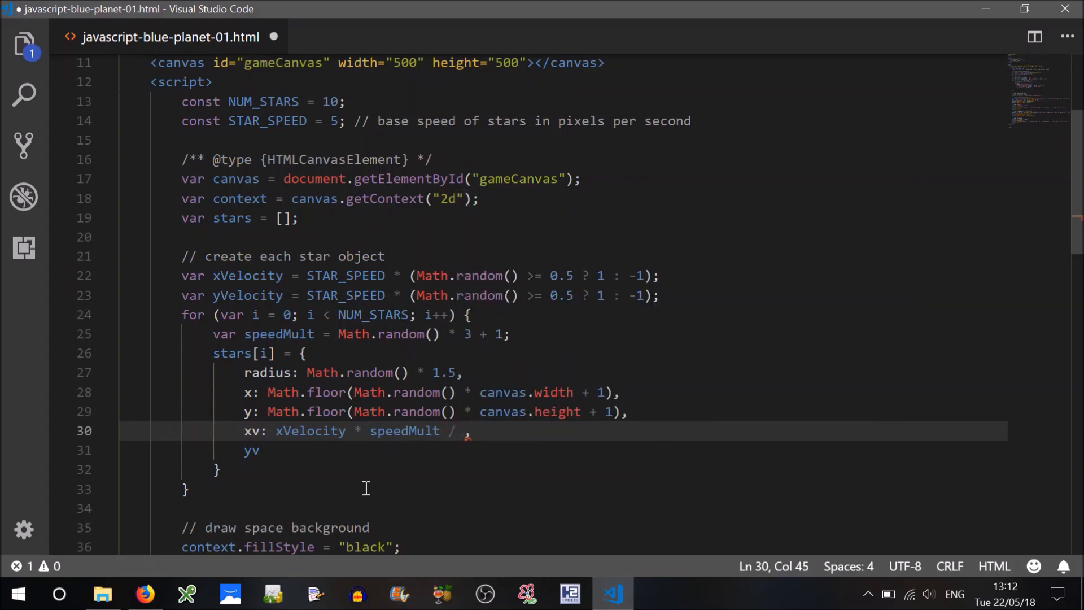
type("FP")
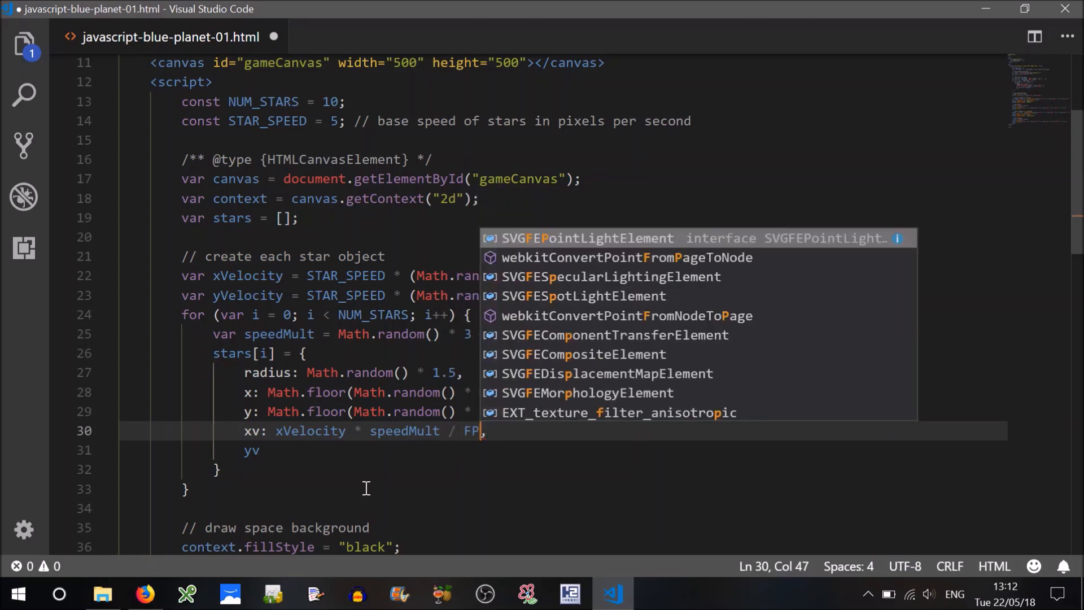
type("S")
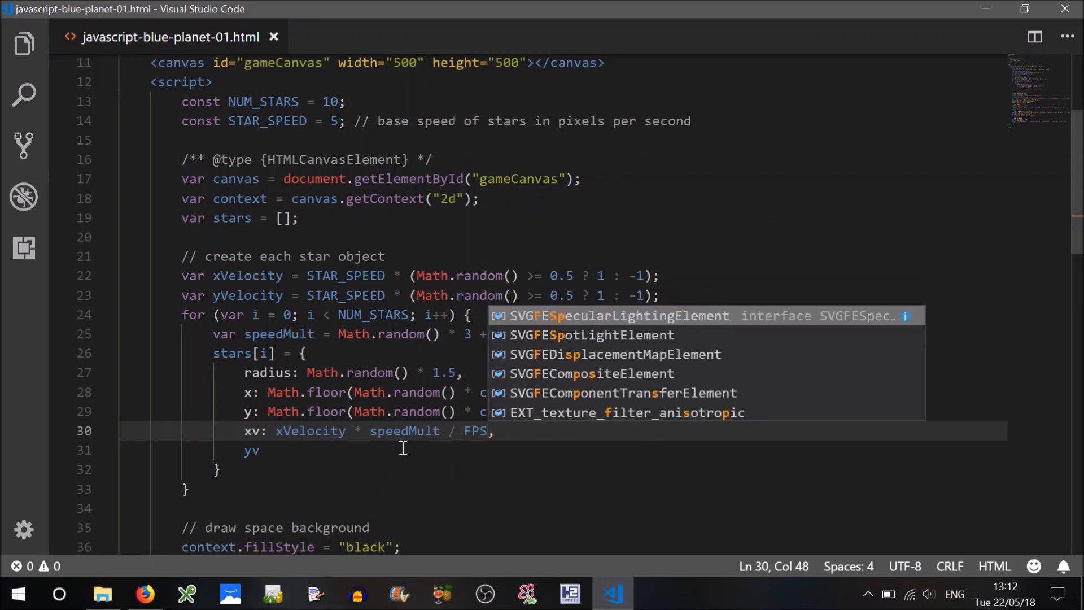
mouse_move(360, 264)
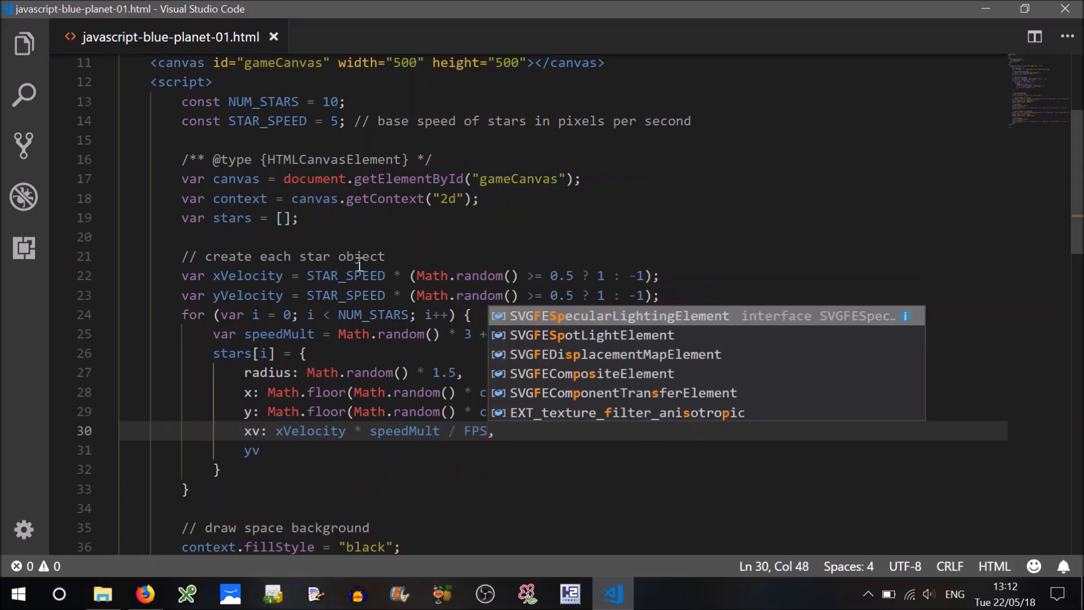
mouse_move(349, 296)
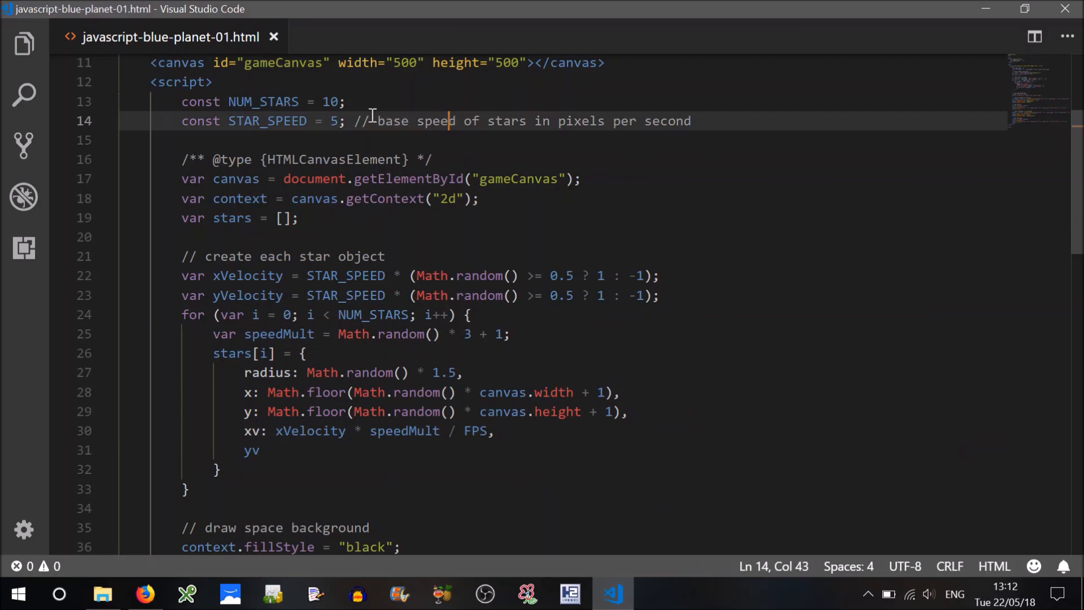
Append '// number of stars in the star field' to the NUM_STARS = 10 line
left_click(347, 101)
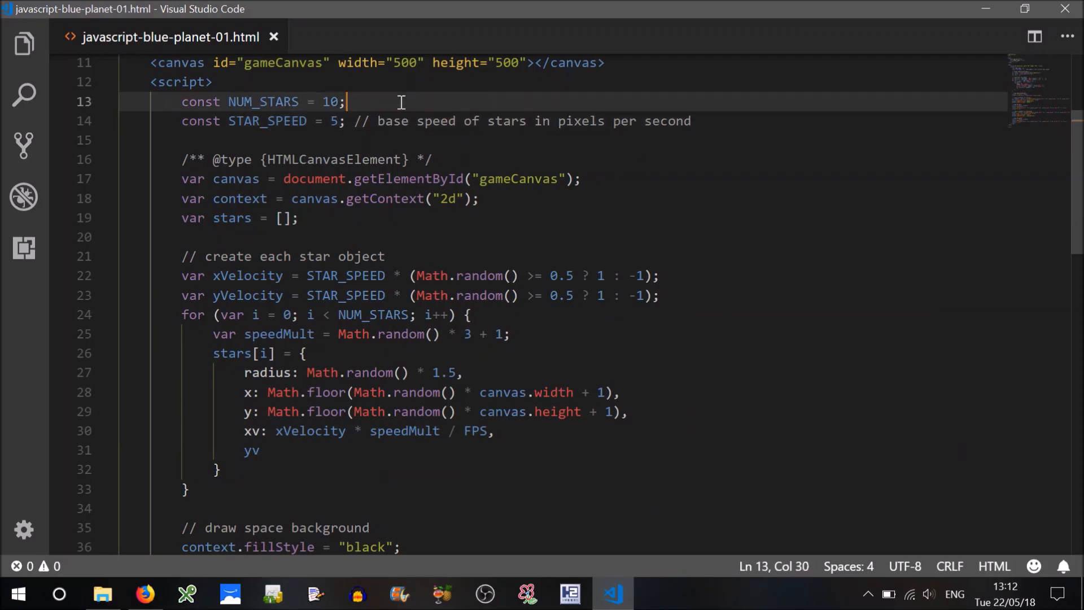
type("//")
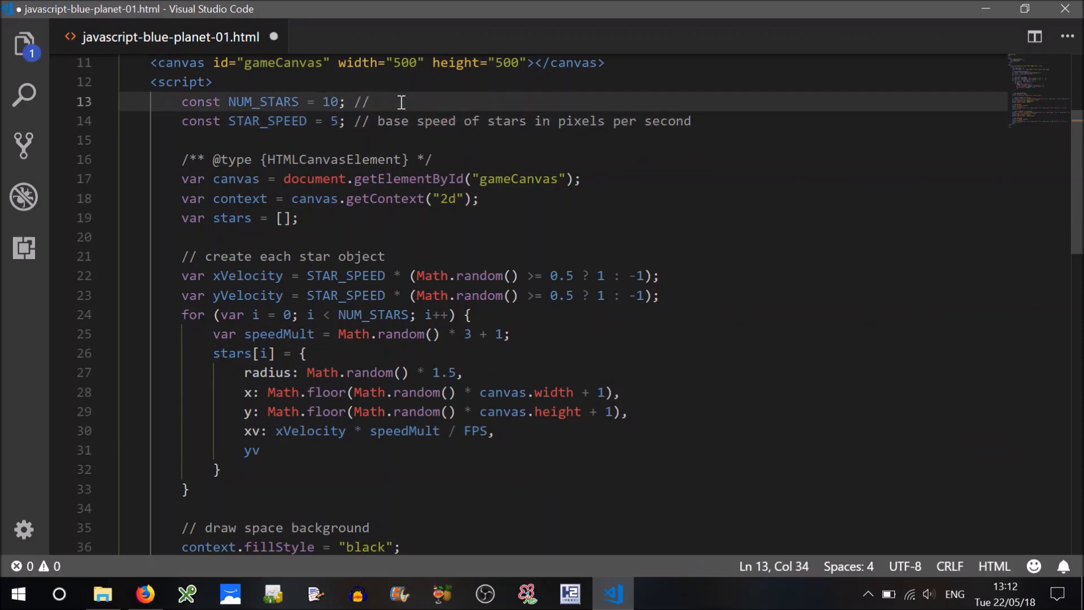
type("number of")
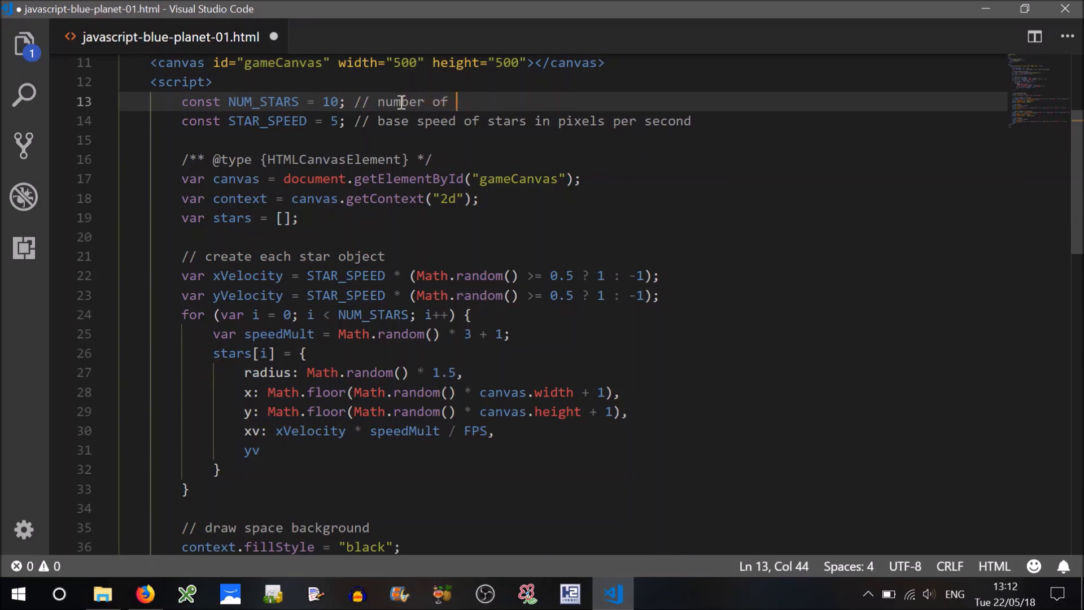
type("stars in the")
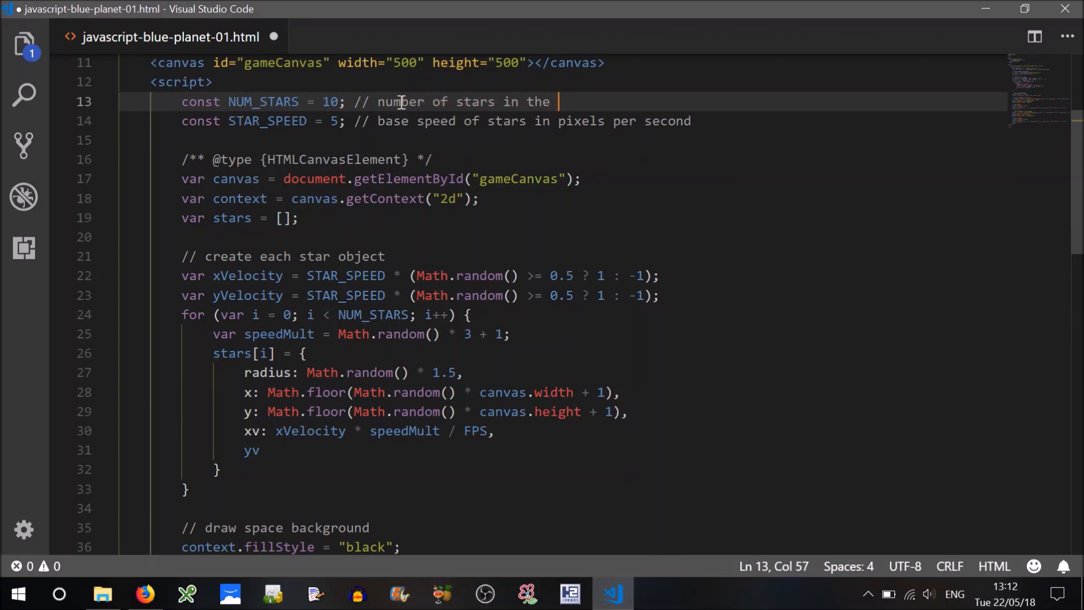
type("star fi")
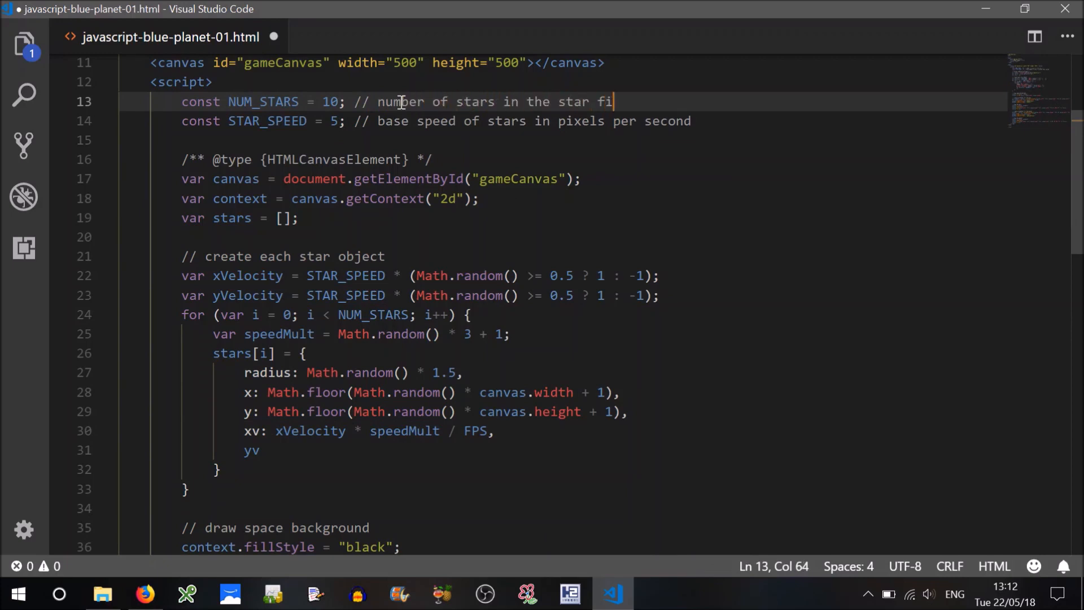
type("eld")
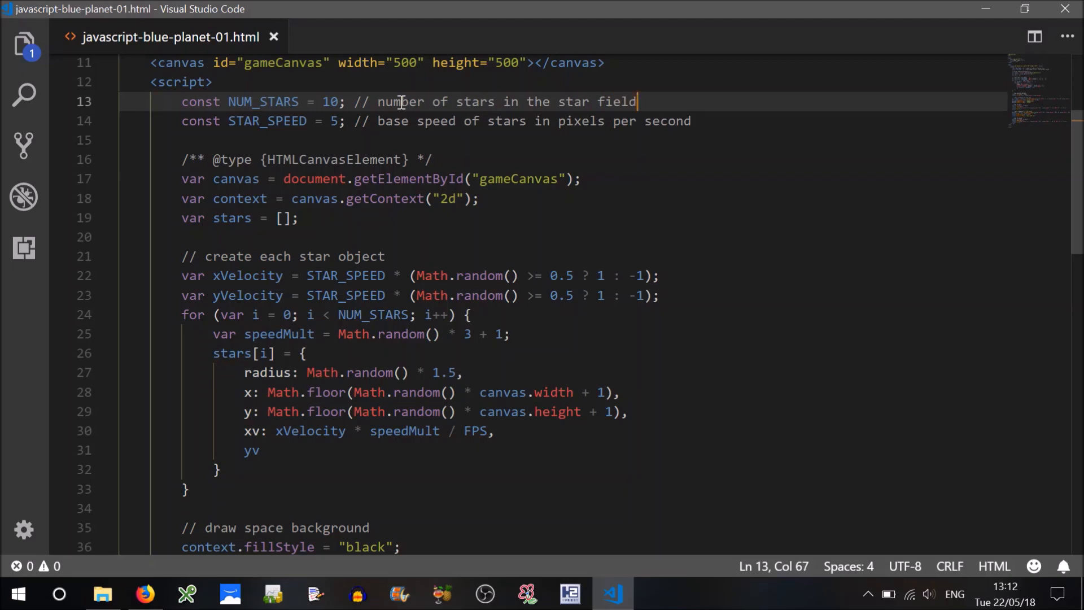
mouse_move(280, 458)
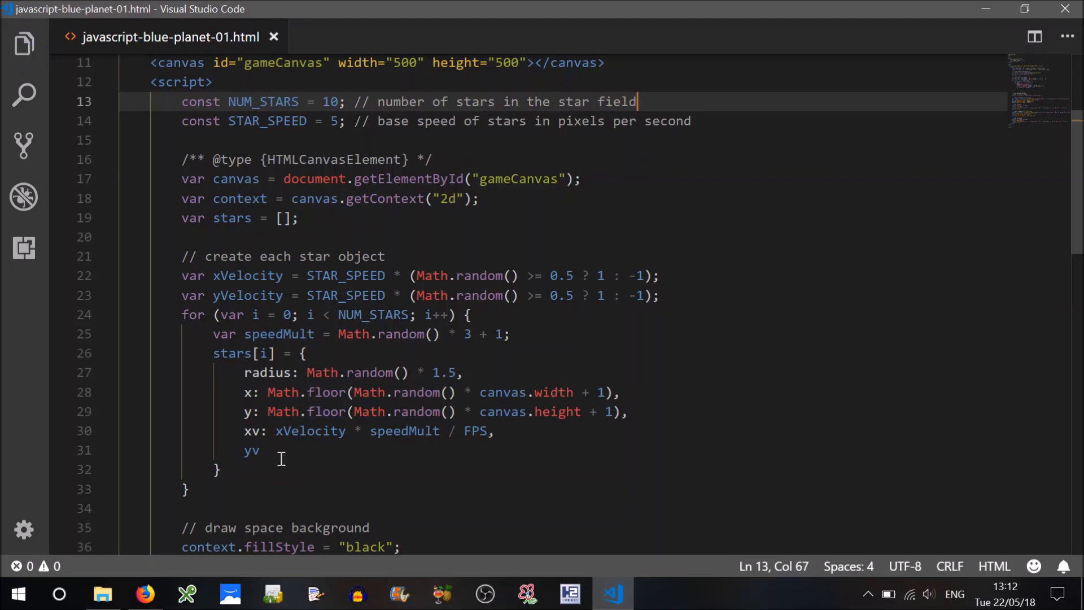
Give yv the value yVelocity * speedMult / FPS, removing the trailing semicolon
type(":")
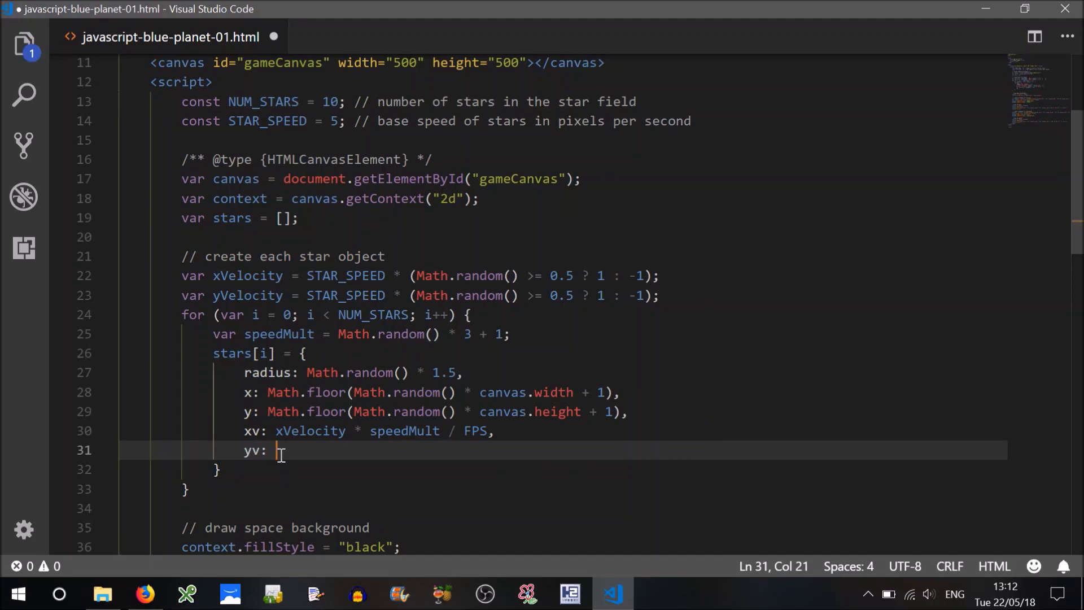
type("yVelocity * speedMult")
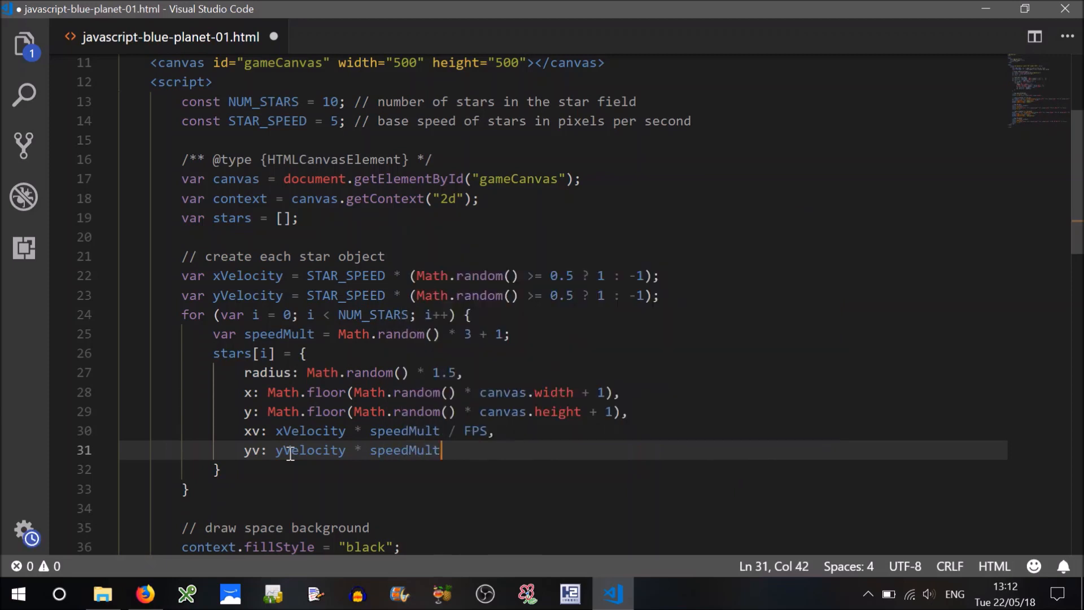
type("/ FPS")
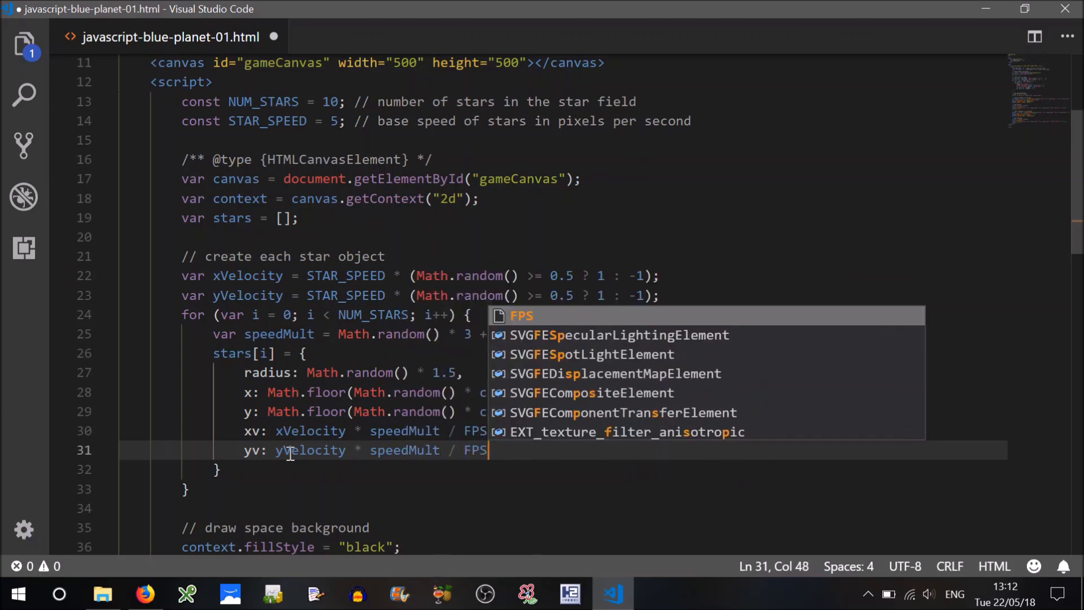
type(";")
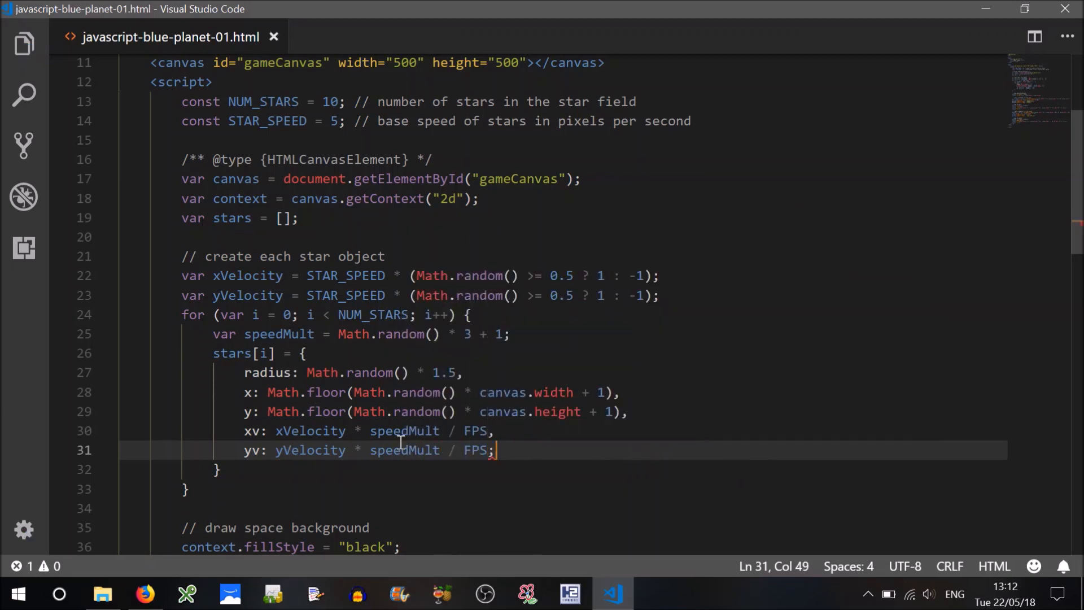
double_click(404, 449)
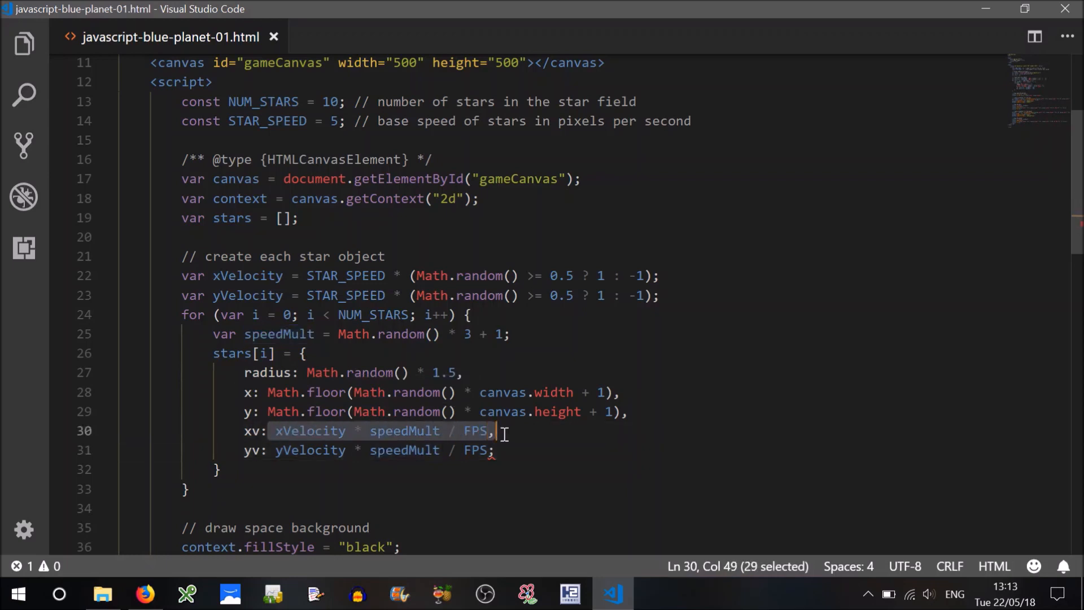
left_click(293, 431)
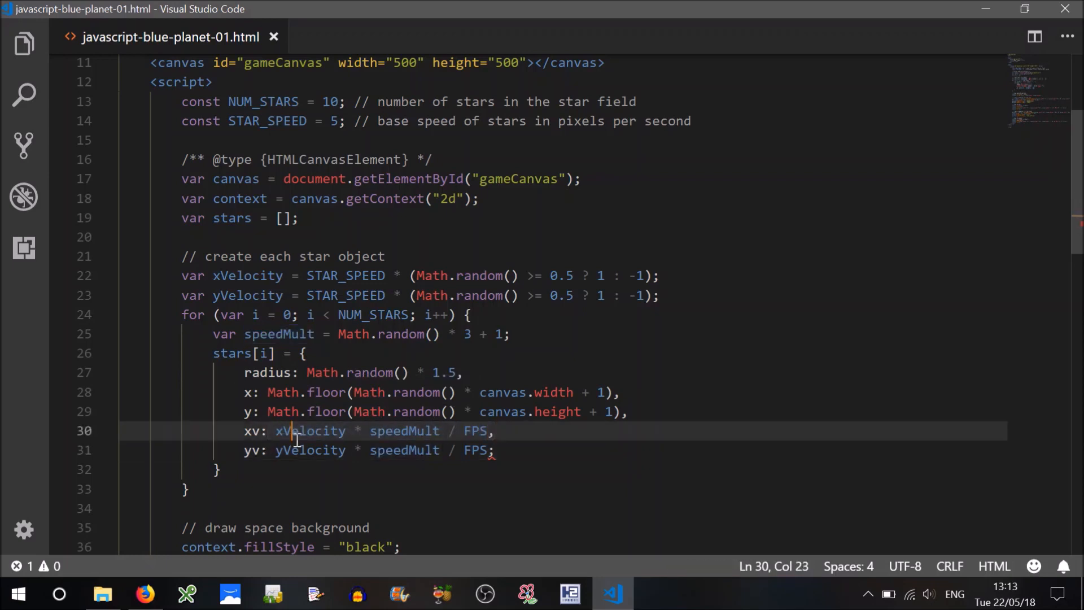
left_click(498, 450)
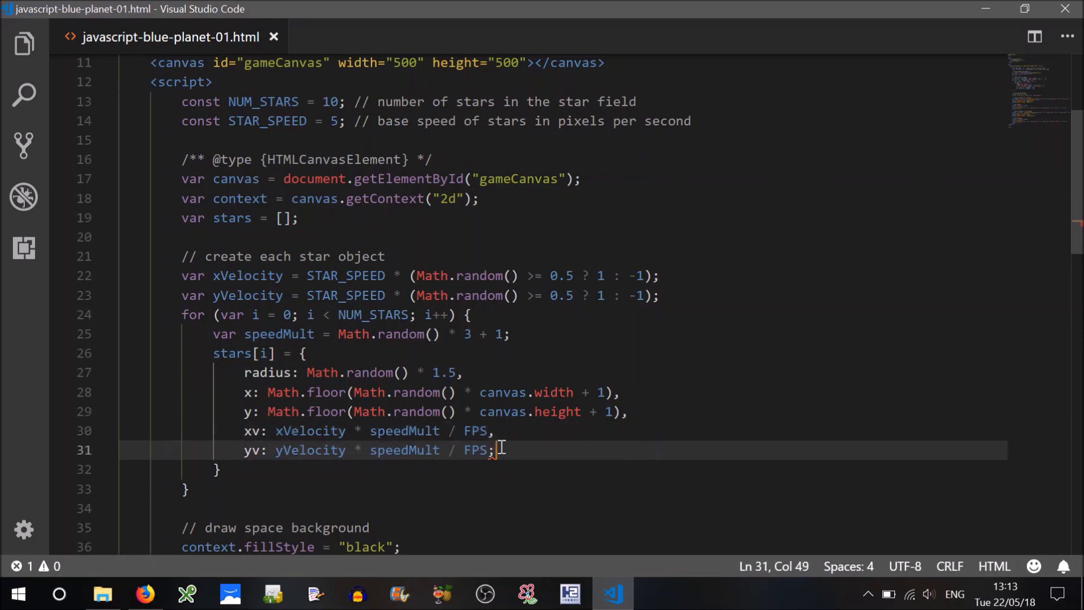
key("BackSpace")
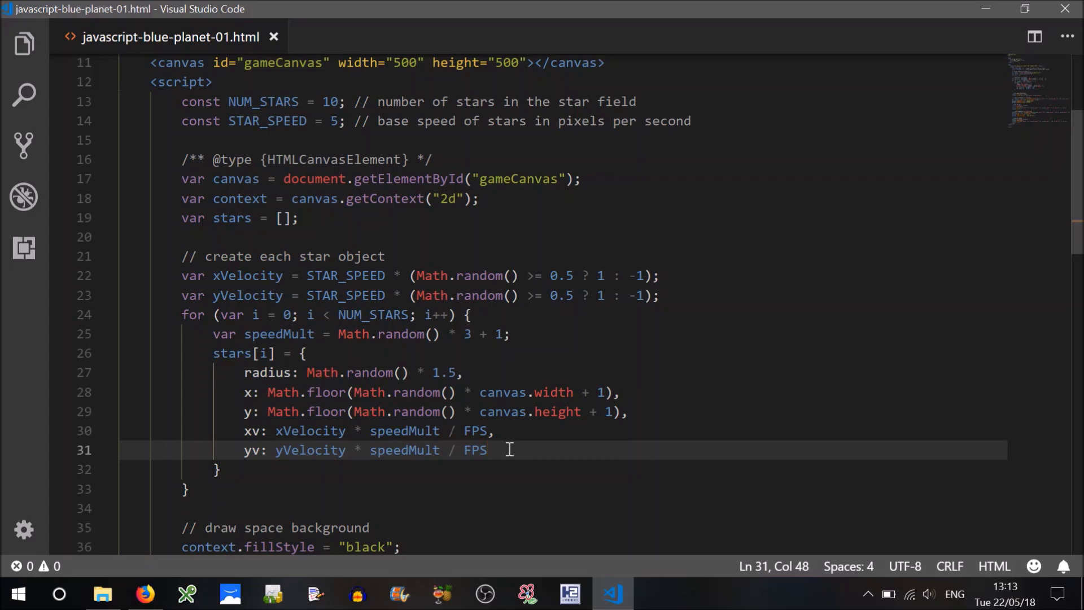
mouse_move(401, 449)
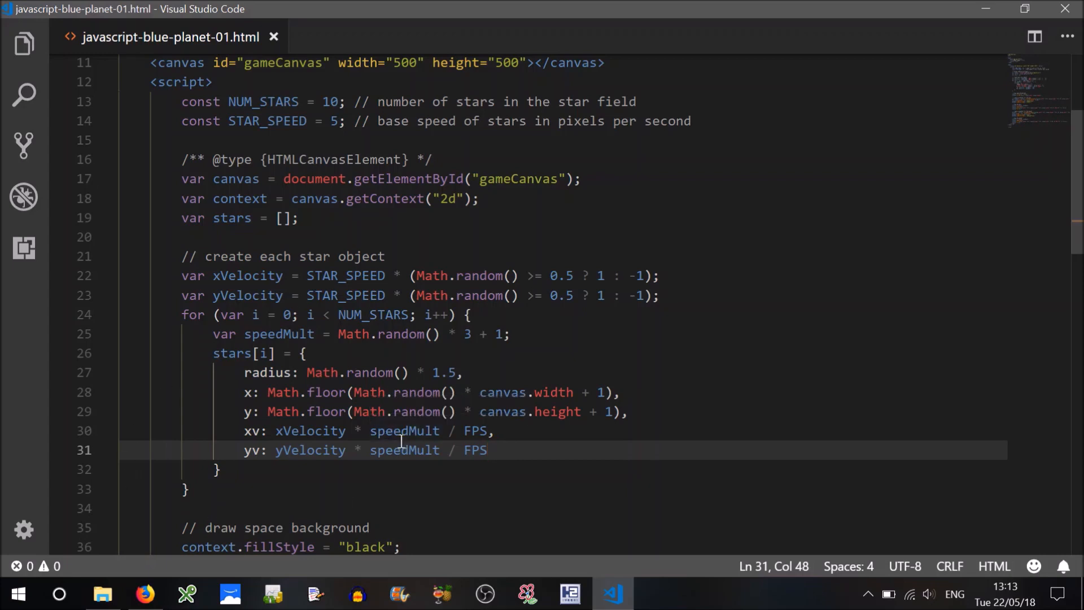
mouse_move(238, 493)
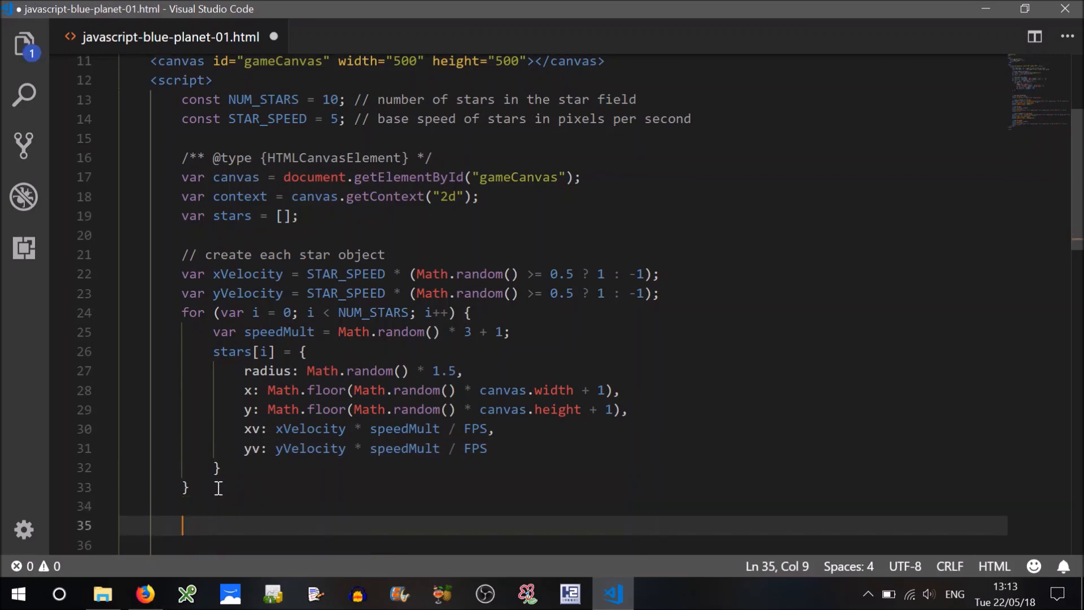
Add a '// set up an interval' comment and setInterval(update, 1000 / FPS)
type("// set")
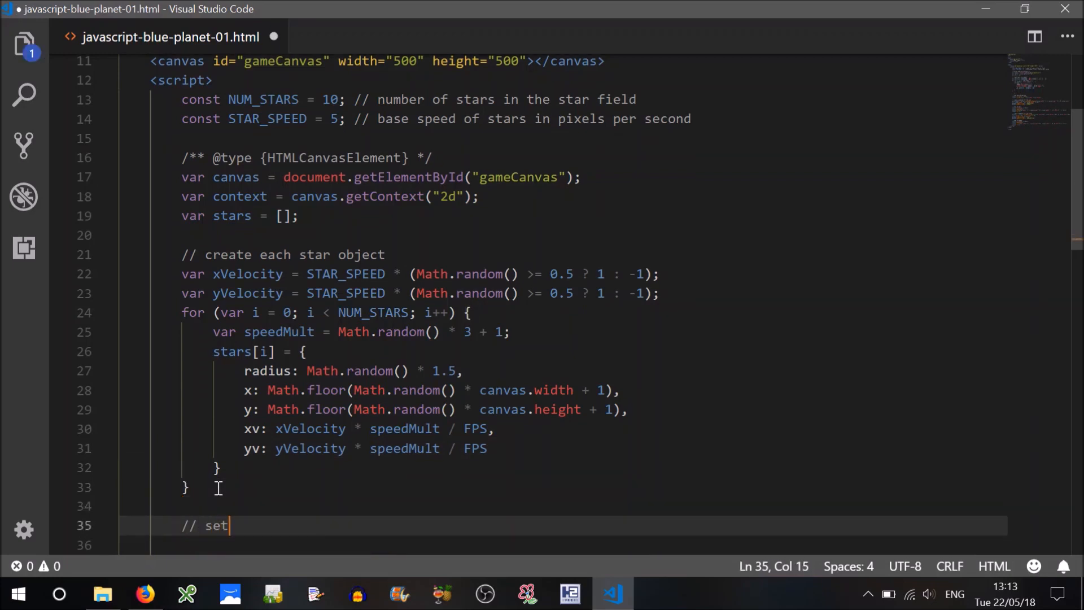
type("up an in")
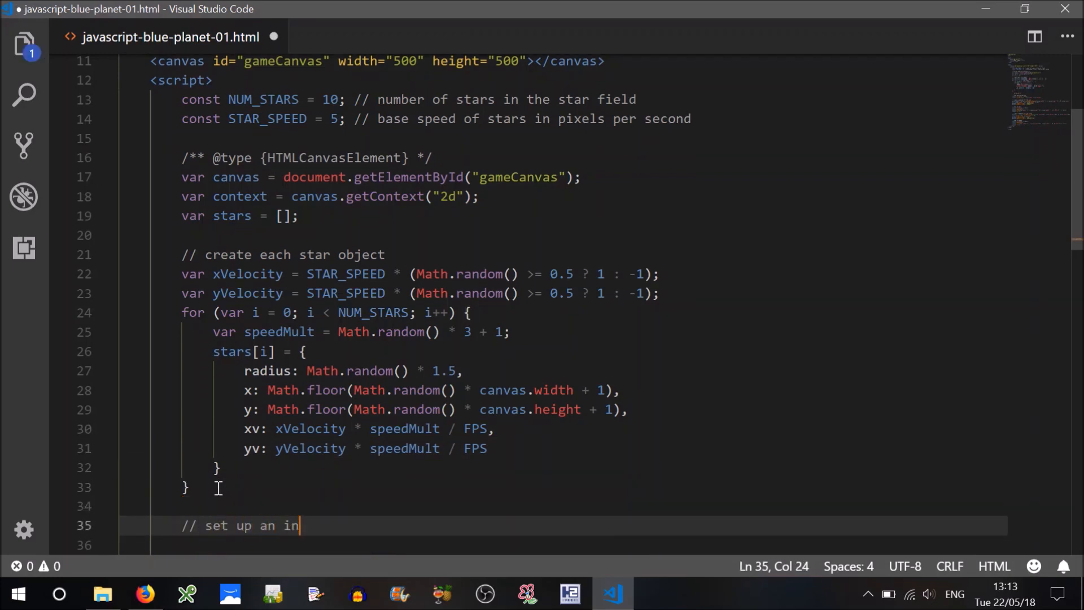
type("terval")
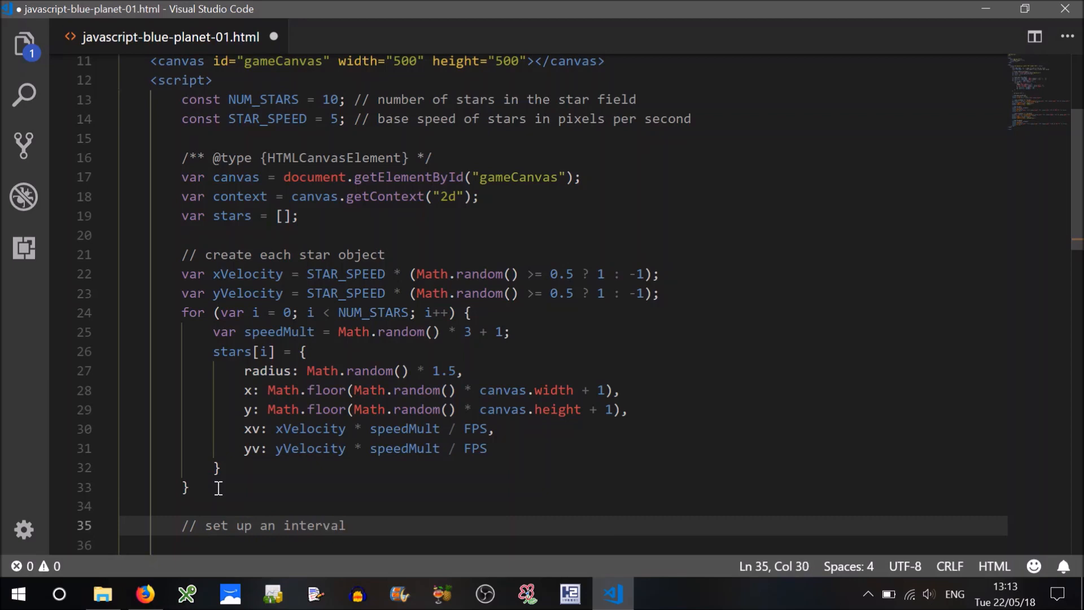
type("setin")
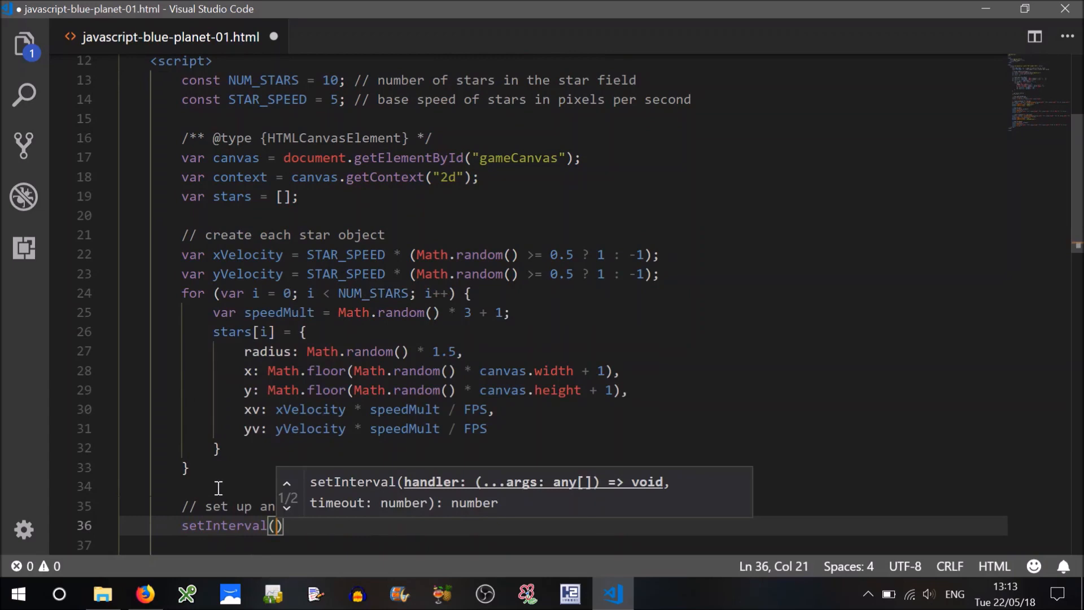
type("update,")
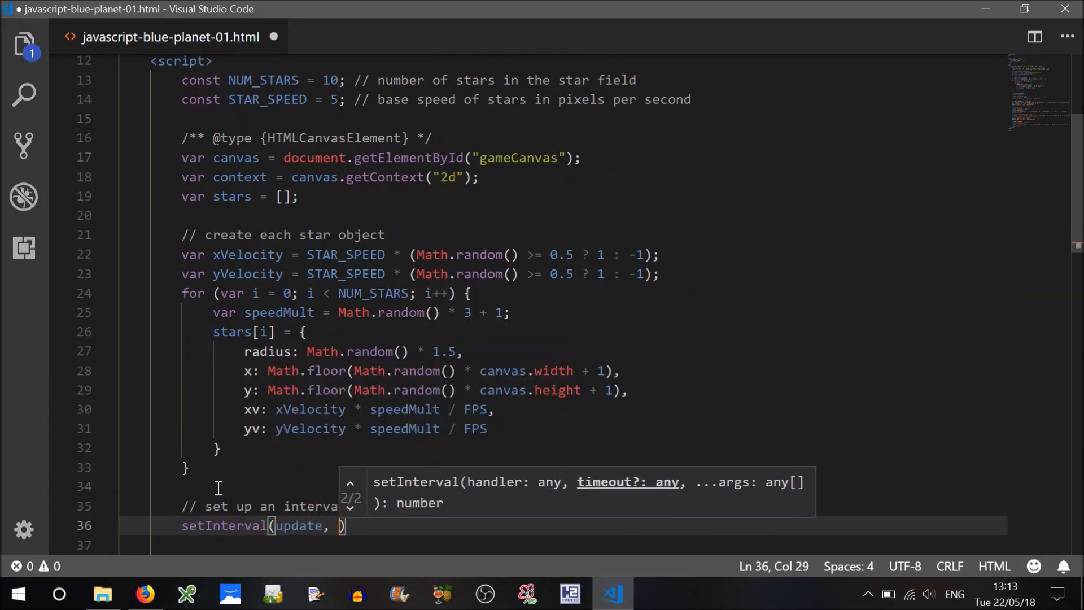
type("1000")
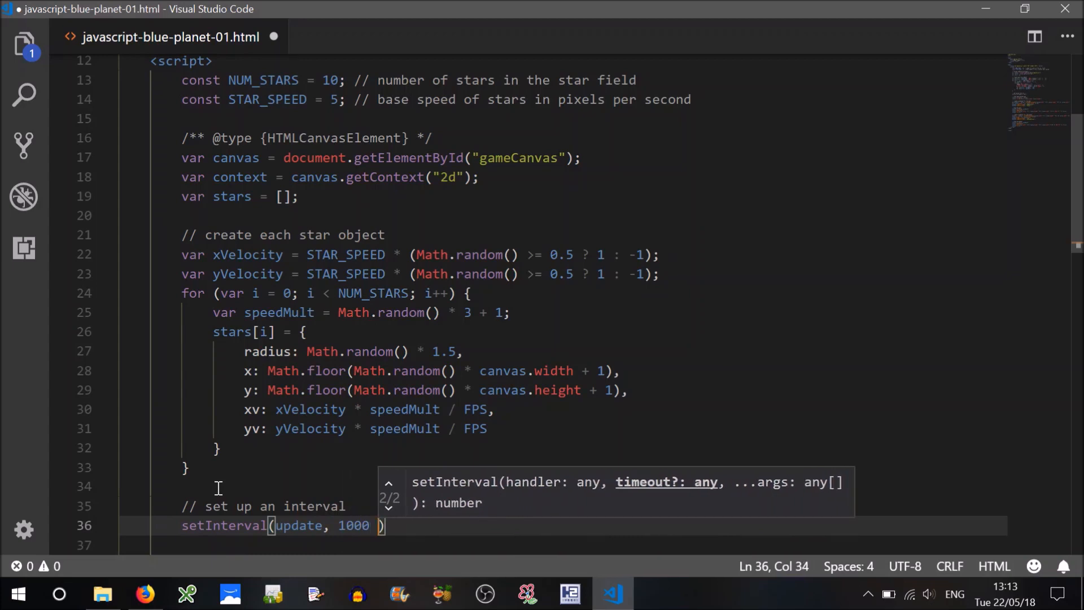
type("/ FPS")
type("c")
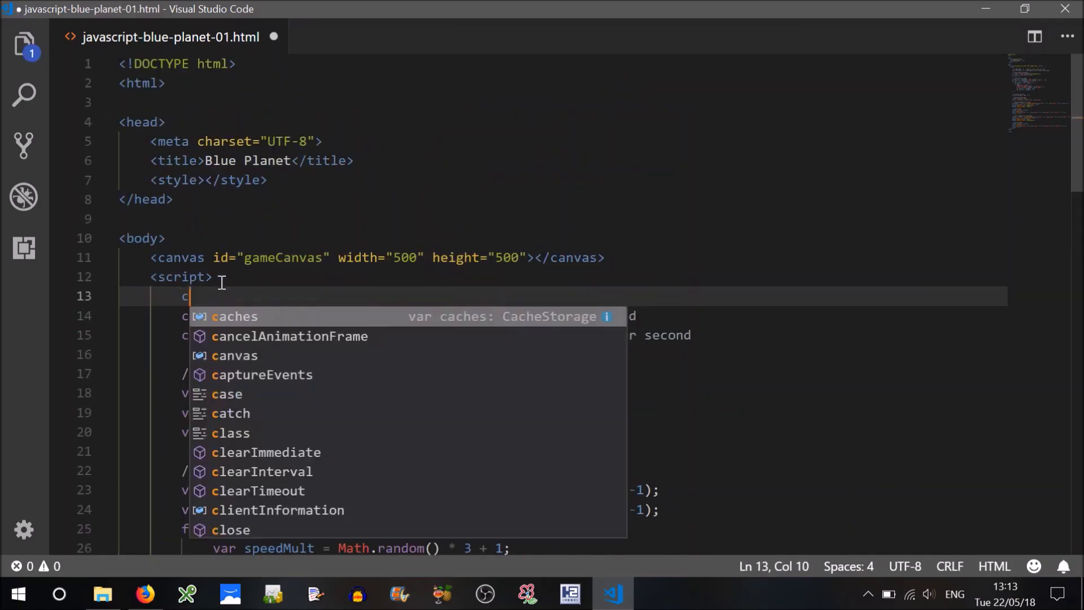
Define const FPS = 30; with a 'Frames per second' comment on line 13
type("onst")
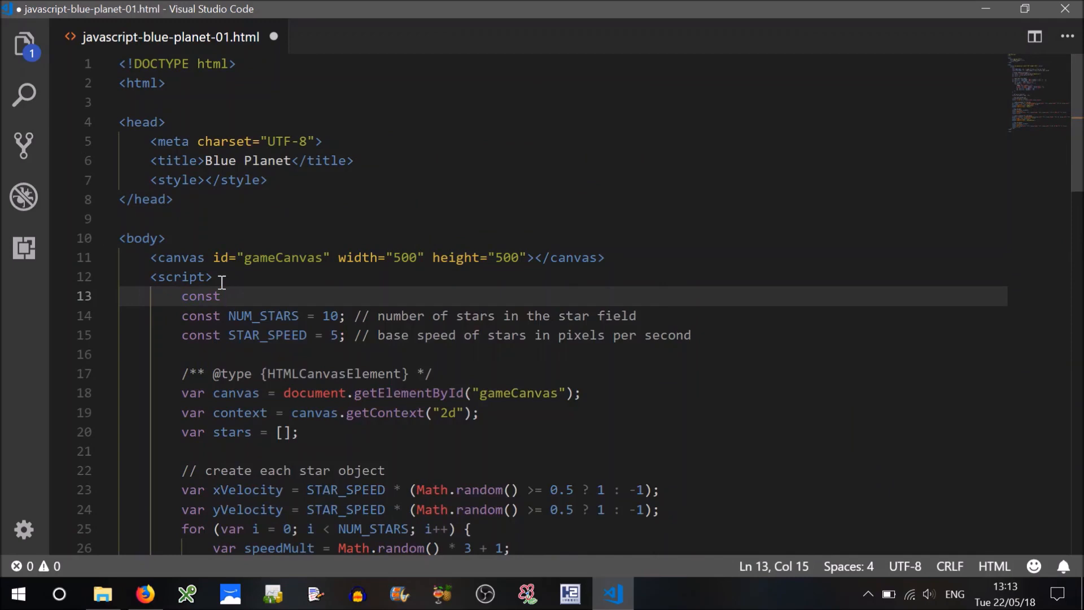
type("FPS = 30;")
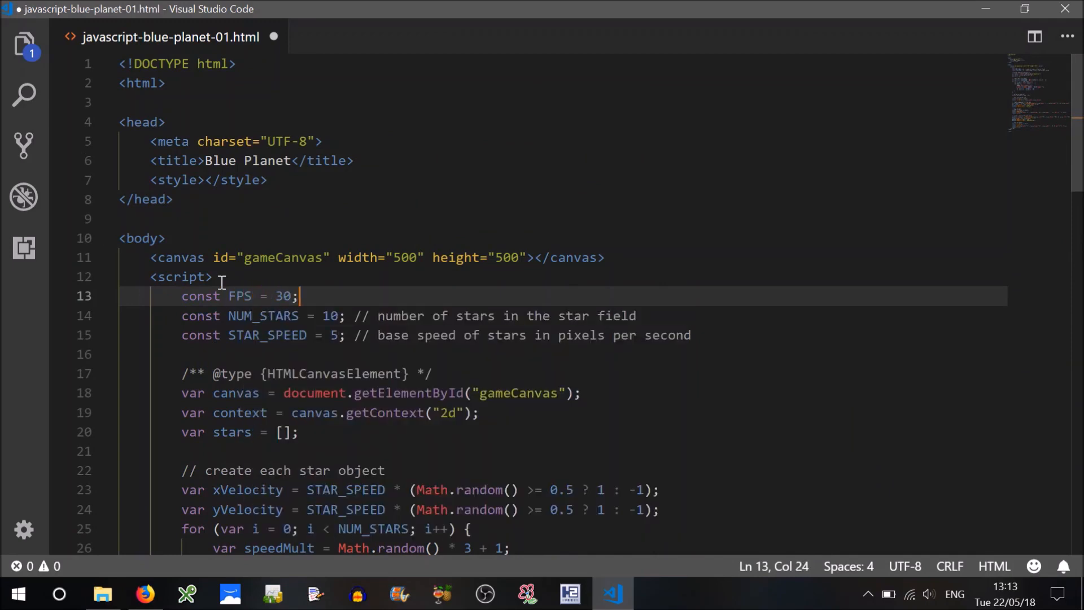
type("// F")
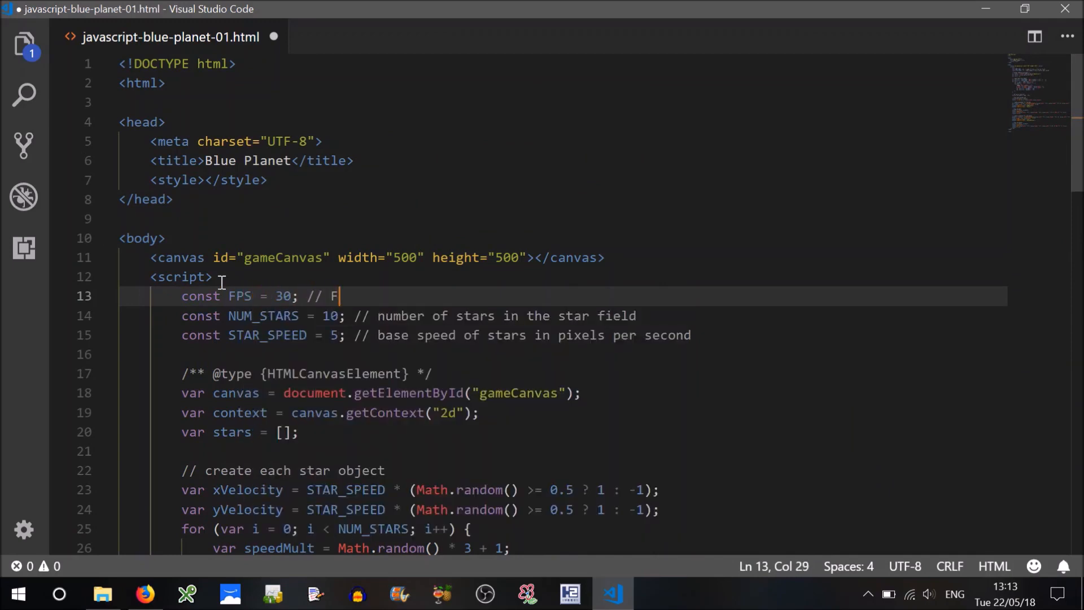
type("rames")
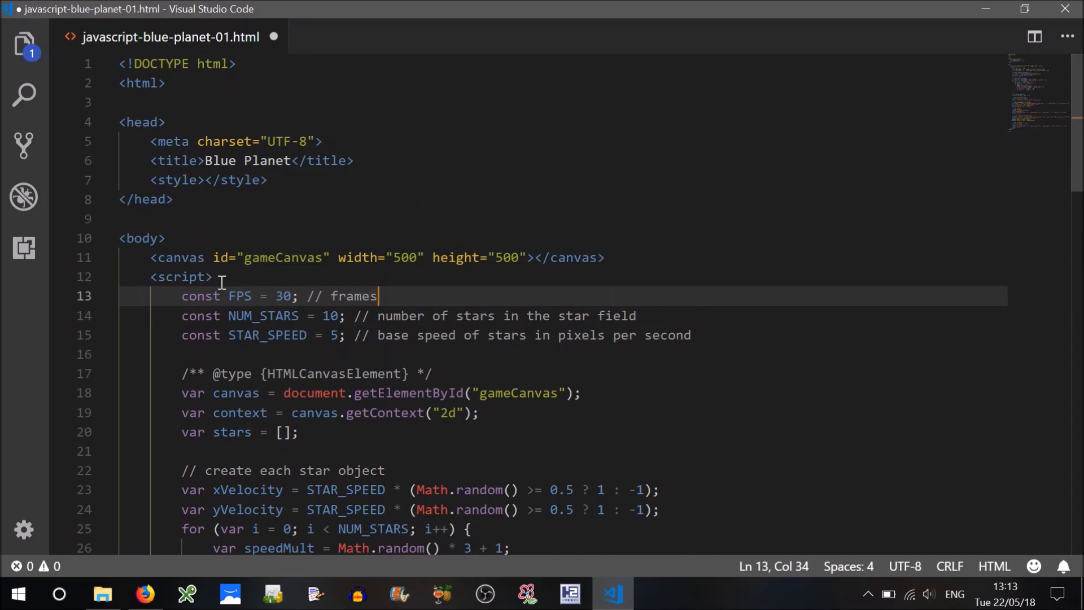
type("per seco")
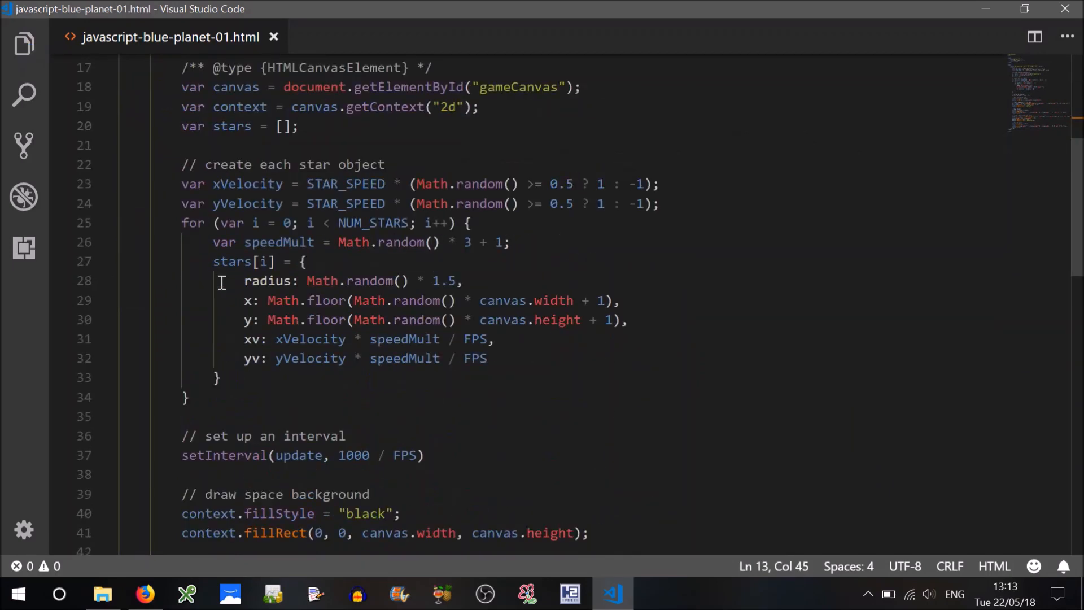
left_click(475, 358)
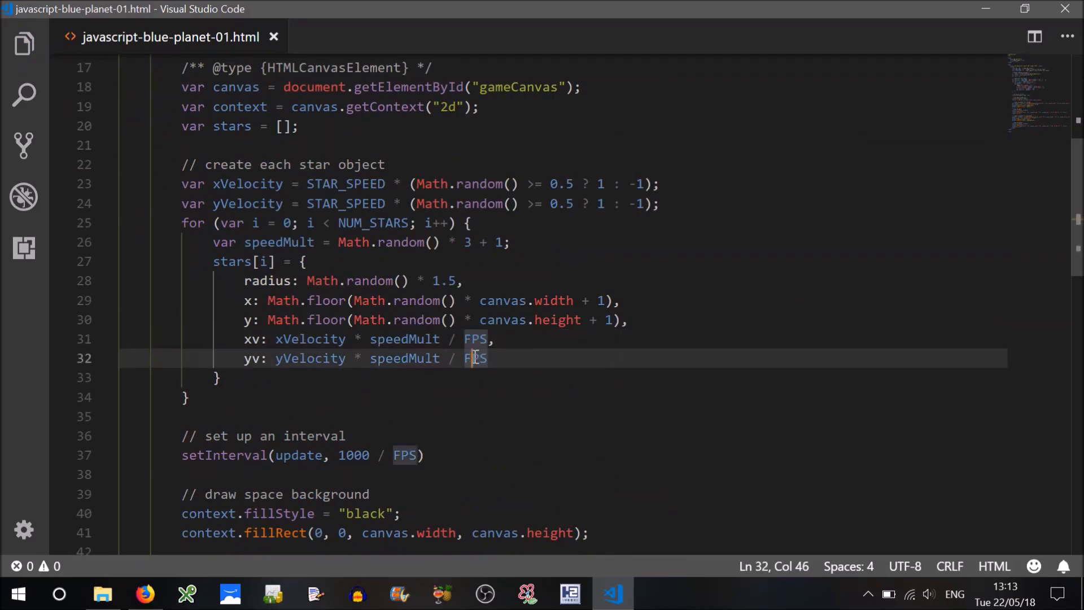
mouse_move(298, 389)
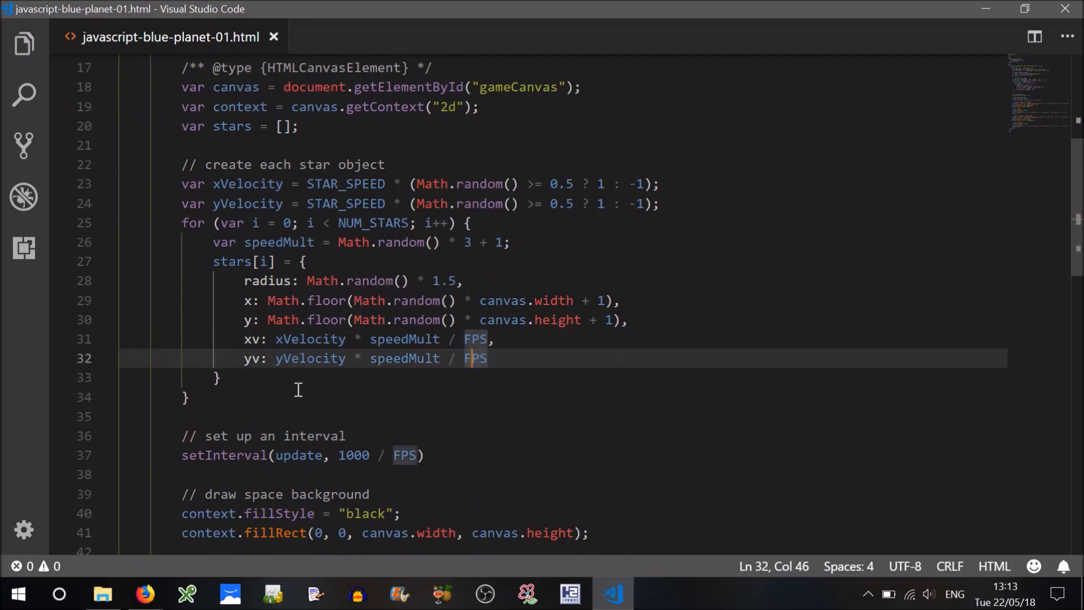
End setInterval with a semicolon and open function update() with a closing brace
left_click(456, 378)
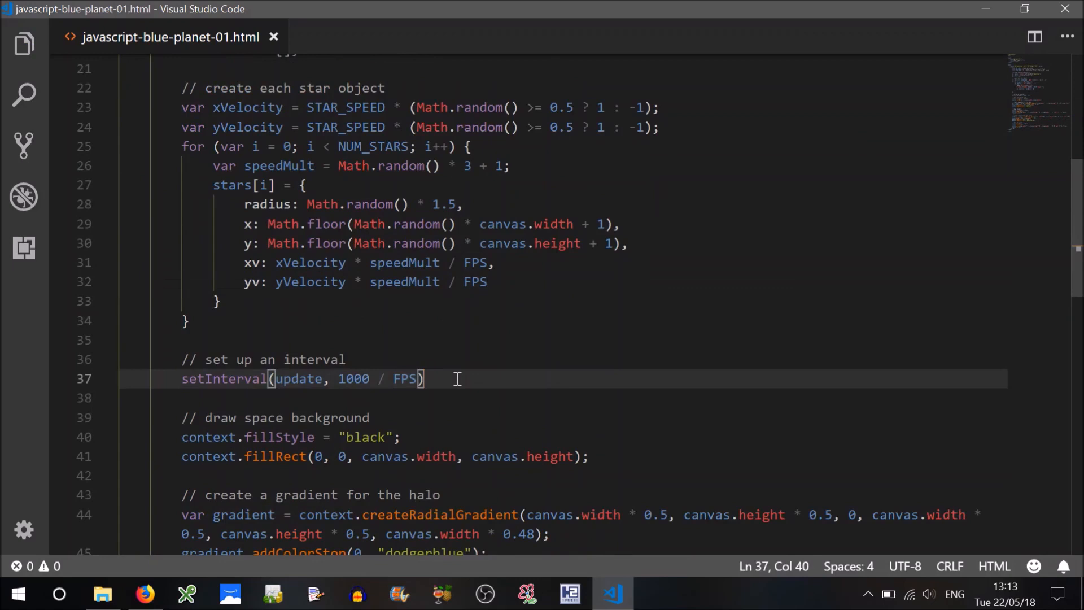
type(";")
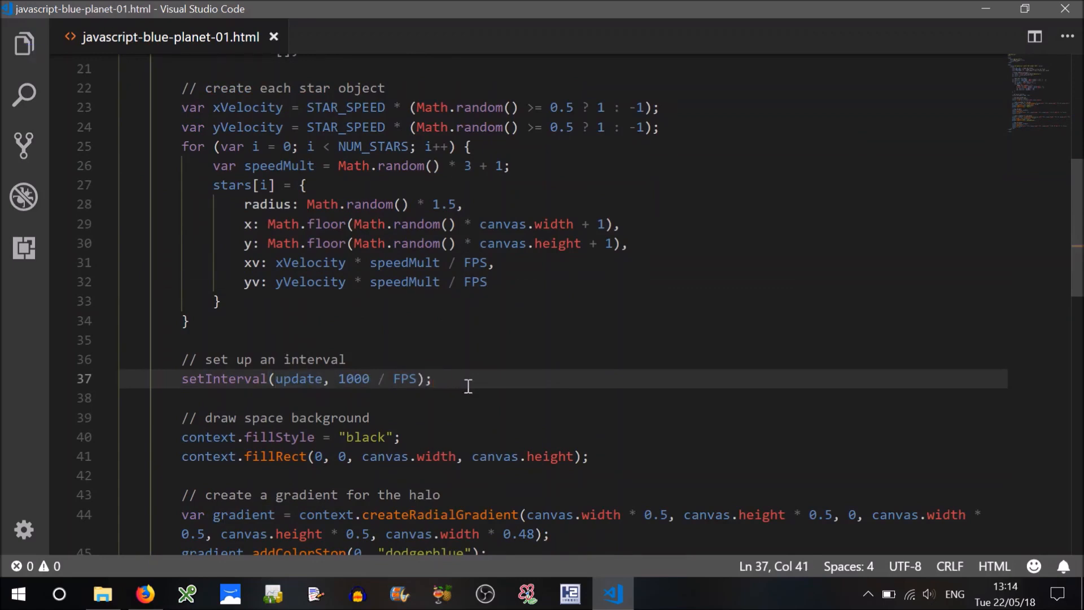
key("Enter")
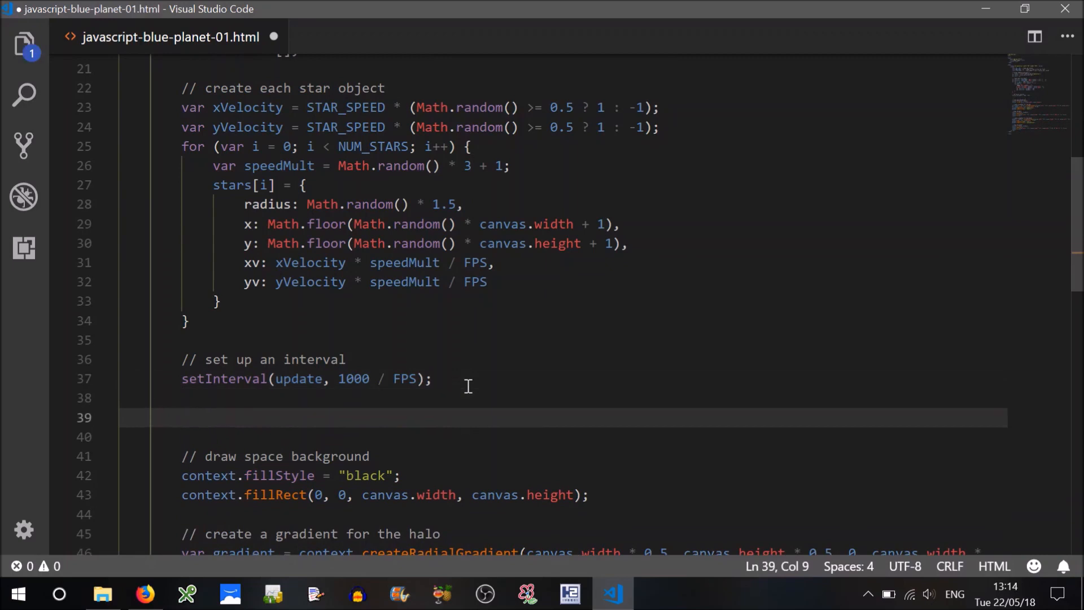
type("function")
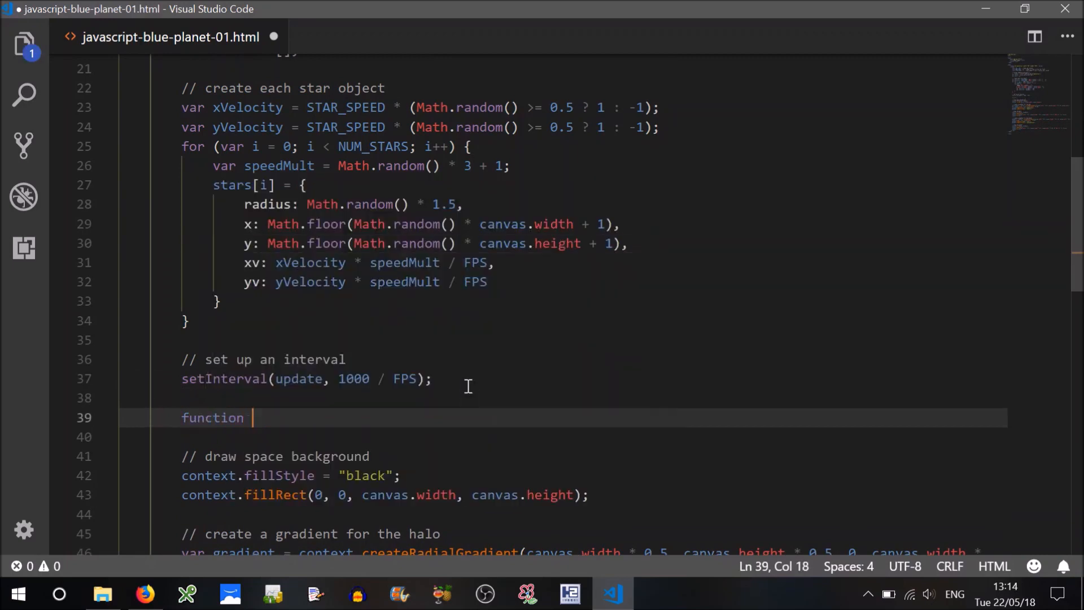
type("update")
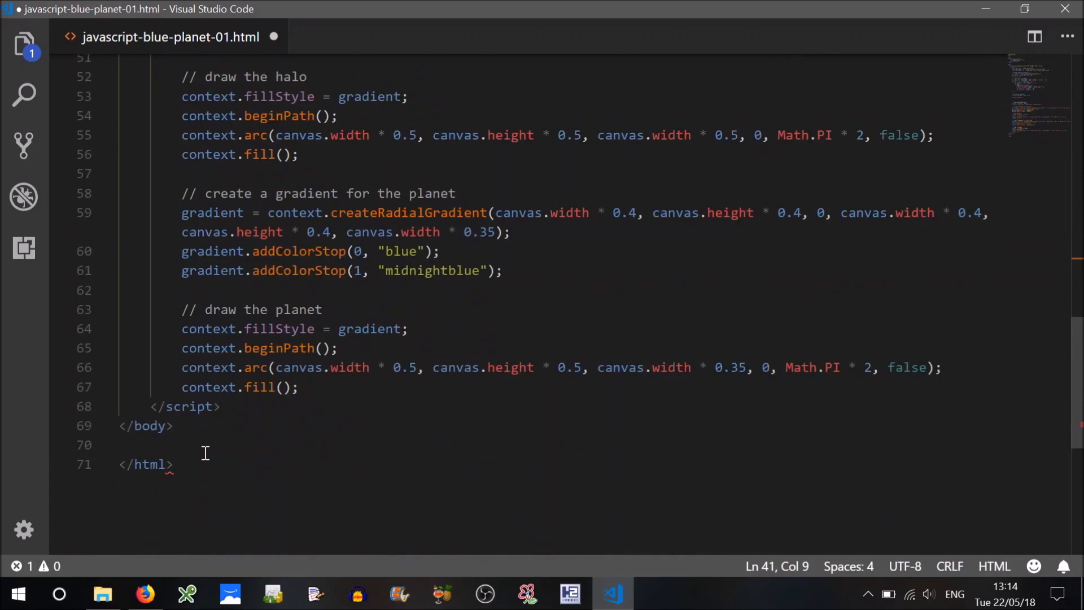
key("Enter")
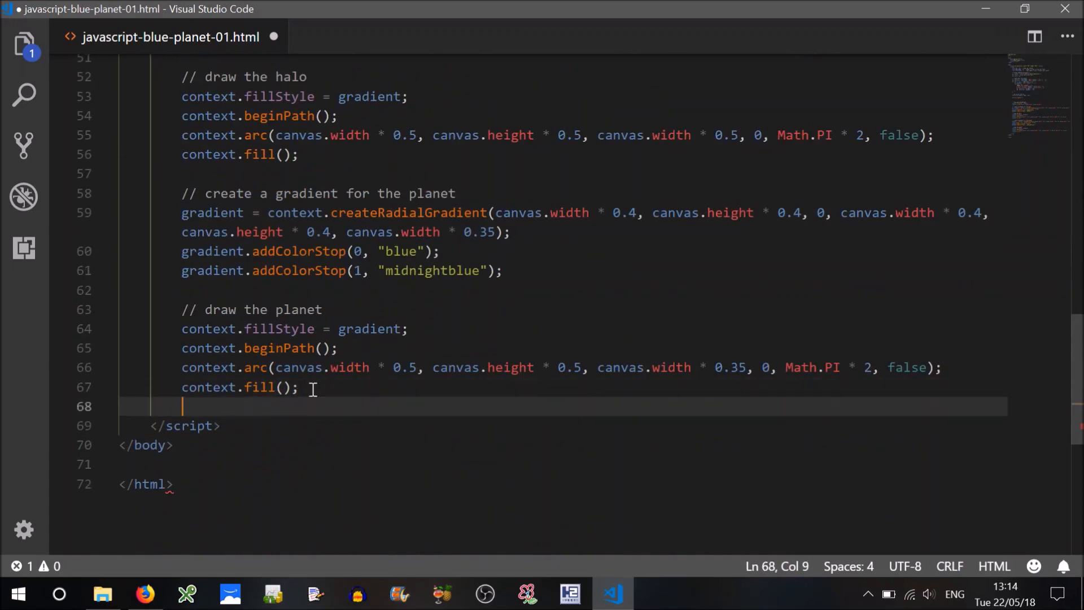
type("}")
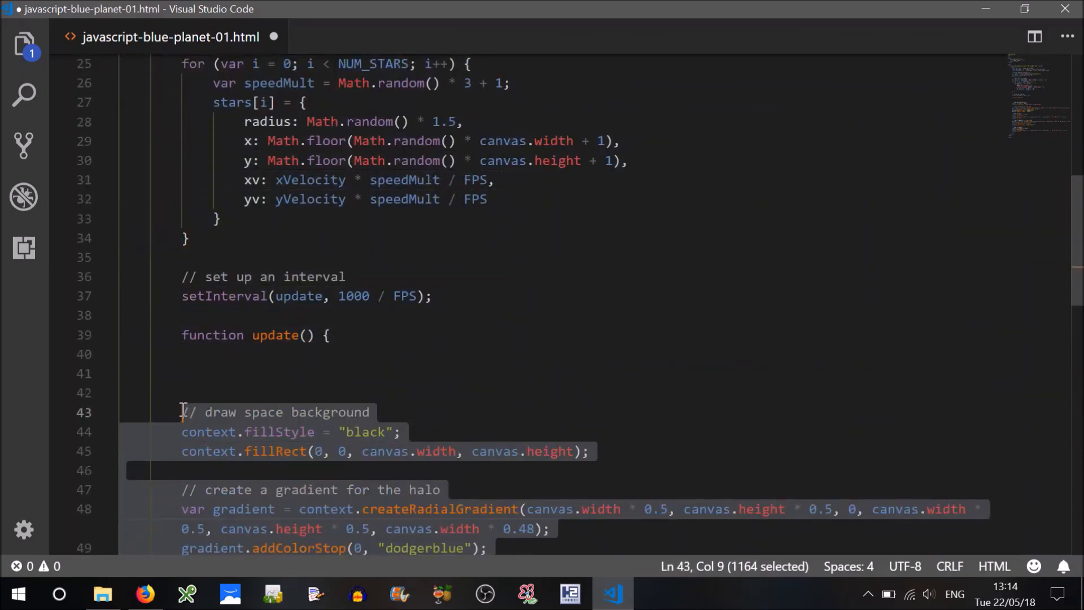
Indent the drawing code into update and add a 'loop over our stars array' comment
left_click(221, 353)
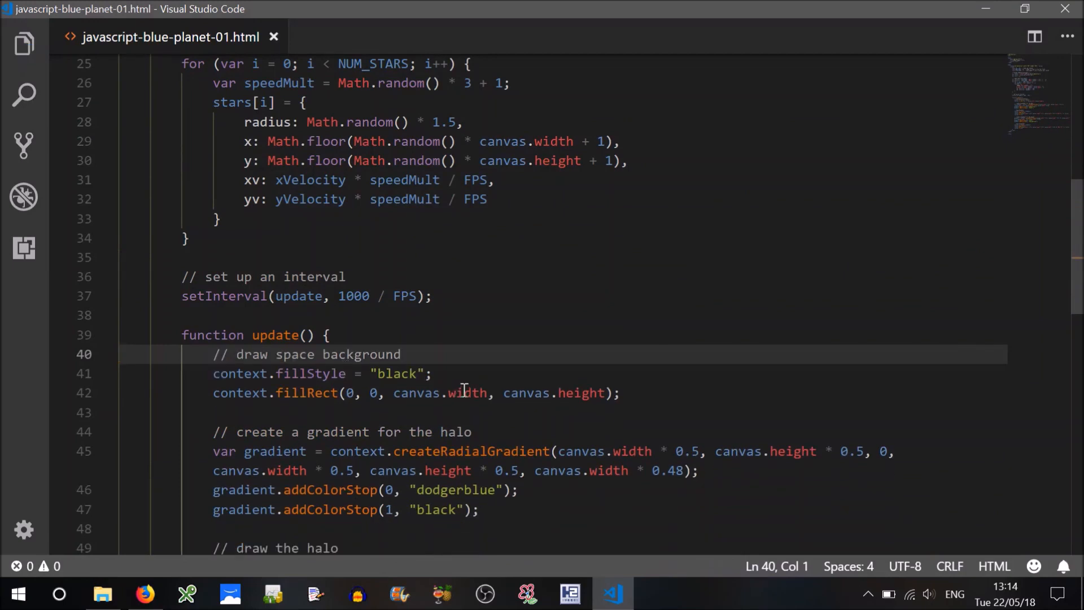
left_click(467, 393)
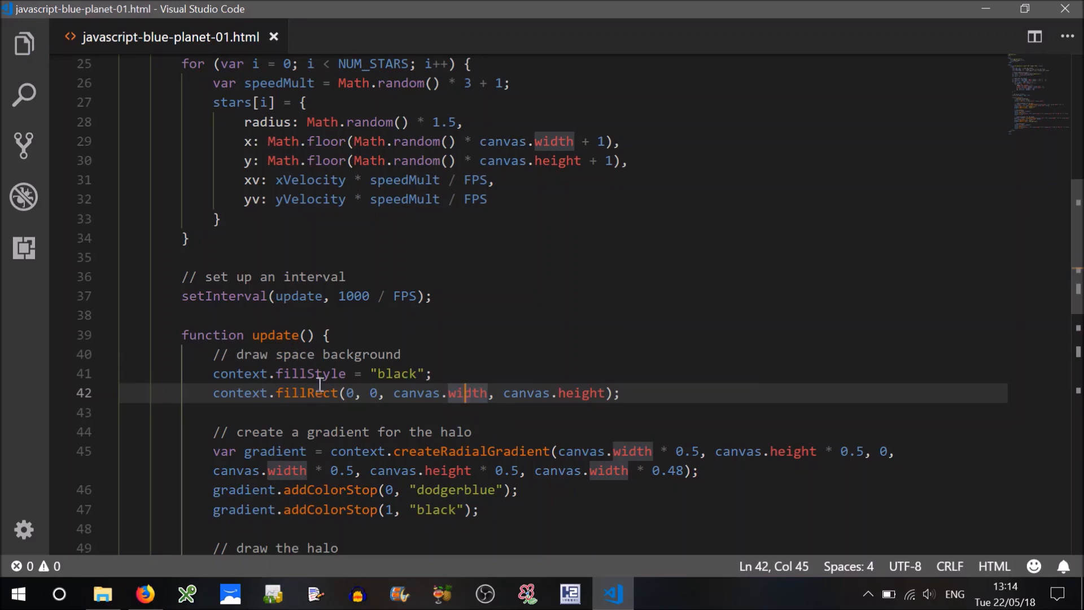
mouse_move(650, 384)
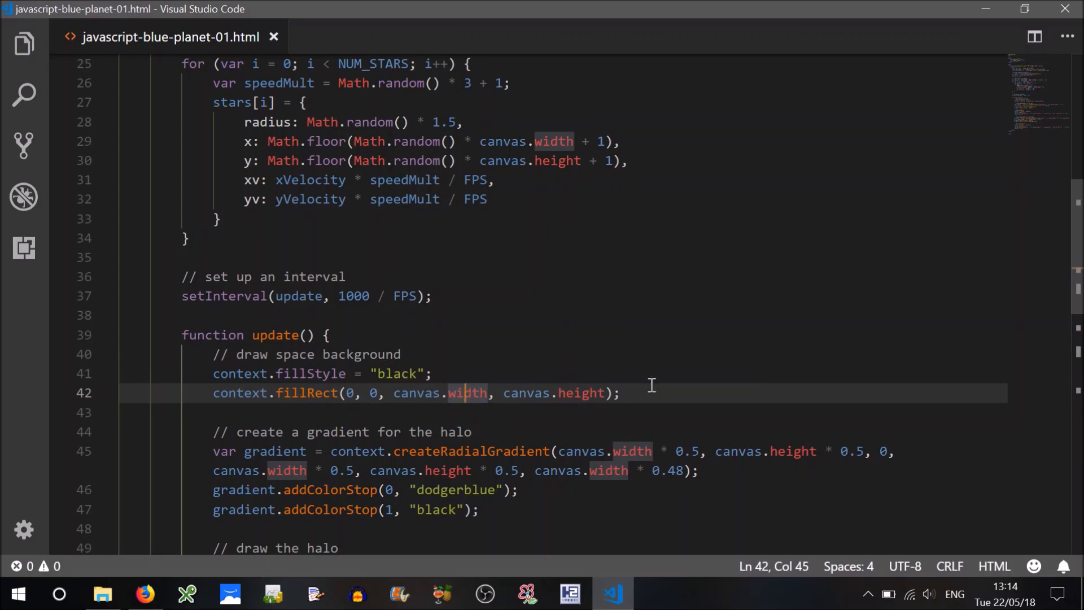
key("Enter")
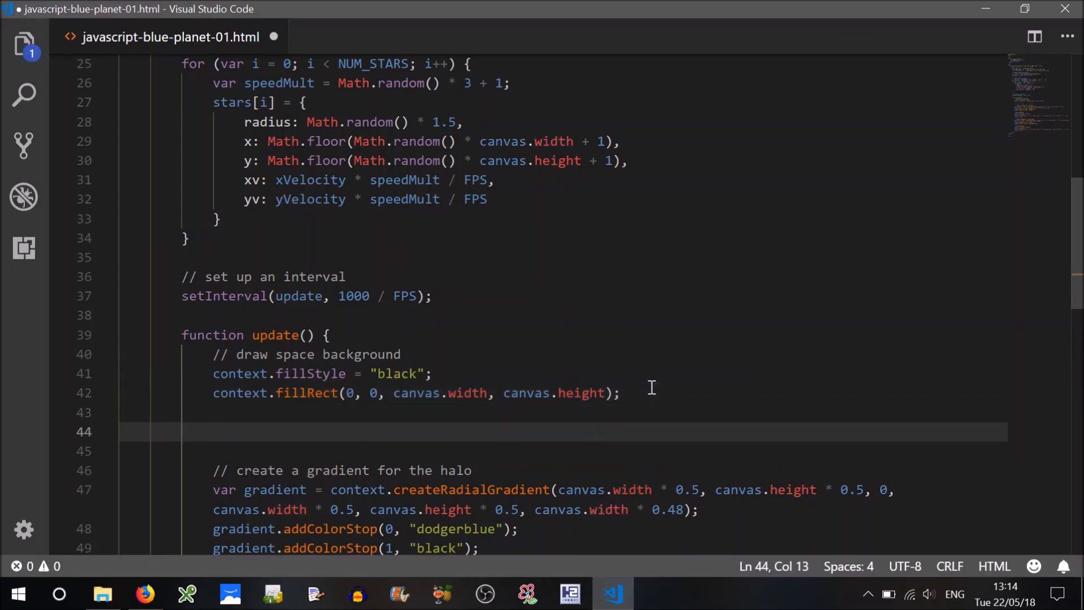
type("// loop")
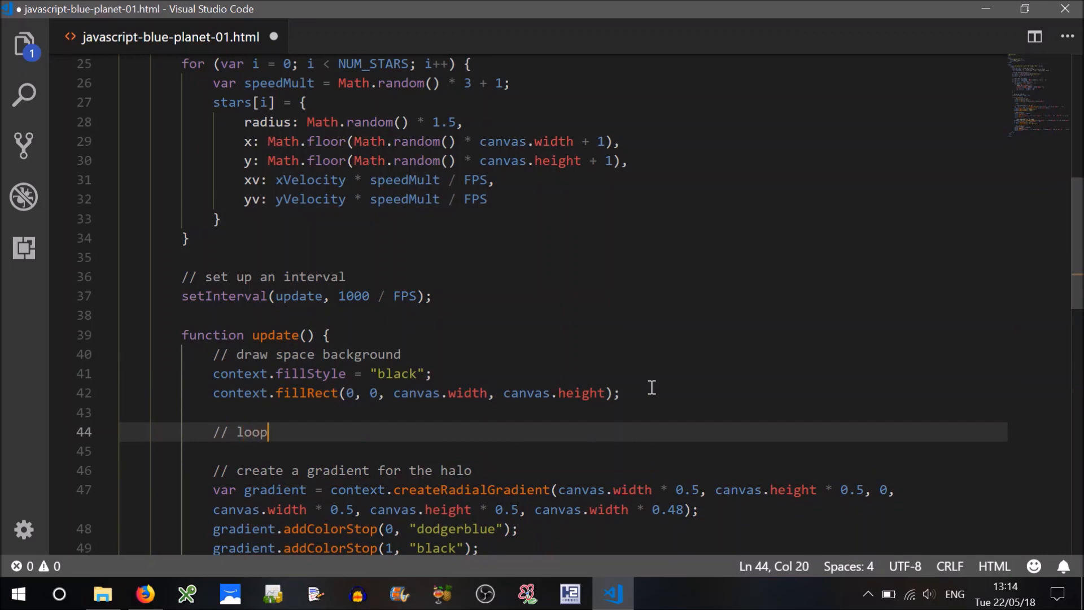
type("over our")
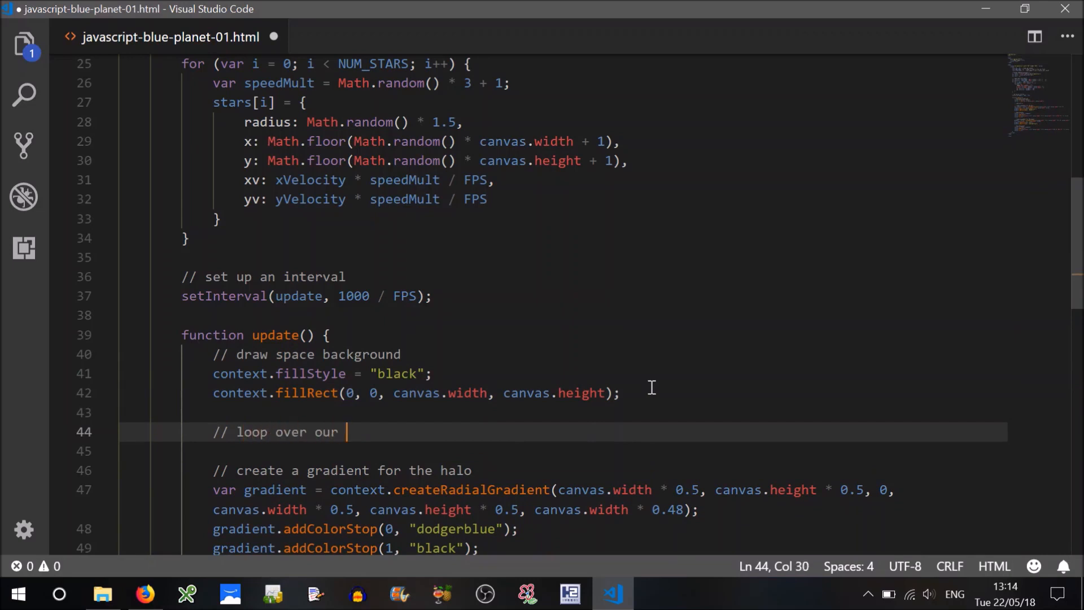
type("stars arra")
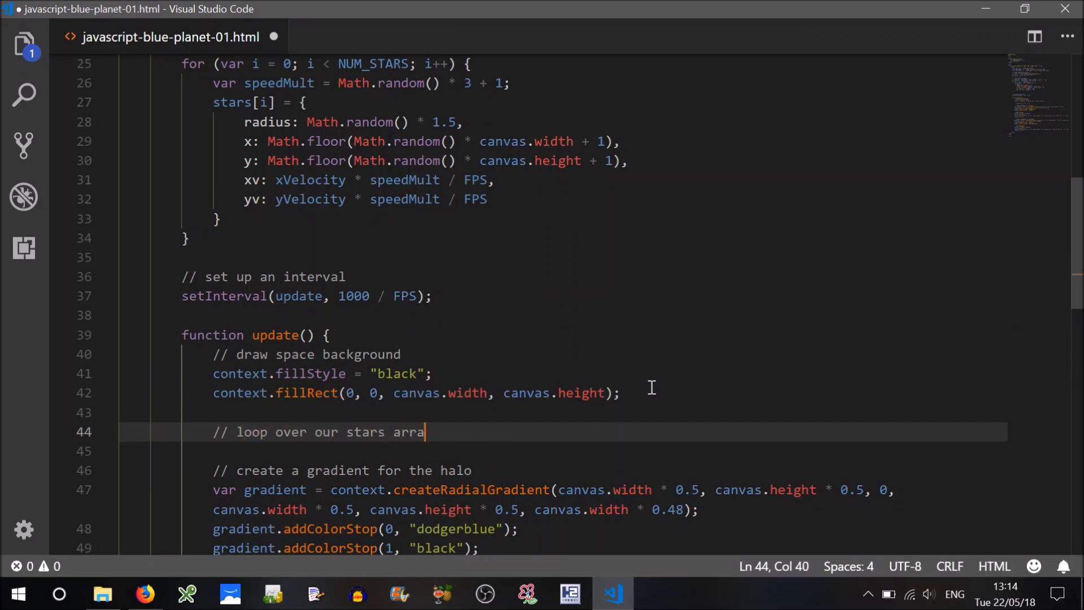
Add a for loop up to NUM_STARS containing a 'draw the star' comment
key("Enter")
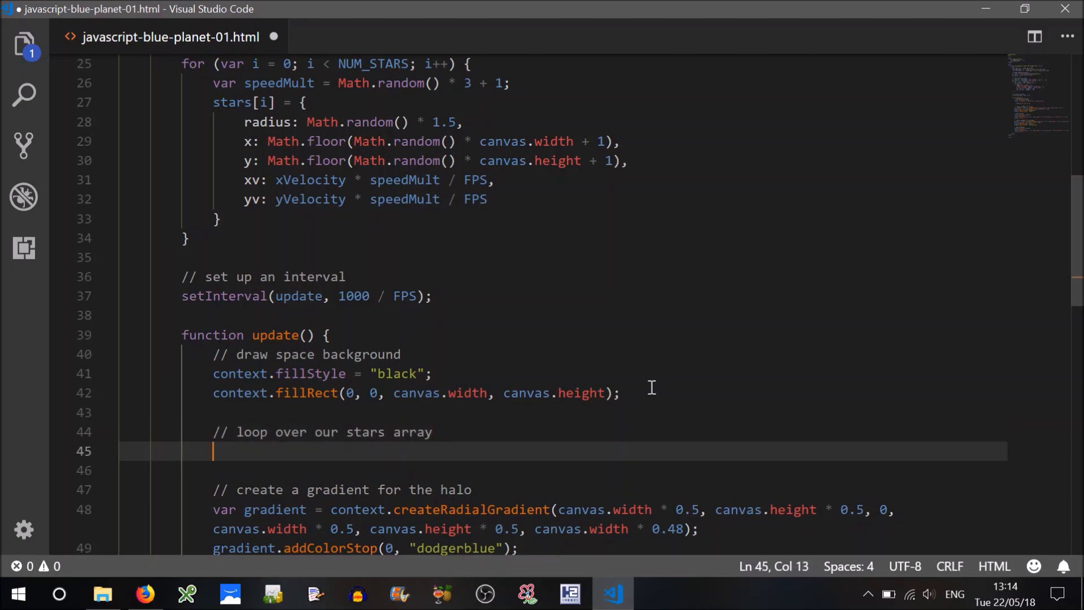
type("for (v")
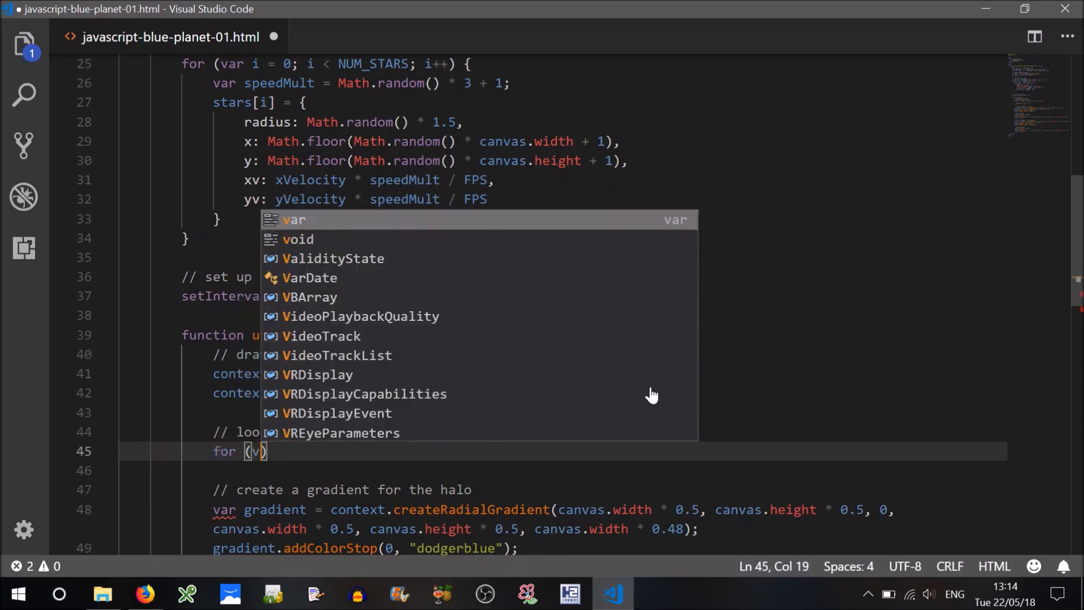
type("ar i = 0; i < NUM_STARS; i")
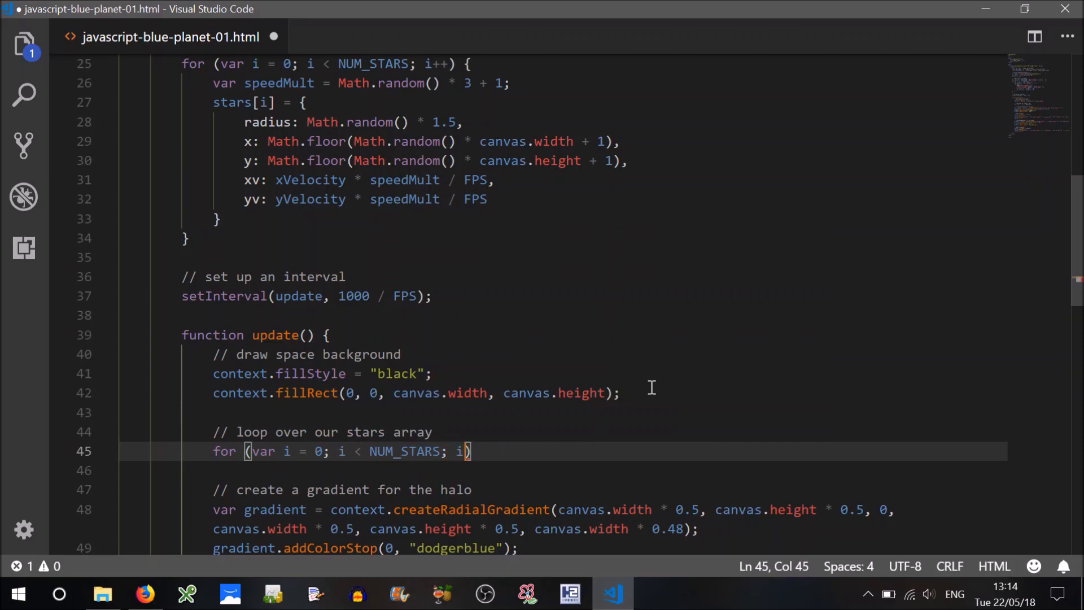
type("++) {")
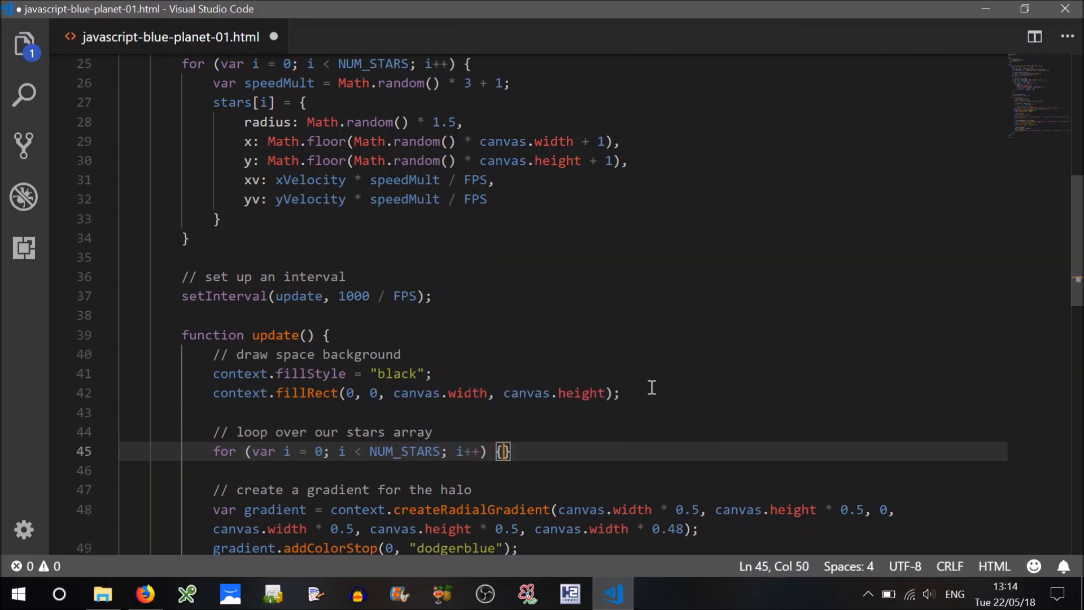
key("Enter")
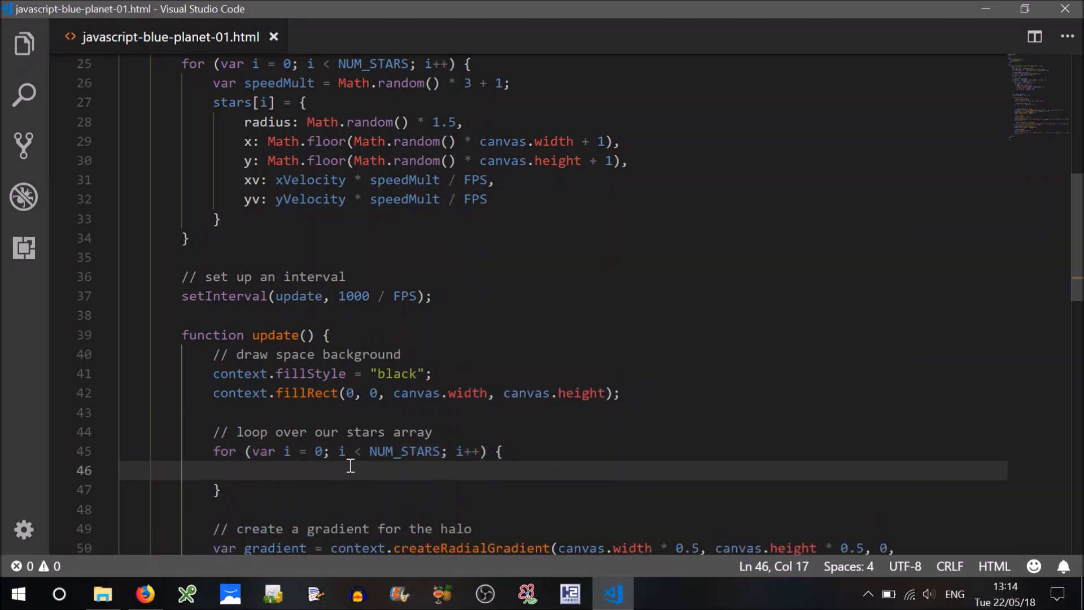
type("// draw")
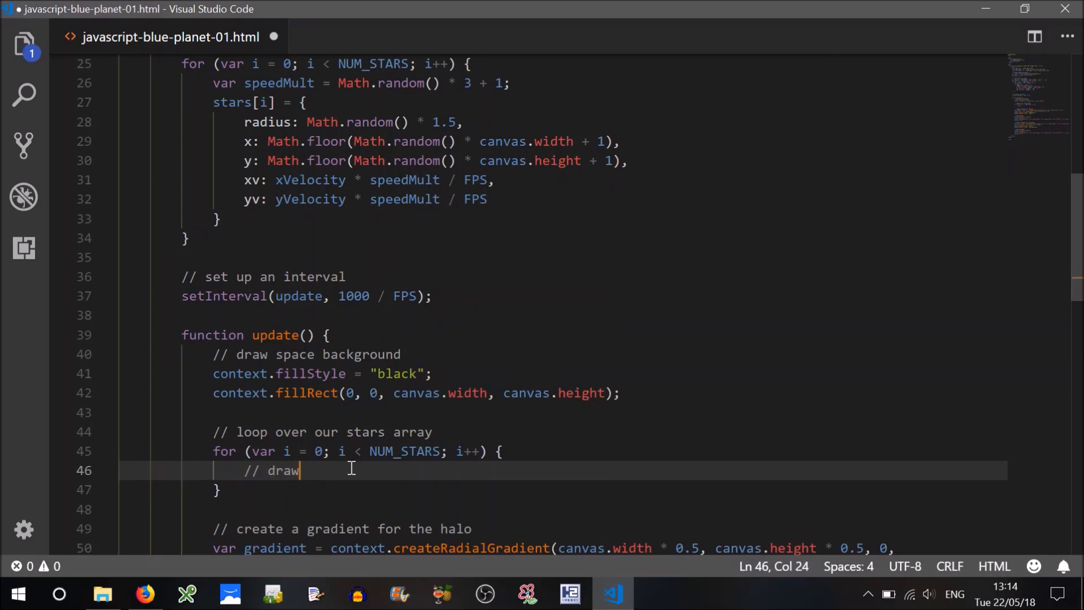
type("the star")
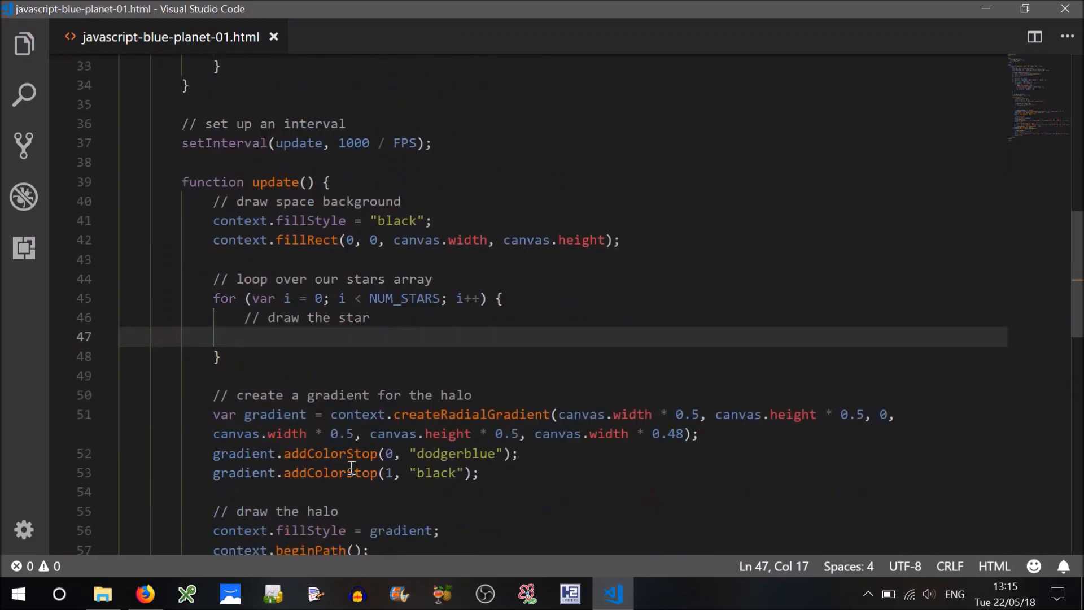
Change the star fillStyle to "white"
scroll("down", 3)
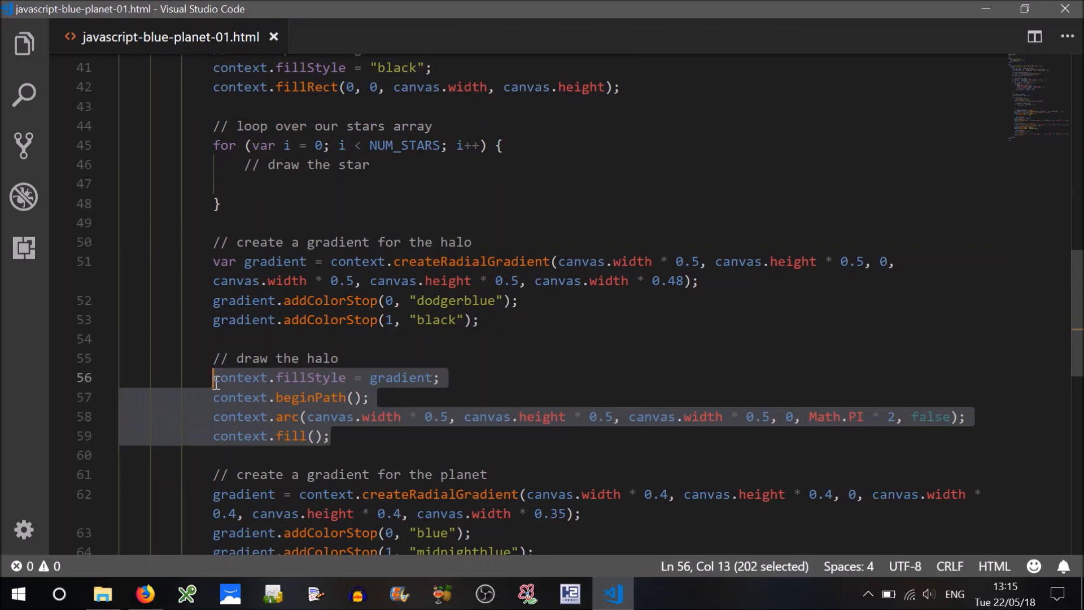
scroll("up", 3)
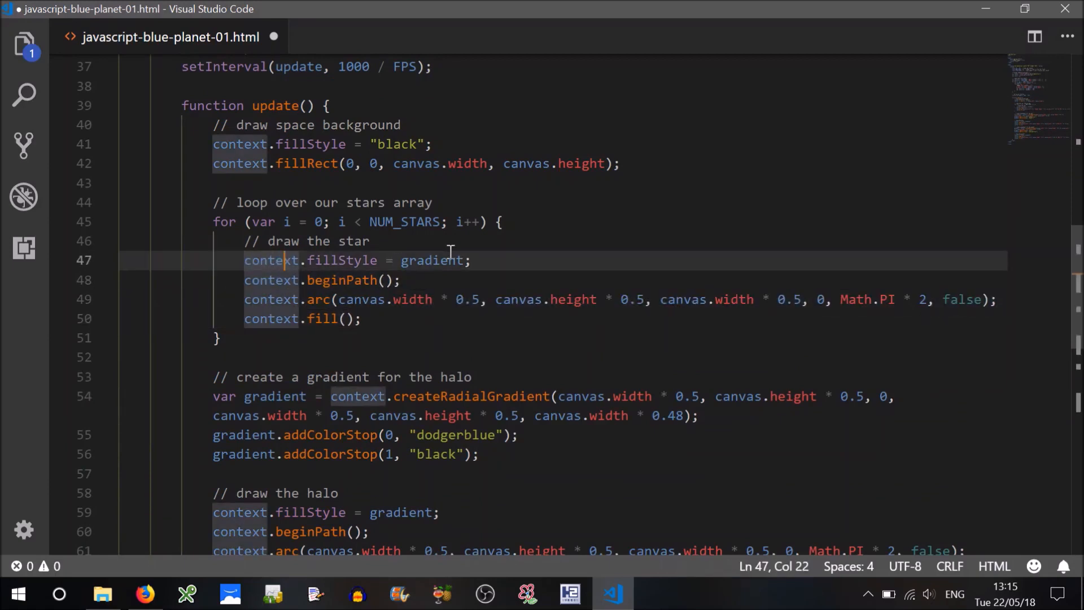
type("\"w\"")
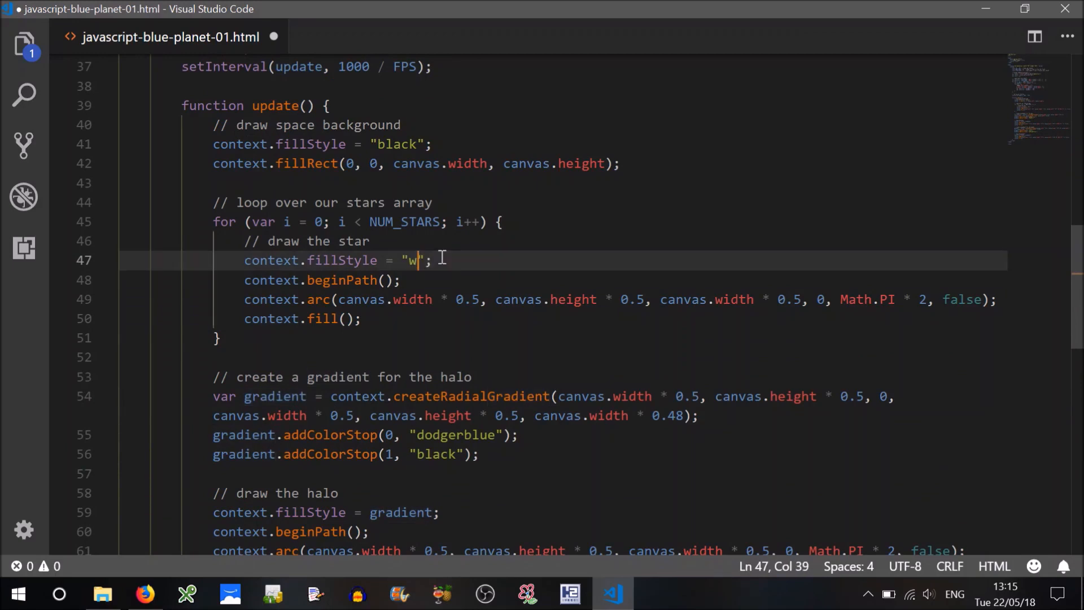
type("hite")
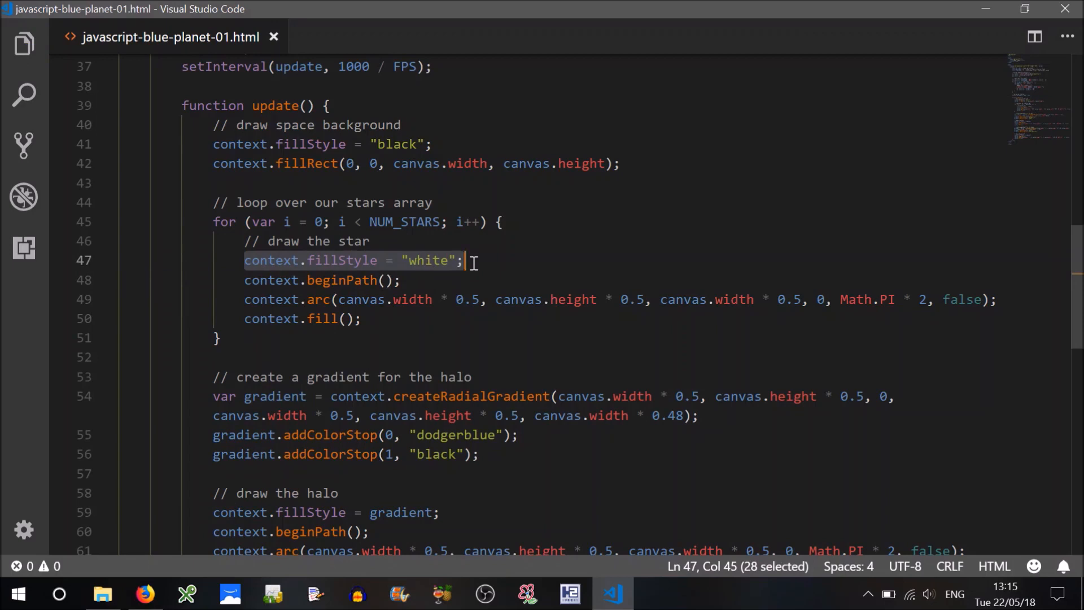
mouse_move(373, 308)
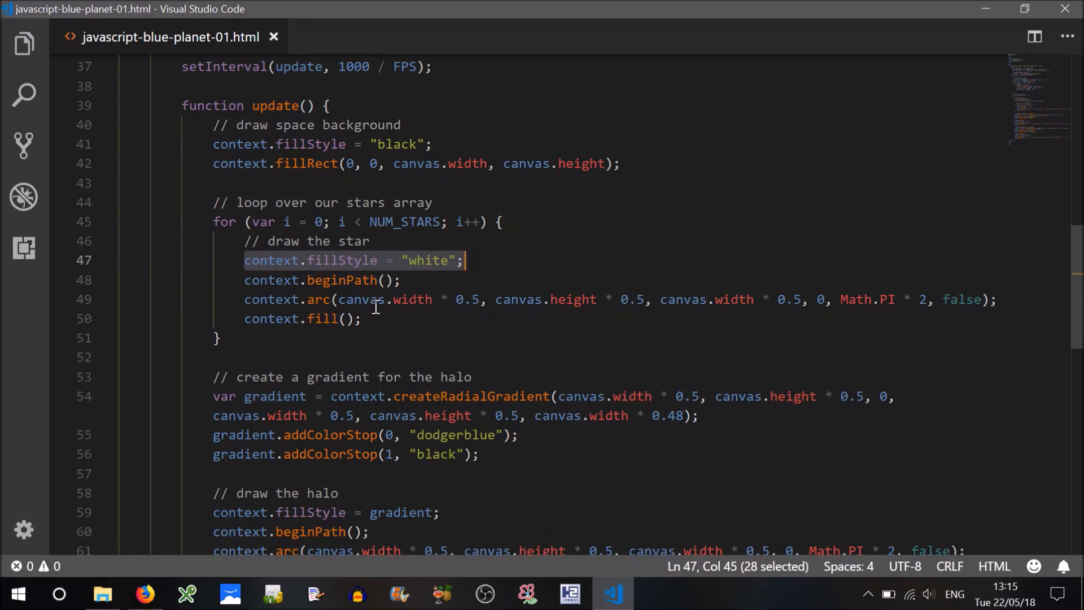
Move the white fill line above the star loop and empty the context.arc() arguments
key("Delete")
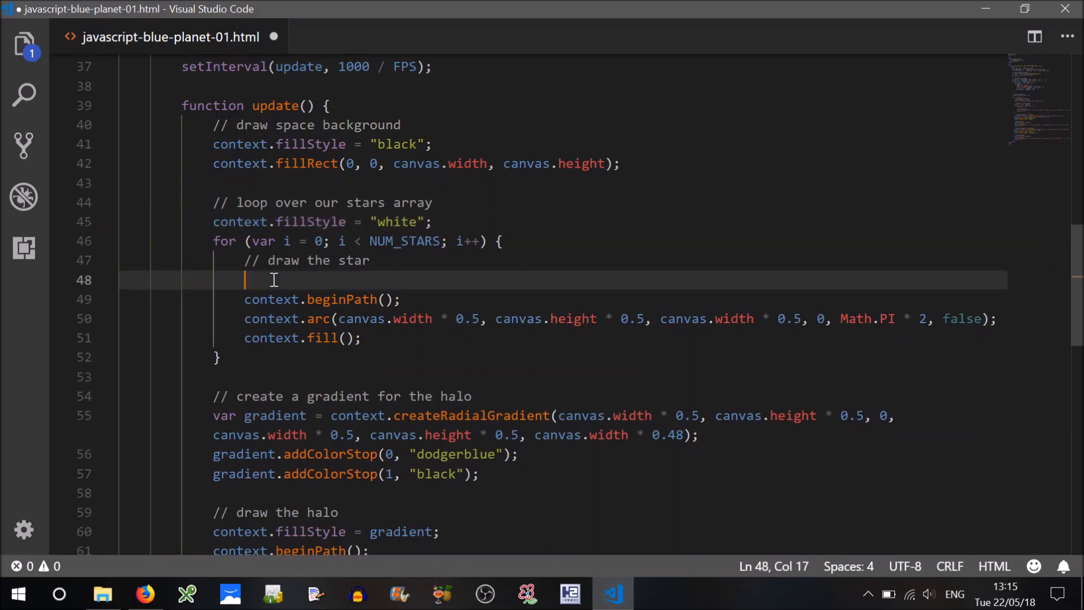
key("Delete")
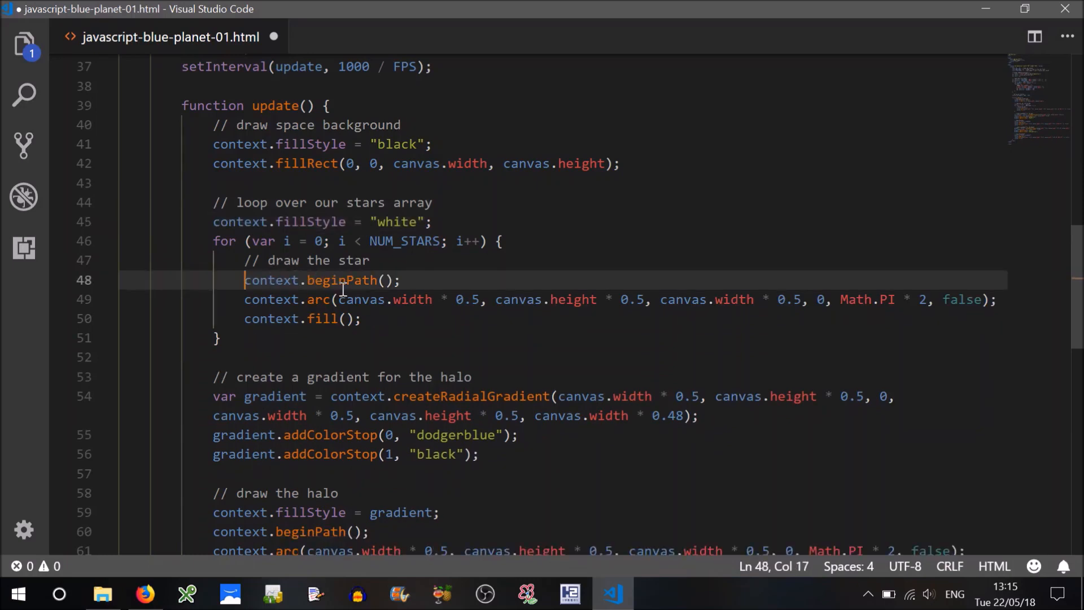
left_click(336, 299)
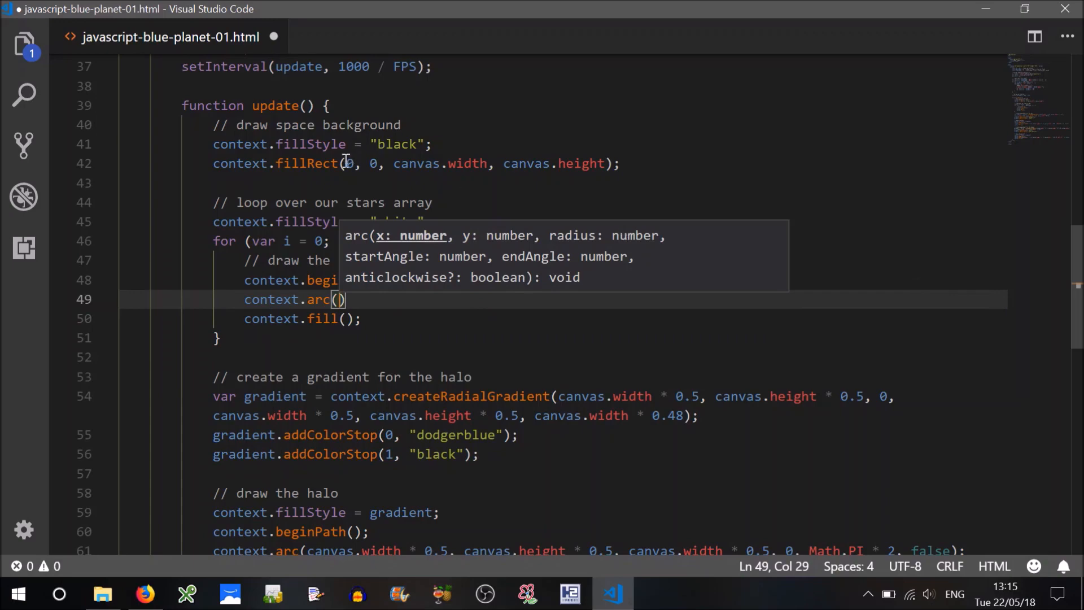
left_click(293, 241)
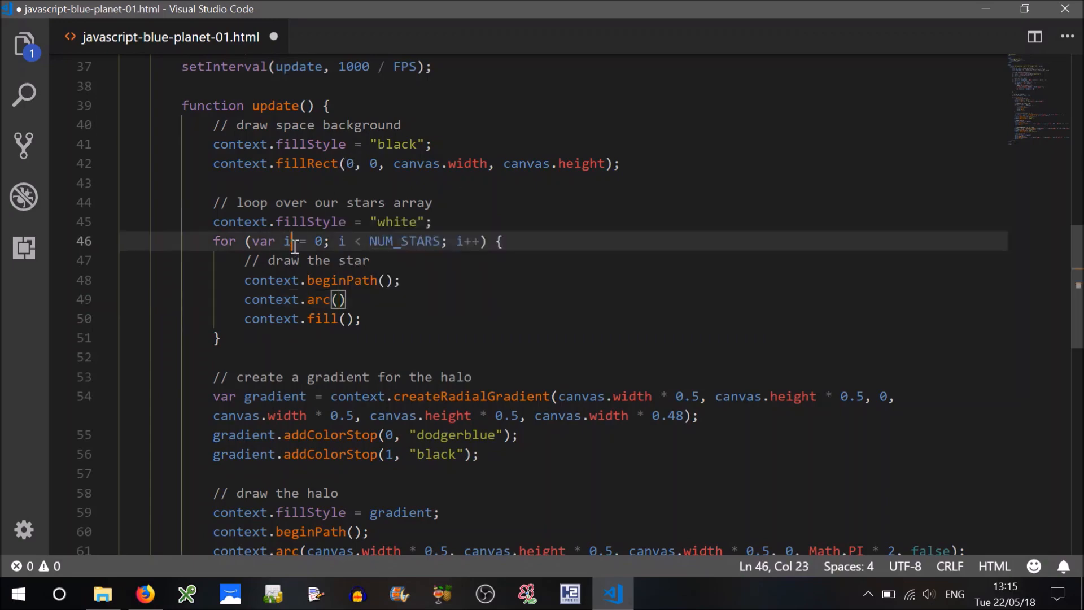
Pass stars[i].x, stars[i].y and stars[i].radius into the star's arc call
scroll("up", 3)
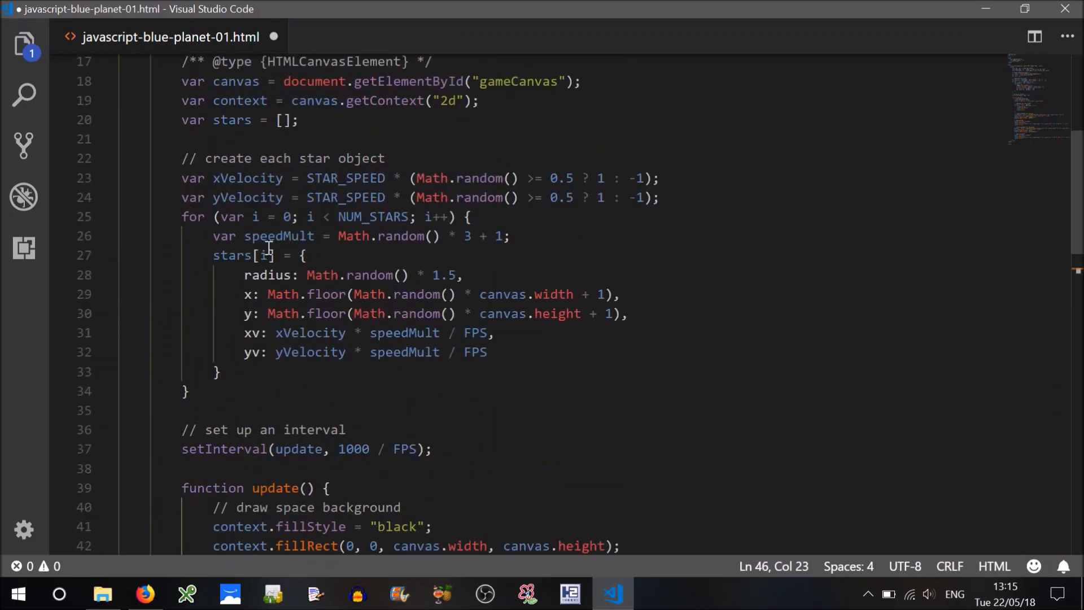
double_click(235, 255)
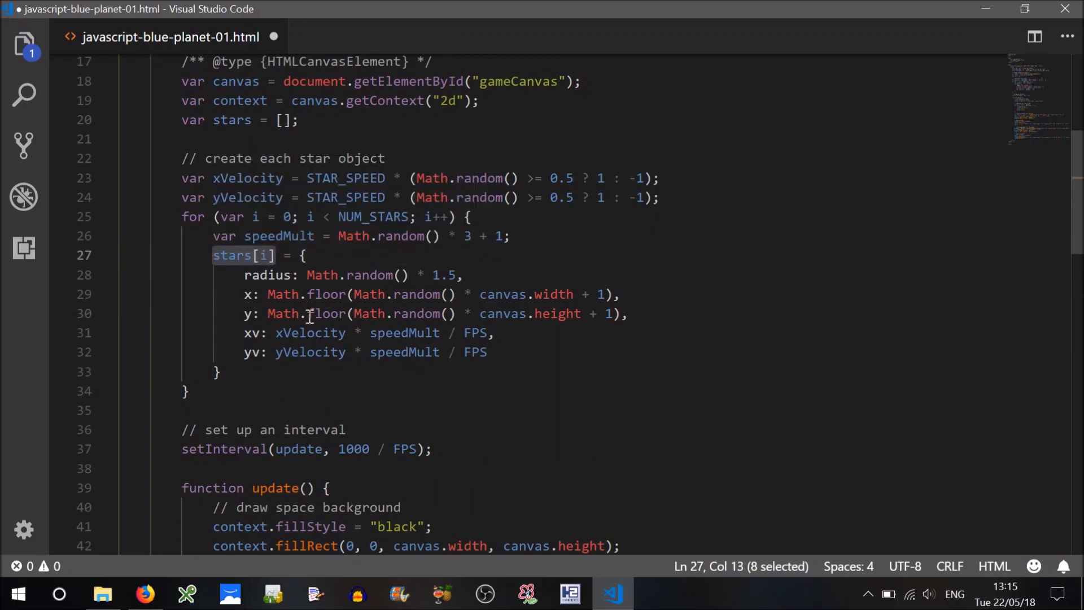
scroll("down", 3)
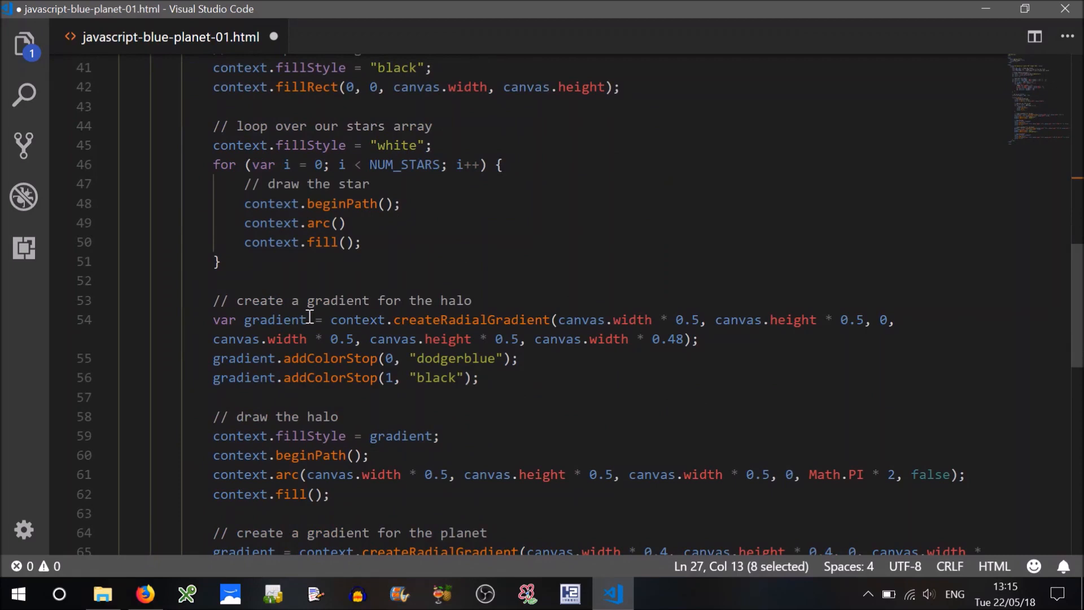
mouse_move(345, 224)
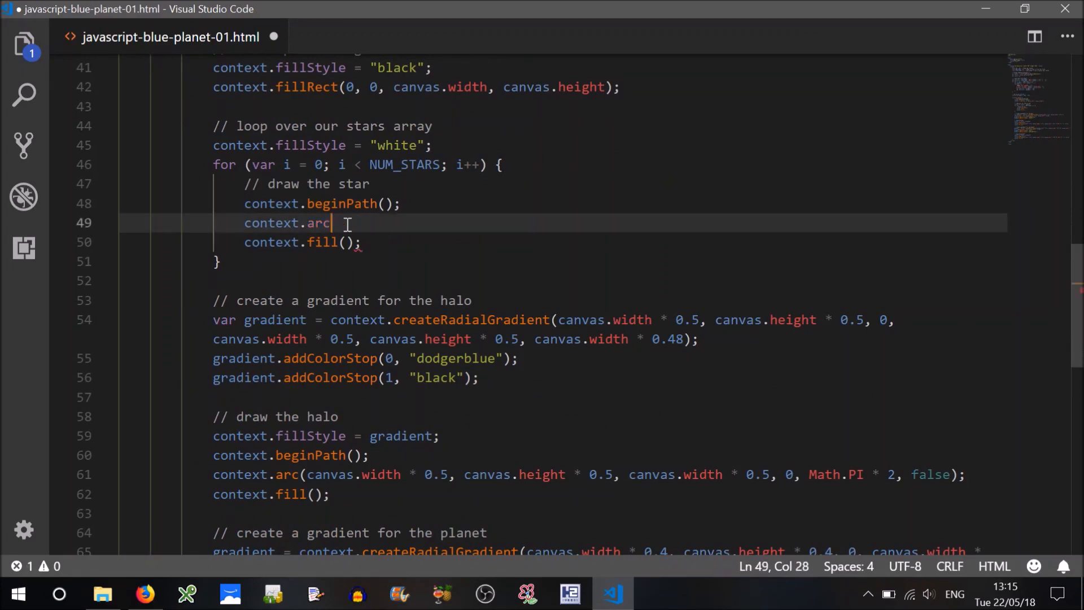
type("(")
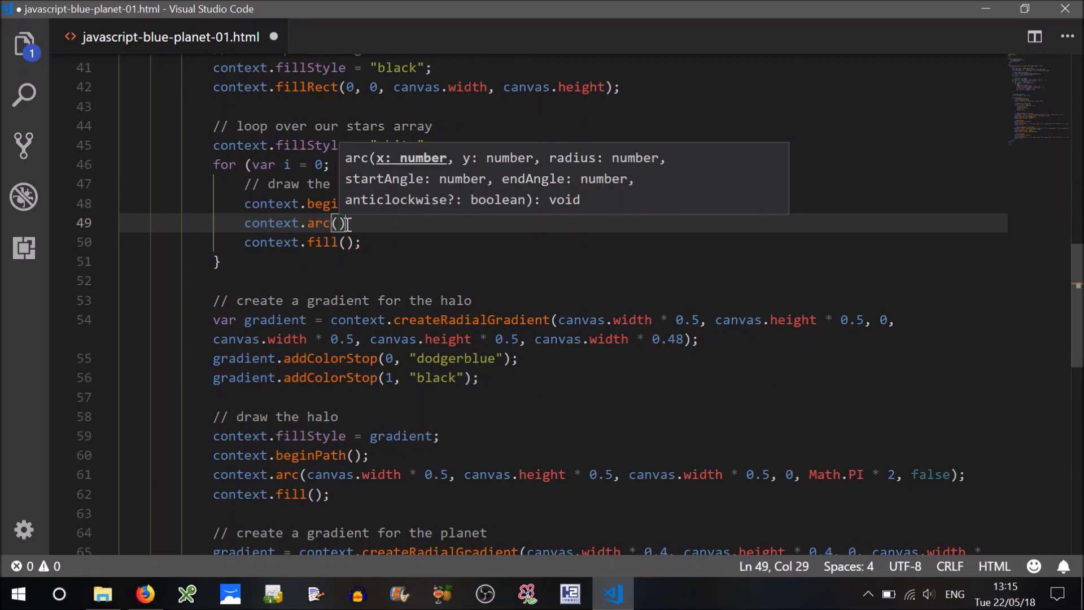
type("stars[i]")
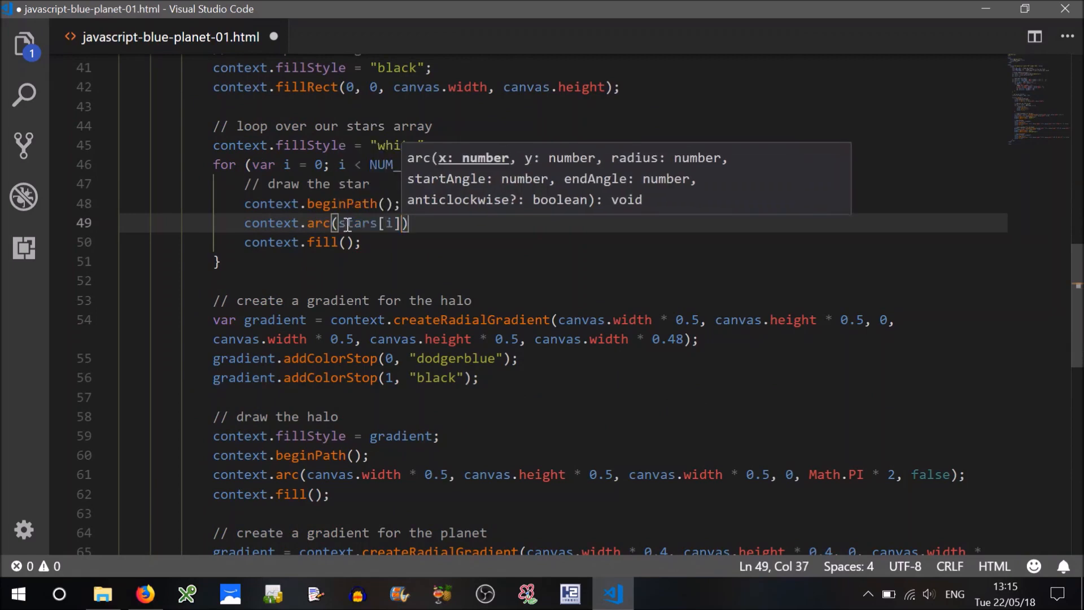
type(".x,")
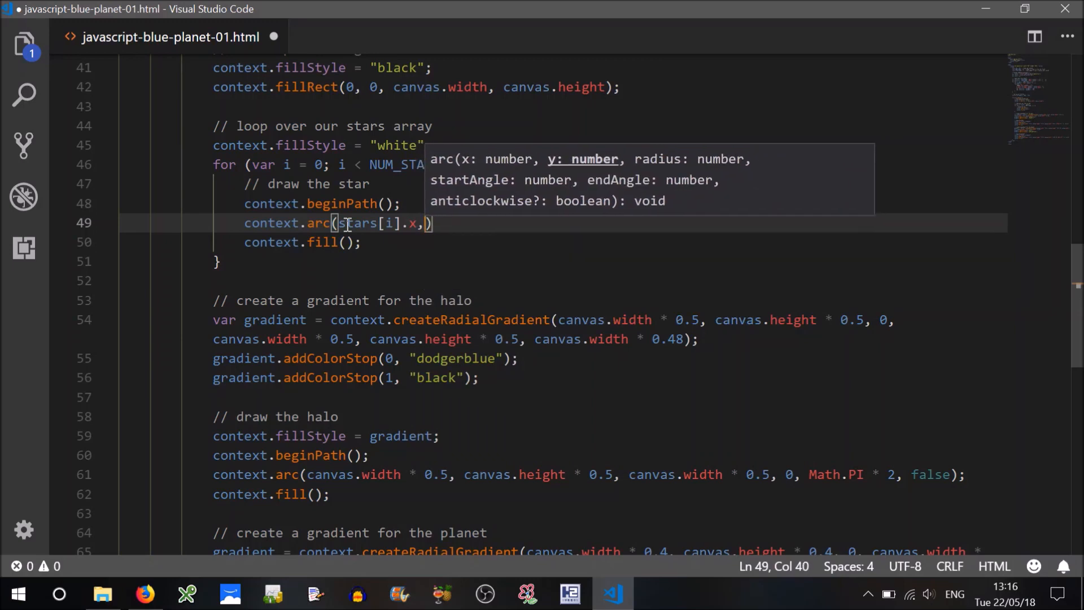
type("stars[i]")
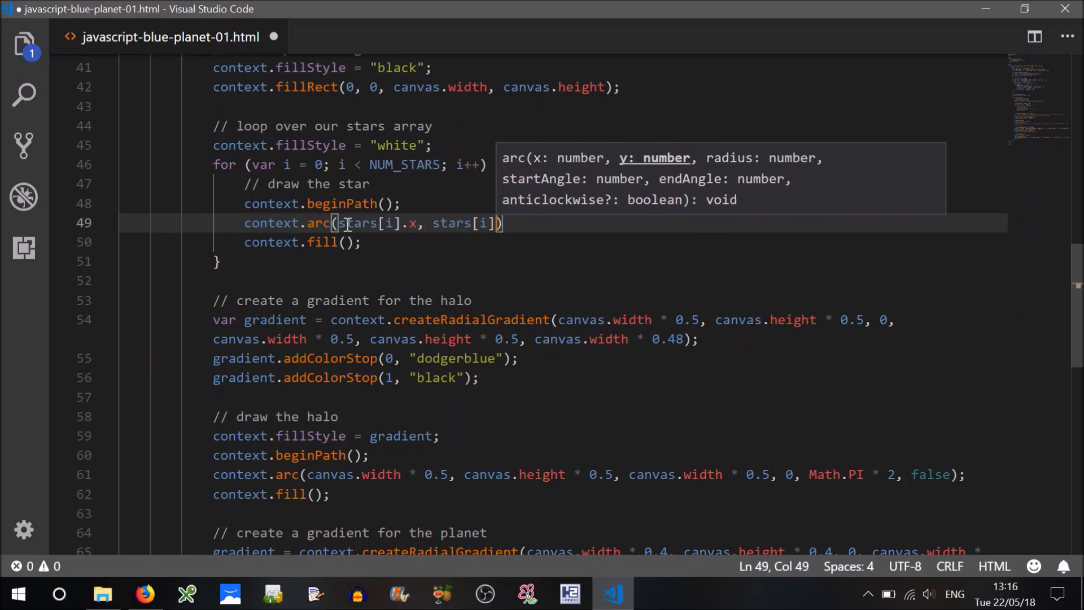
type(".y,")
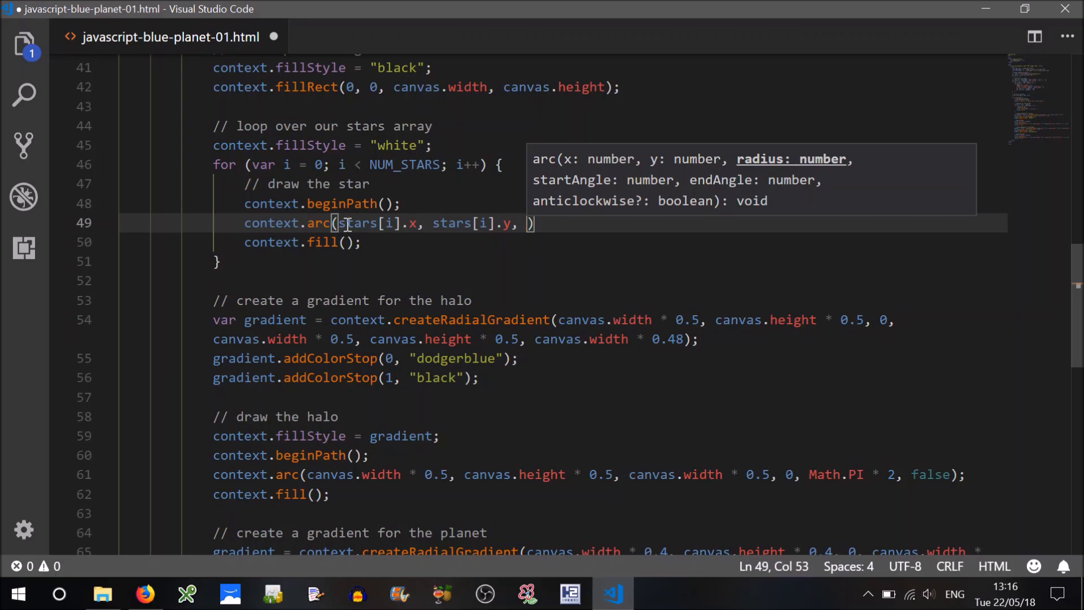
type("stars[i]")
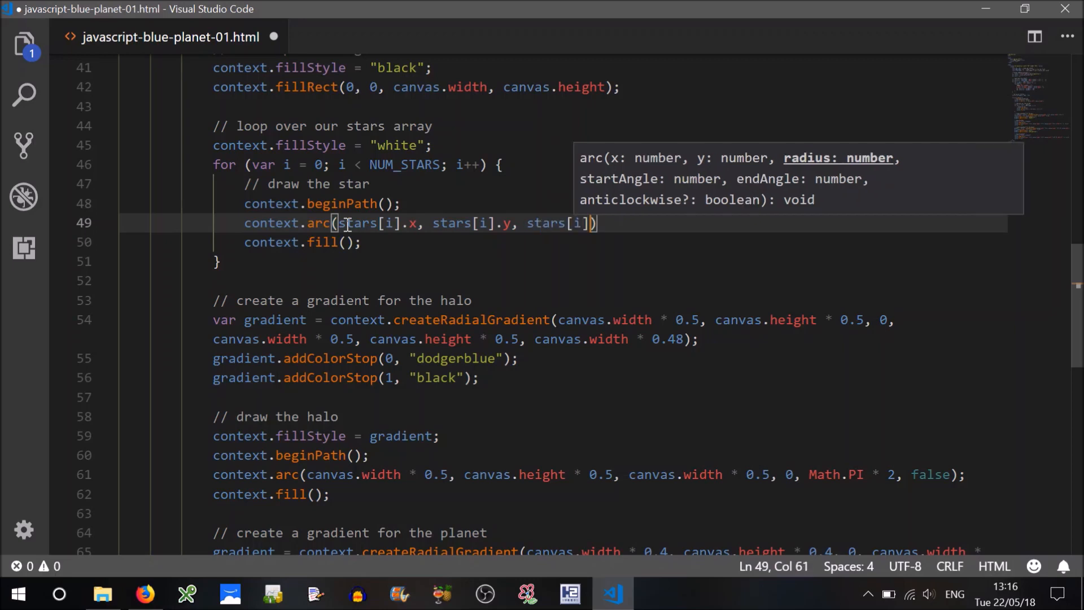
type(".radius,")
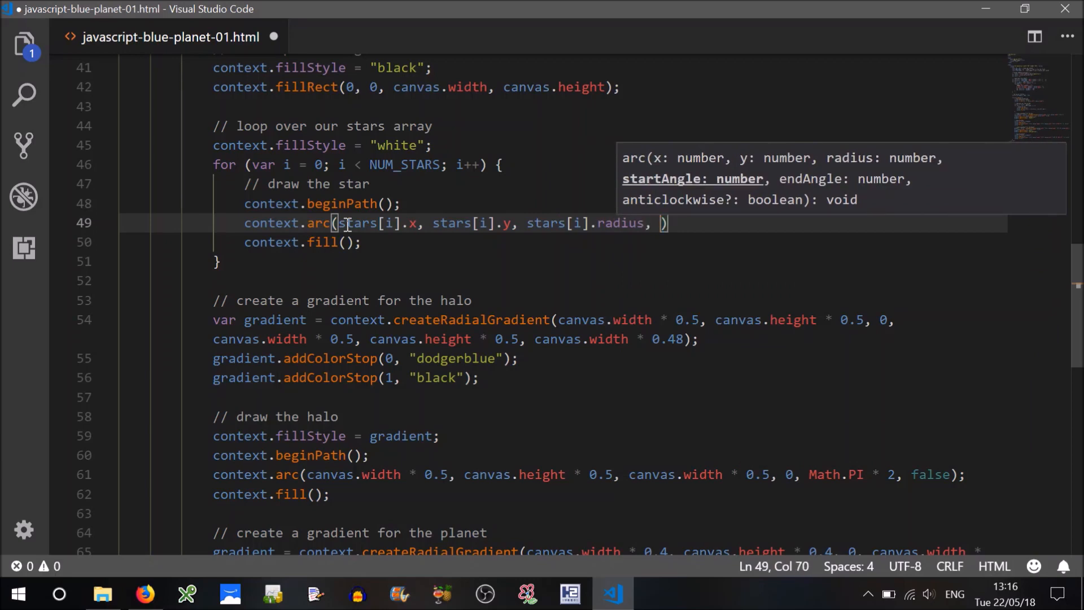
Finish the arc with 0, Math.PI * 2, false and save the file
type("0,")
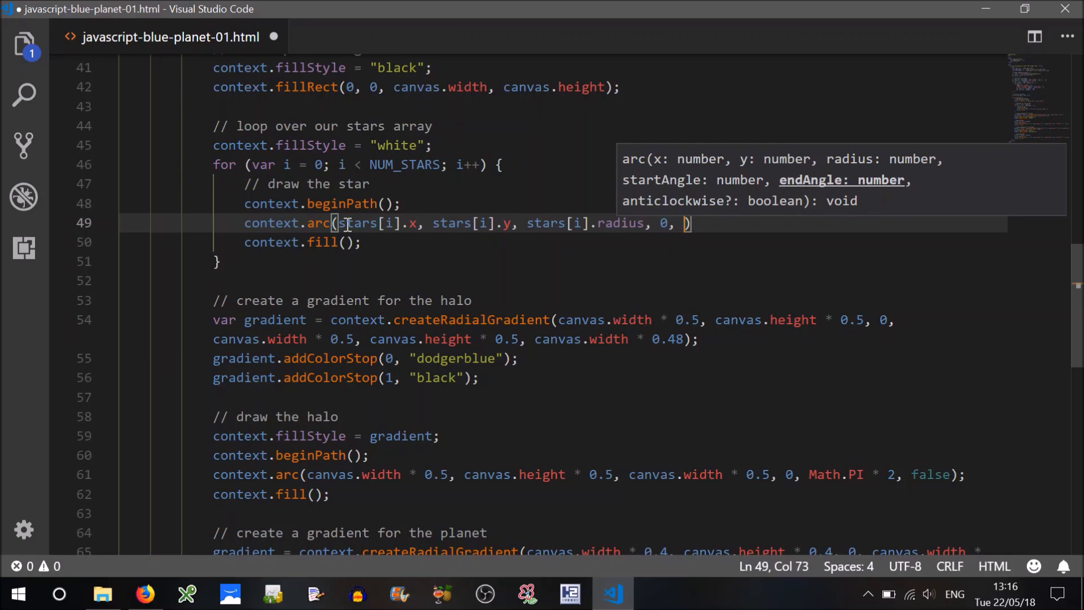
type("Ma")
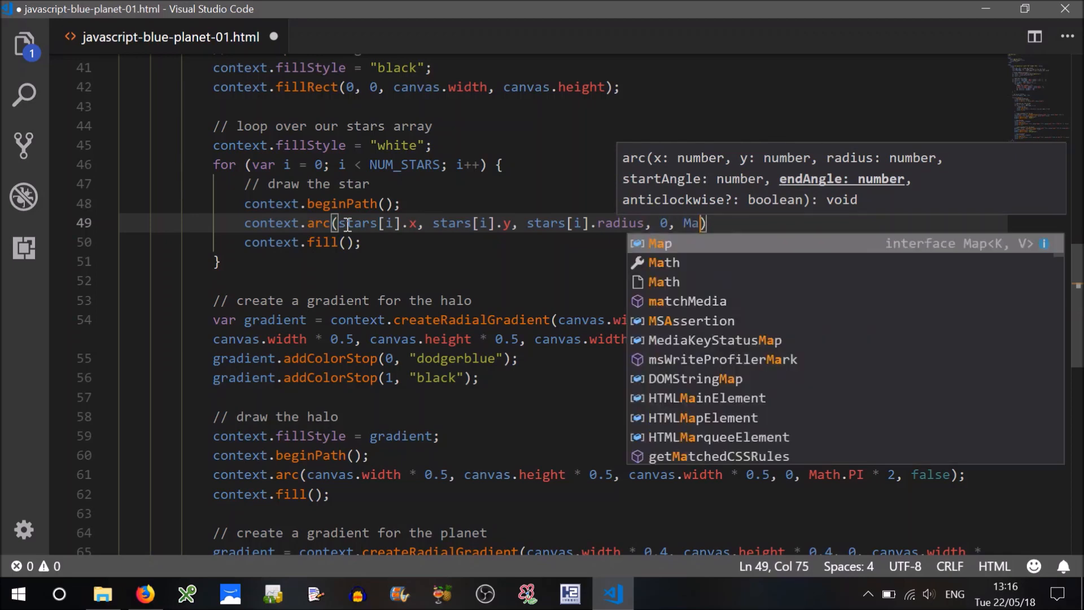
type("th.")
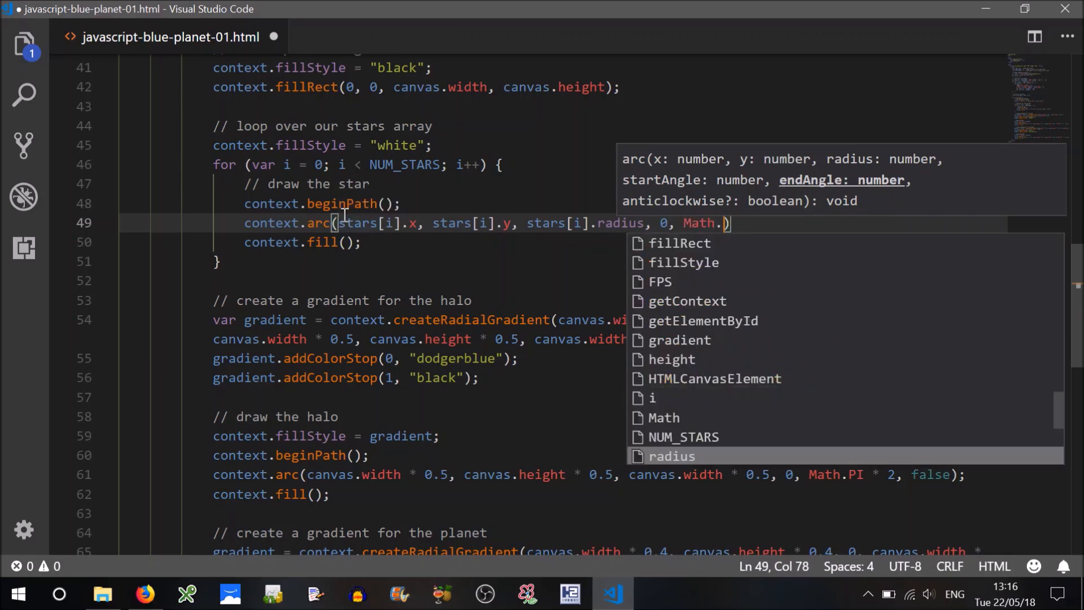
type("PI *")
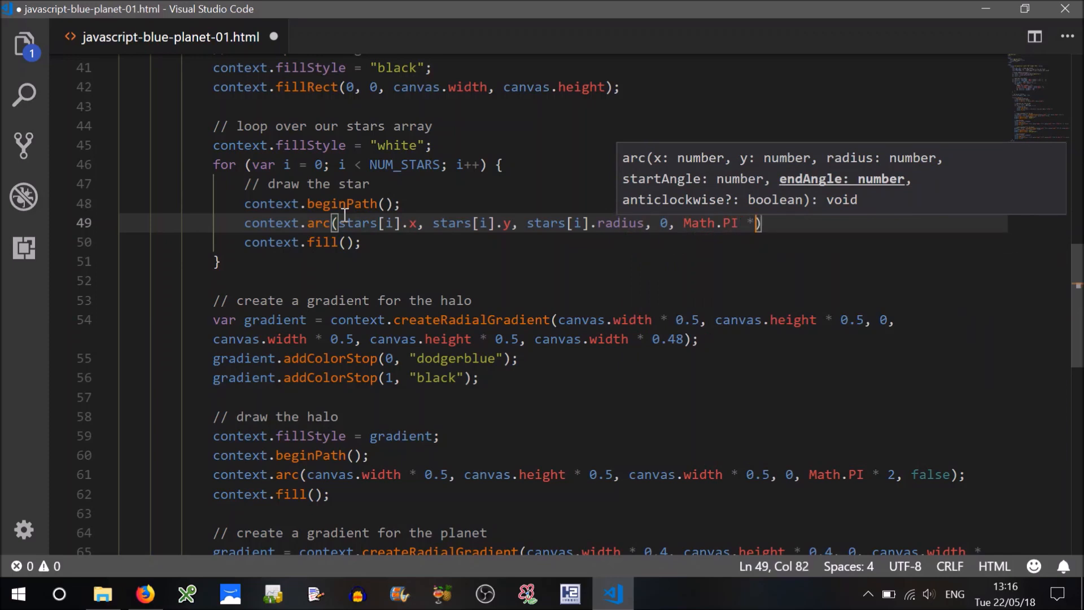
type("2,")
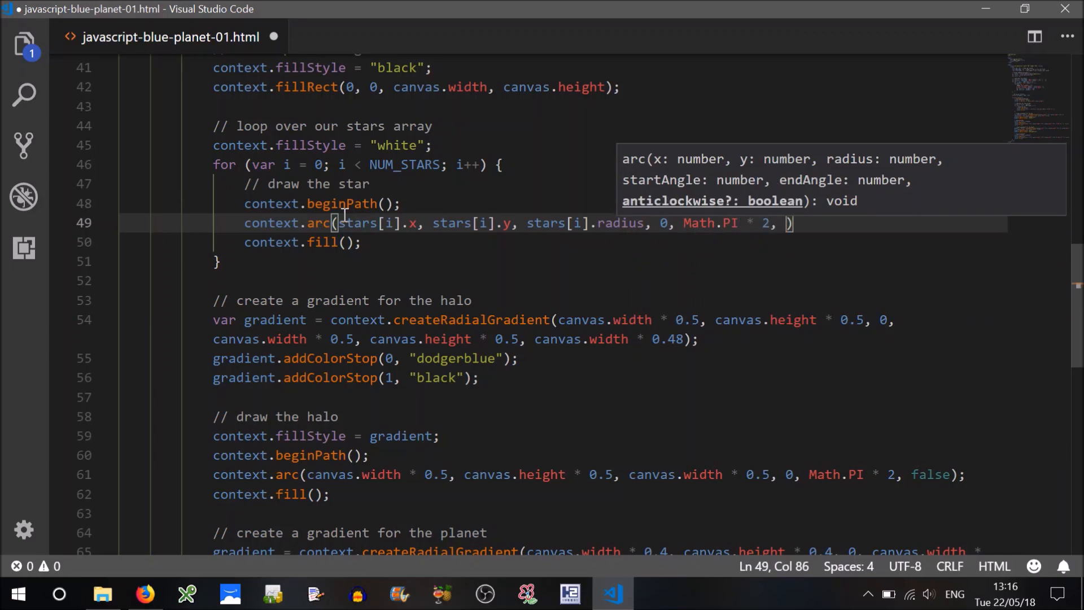
type("false")
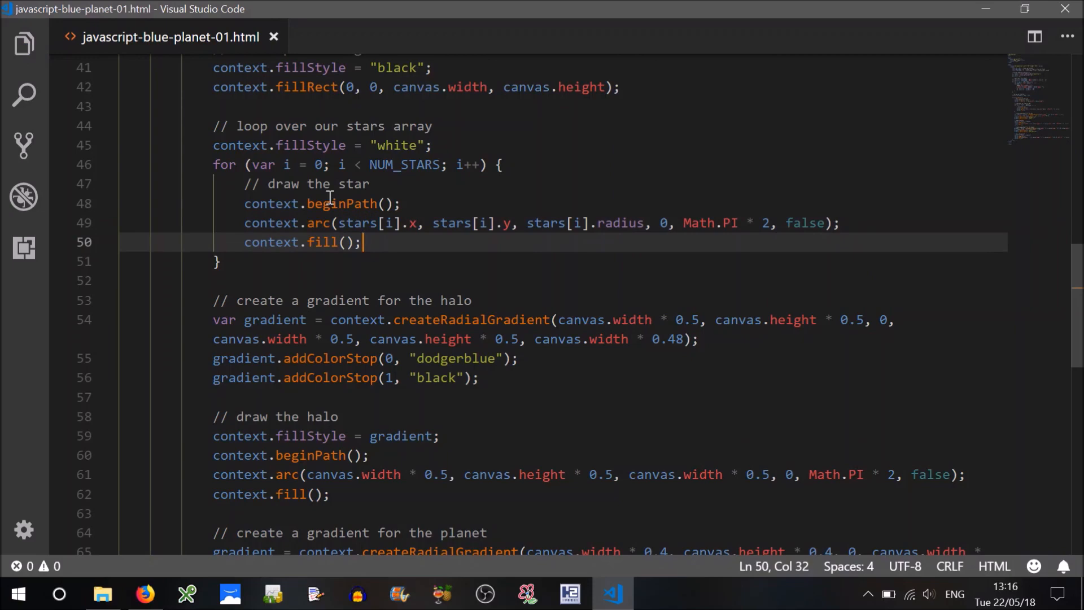
mouse_move(419, 215)
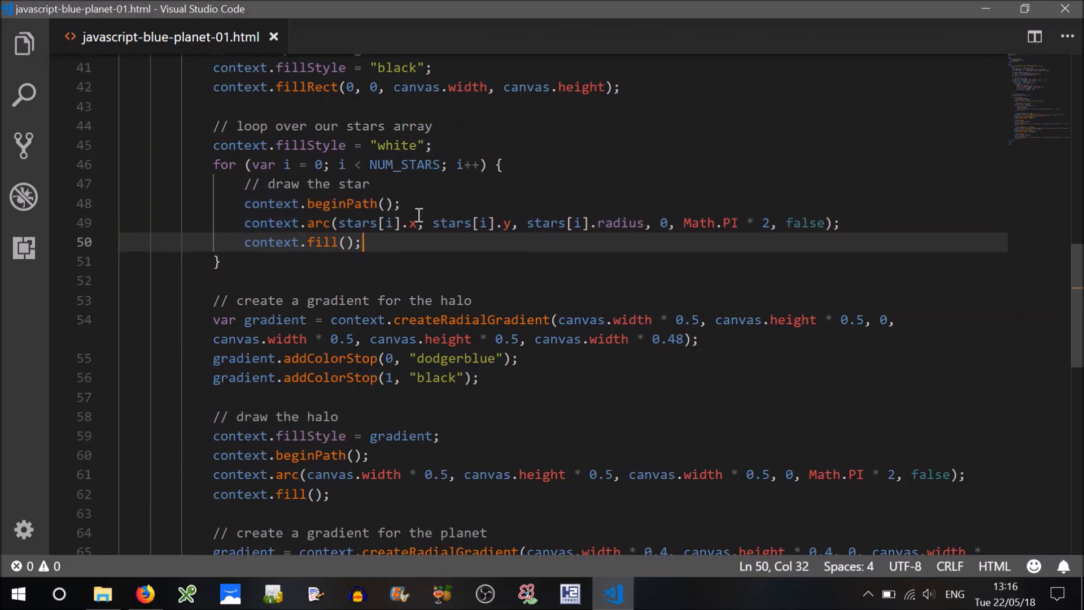
scroll("up", 3)
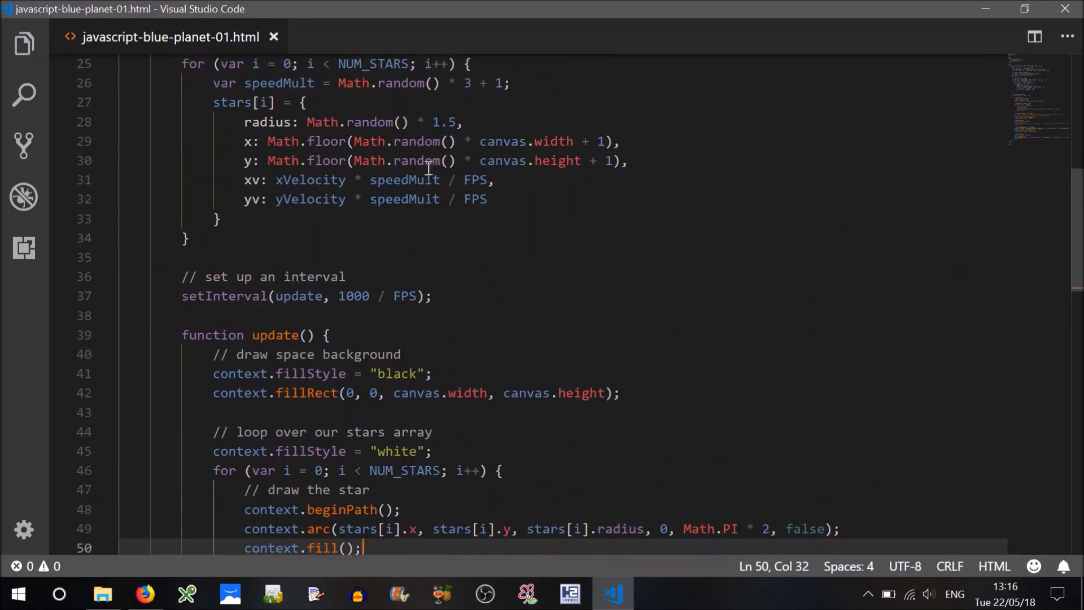
scroll("down", 3)
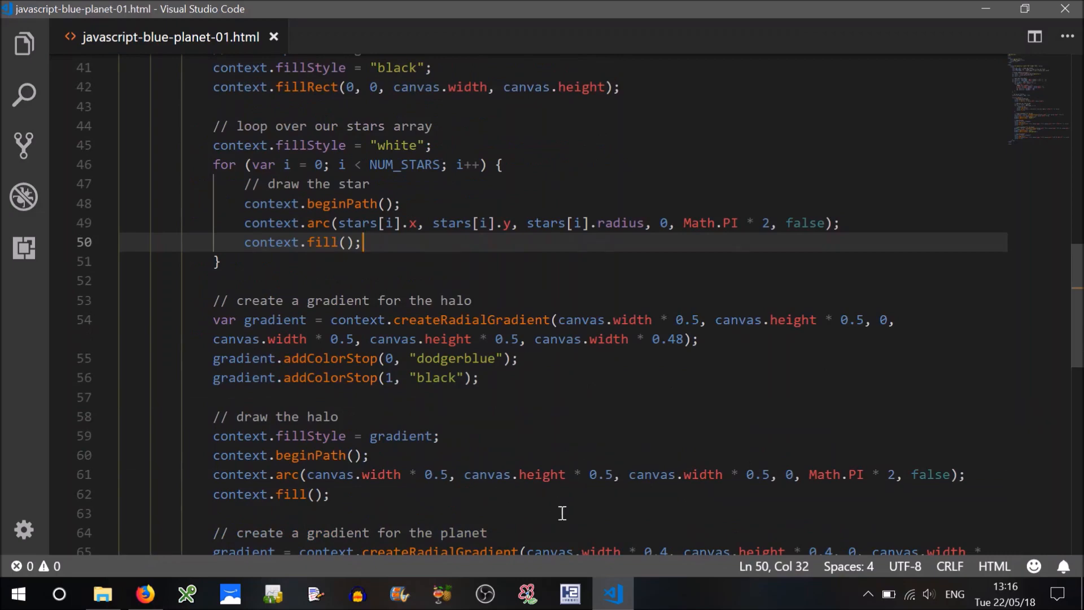
Reload the Blue Planet page in Firefox to inspect the still white stars, then return to the editor
left_click(143, 593)
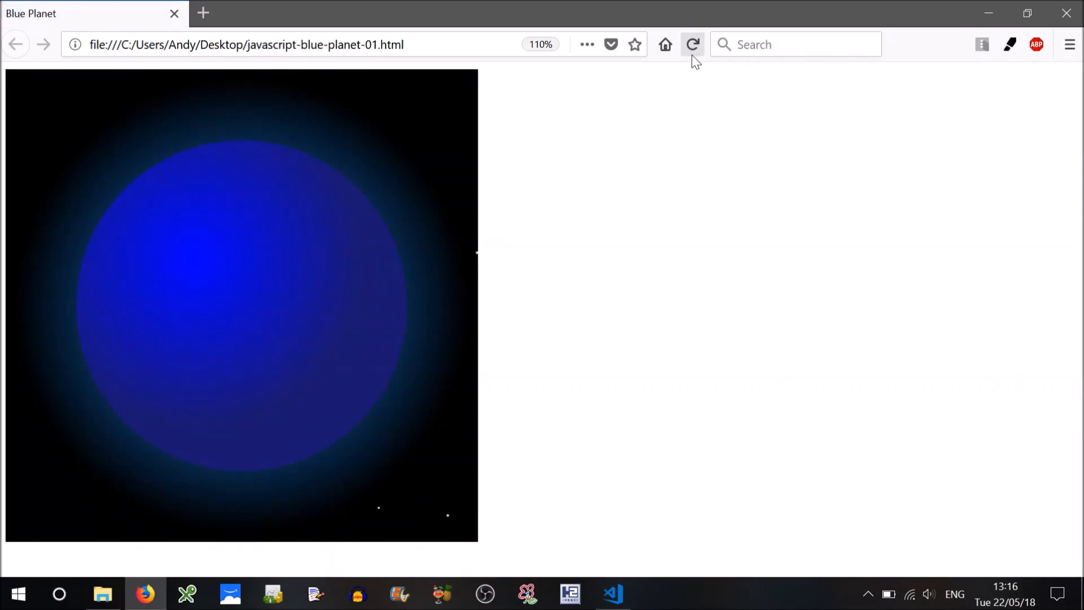
left_click(611, 593)
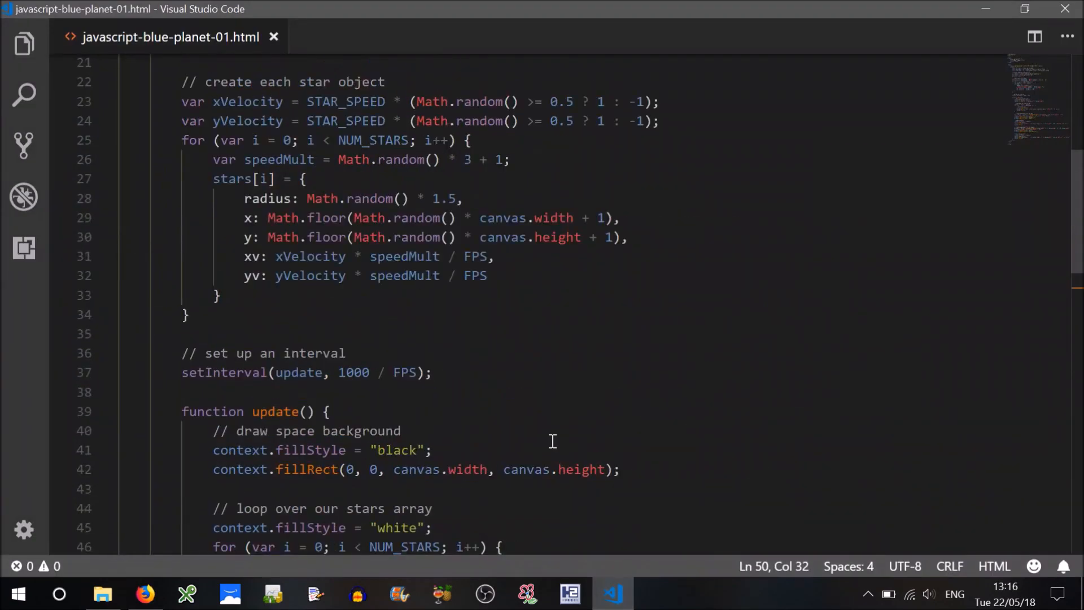
scroll("up", 3)
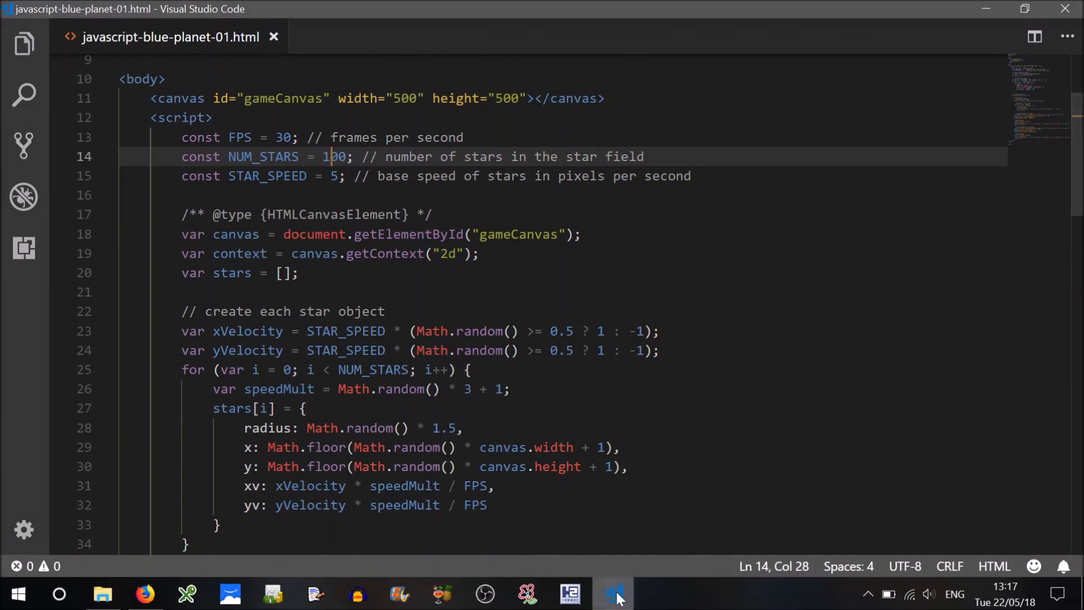
left_click(144, 593)
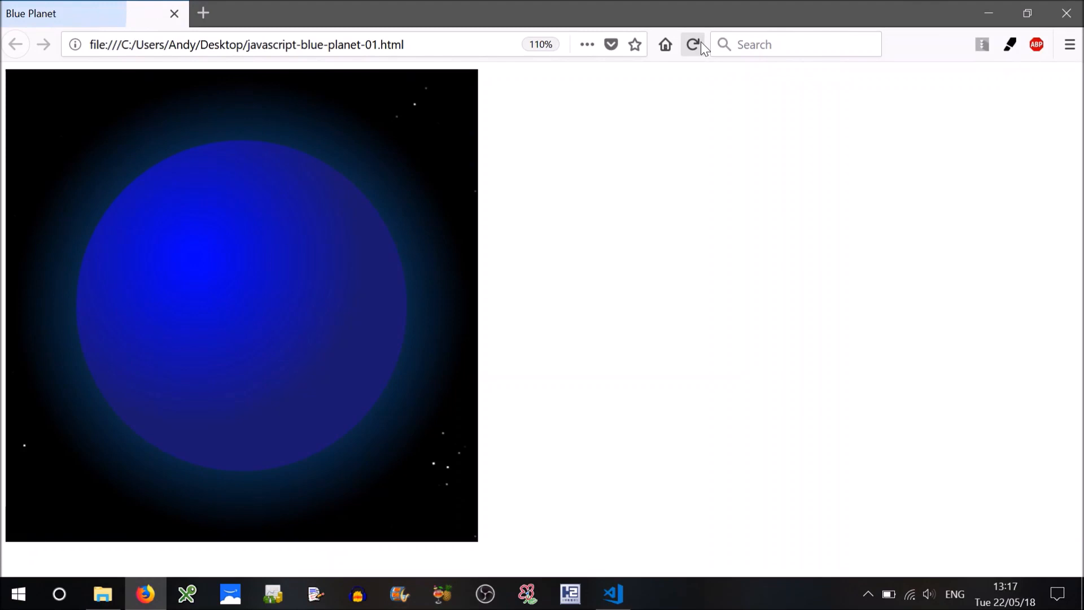
mouse_move(503, 492)
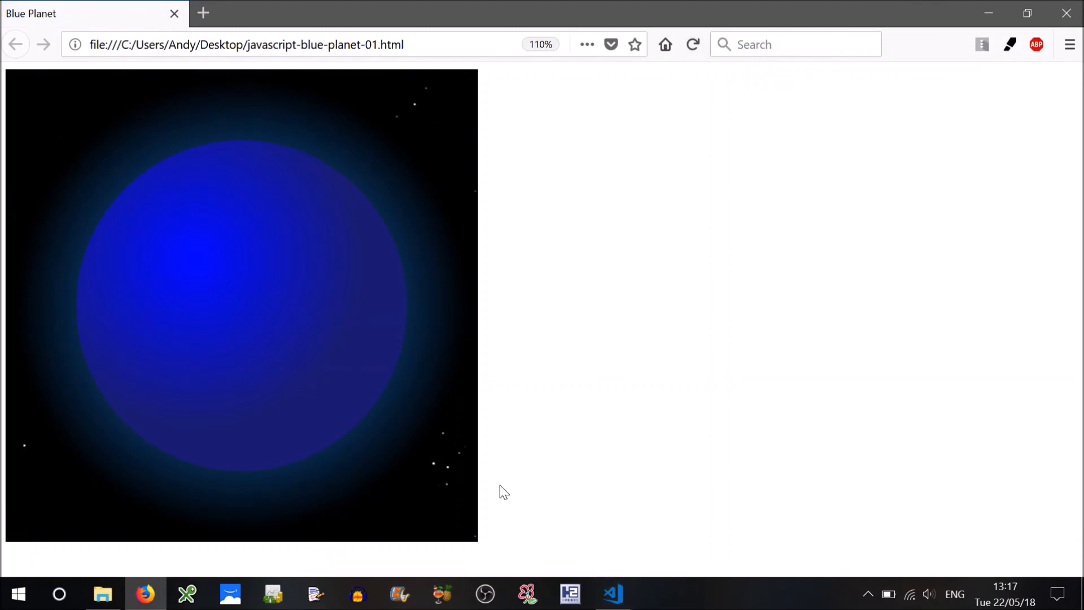
mouse_move(415, 480)
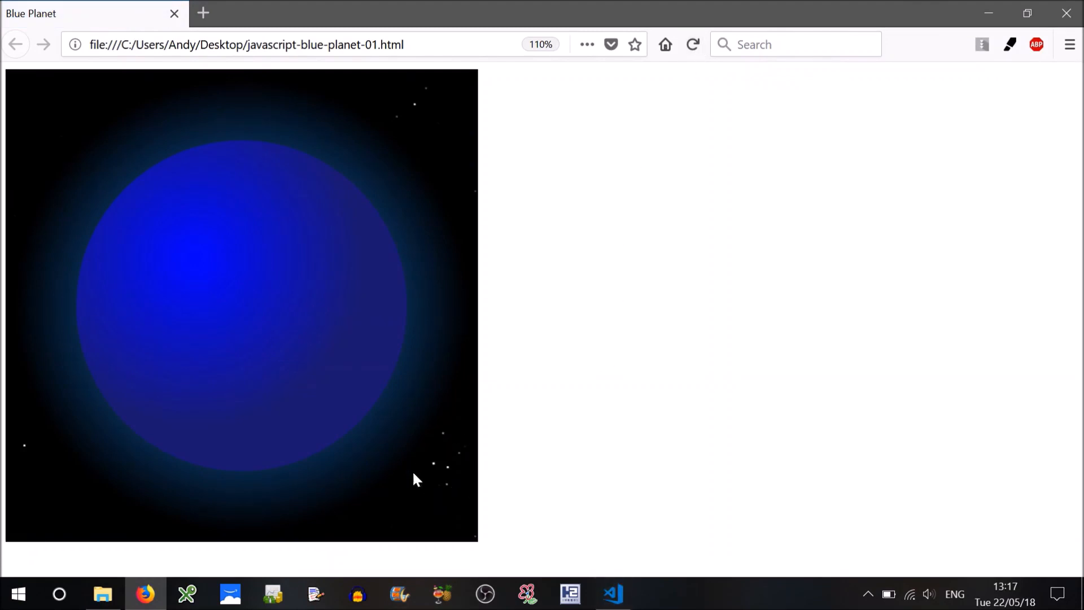
left_click(611, 594)
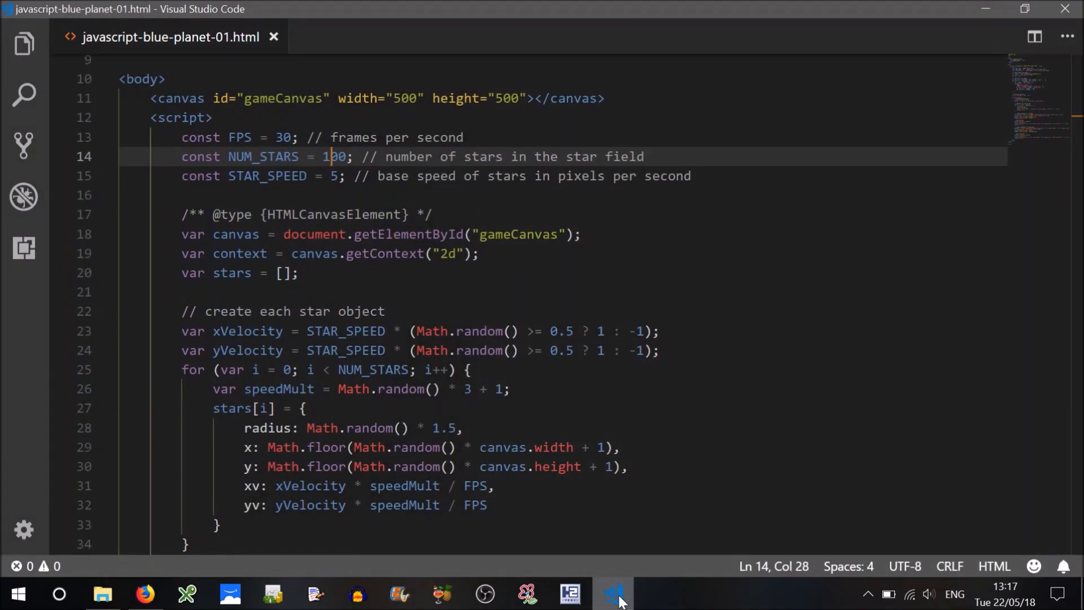
Add 'update its position' with stars[i].x += xv and stars[i].y += yv, then view Firefox
scroll("down", 3)
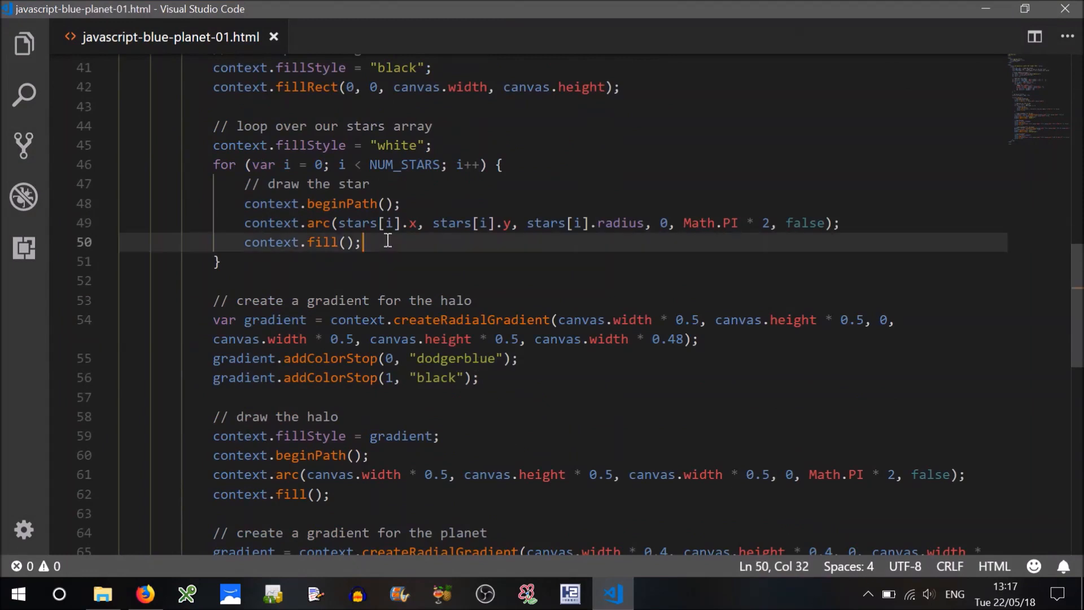
type("//")
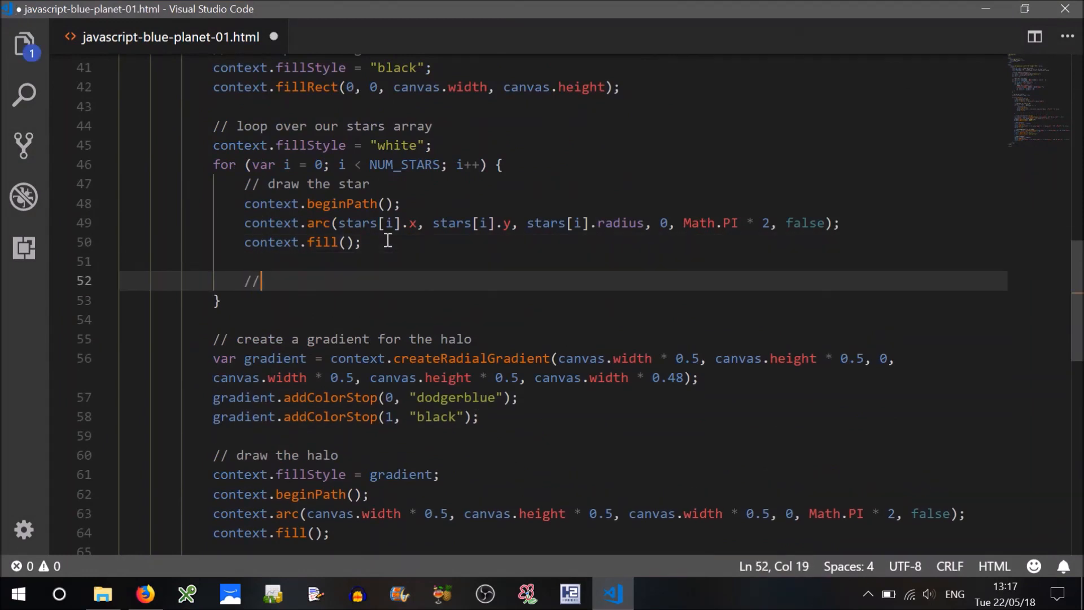
type("upda")
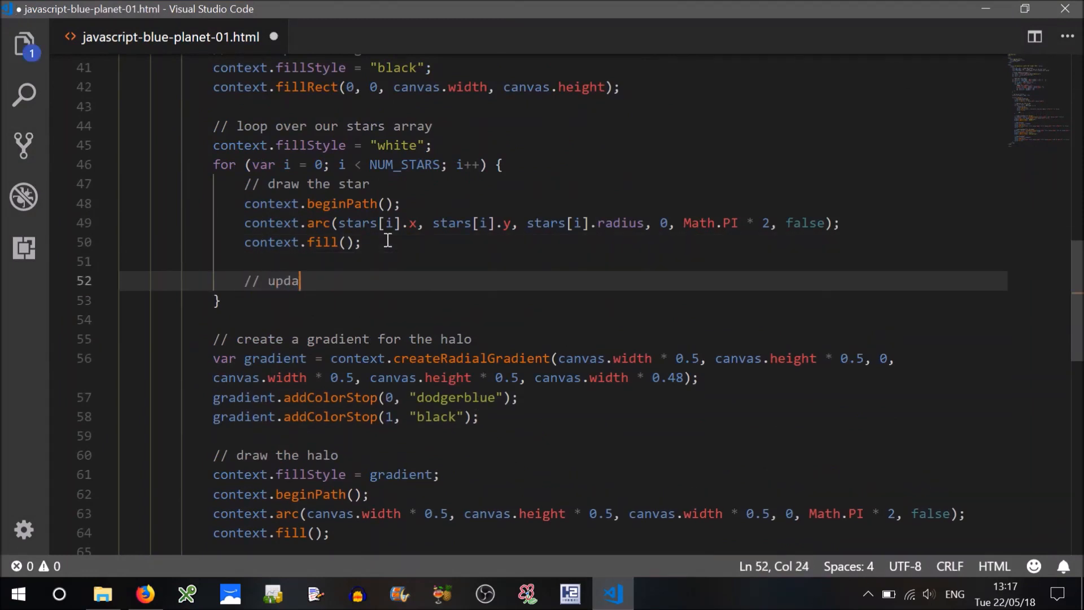
type("te its position")
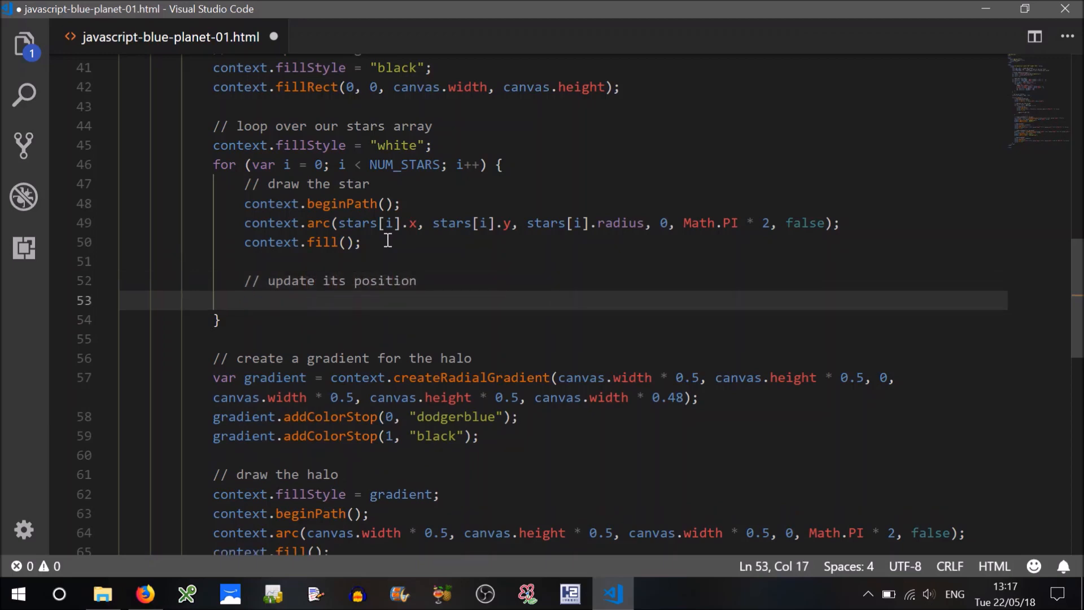
type("stars[i]")
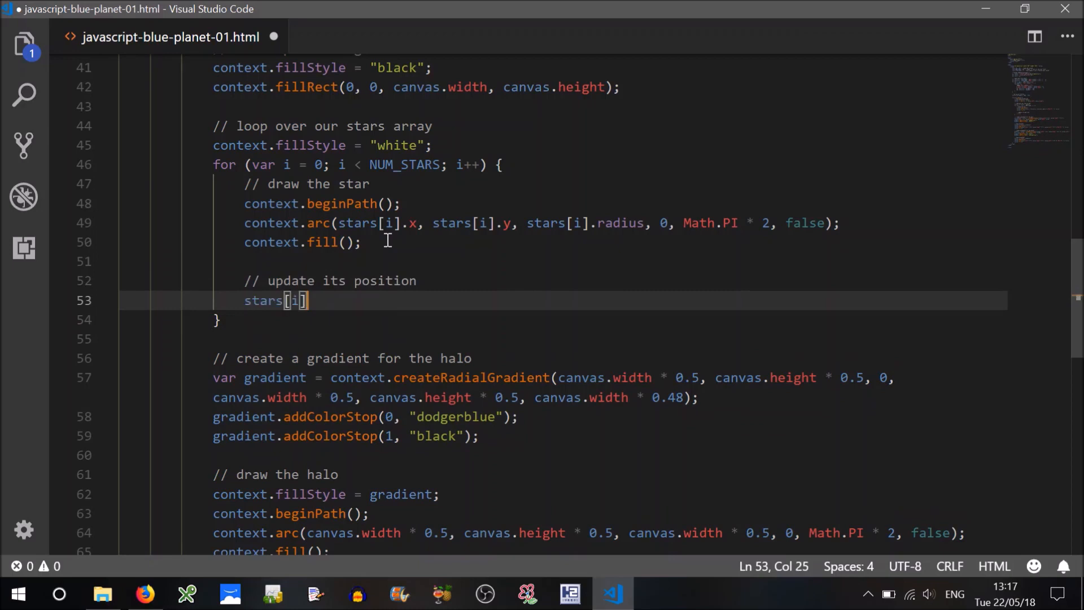
type(".x +=")
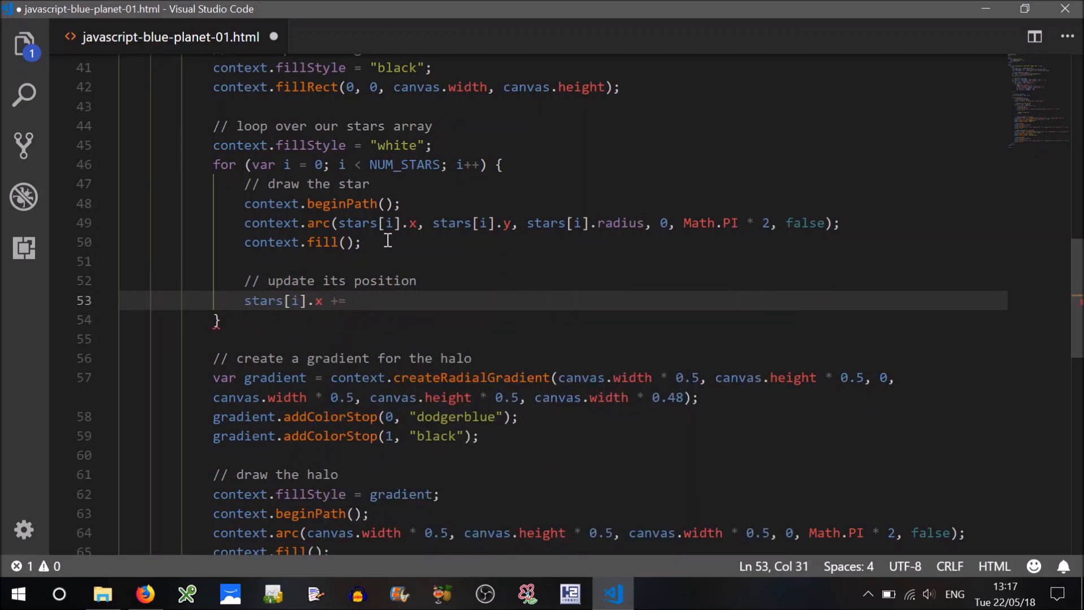
type("stars[i]")
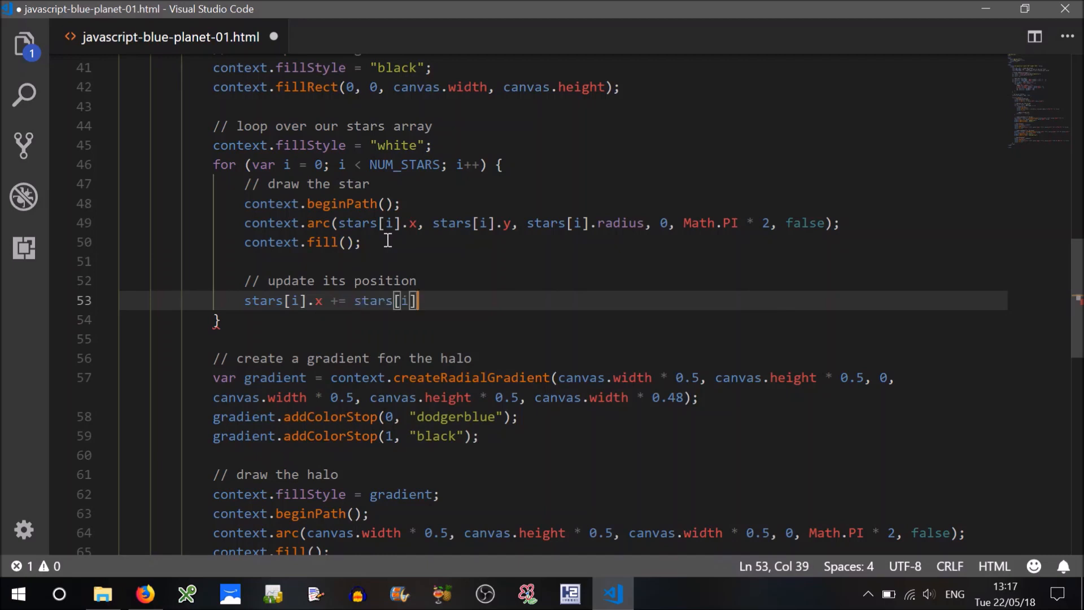
type(".xv;")
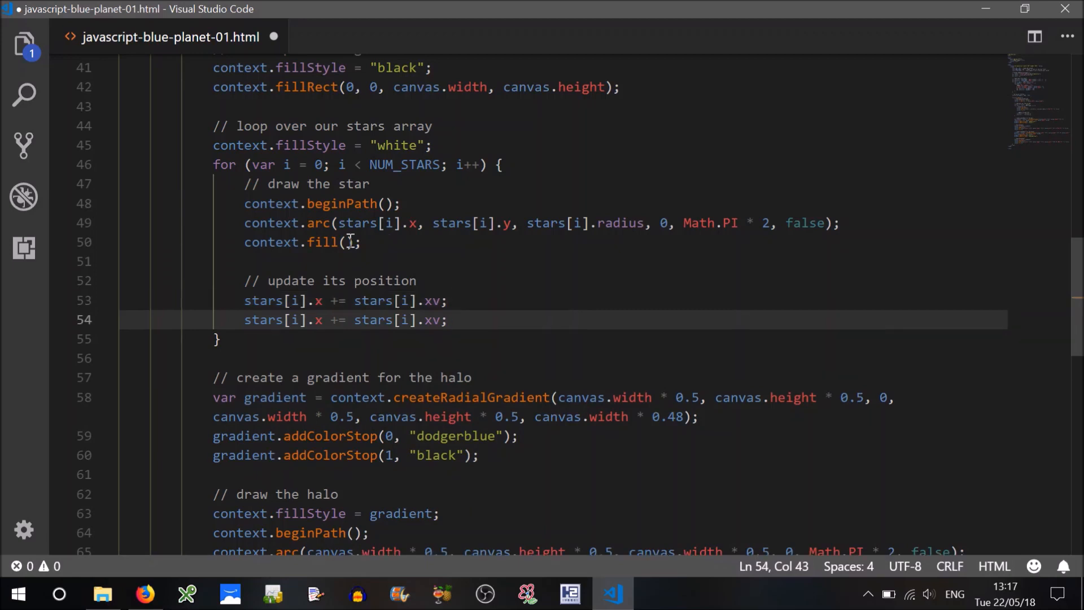
left_click(320, 319)
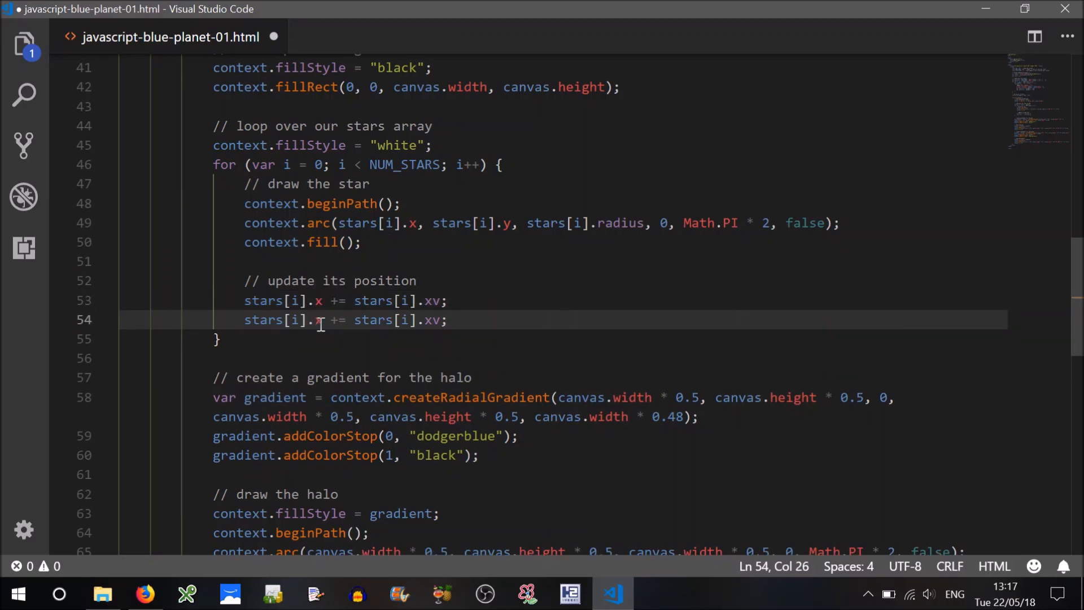
type("y")
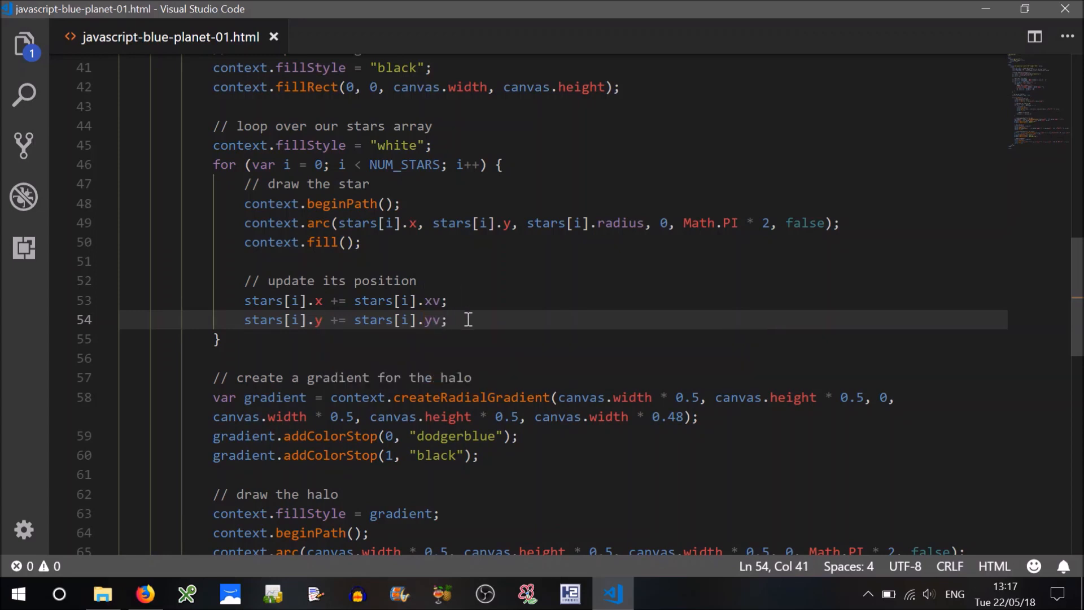
left_click(145, 594)
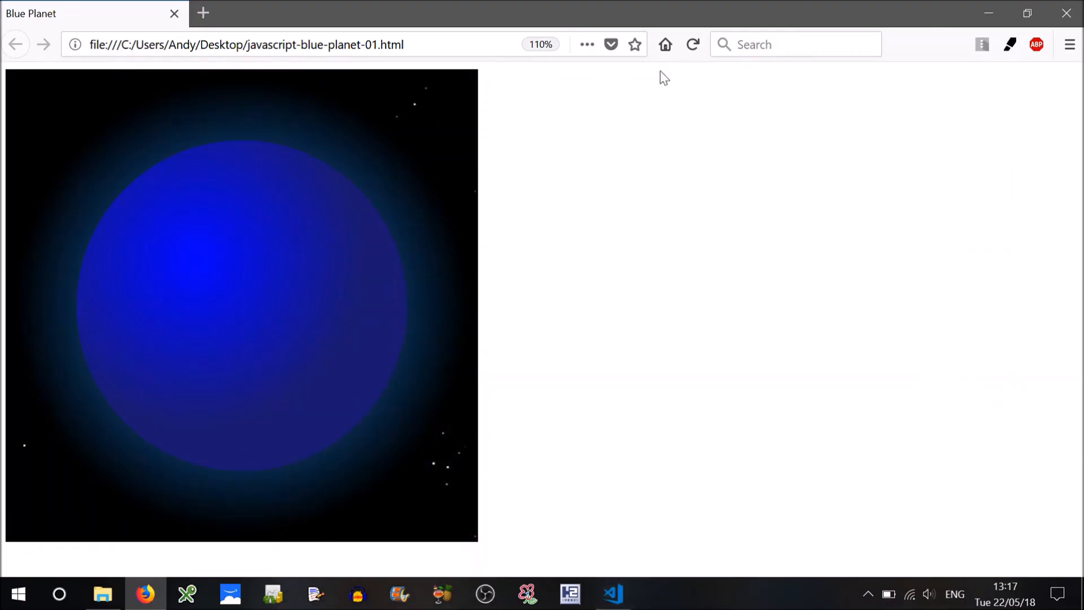
mouse_move(623, 182)
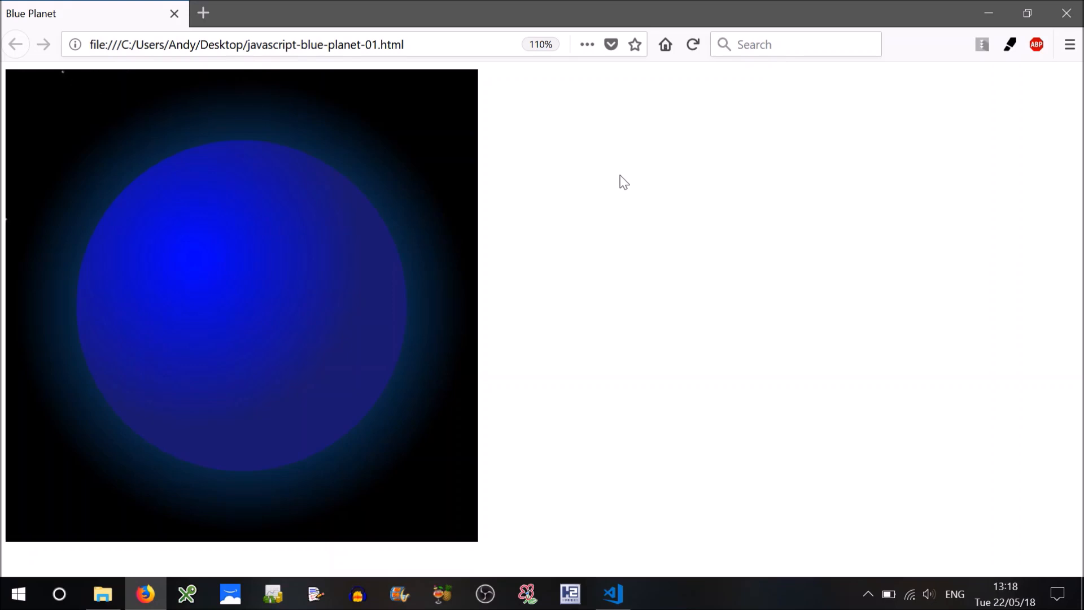
mouse_move(125, 130)
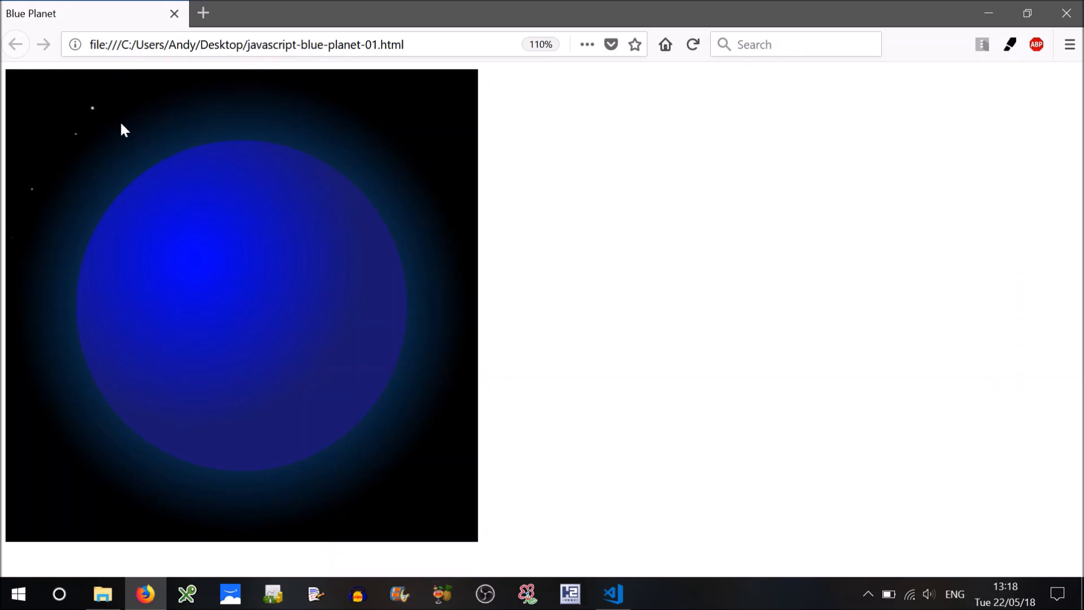
mouse_move(83, 102)
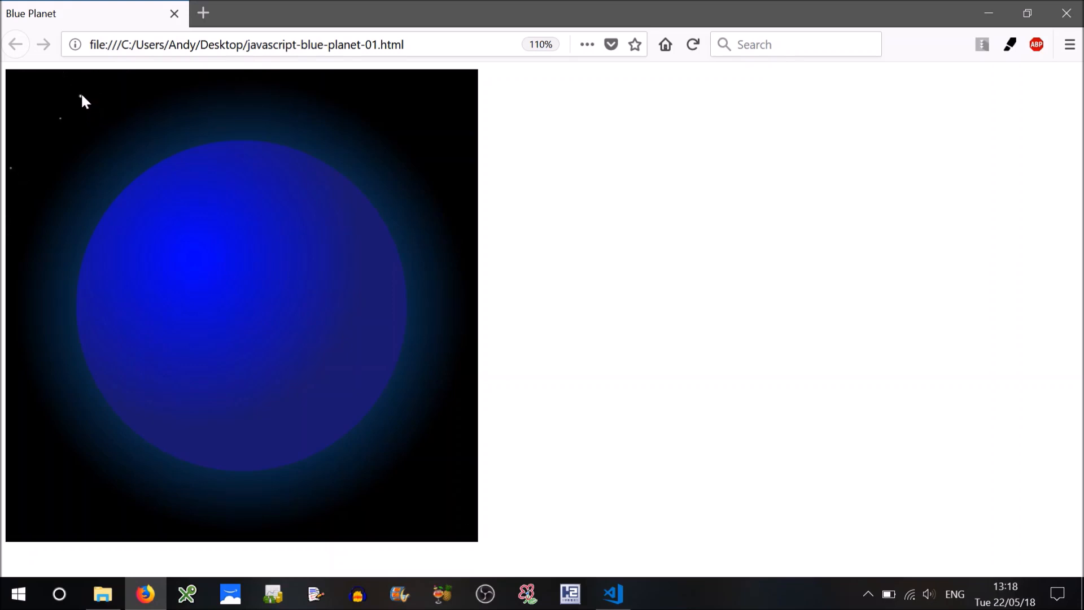
mouse_move(140, 526)
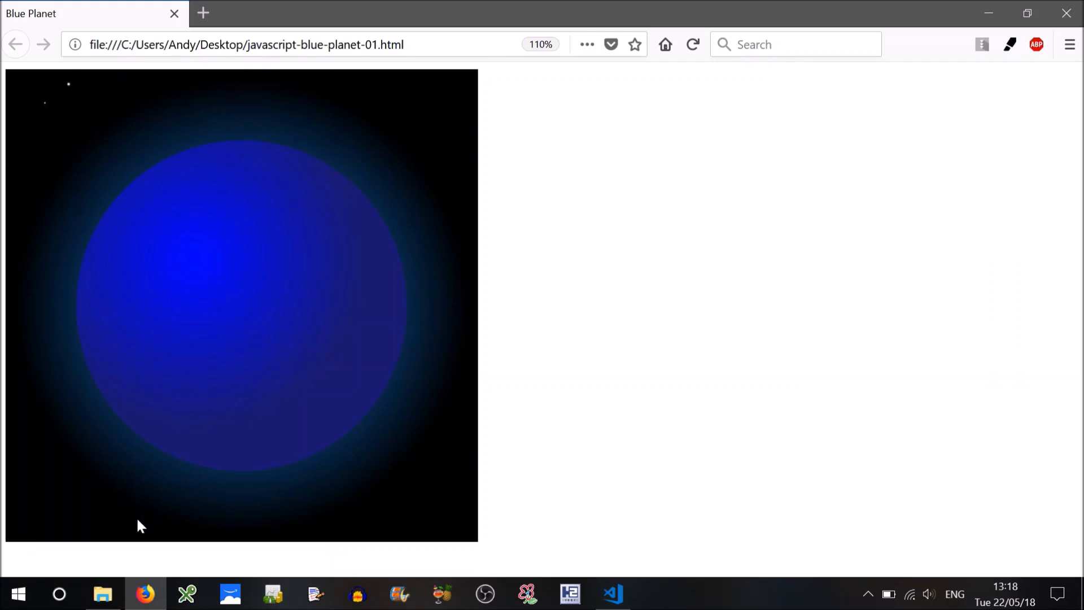
mouse_move(612, 594)
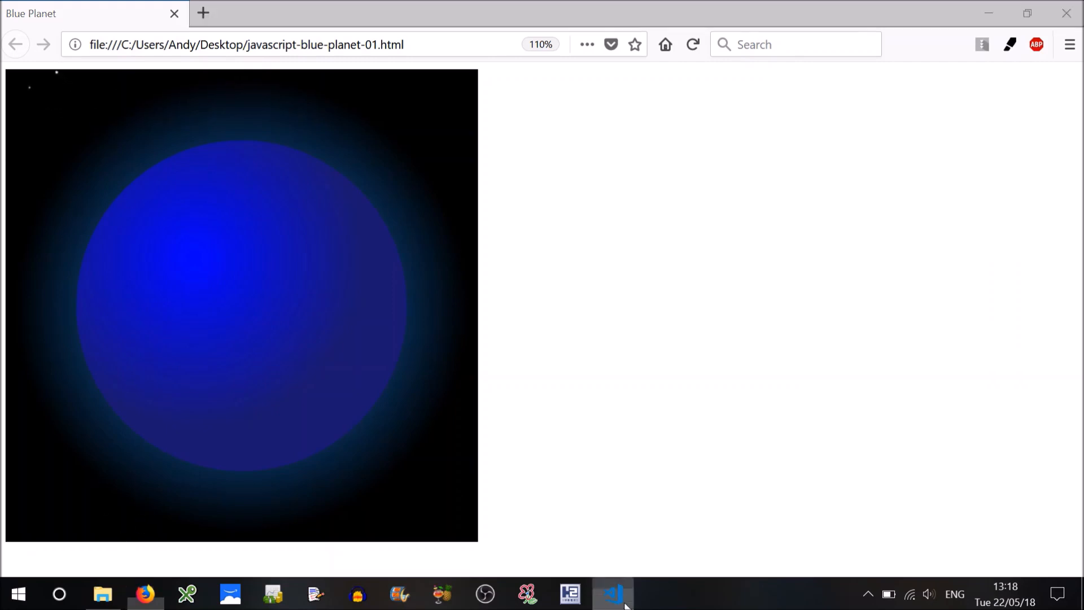
Add an if (stars[i].x < 0) block commented 'gone off left of screen'
left_click(611, 594)
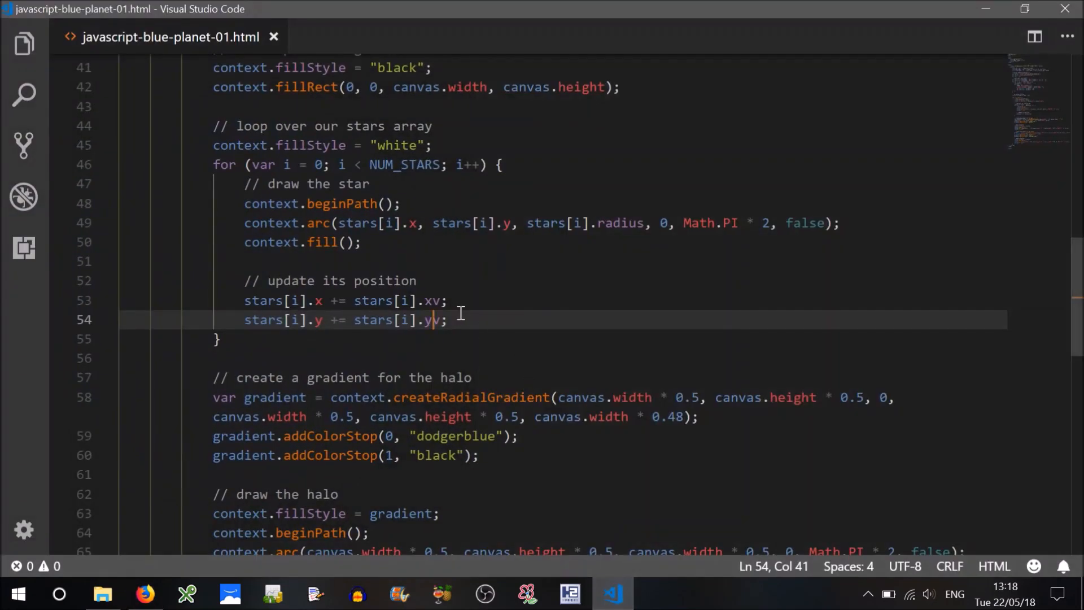
key("Enter")
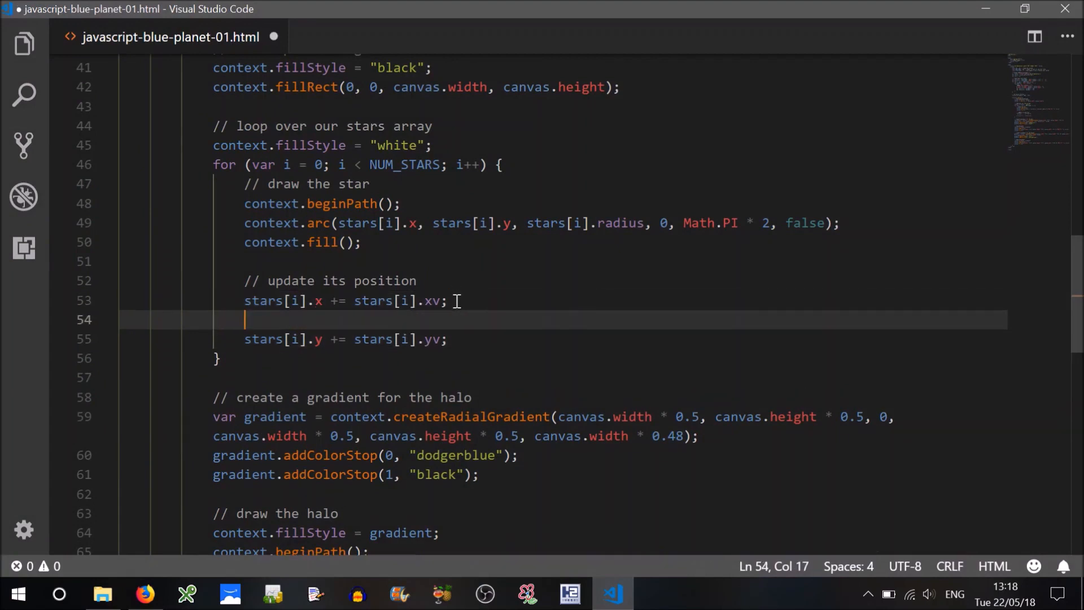
key("Enter")
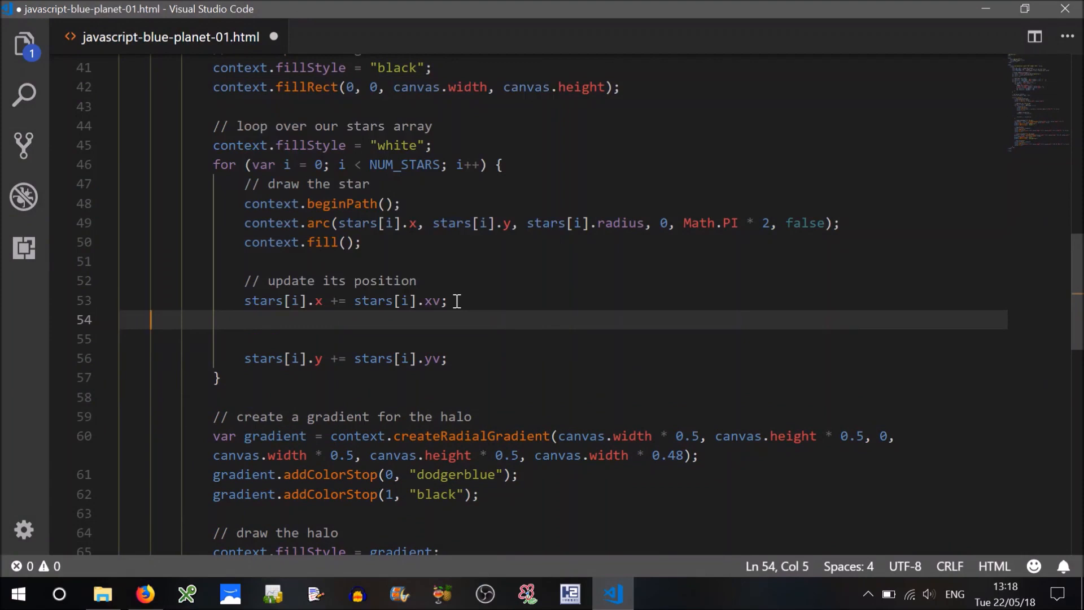
type("if (")
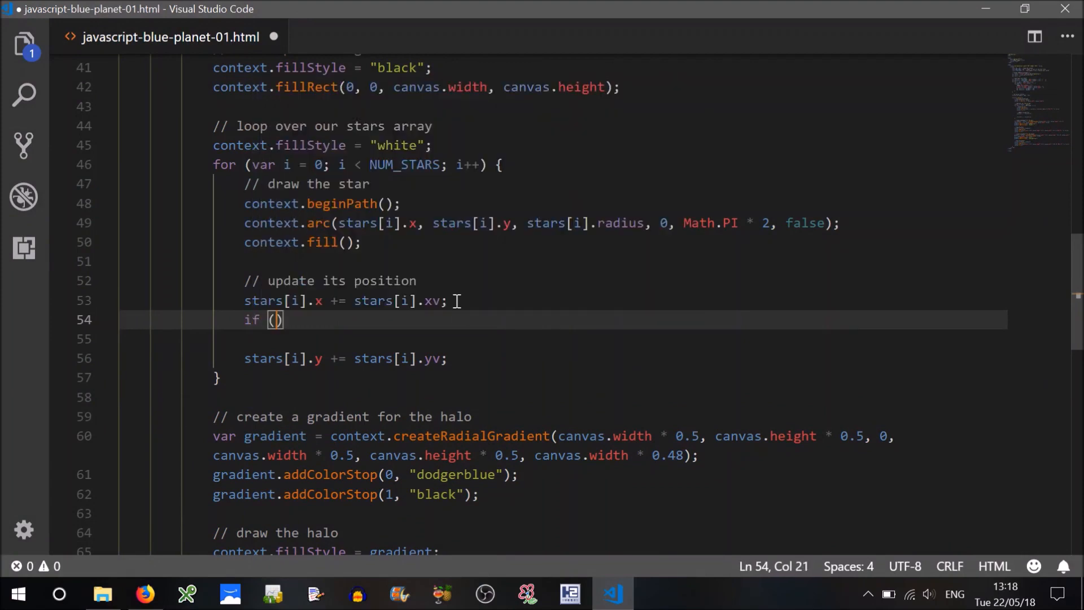
type("stars[i]")
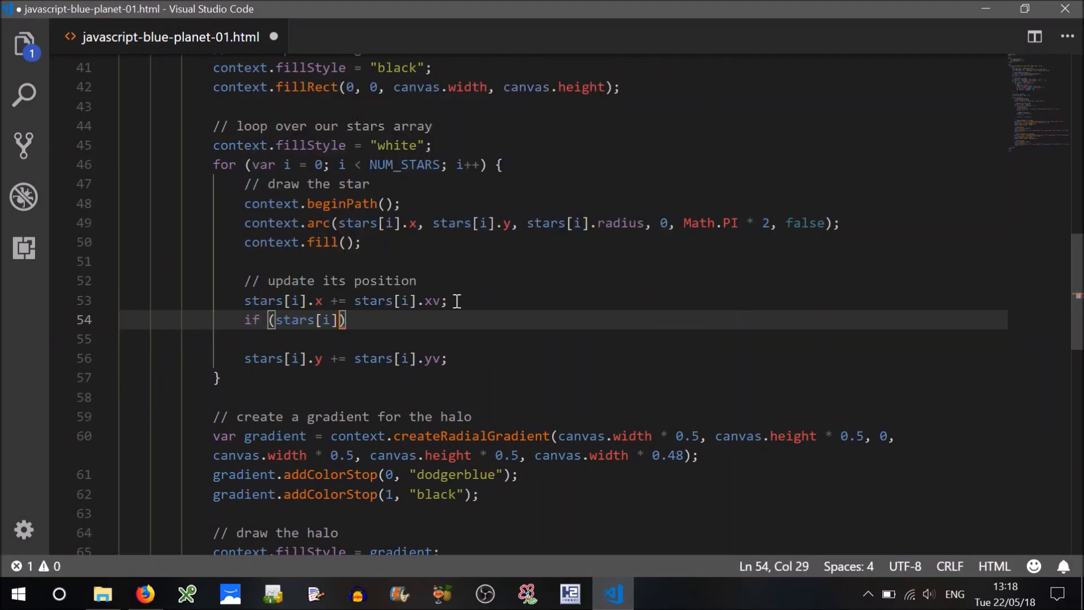
type(".x <")
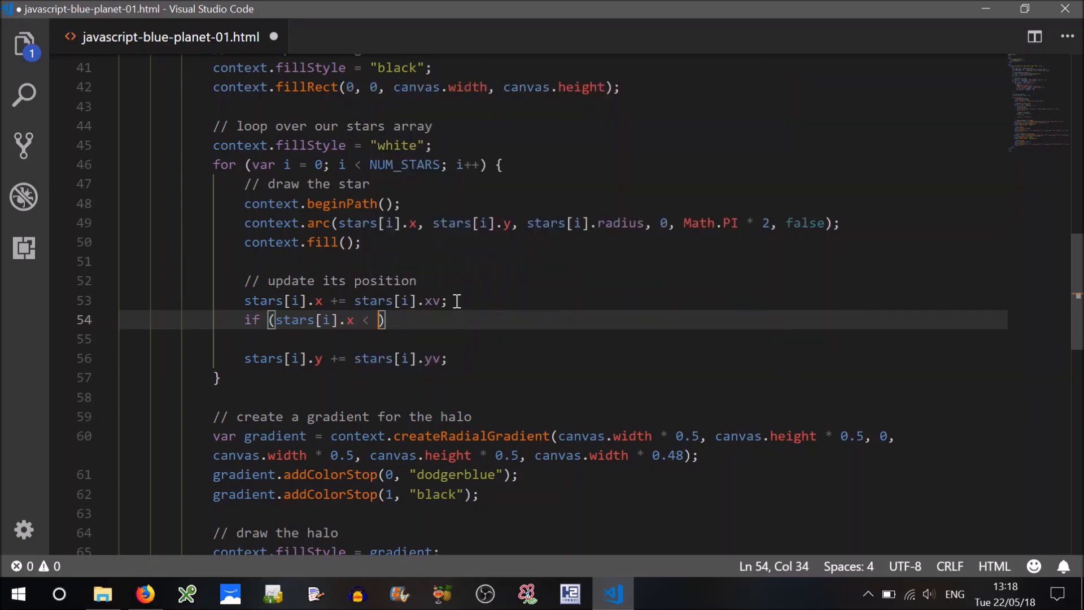
type("0")
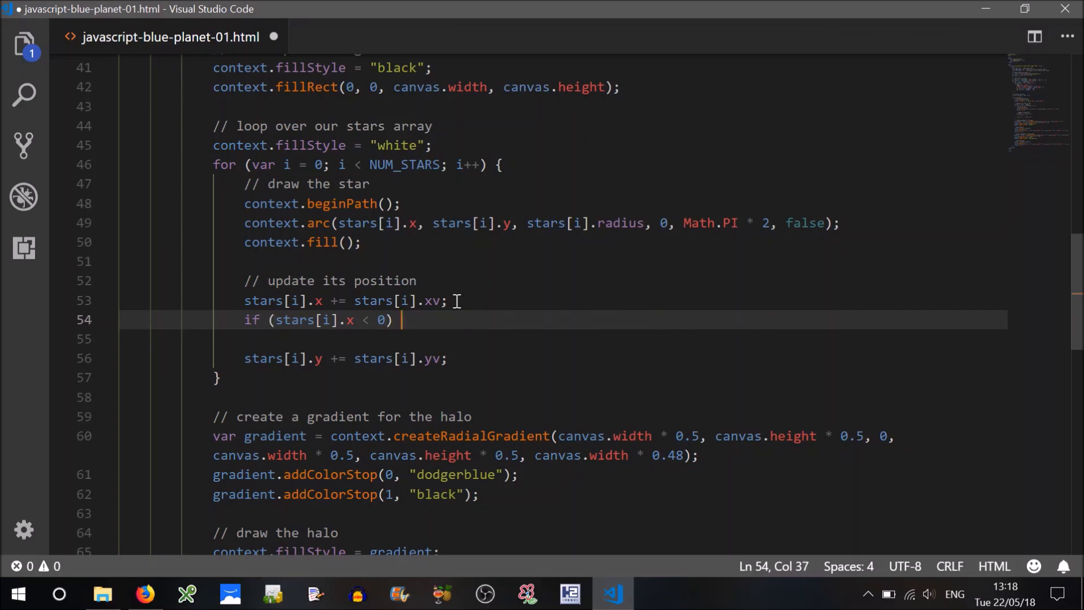
type("{")
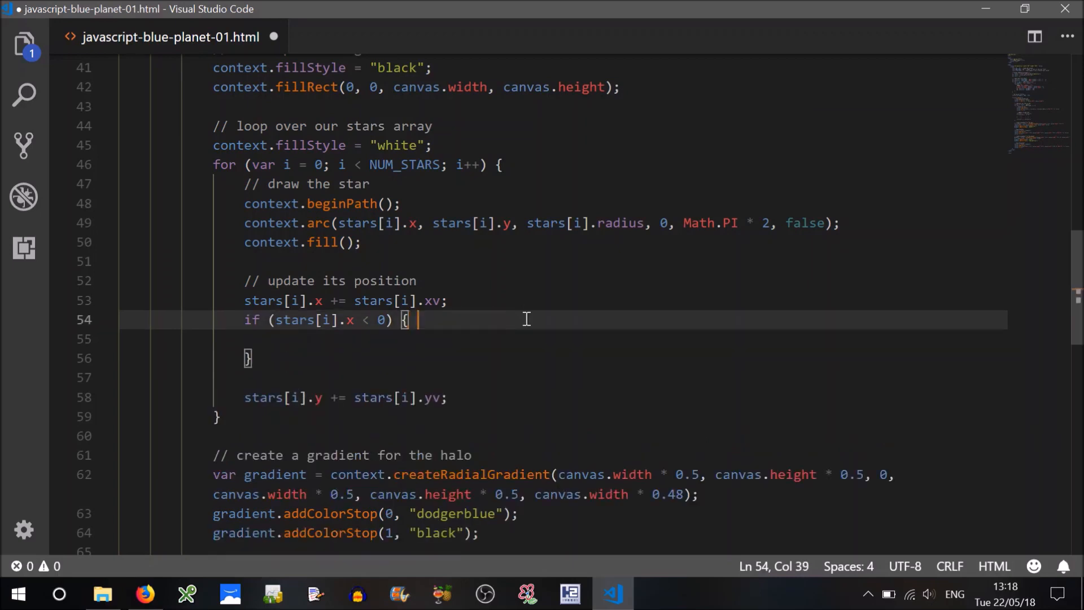
type("// gone")
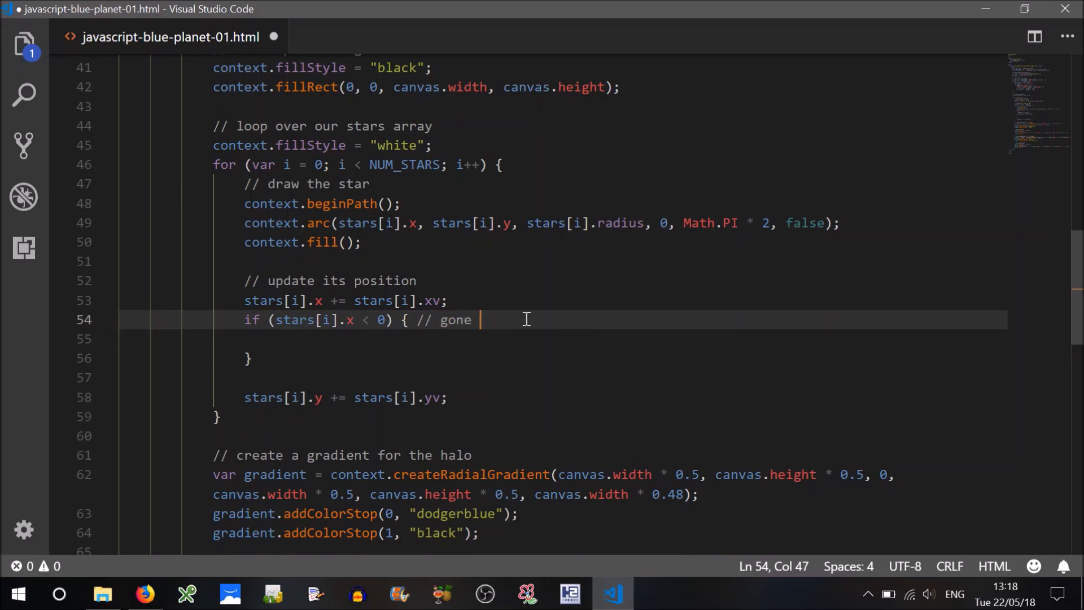
type("off left")
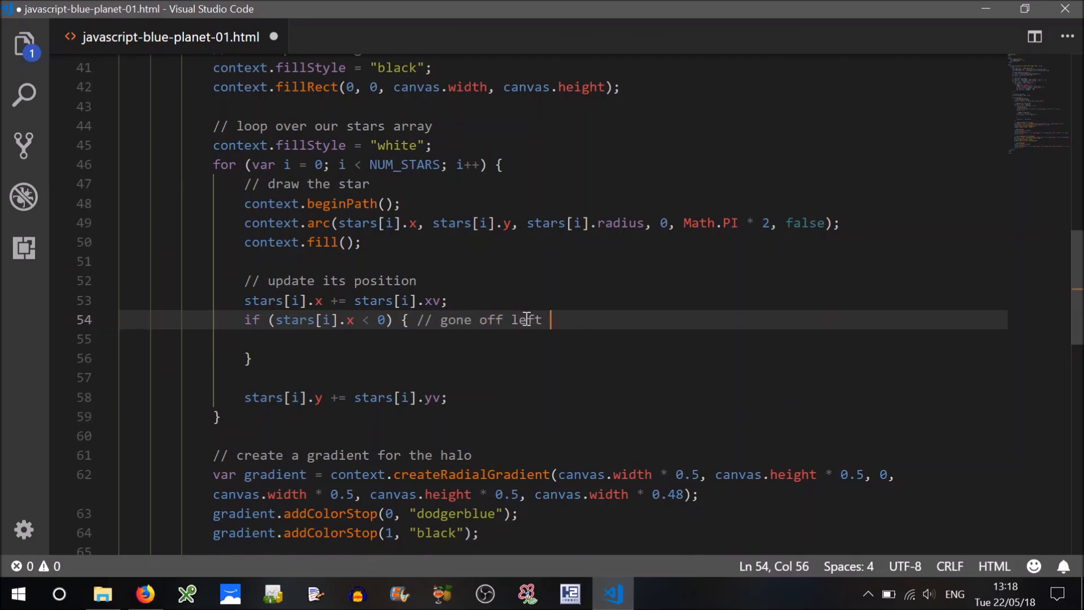
type("of screen")
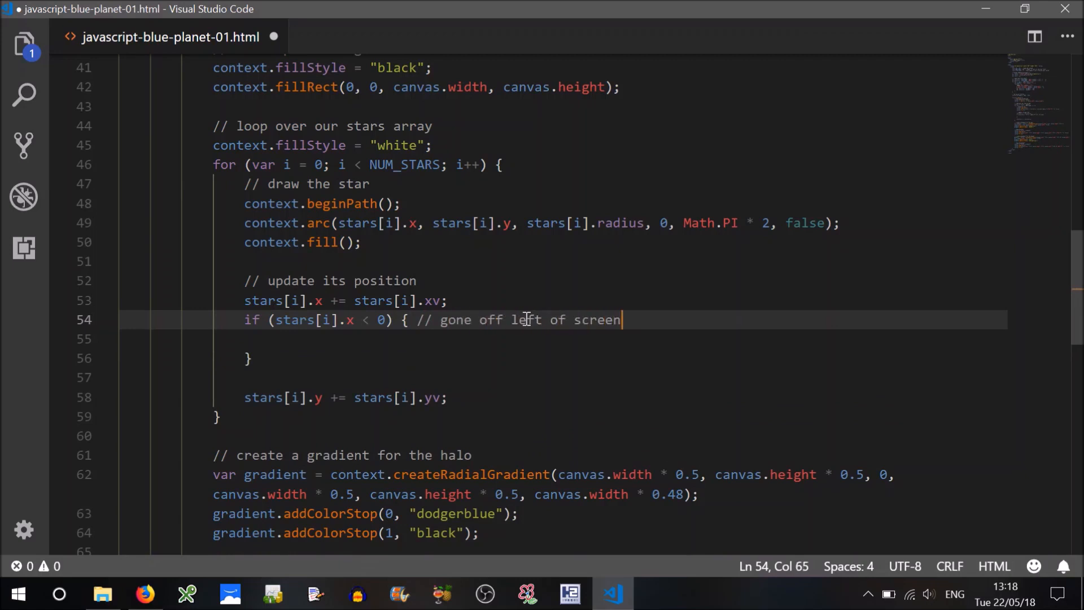
Inside it, add 'reposition it to the right of screen' and stars[i].x += canvas.width
key("Return")
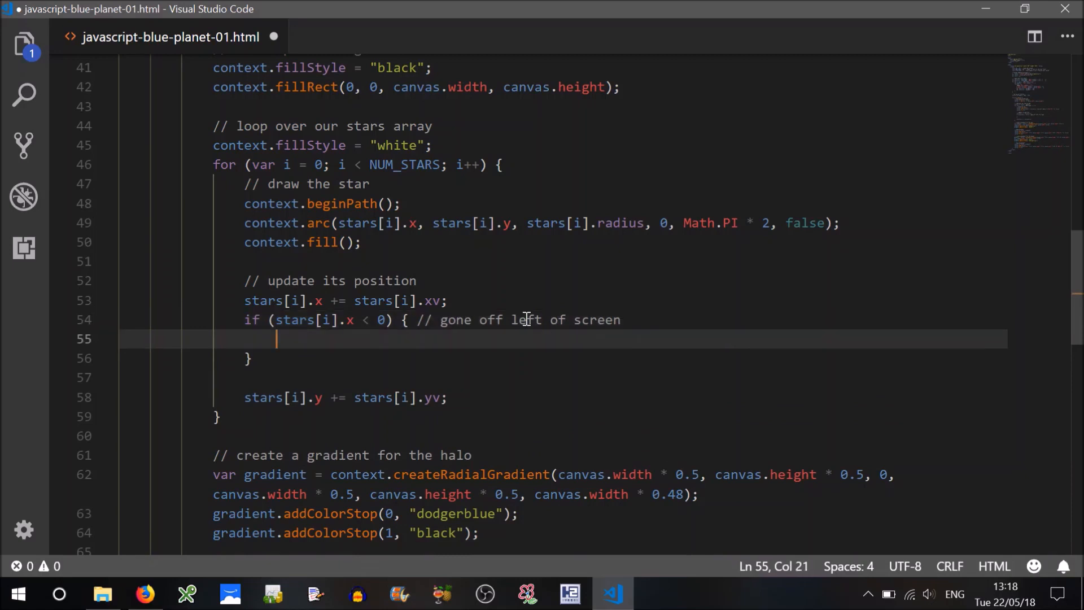
type("//")
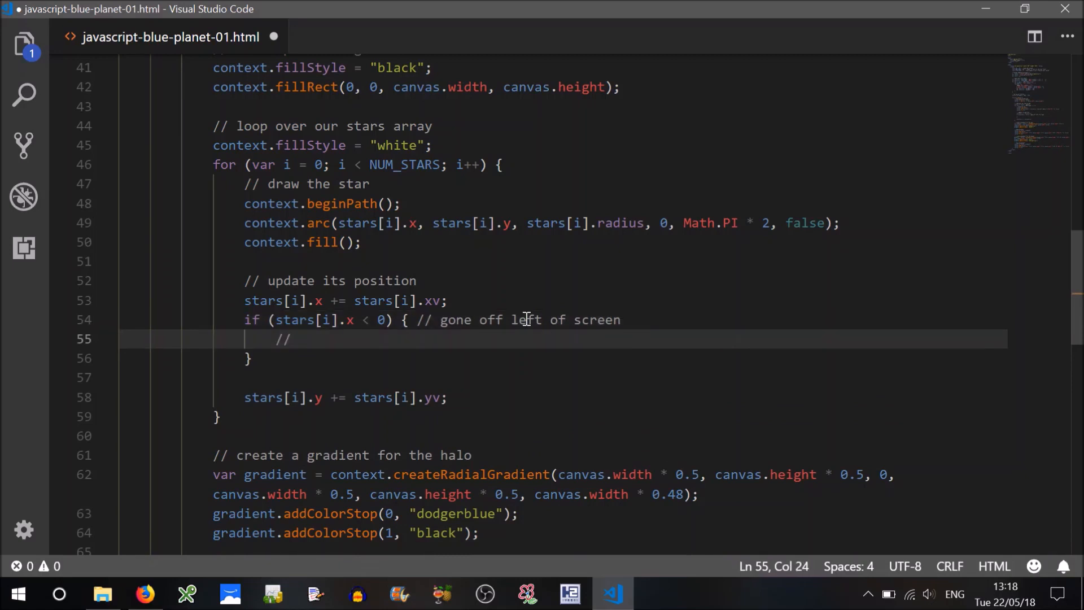
type("re p")
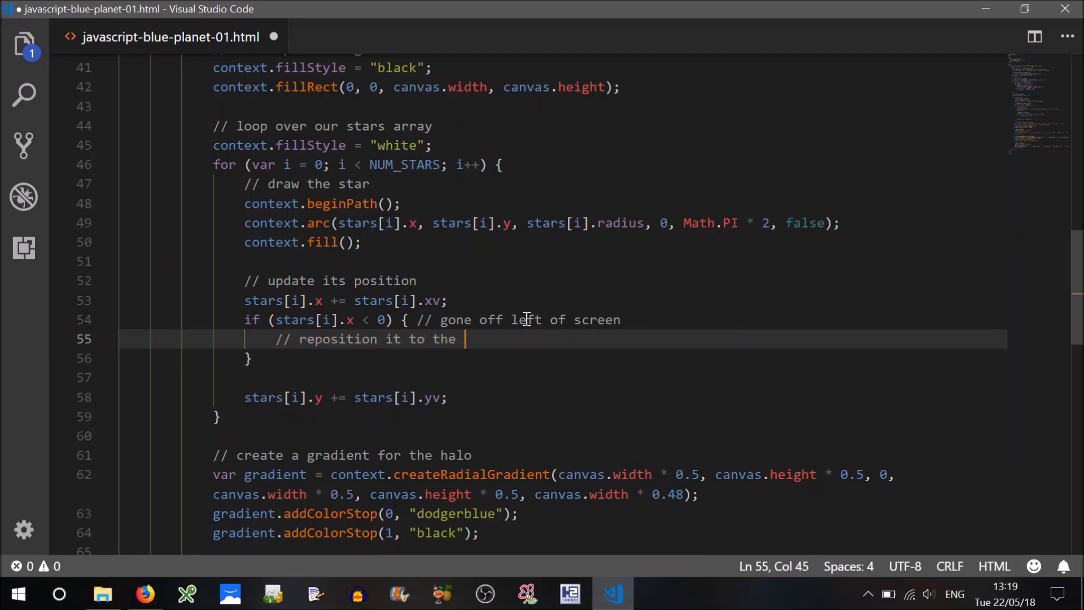
type("right of scre")
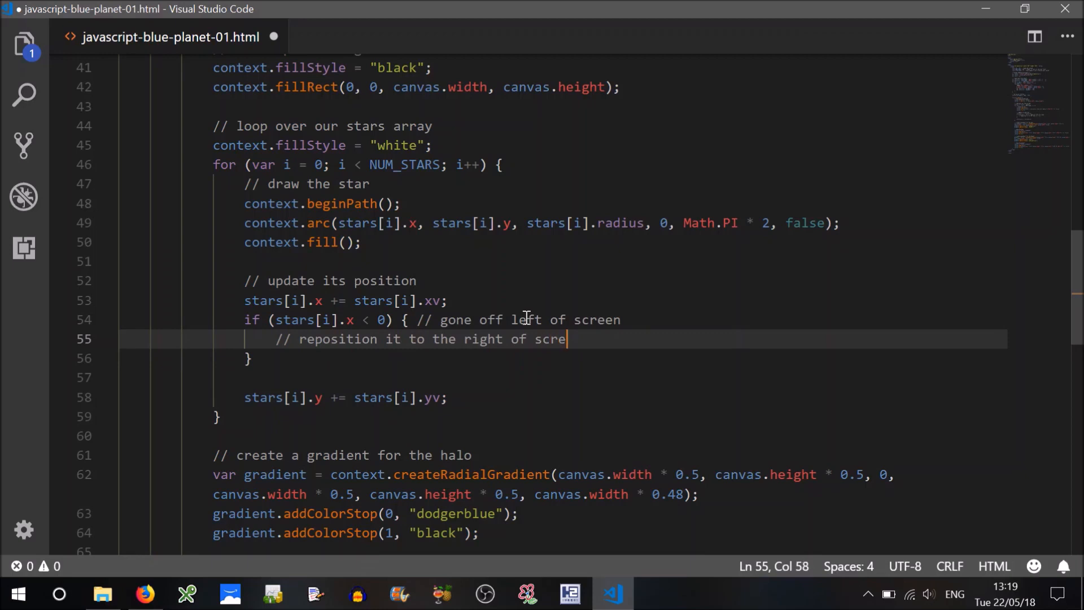
type("en")
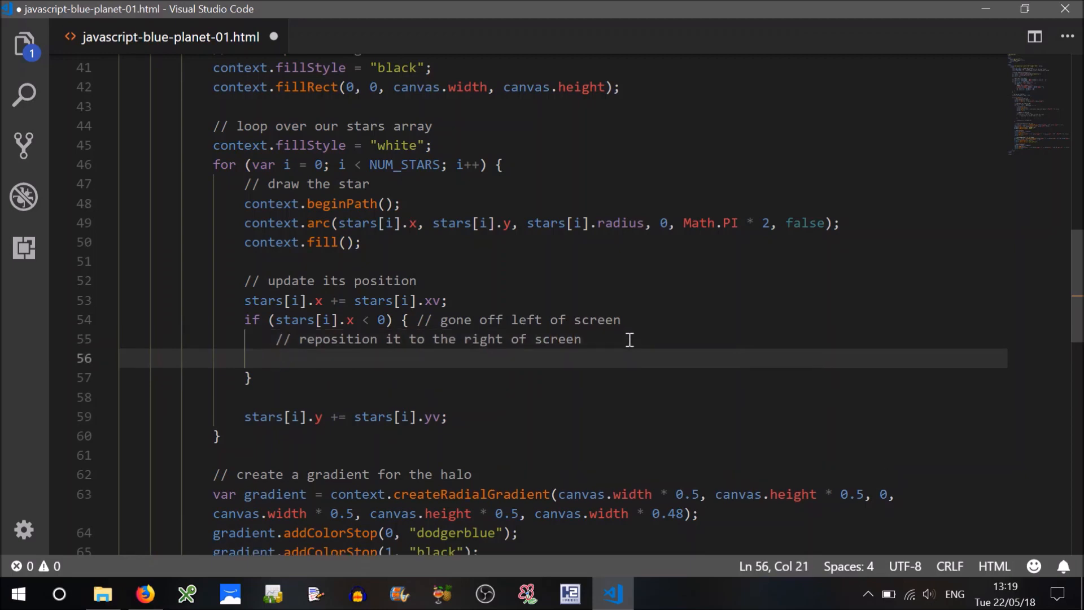
type("stars[i].x +=")
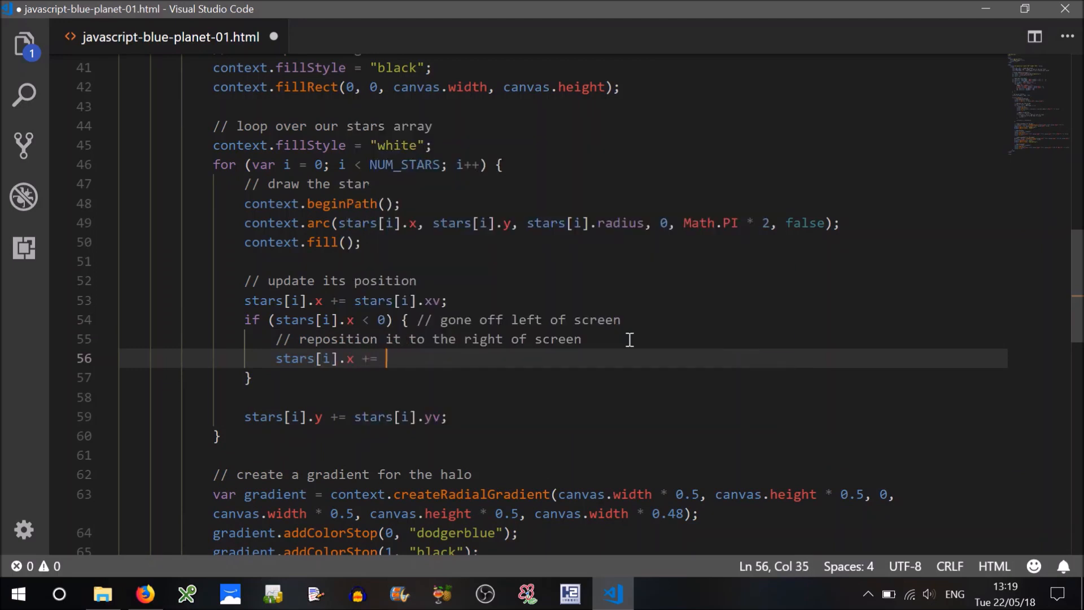
type("canvas.width;")
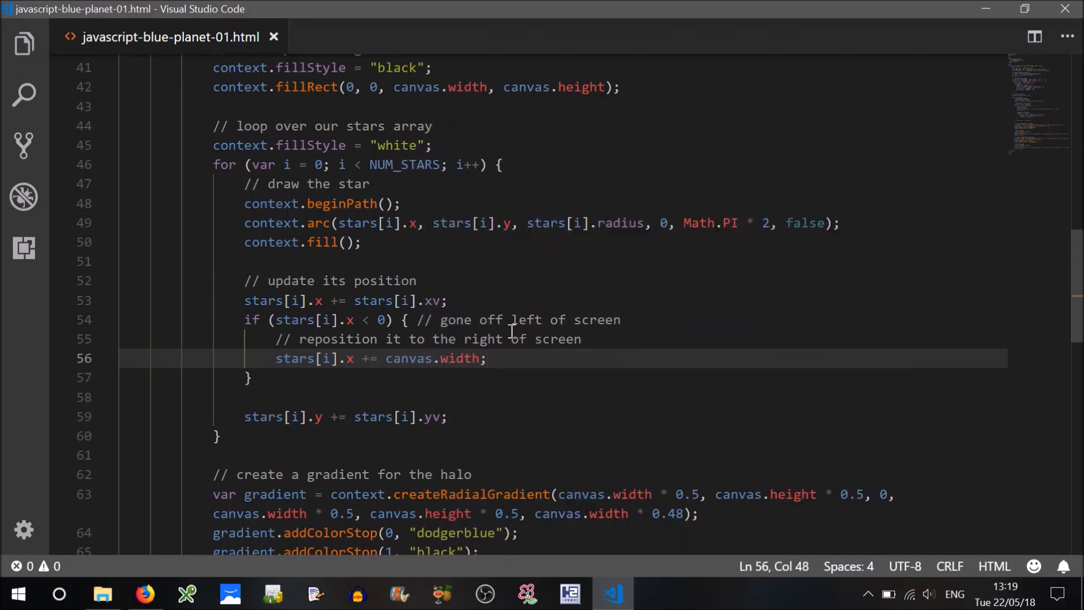
mouse_move(352, 358)
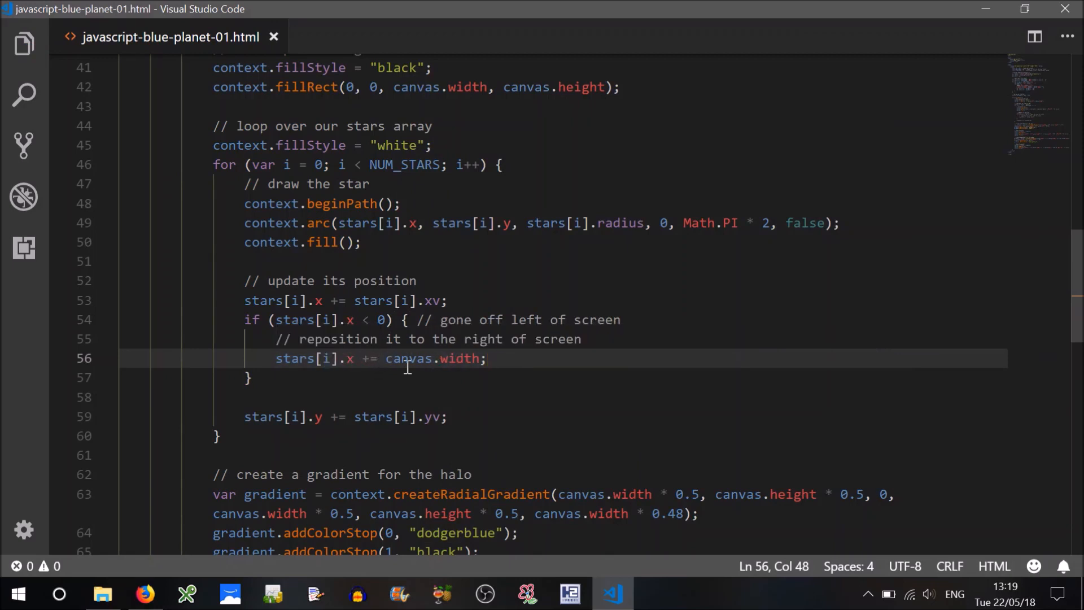
mouse_move(371, 372)
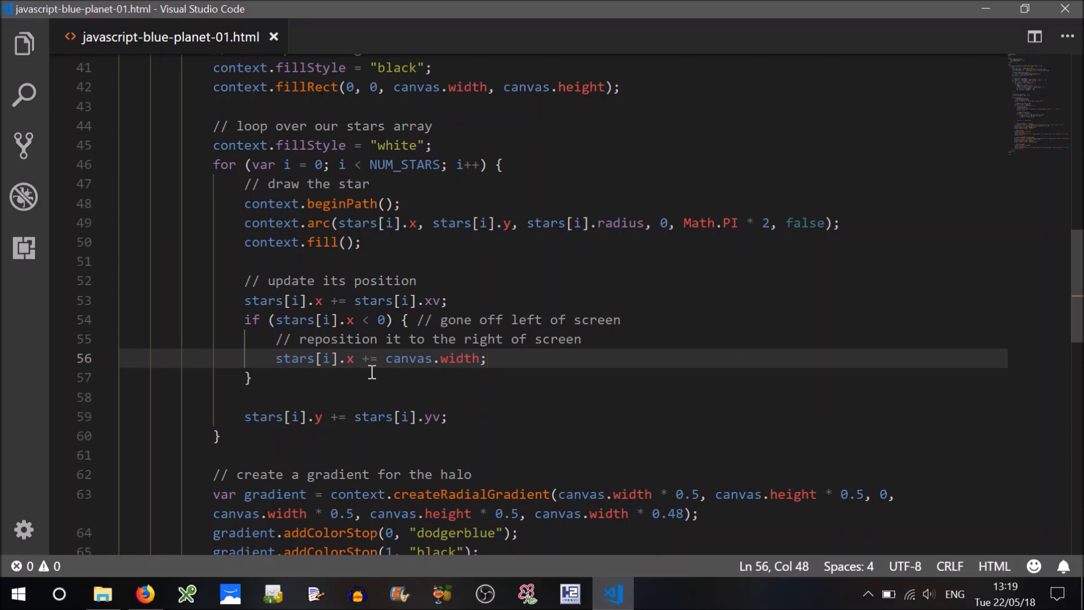
mouse_move(352, 358)
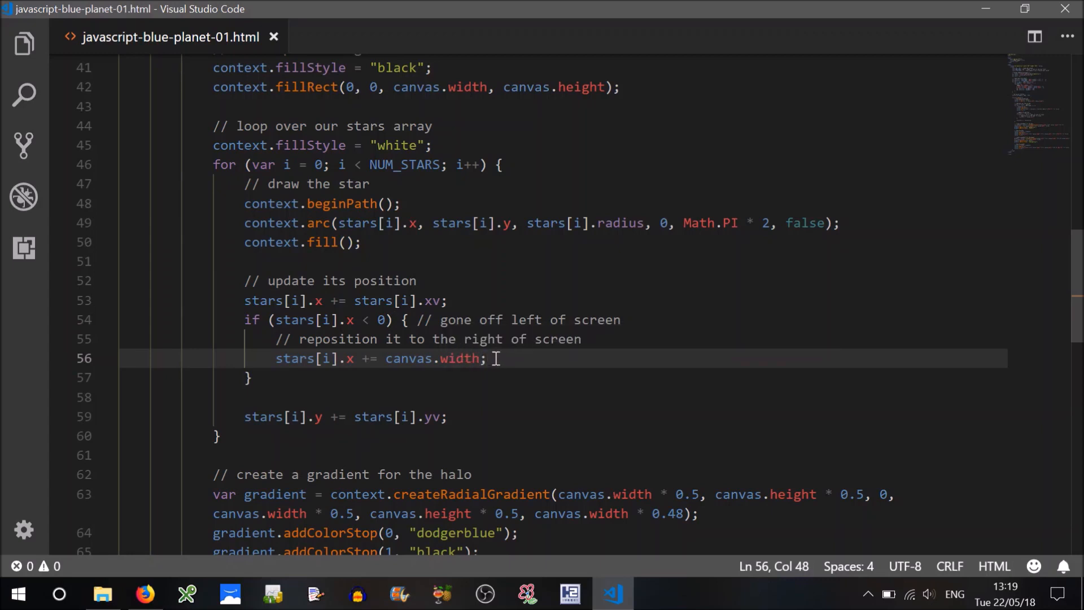
Add else if (stars[i].x > canvas.width) commented 'gone off the right of screen'
left_click(247, 377)
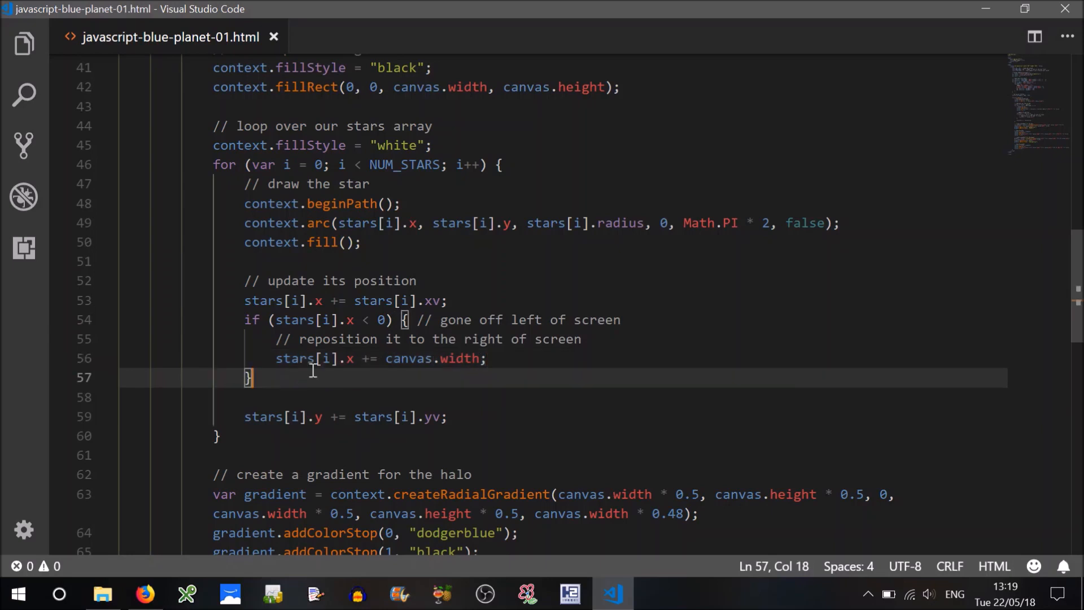
type("else if")
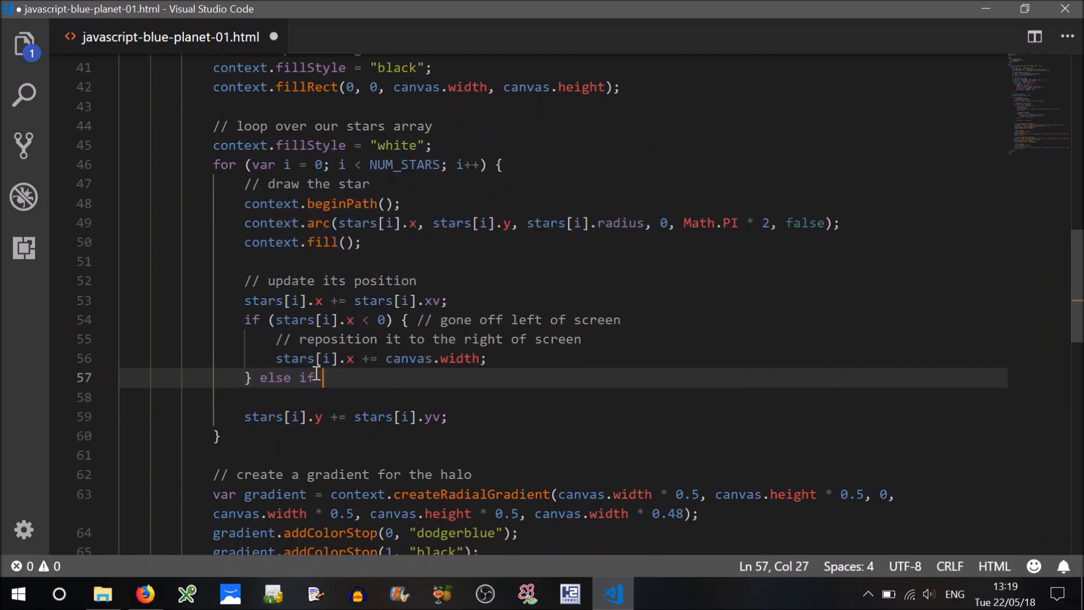
type("(stars[i])")
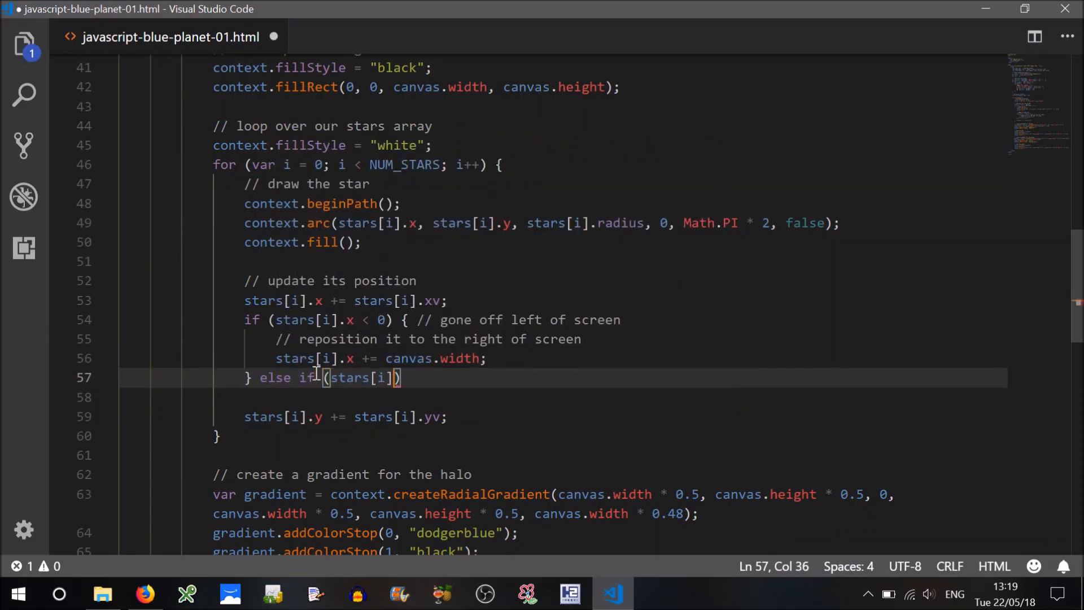
type(".x > canvas")
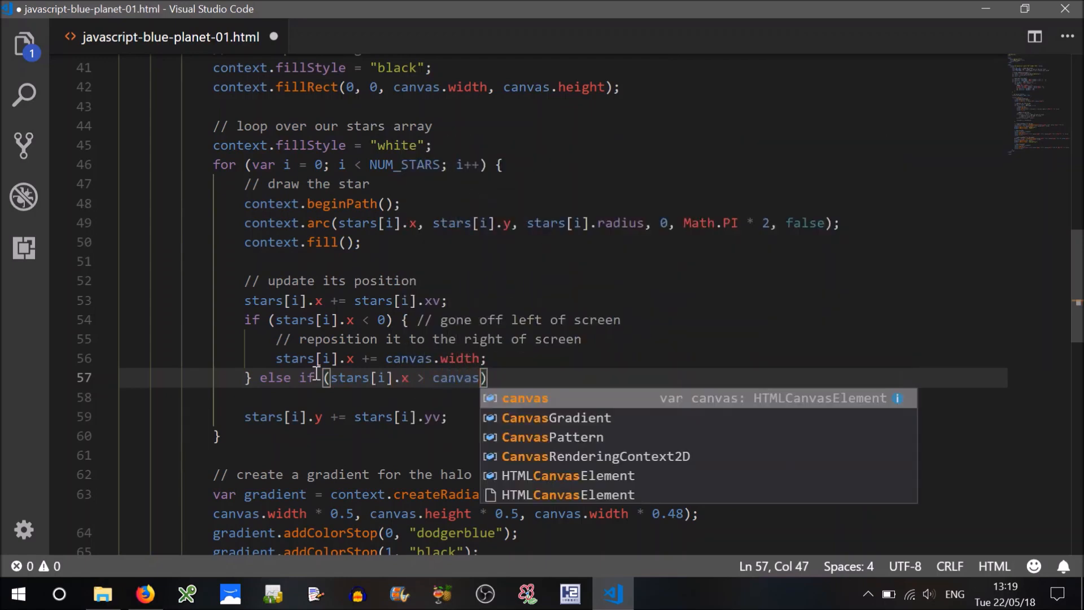
type(".width")
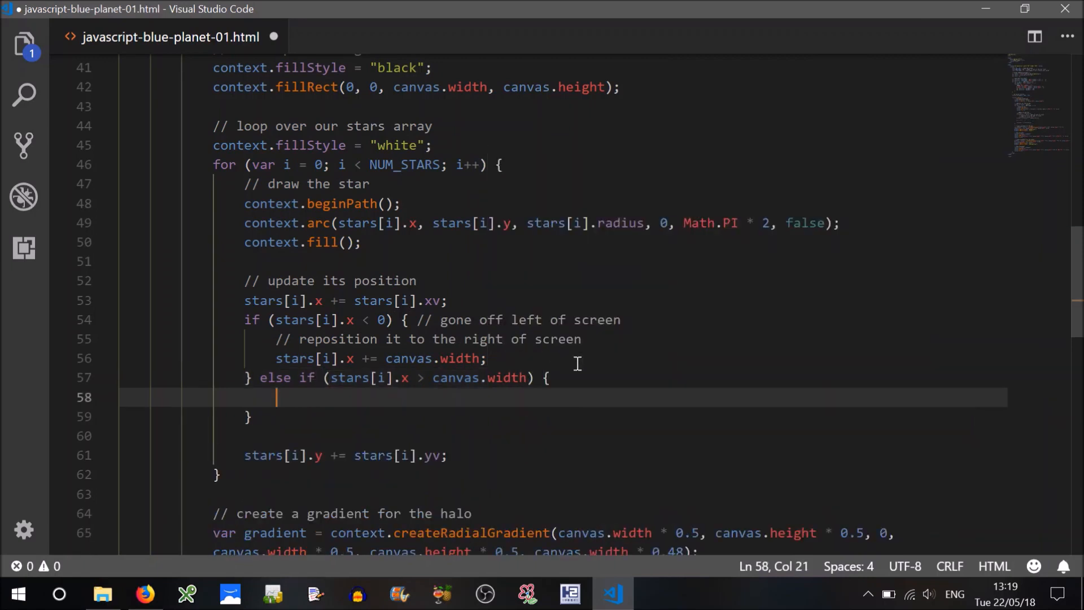
type("//o")
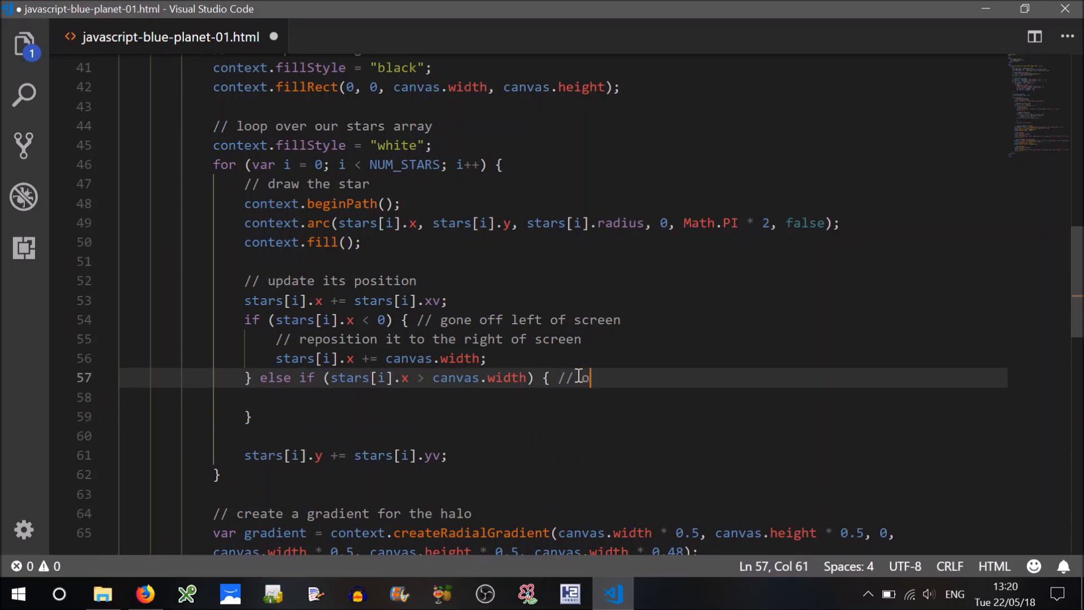
key("Backspace")
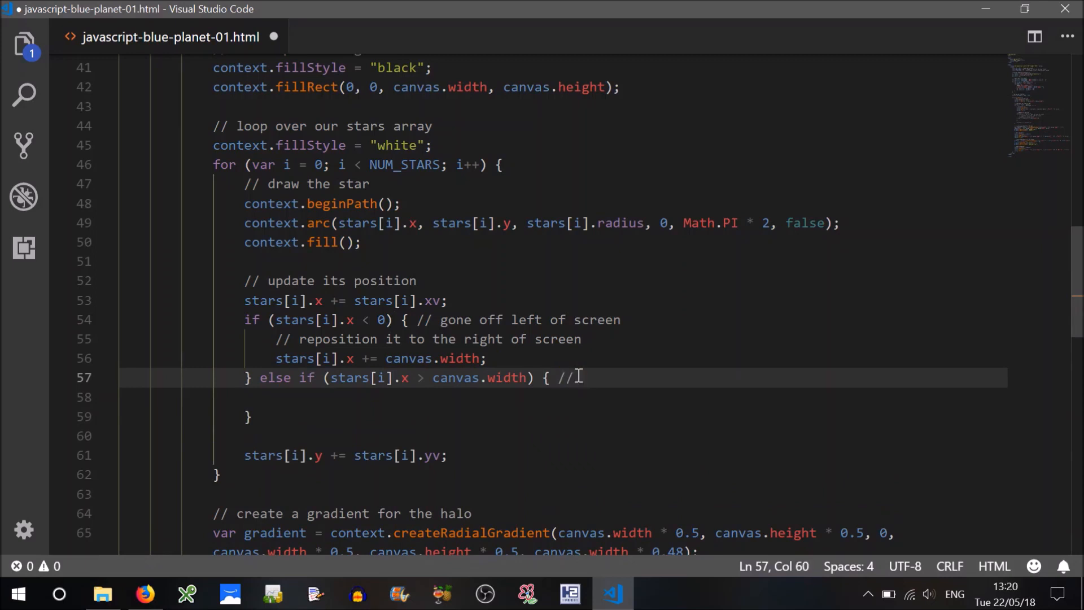
type("gone off the ri")
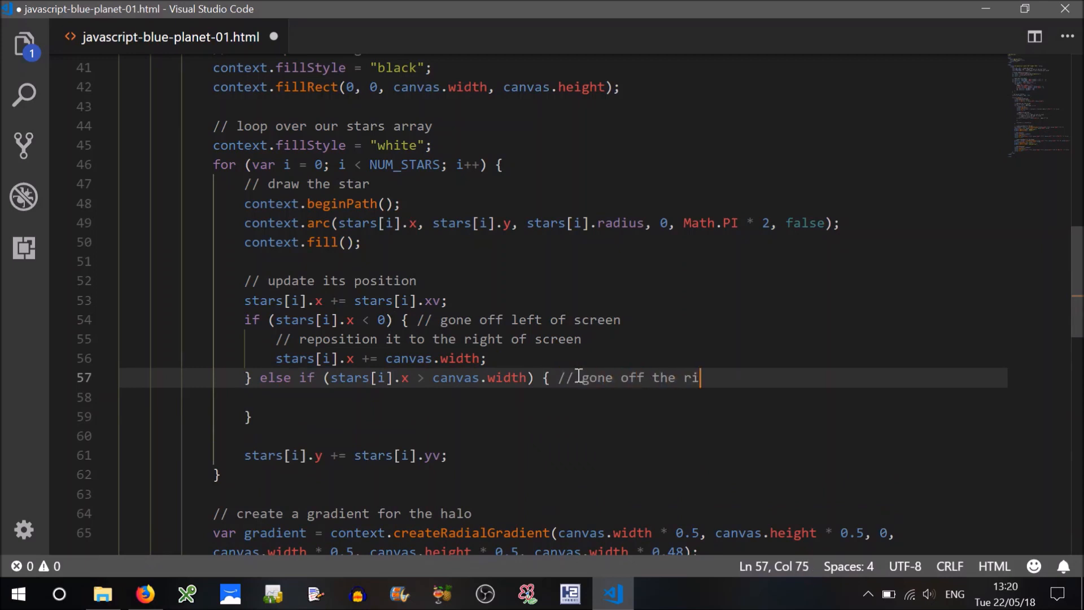
type("ght of scree")
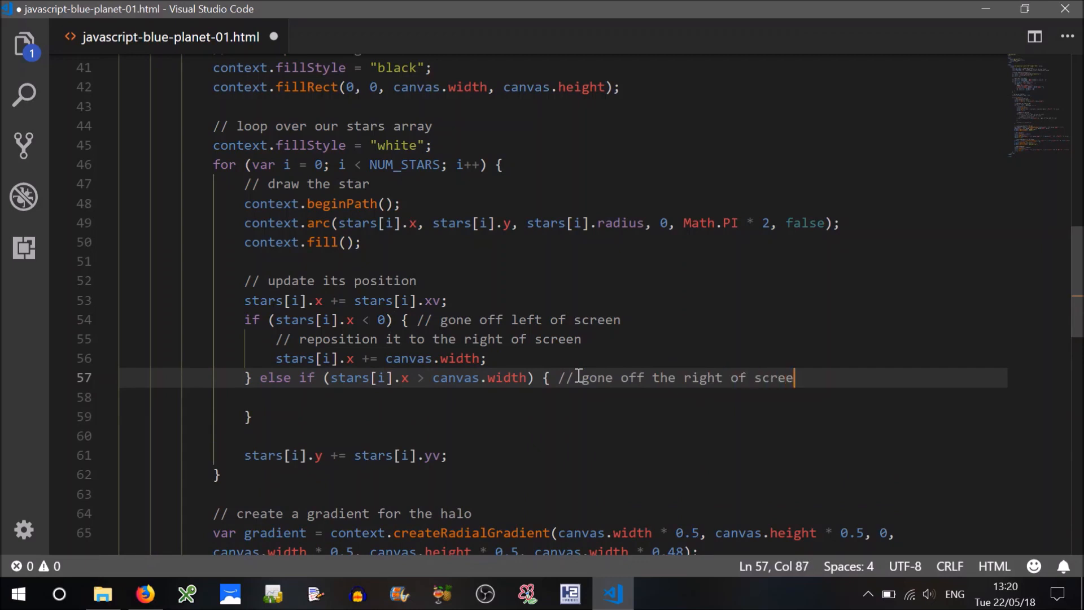
Add a 'reposition to the left of screen' comment with stars[i].x -= canvas.width
key("enter")
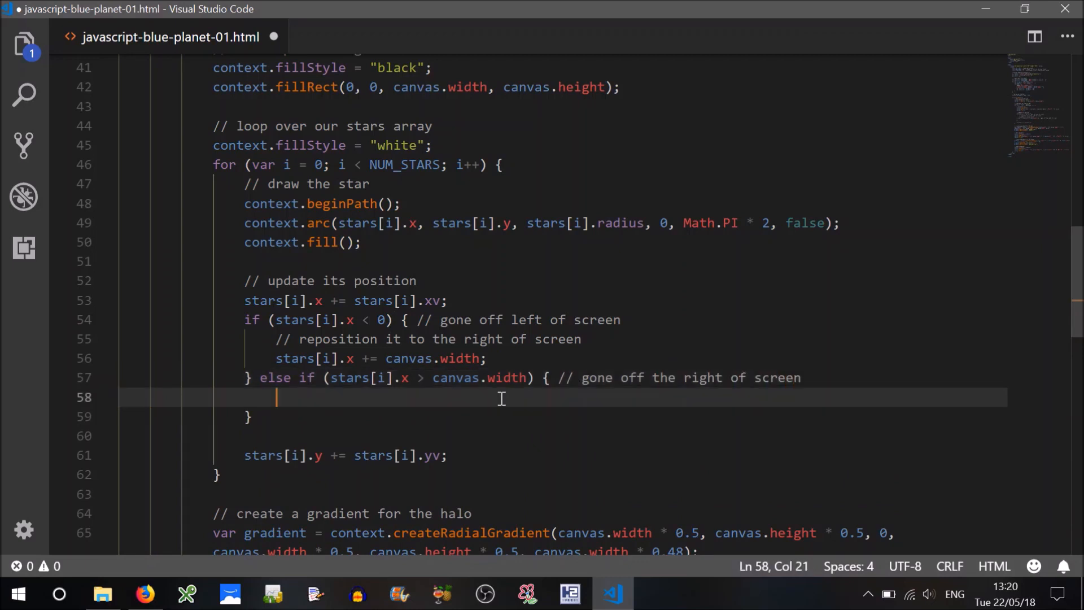
type("// reposition it to t")
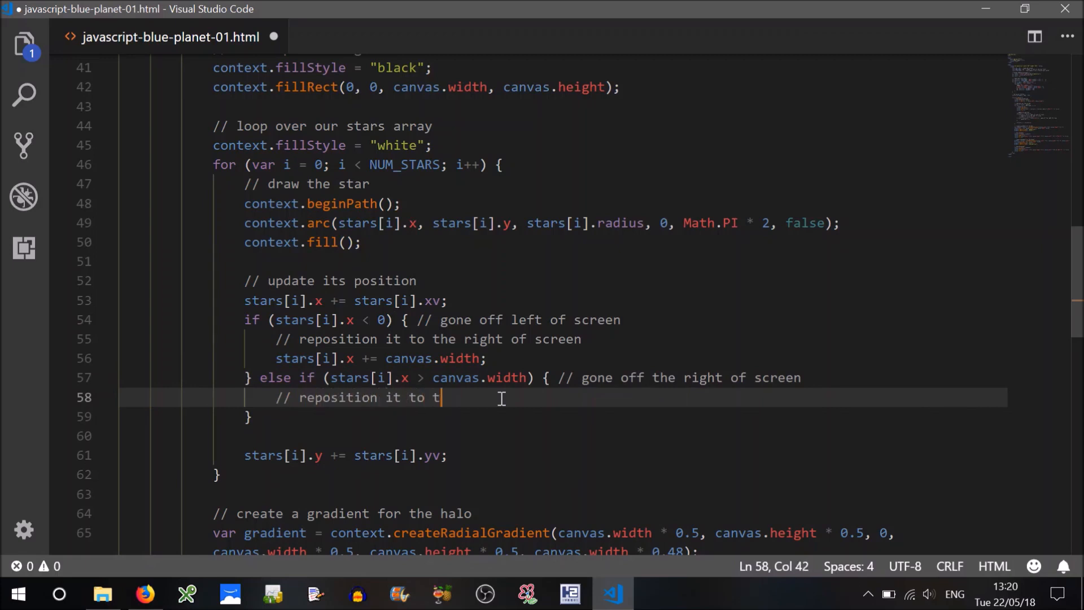
type("he left of the scr")
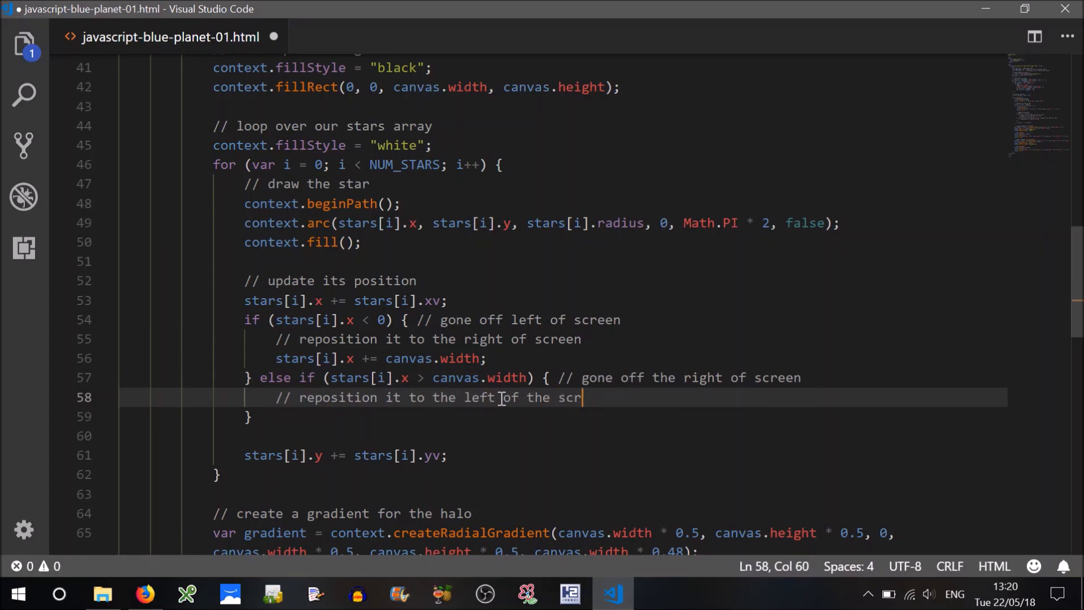
type("een")
type("stars[i].x -= canvas.width;")
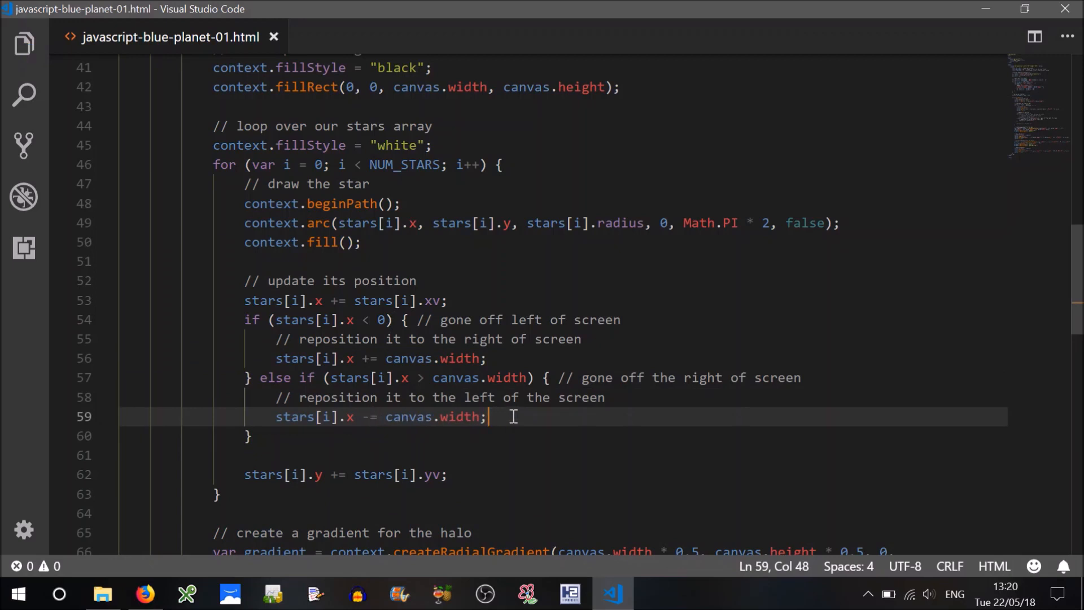
mouse_move(498, 377)
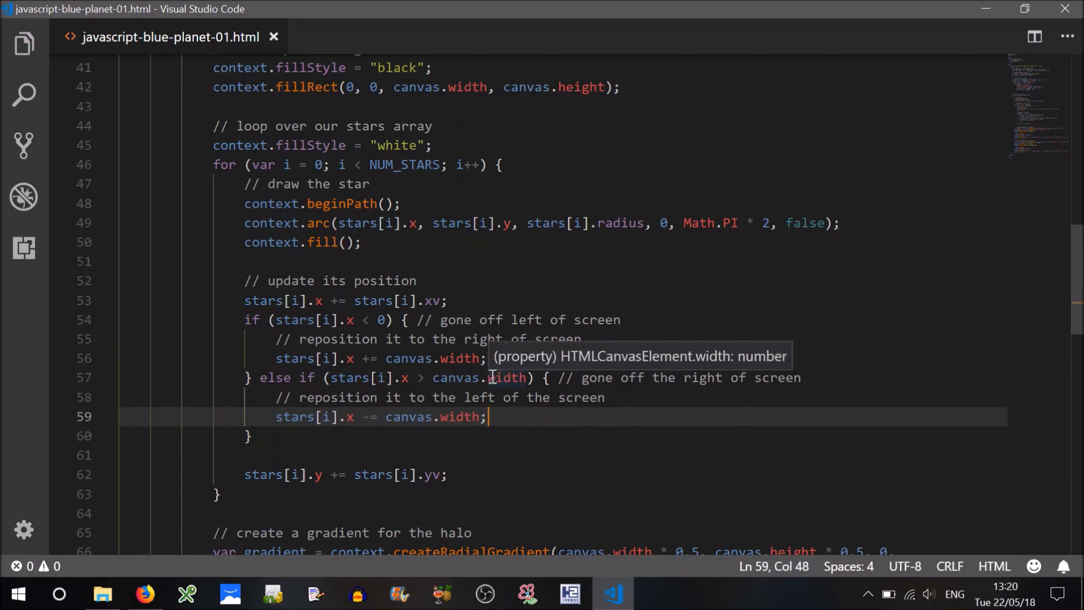
mouse_move(354, 420)
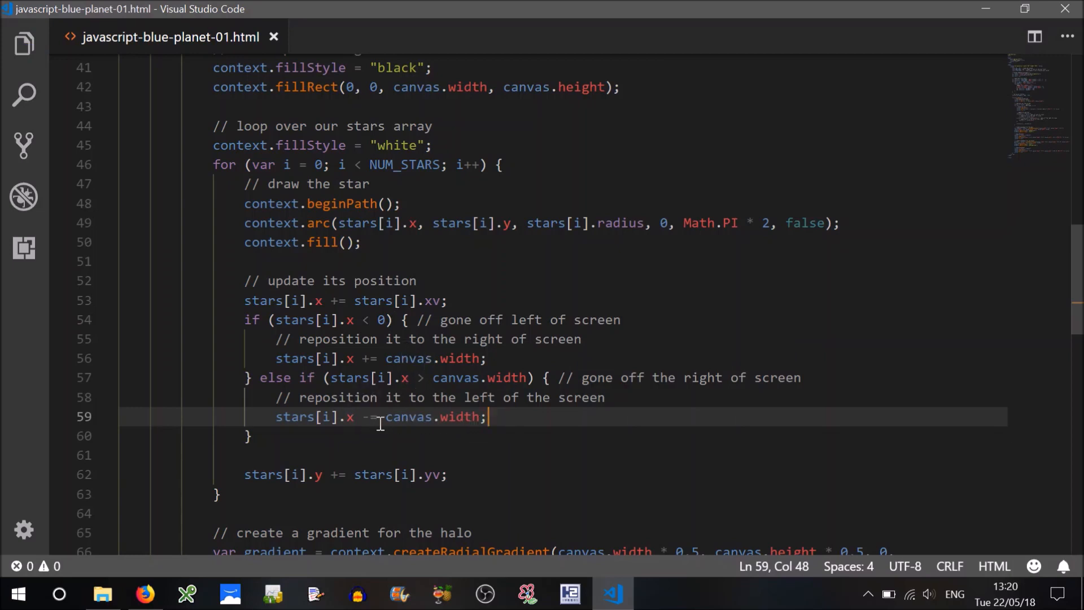
mouse_move(460, 416)
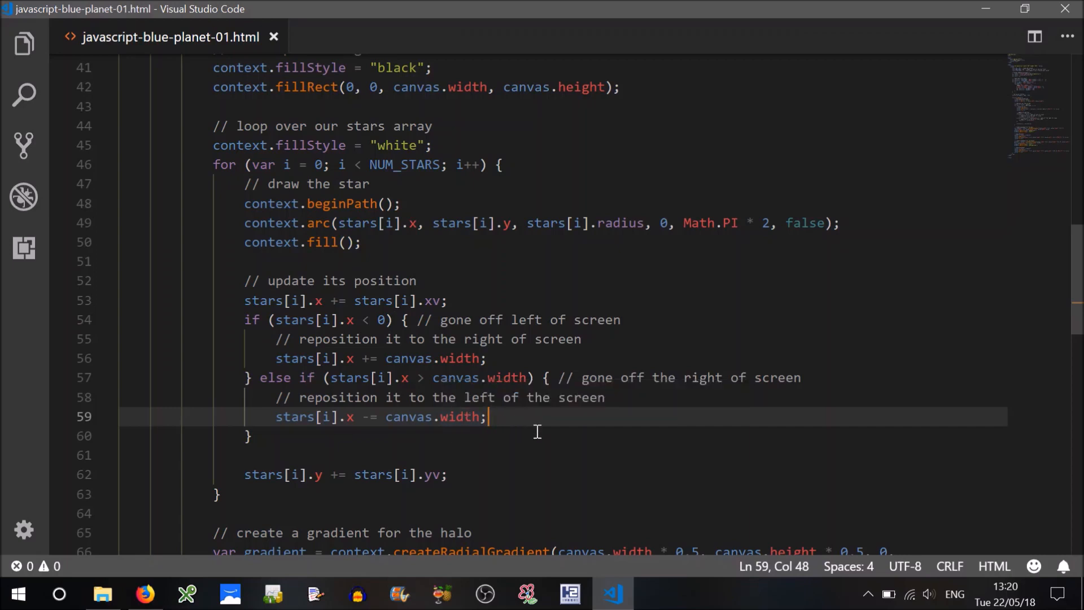
mouse_move(286, 426)
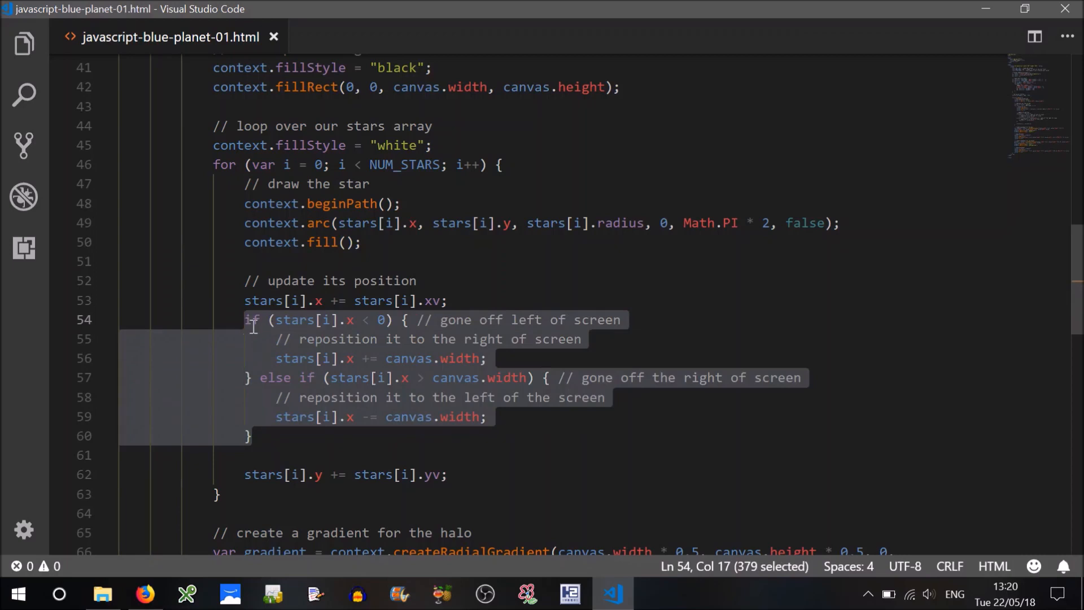
mouse_move(355, 276)
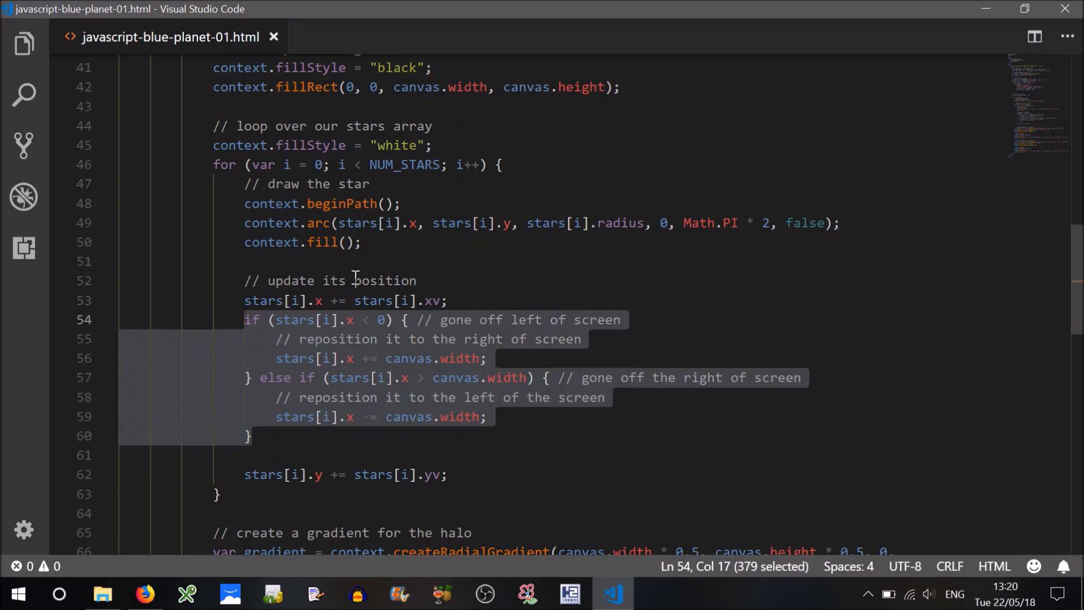
Label the copied wrap block with an 'update its y position' comment
type("x")
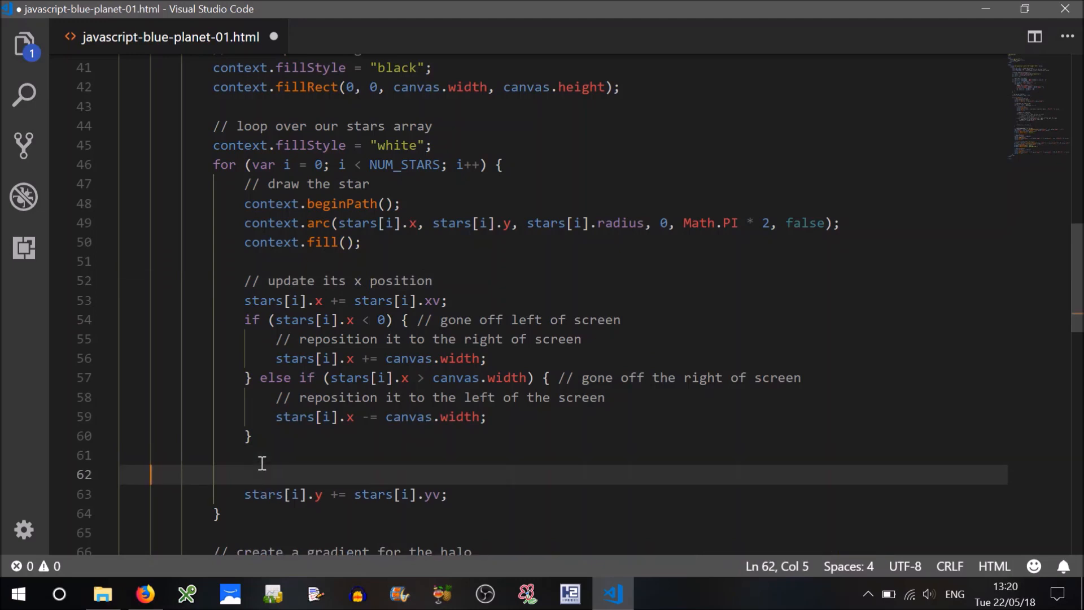
type("//")
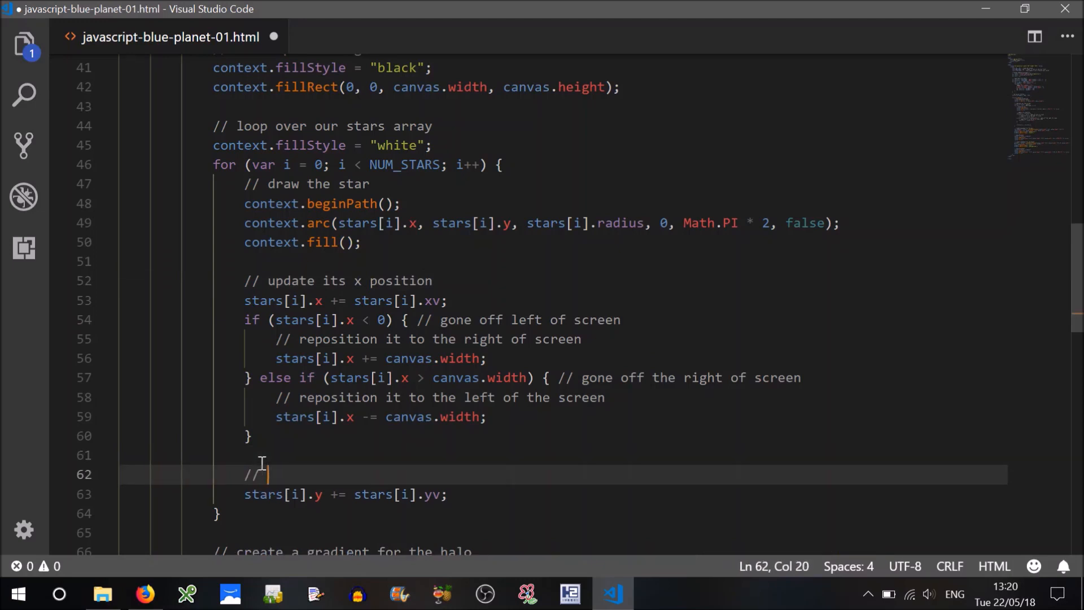
type("udpate its")
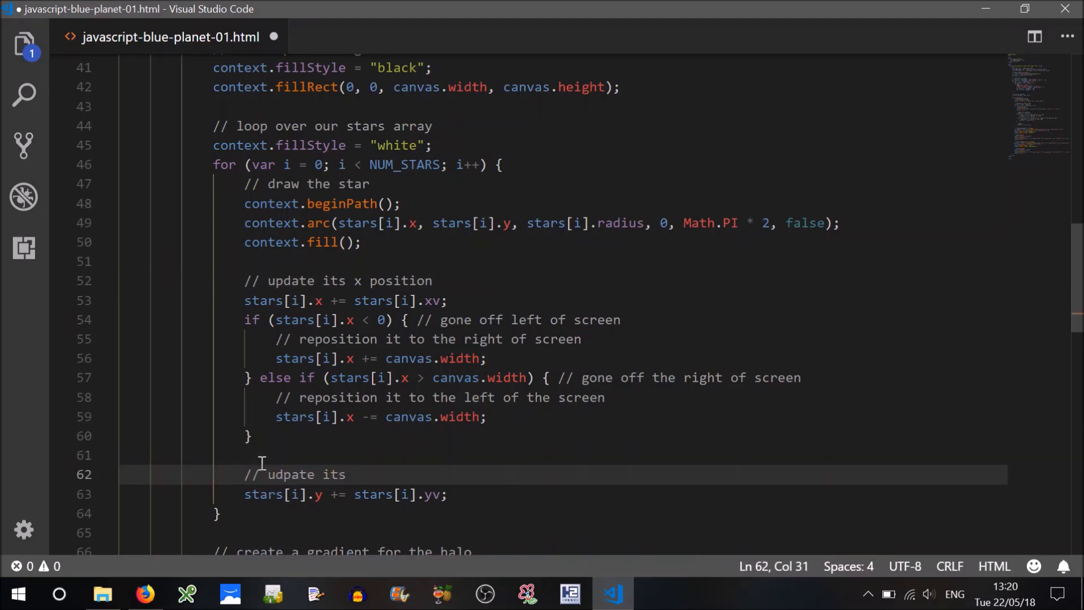
type("r")
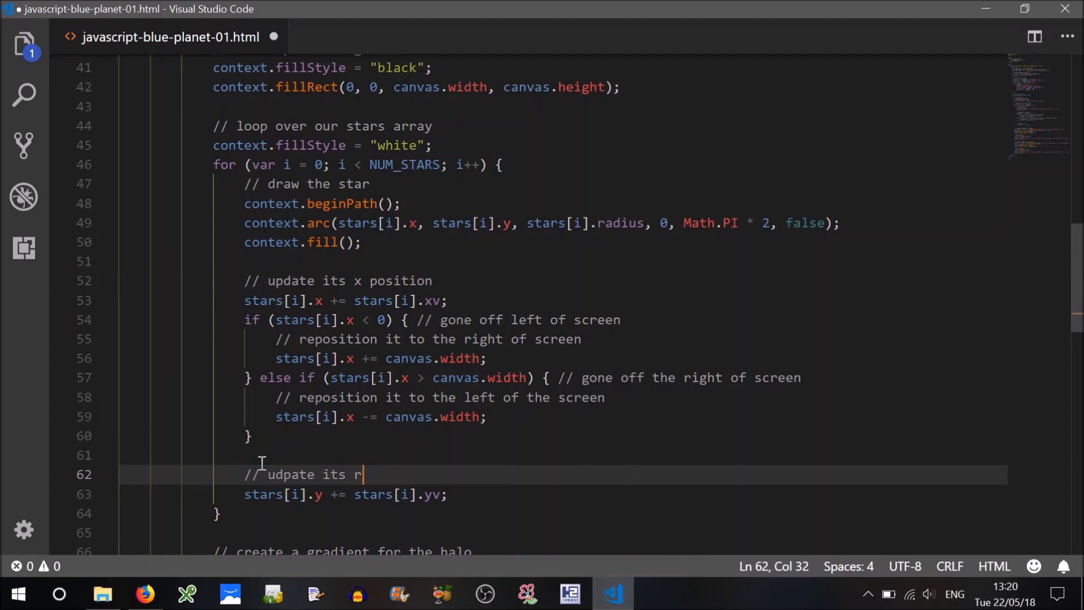
type("y position")
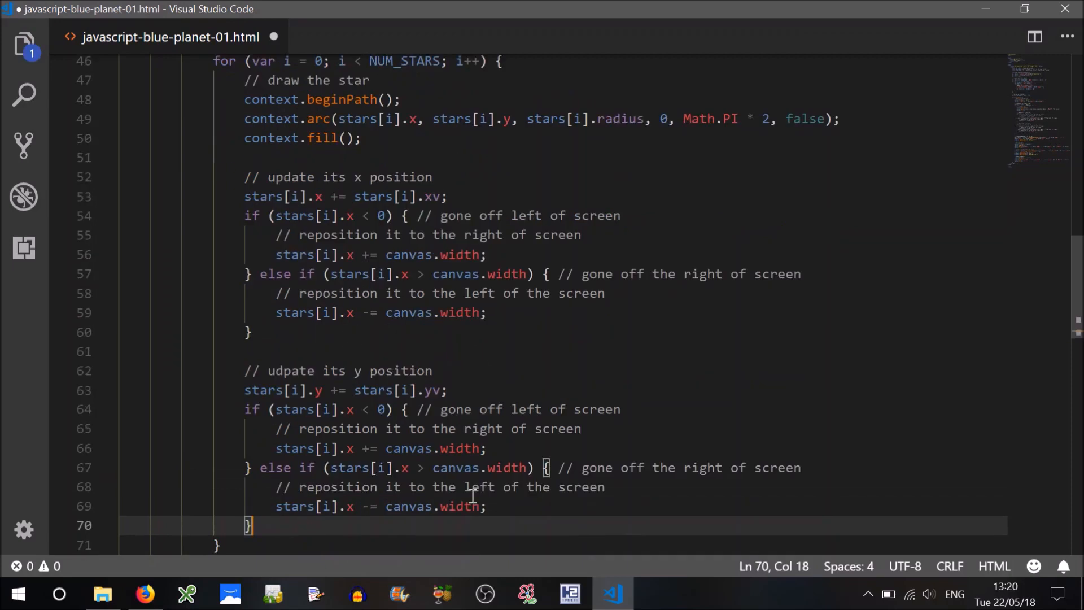
Change the copied block's x to y and canvas.width to canvas.height
left_click(352, 409)
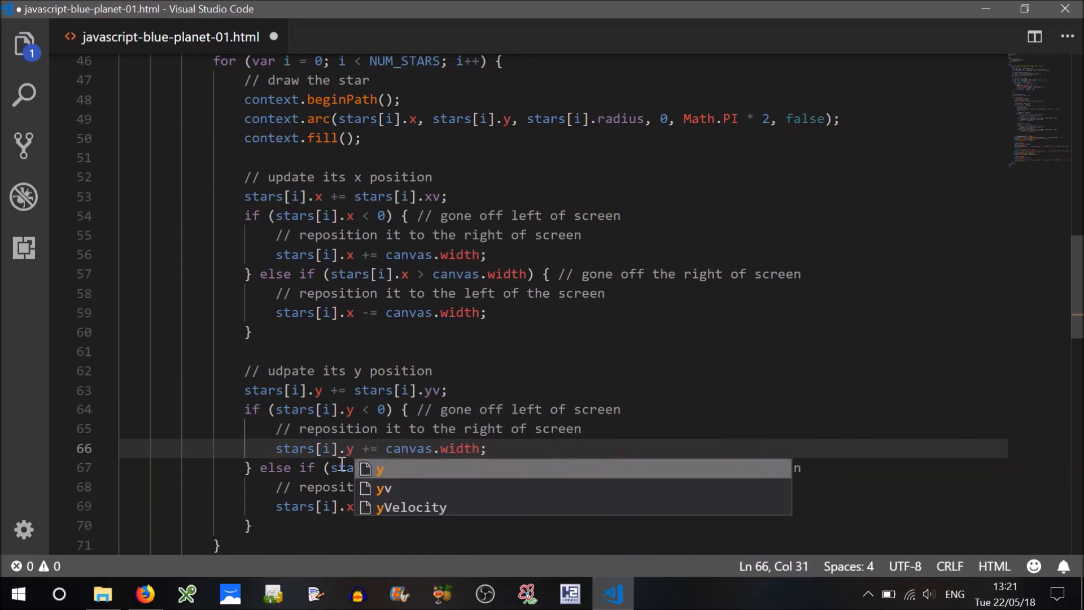
type("y")
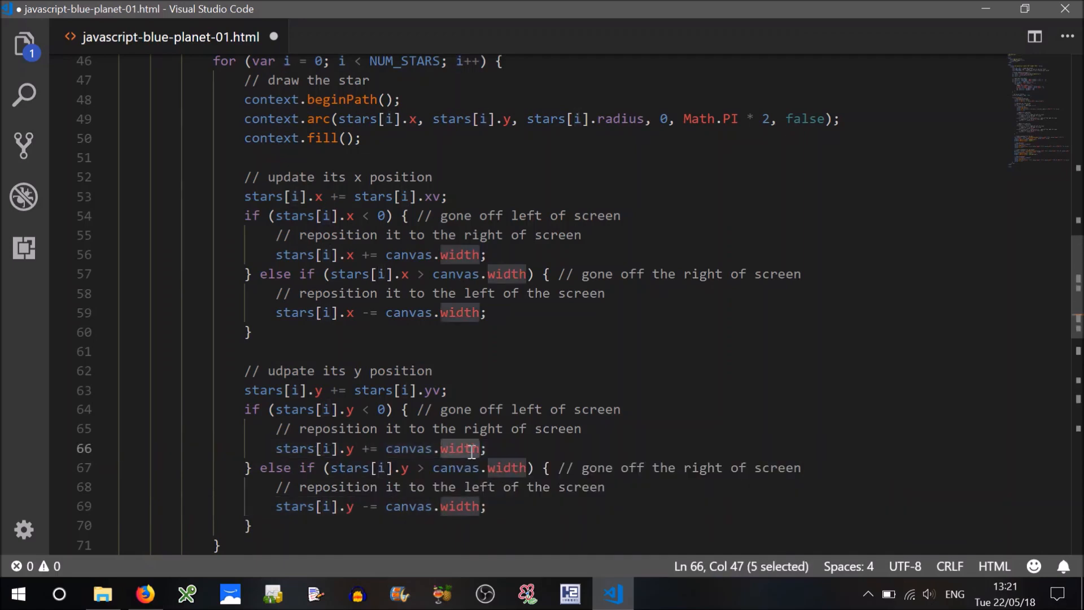
type("height")
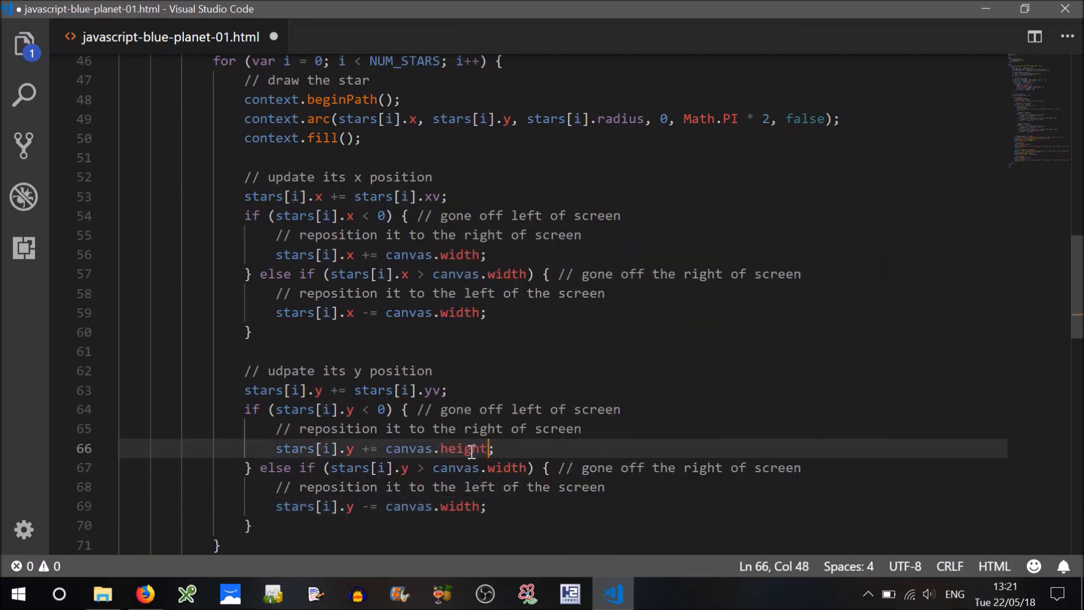
double_click(464, 448)
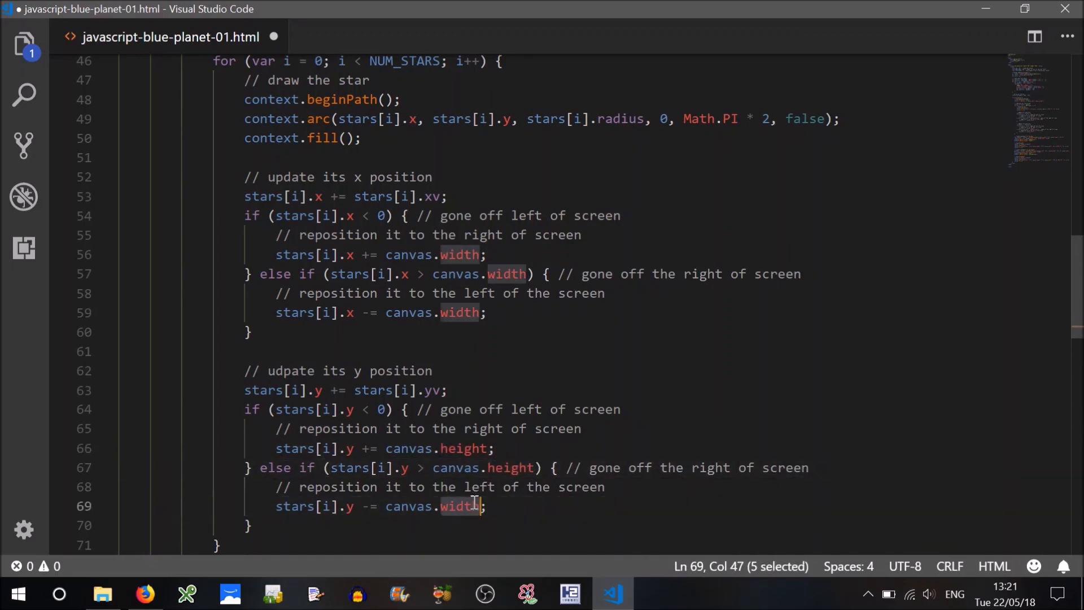
type("height")
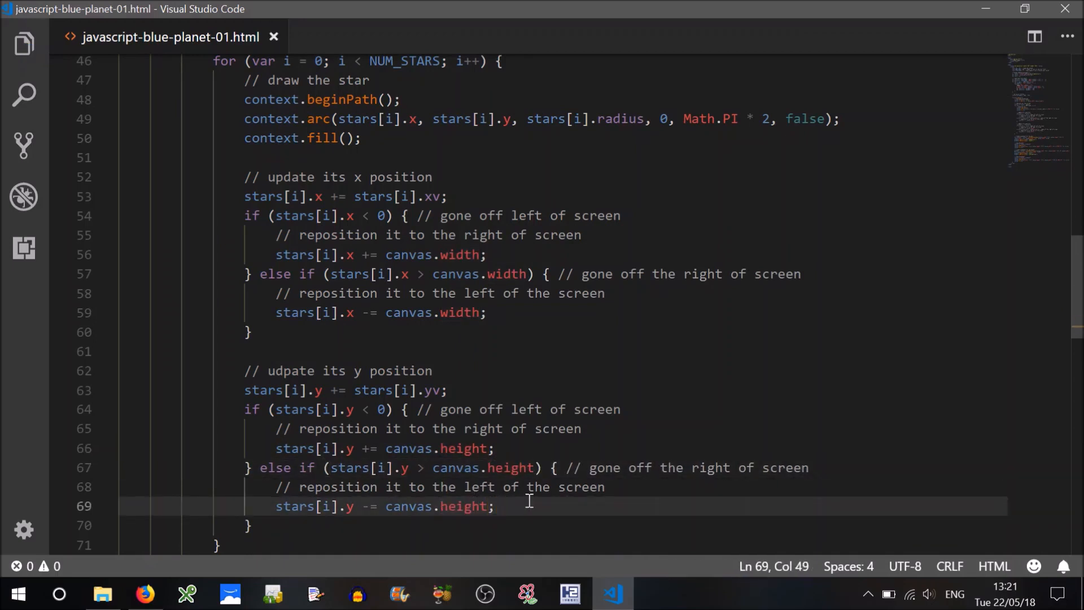
mouse_move(606, 549)
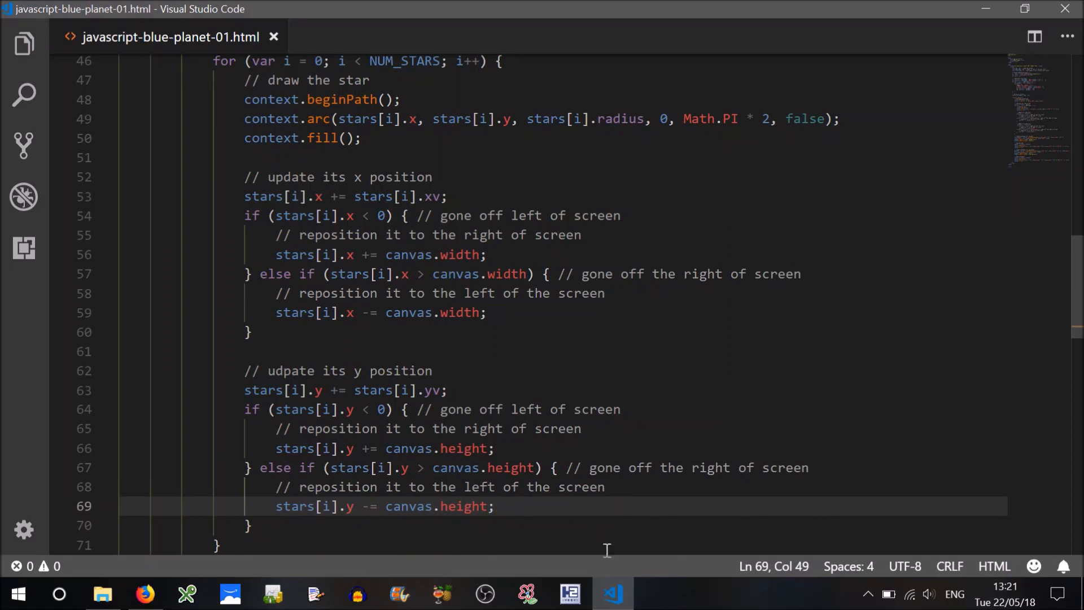
Switch to Firefox to watch the stars drift across the reloaded canvas
left_click(144, 593)
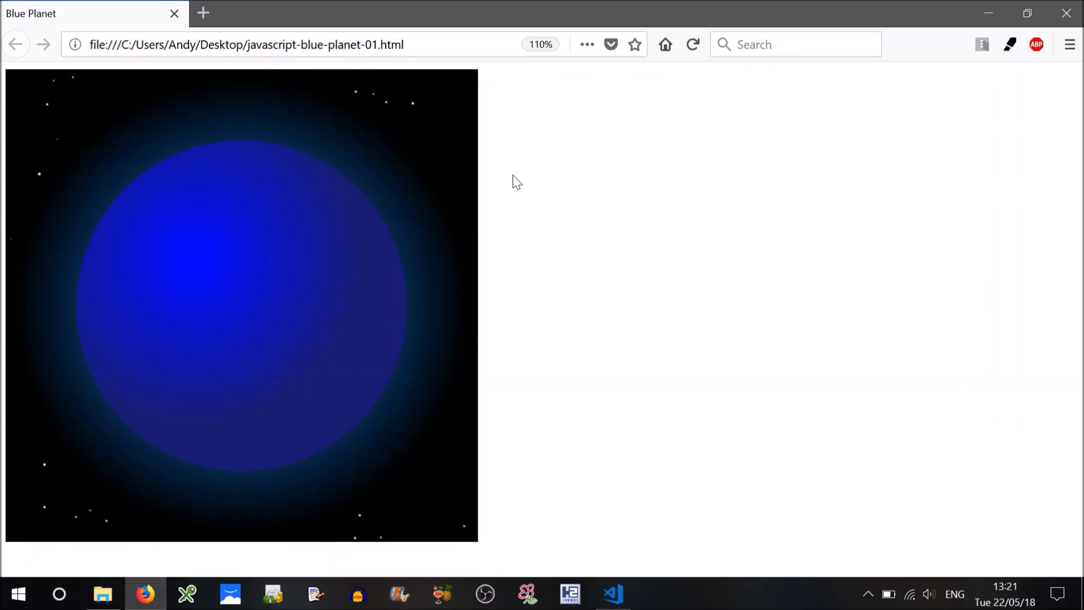
mouse_move(349, 137)
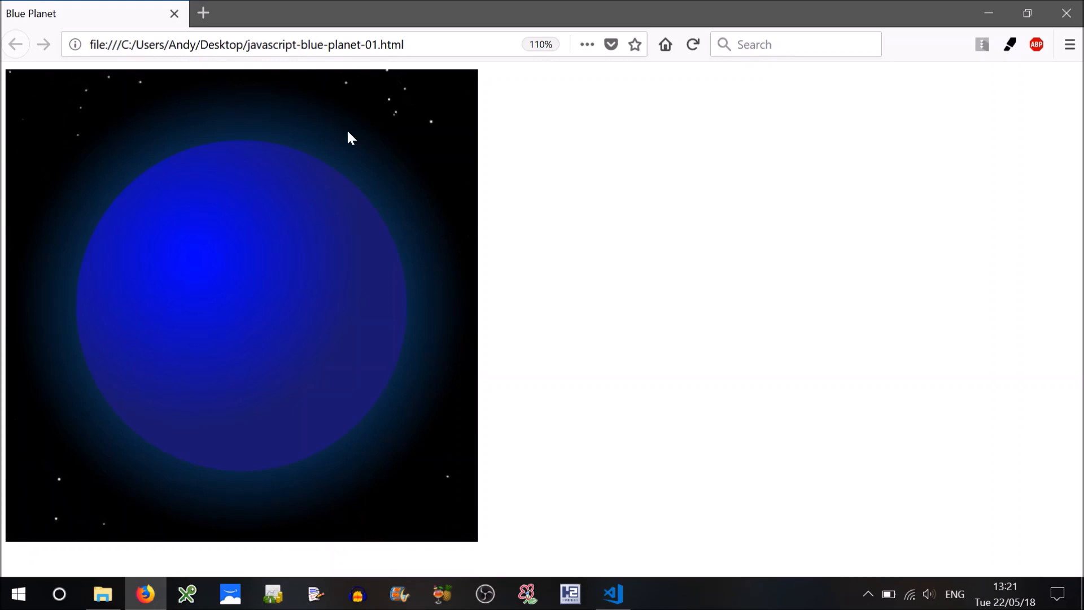
mouse_move(136, 128)
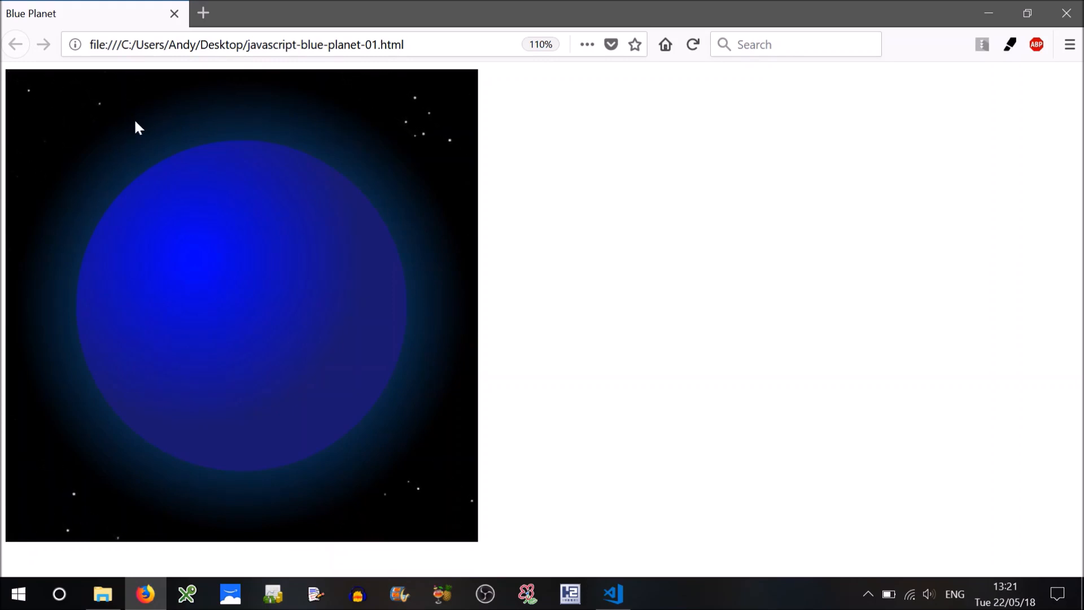
mouse_move(599, 548)
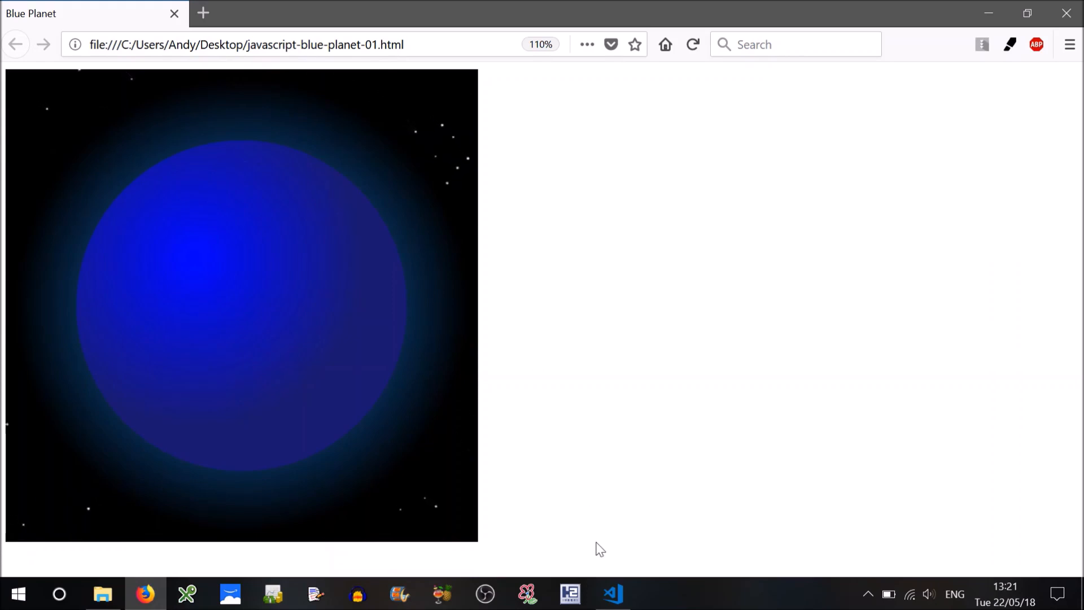
Change the halo's second colour stop from 'black' to 'transparent' and preview in Firefox
left_click(611, 593)
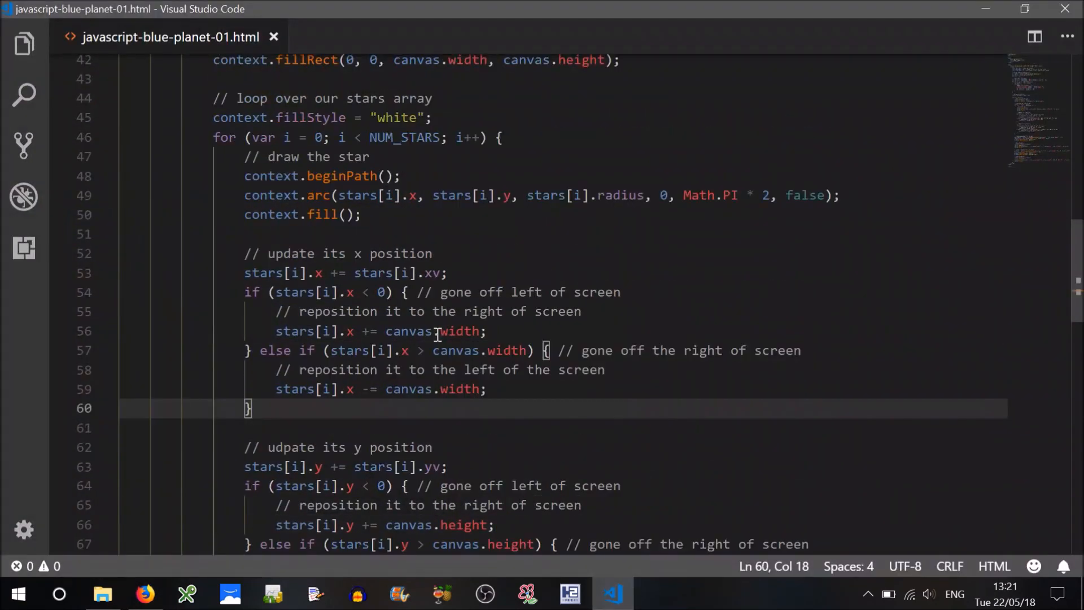
scroll("down", 3)
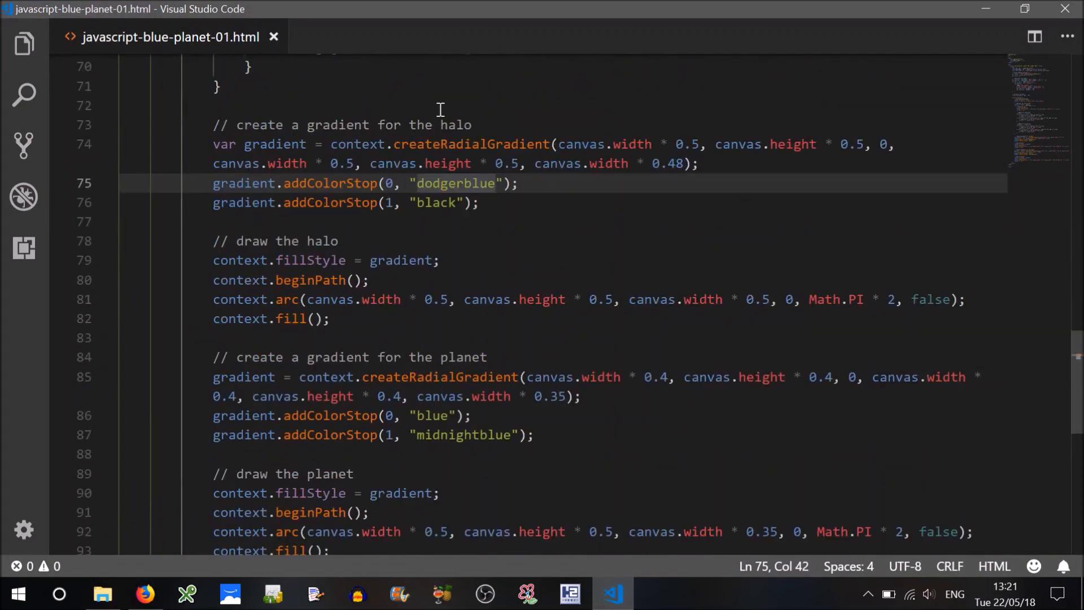
double_click(437, 202)
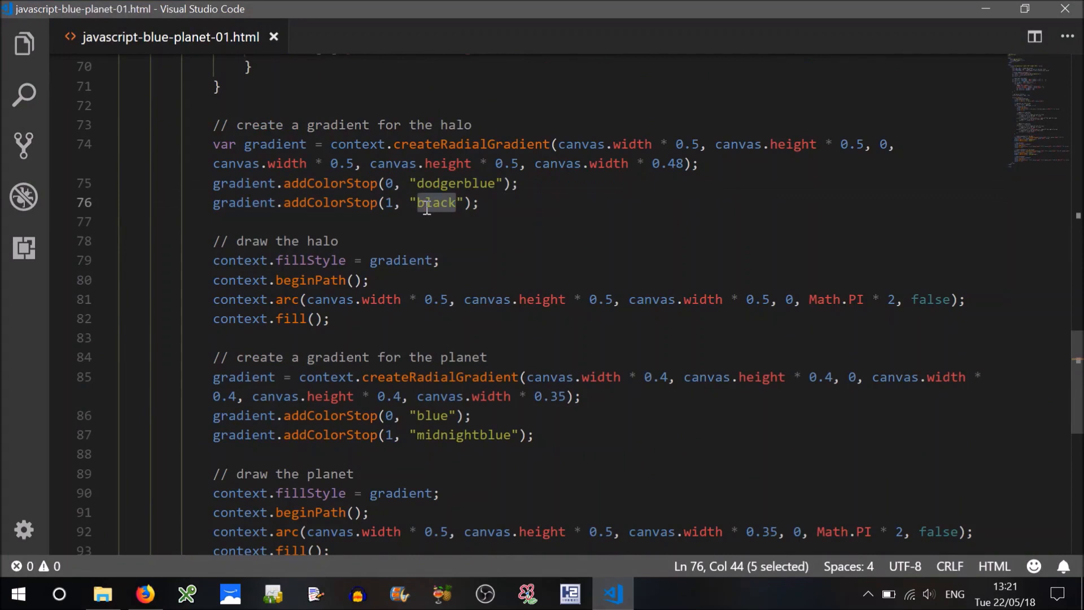
type("tran")
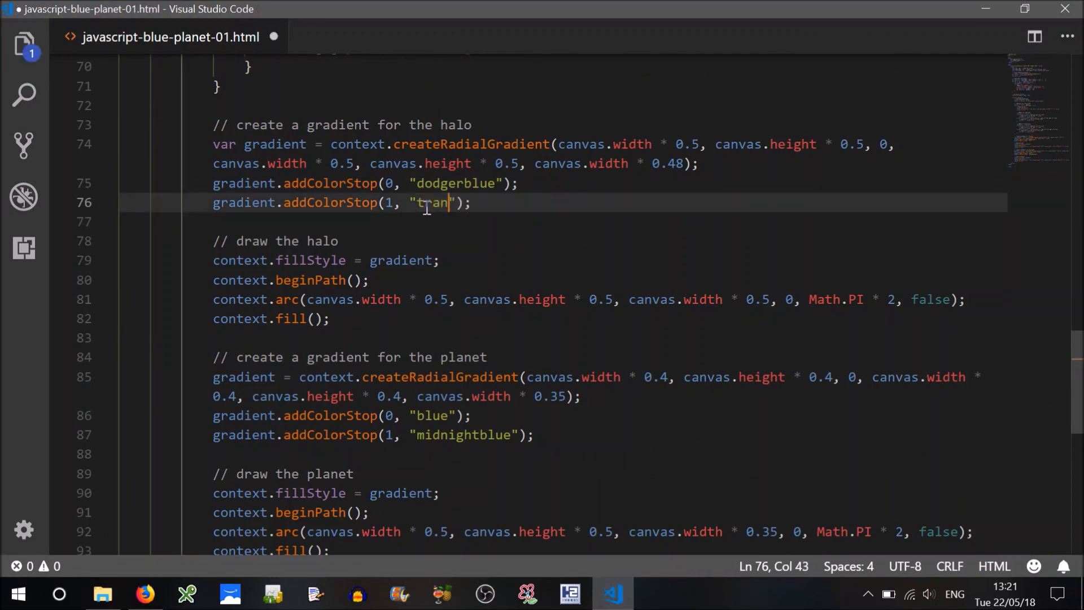
type("spar")
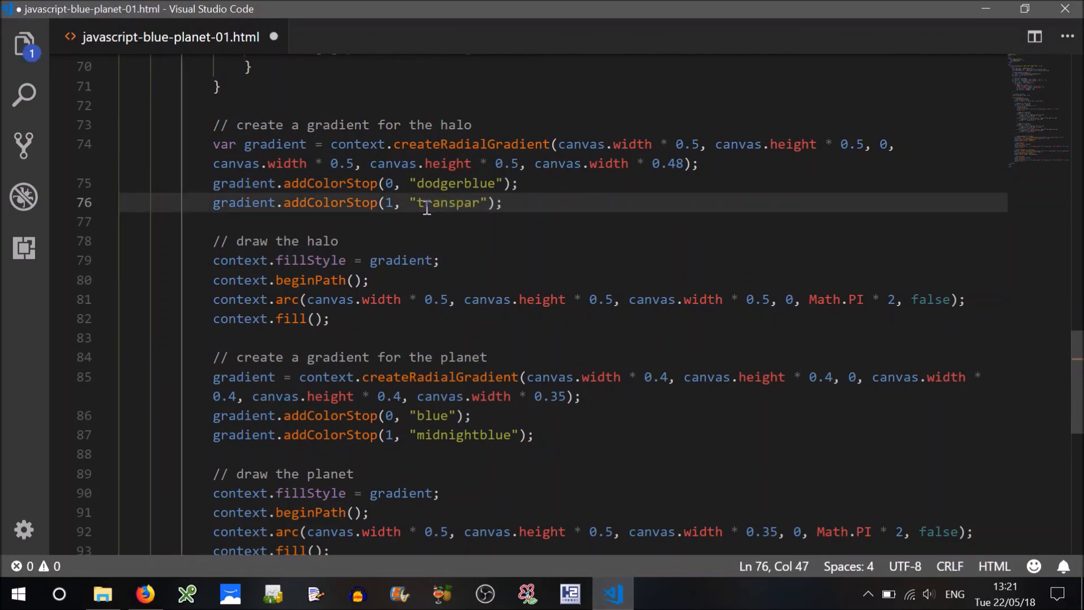
type("ent")
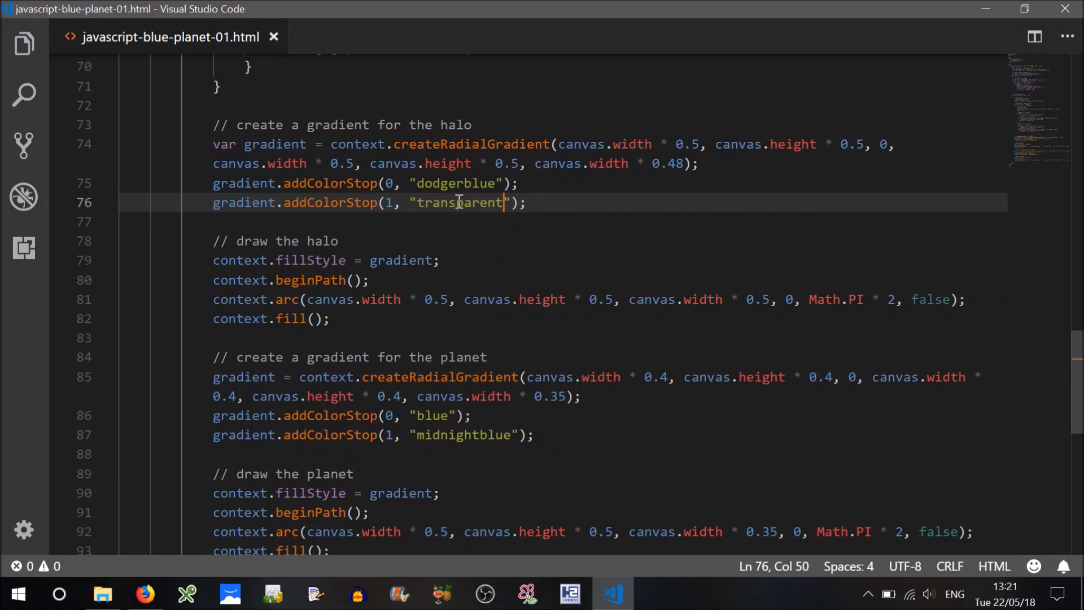
left_click(471, 202)
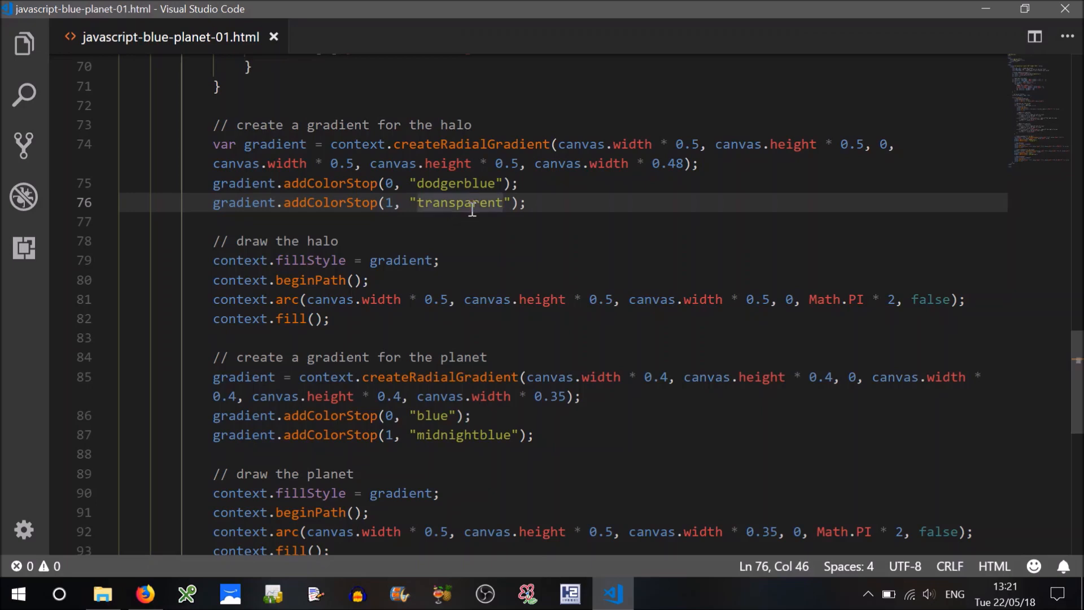
left_click(144, 594)
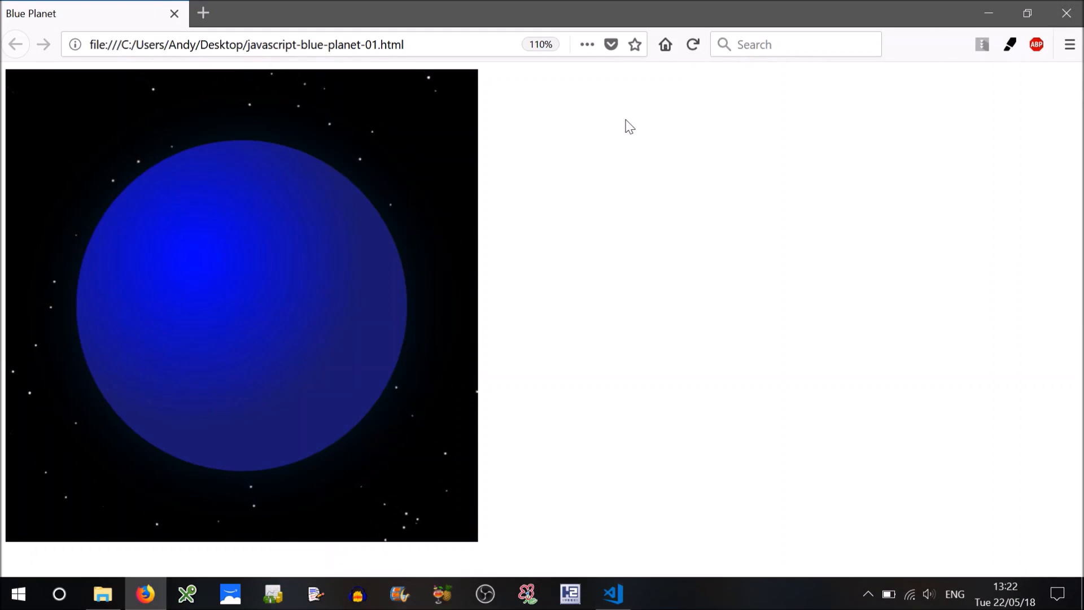
mouse_move(156, 142)
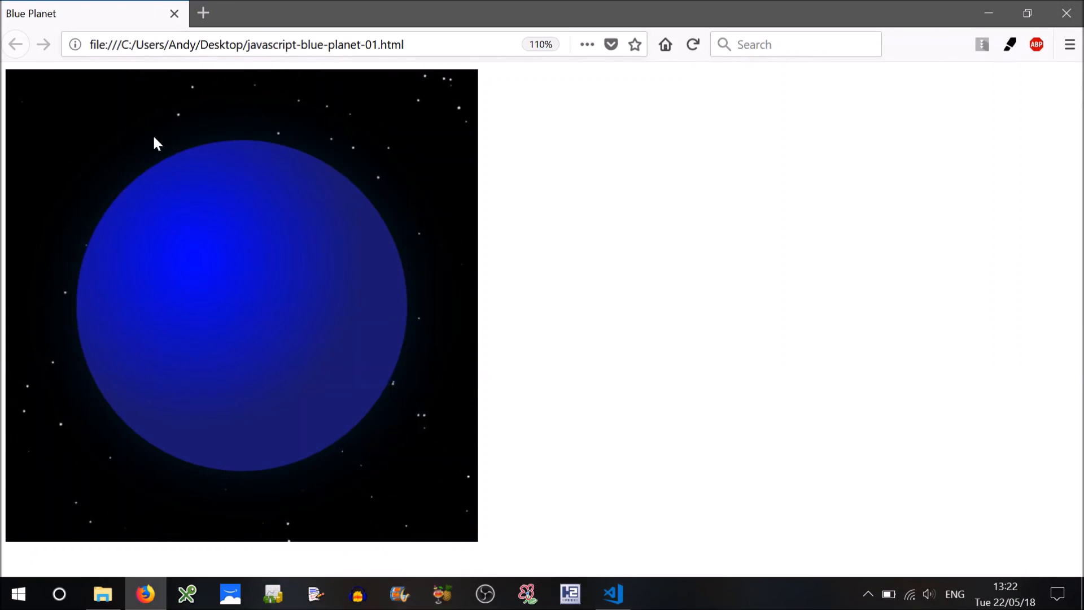
mouse_move(102, 350)
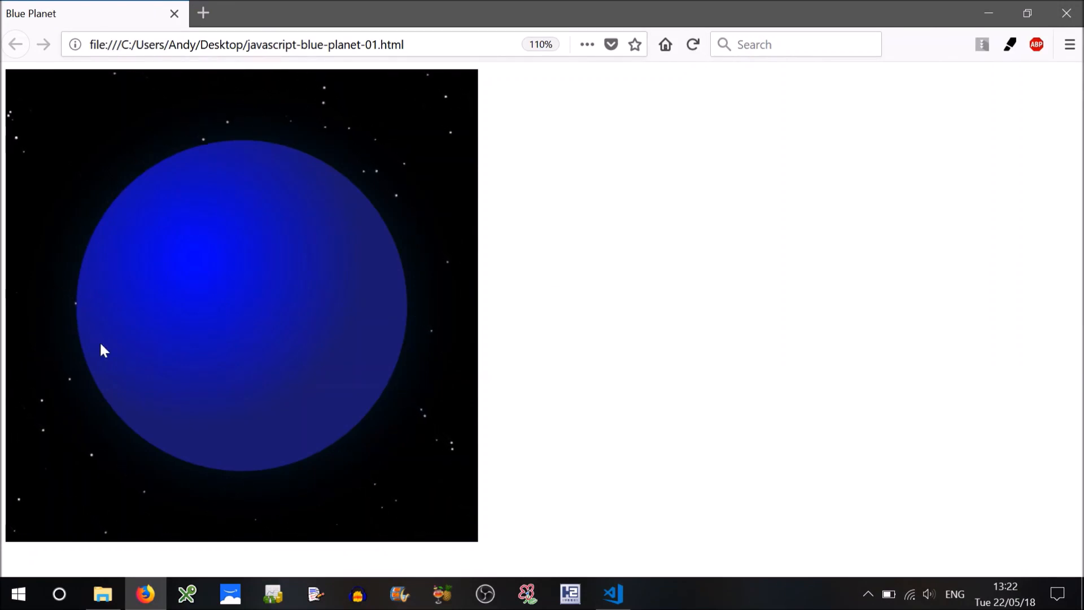
mouse_move(410, 406)
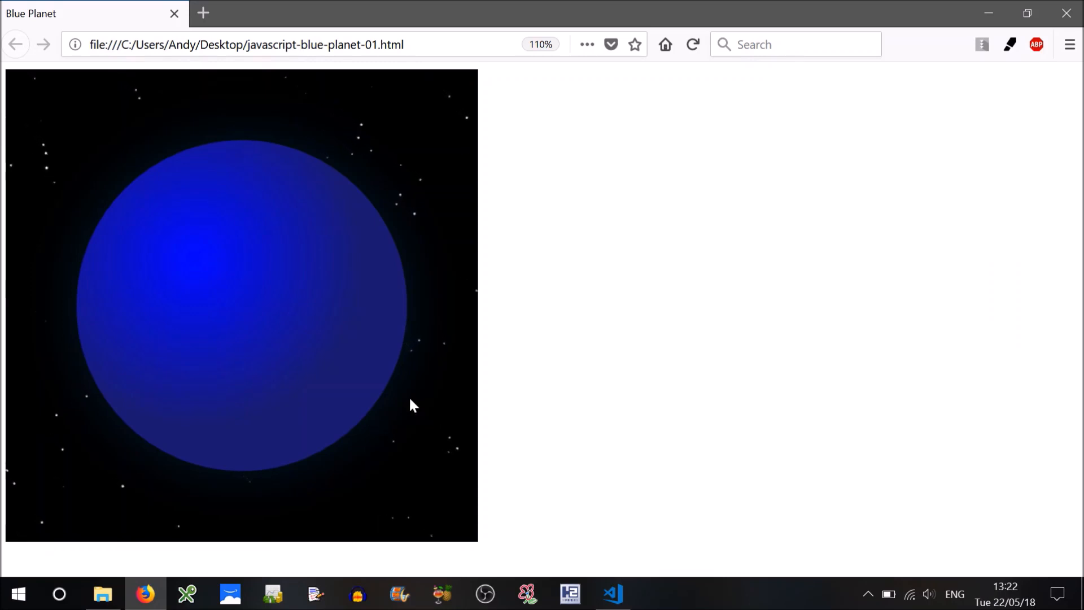
mouse_move(444, 415)
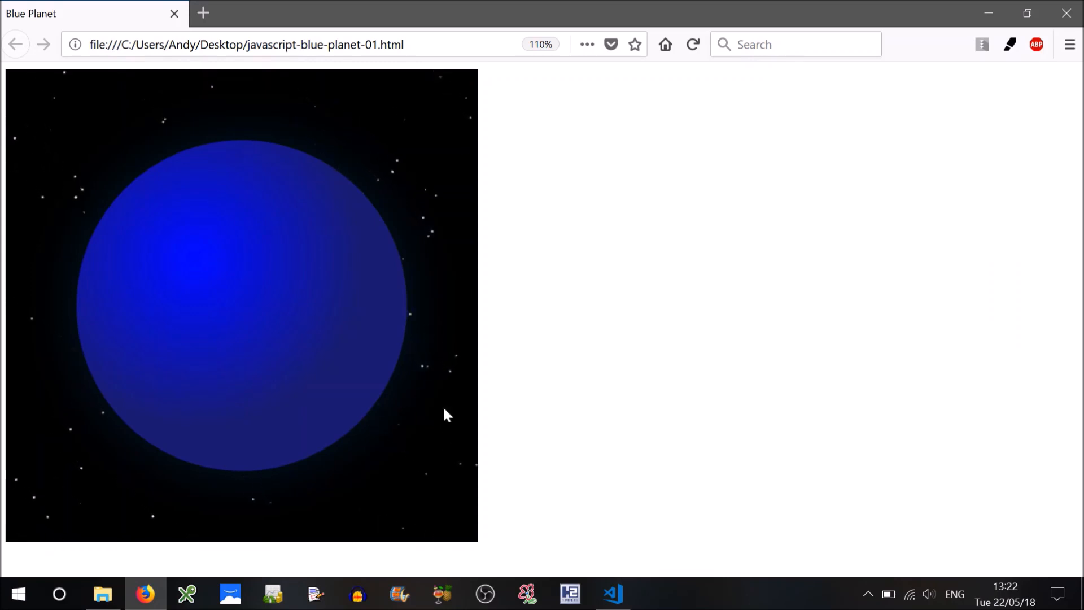
left_click(611, 593)
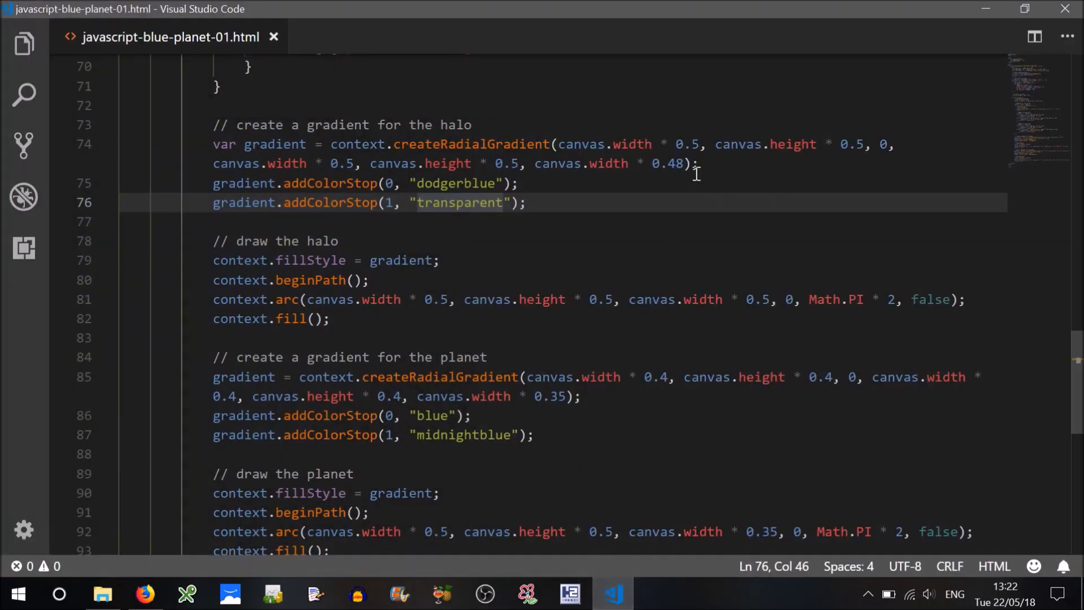
mouse_move(742, 271)
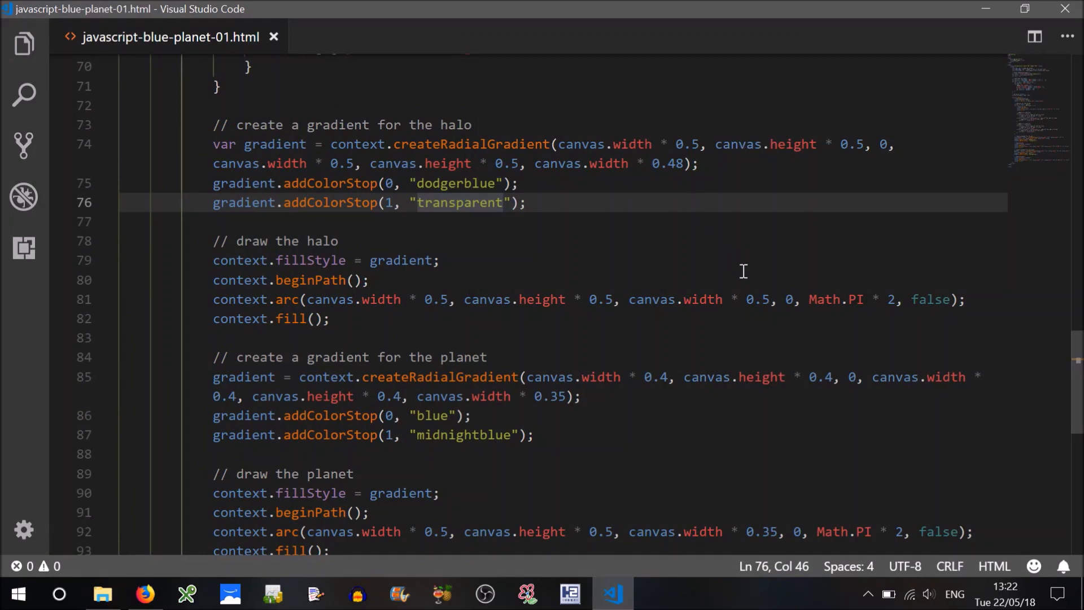
mouse_move(880, 151)
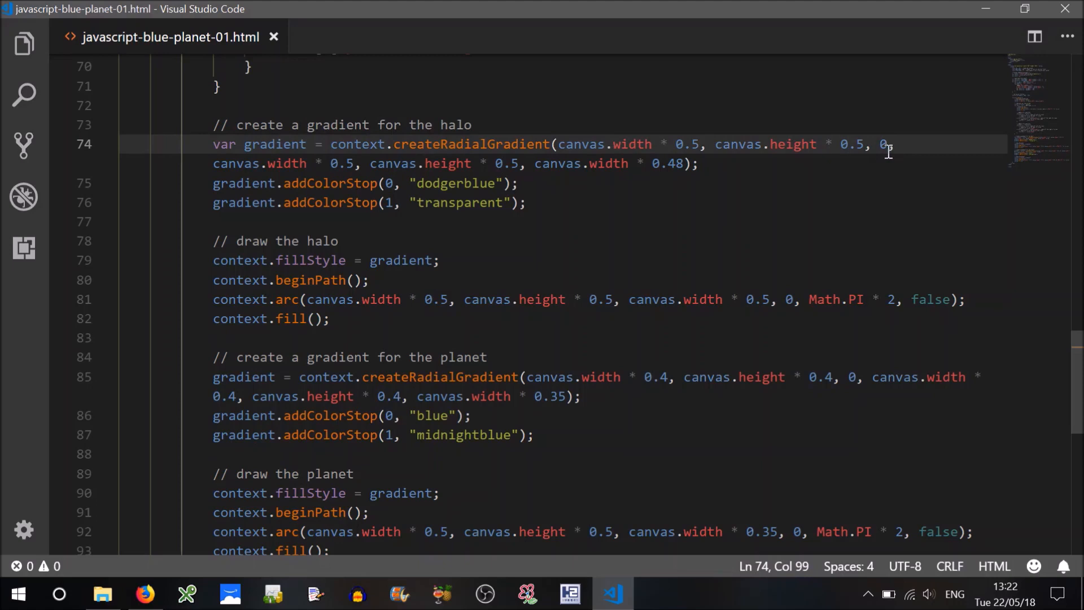
mouse_move(656, 133)
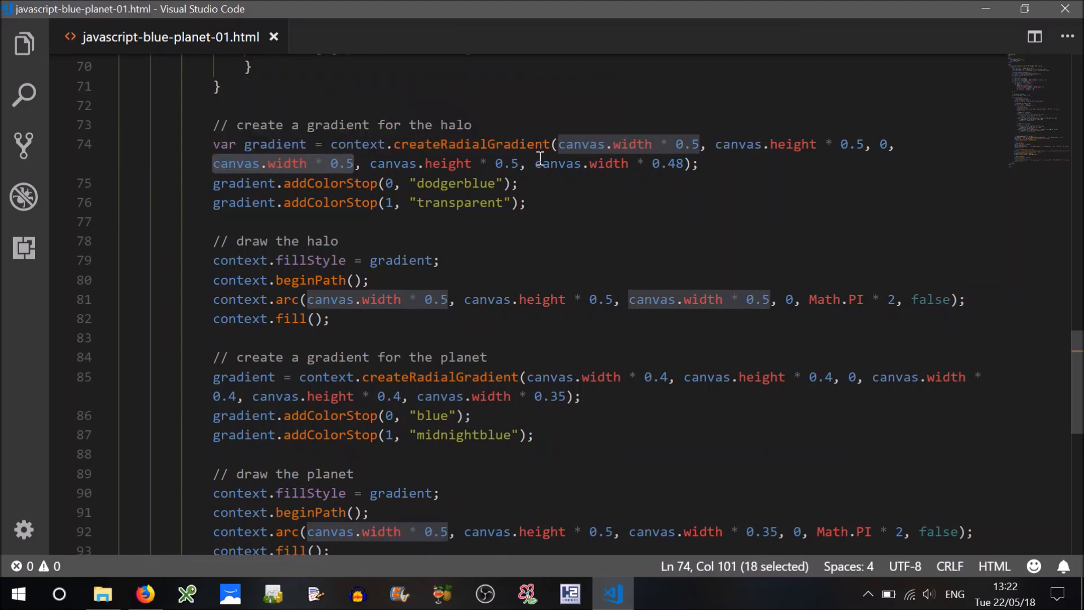
Change the halo radial gradient's inner radius from canvas.width * 0.35 to 0.25 and preview it
left_click(887, 145)
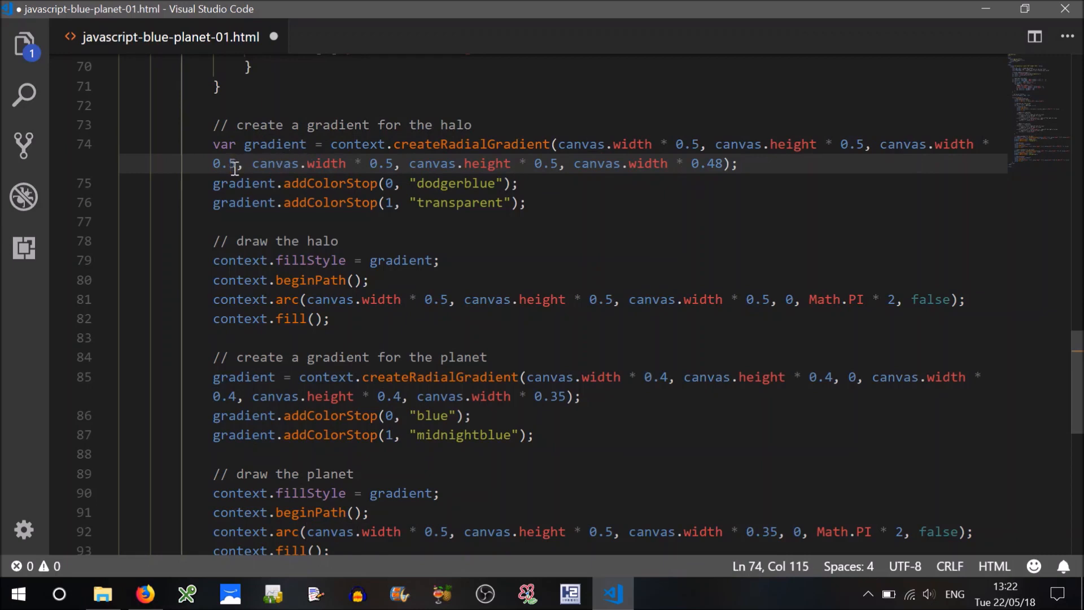
type("3")
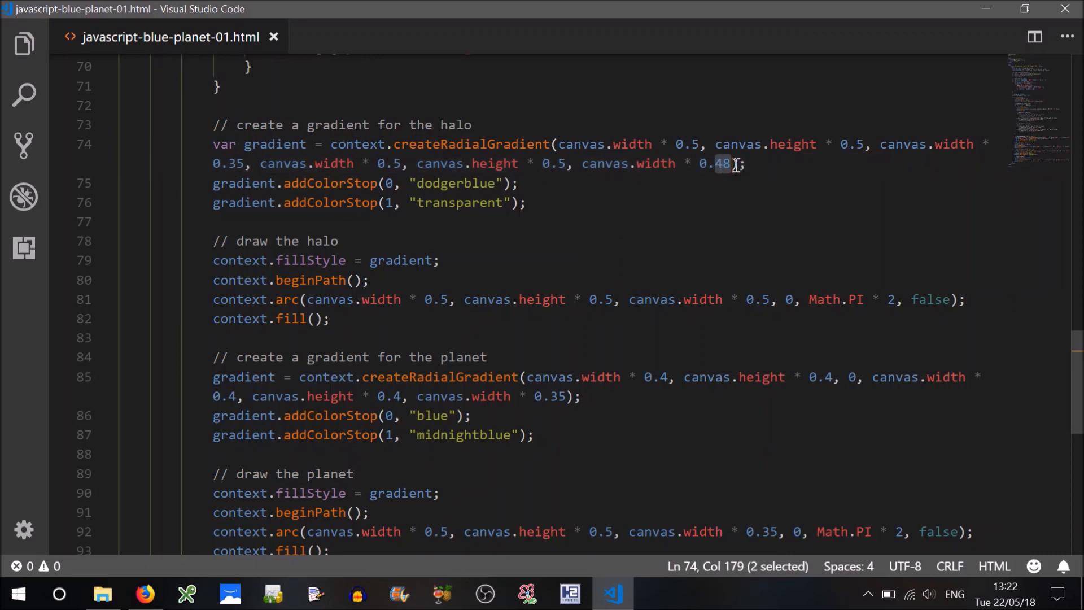
type("5")
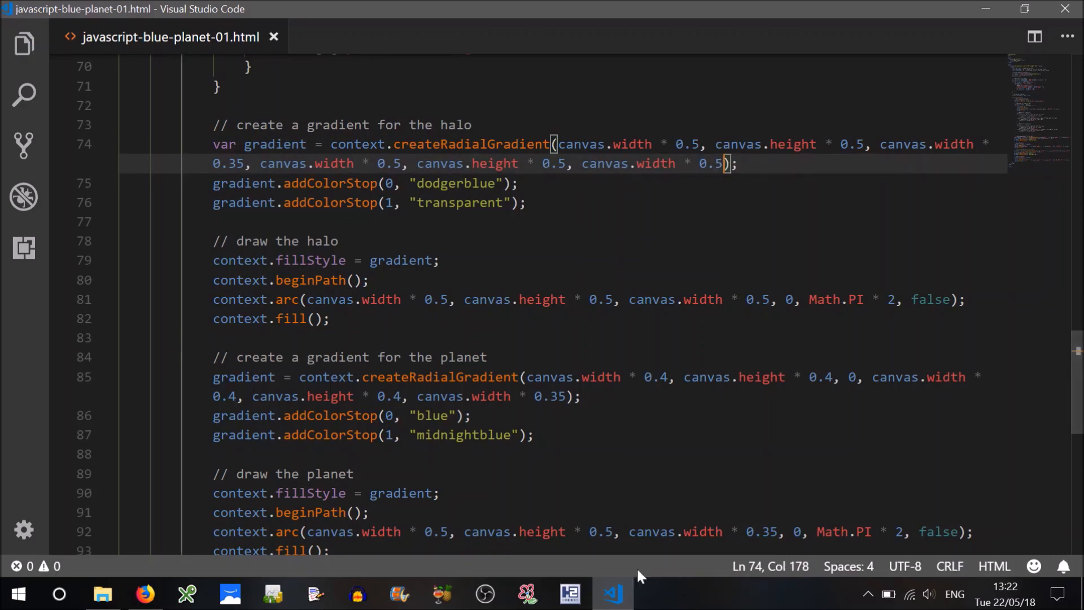
left_click(144, 593)
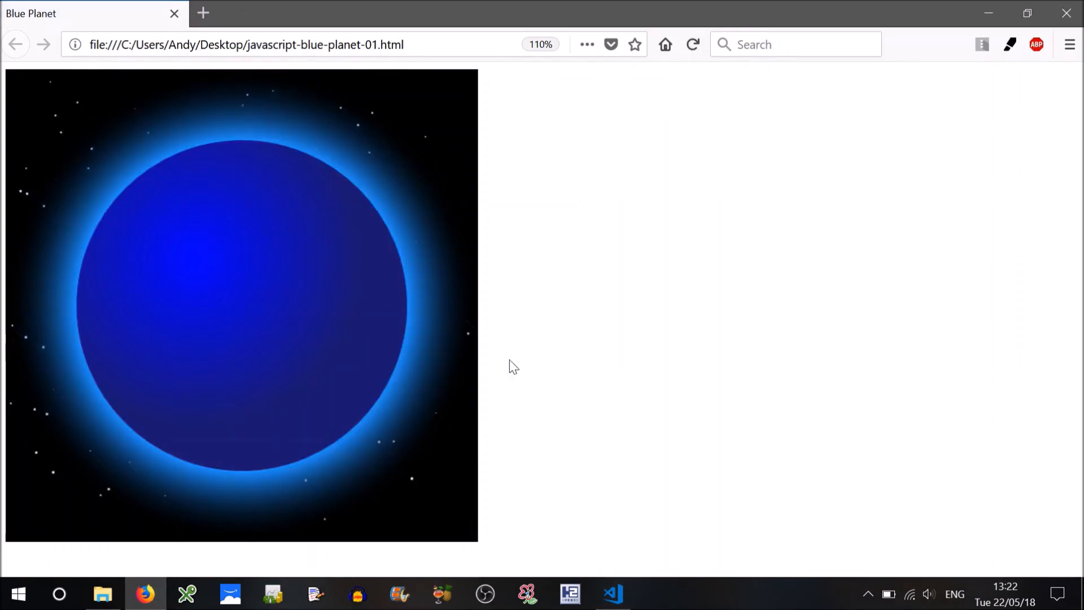
mouse_move(620, 575)
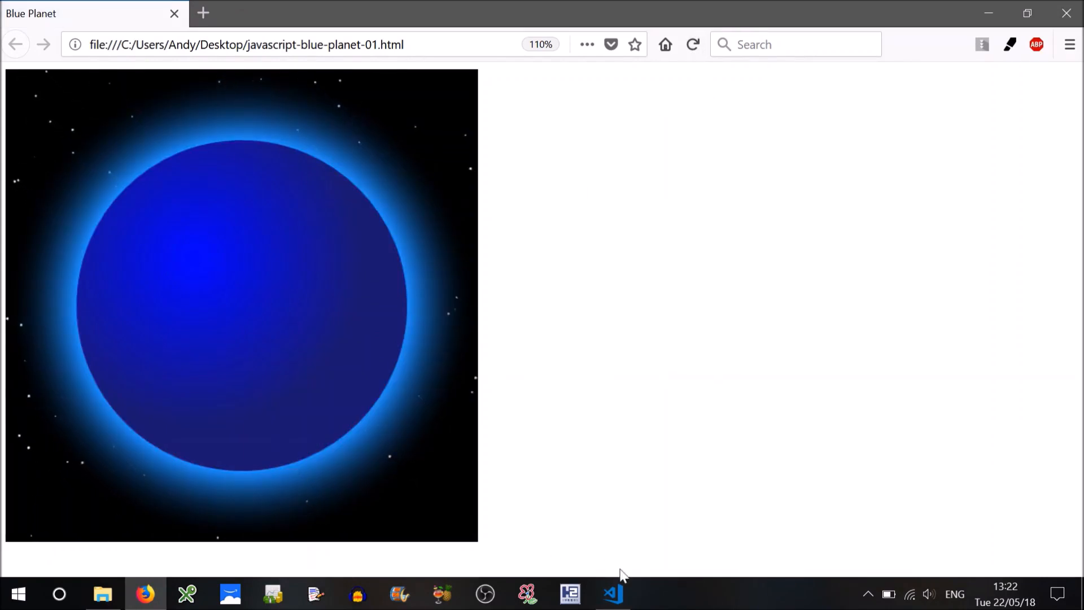
mouse_move(611, 594)
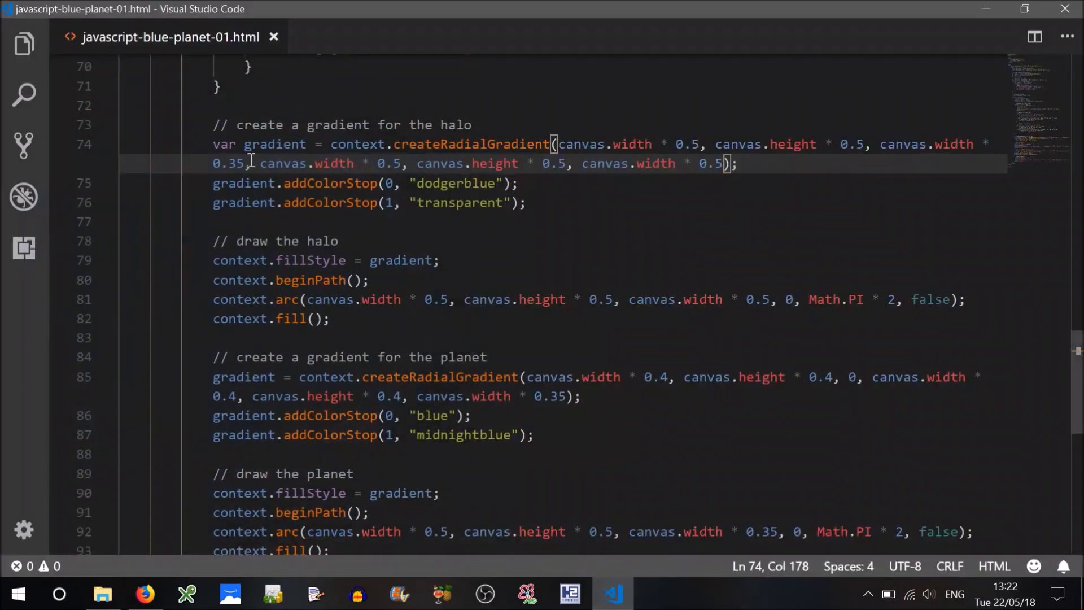
type("0.25")
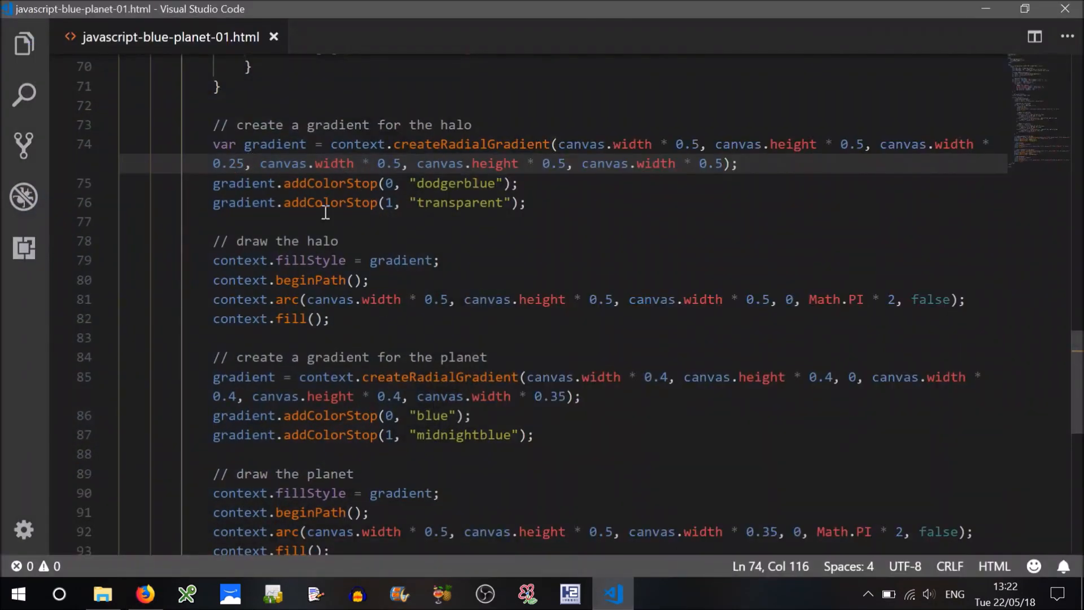
left_click(145, 593)
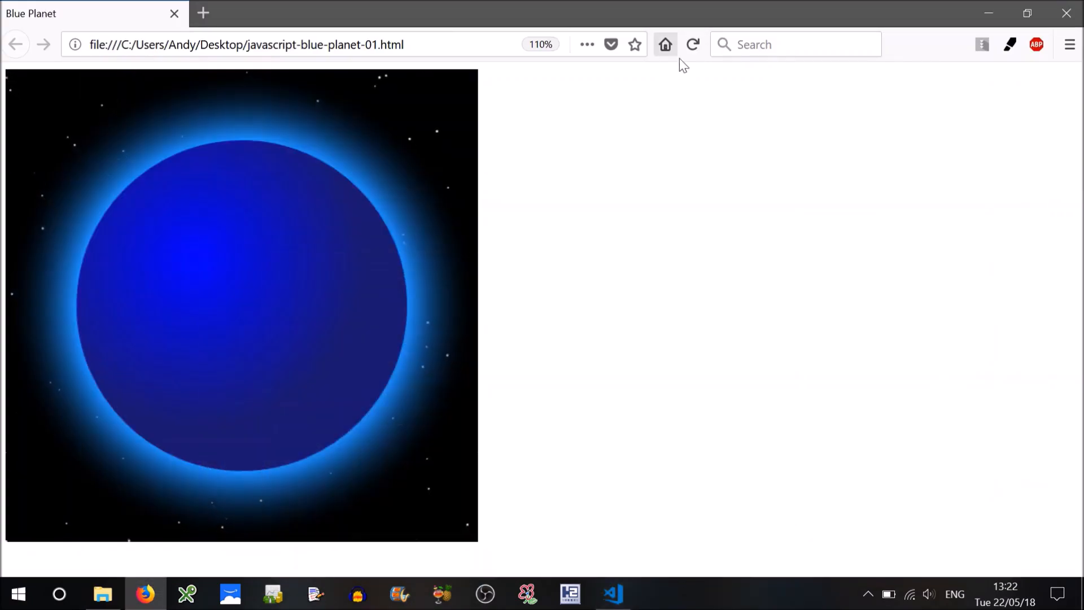
mouse_move(615, 220)
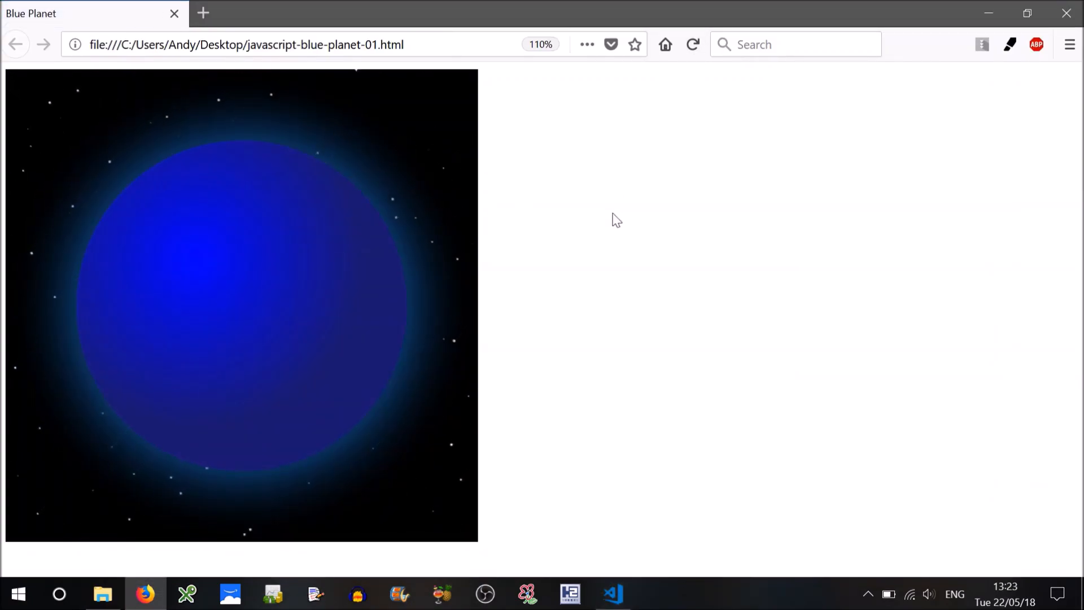
mouse_move(617, 569)
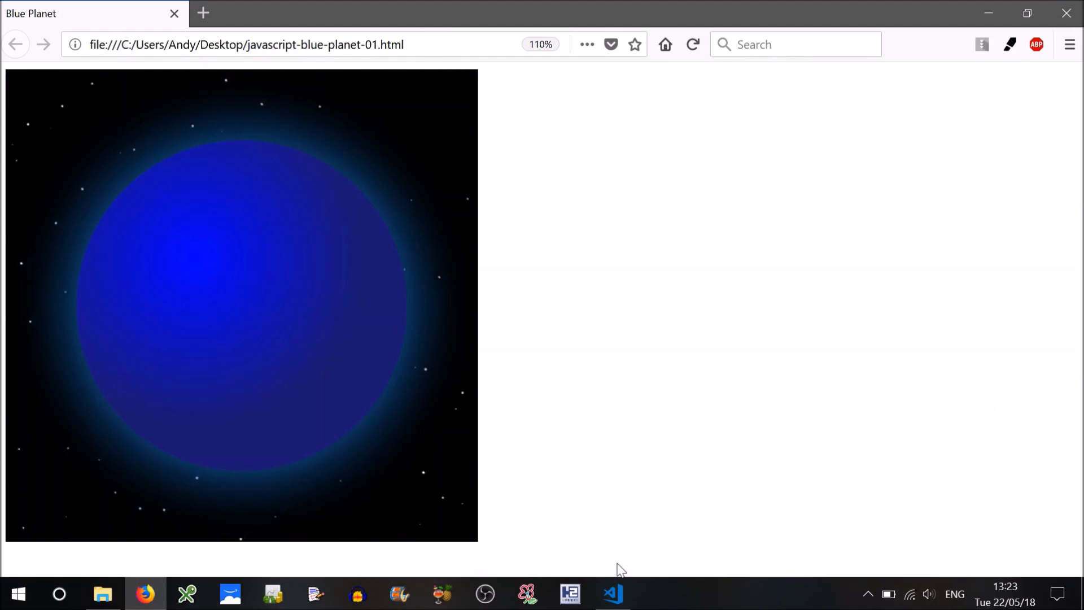
mouse_move(611, 593)
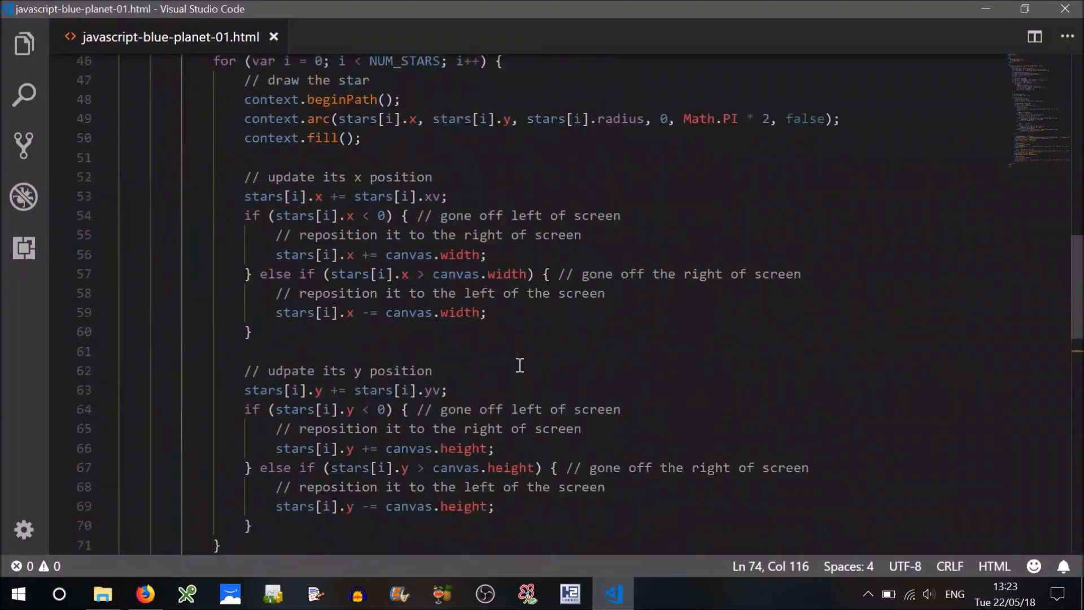
Set NUM_STARS to 200 and reload Firefox to see the denser starfield
scroll("up", 3)
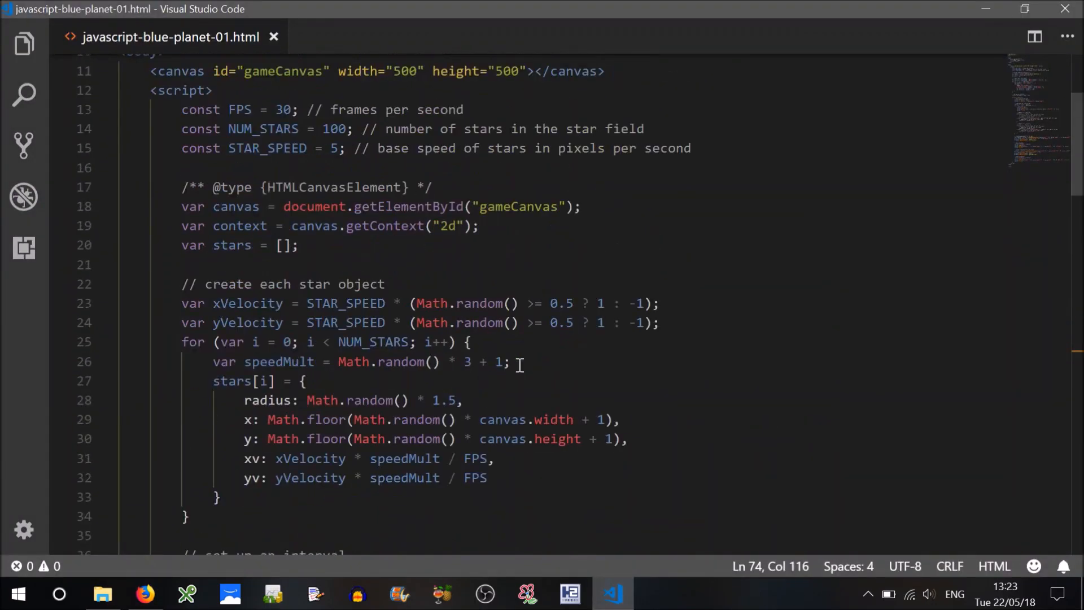
scroll("up", 3)
type("2")
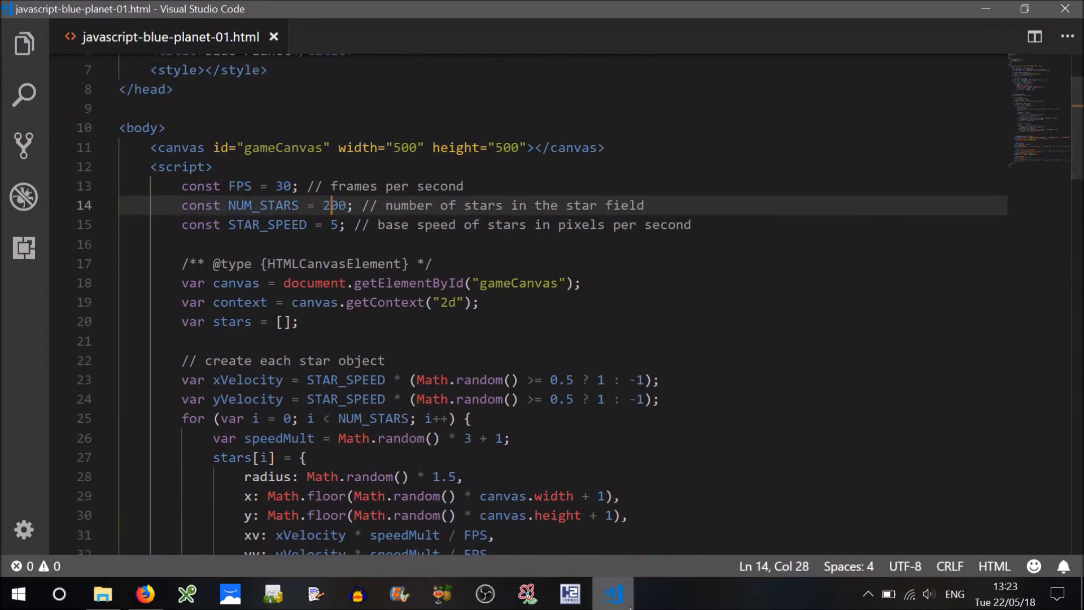
left_click(144, 594)
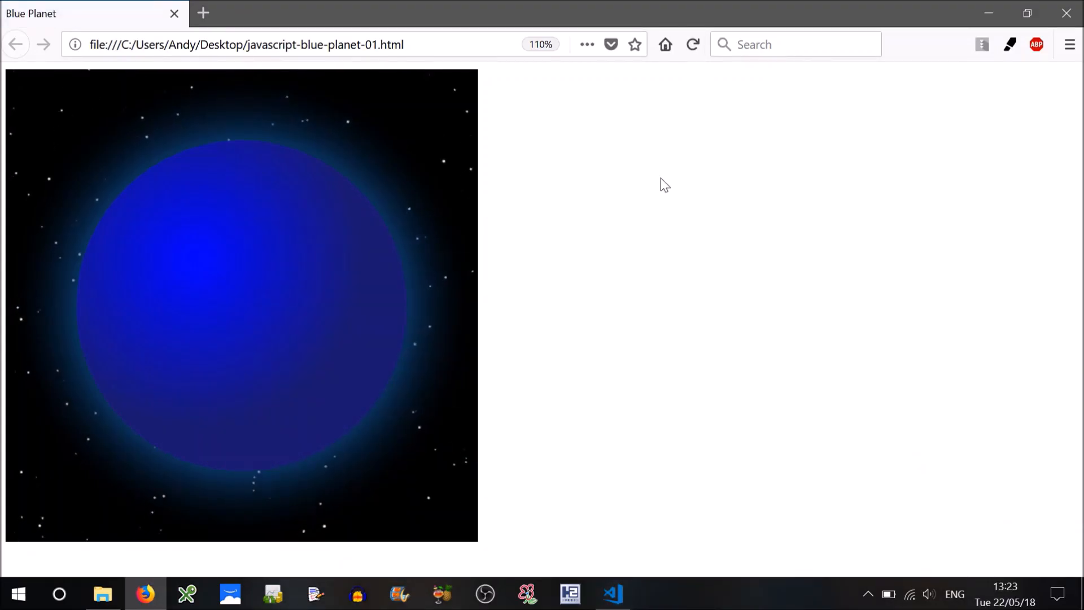
left_click(692, 44)
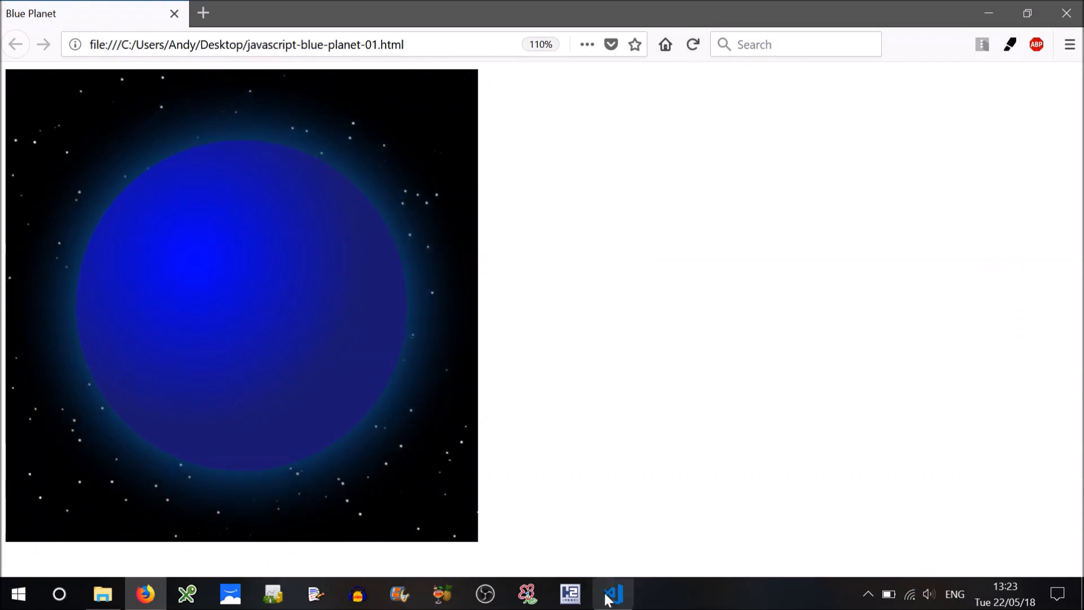
left_click(611, 593)
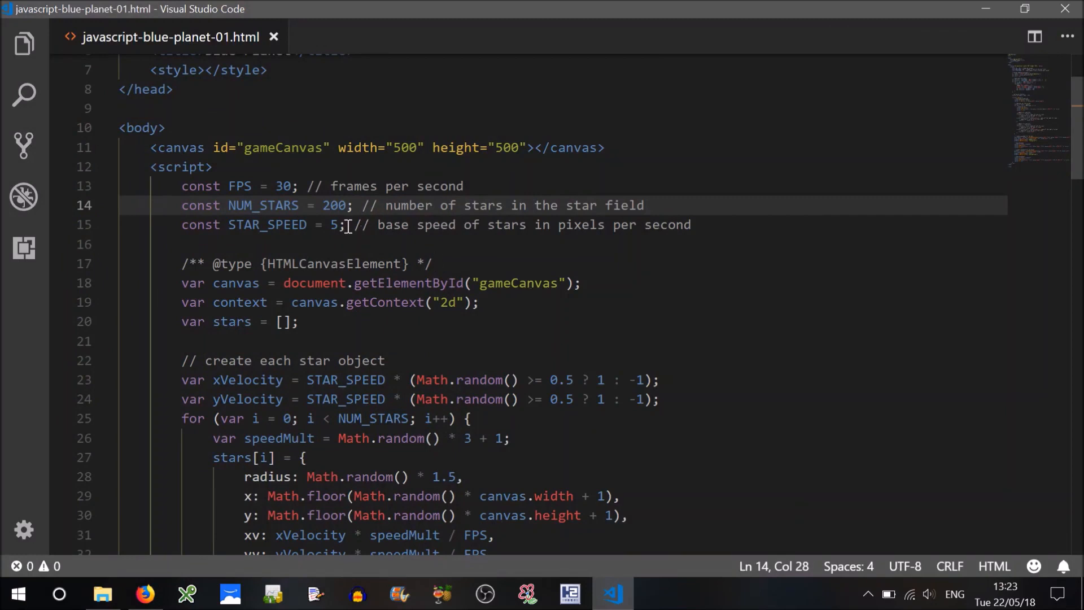
Preview STAR_SPEED 50 in Firefox, revert it to 5, save, and reload to compare
left_click(343, 225)
type("0")
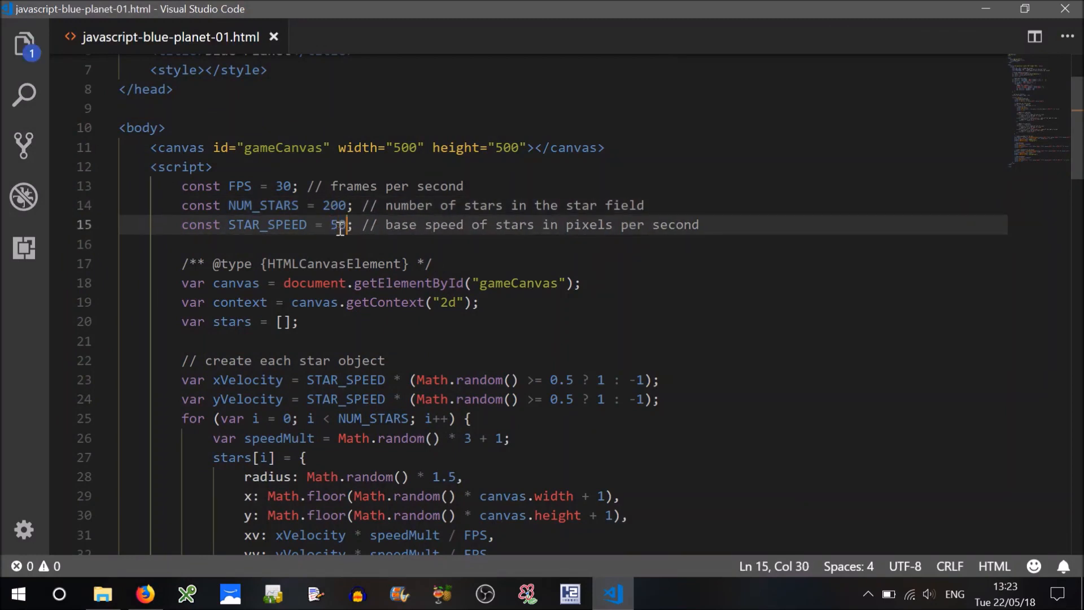
left_click(144, 593)
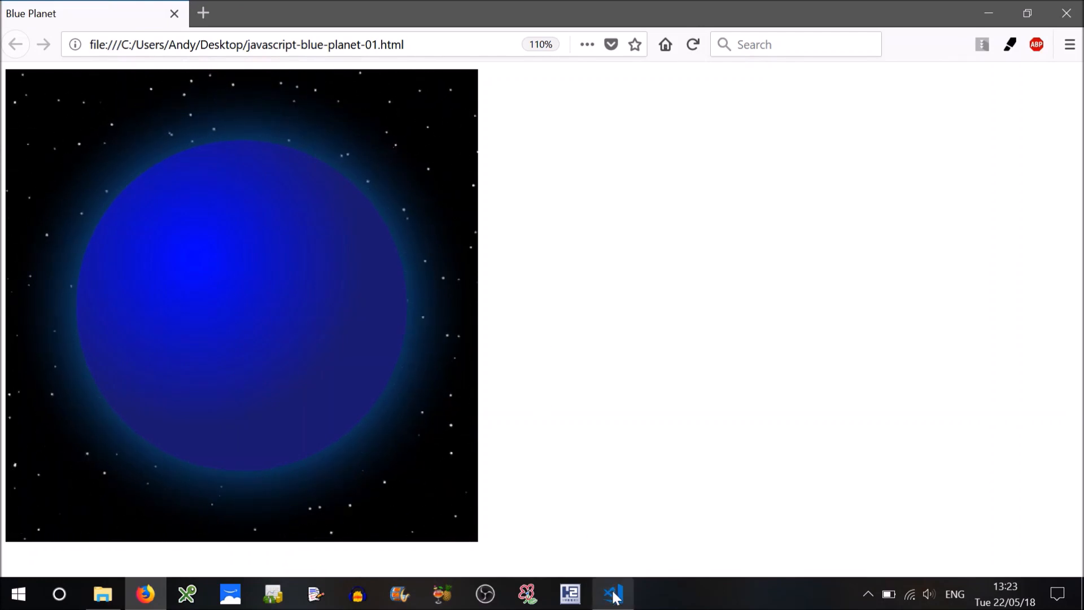
mouse_move(610, 593)
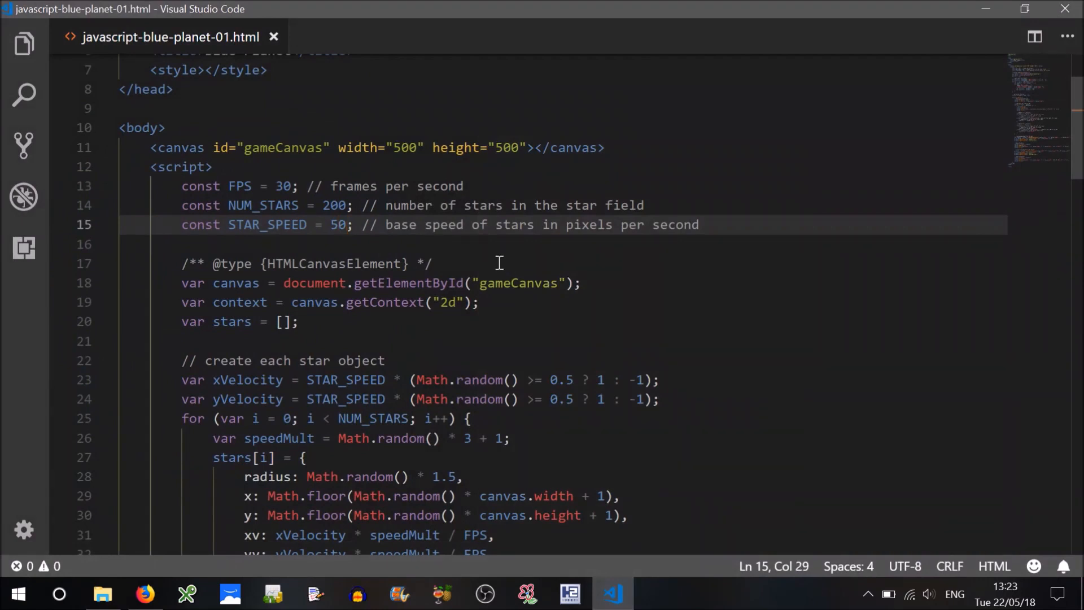
key("Backspace")
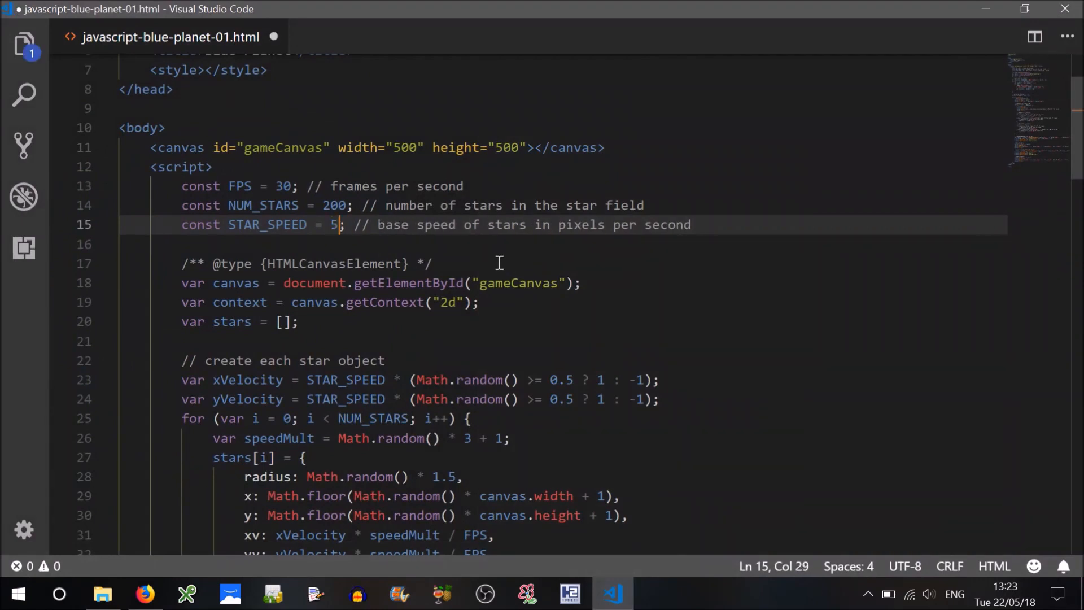
key("ctrl+s")
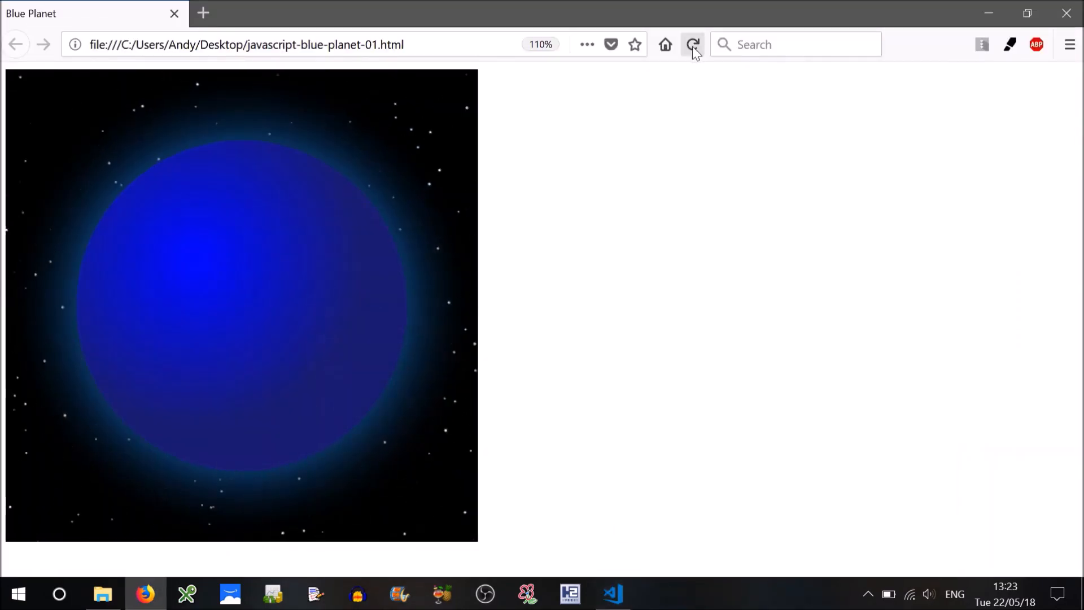
left_click(692, 44)
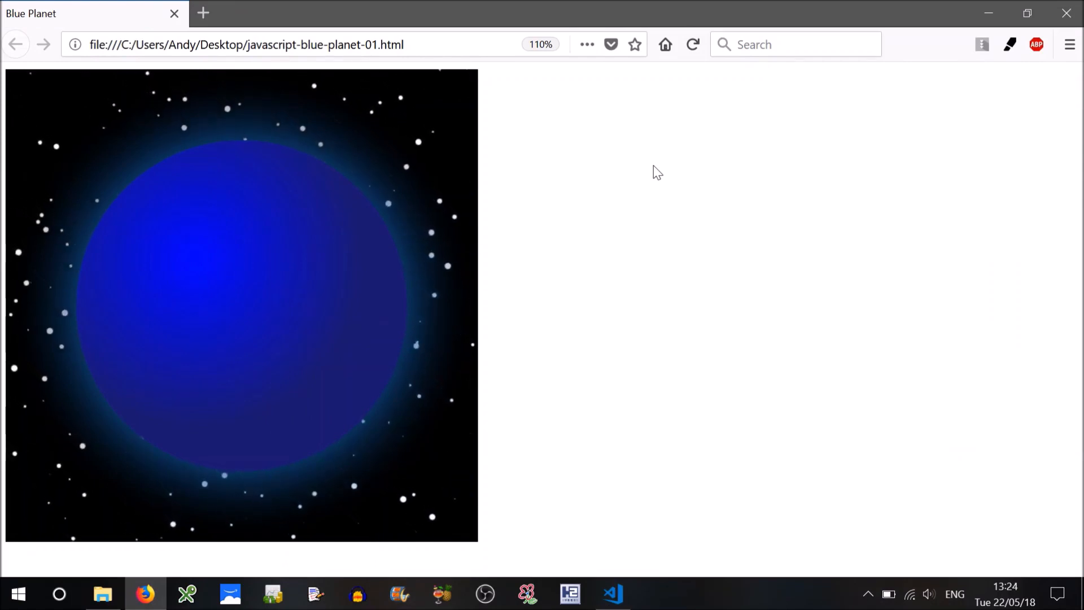
mouse_move(611, 577)
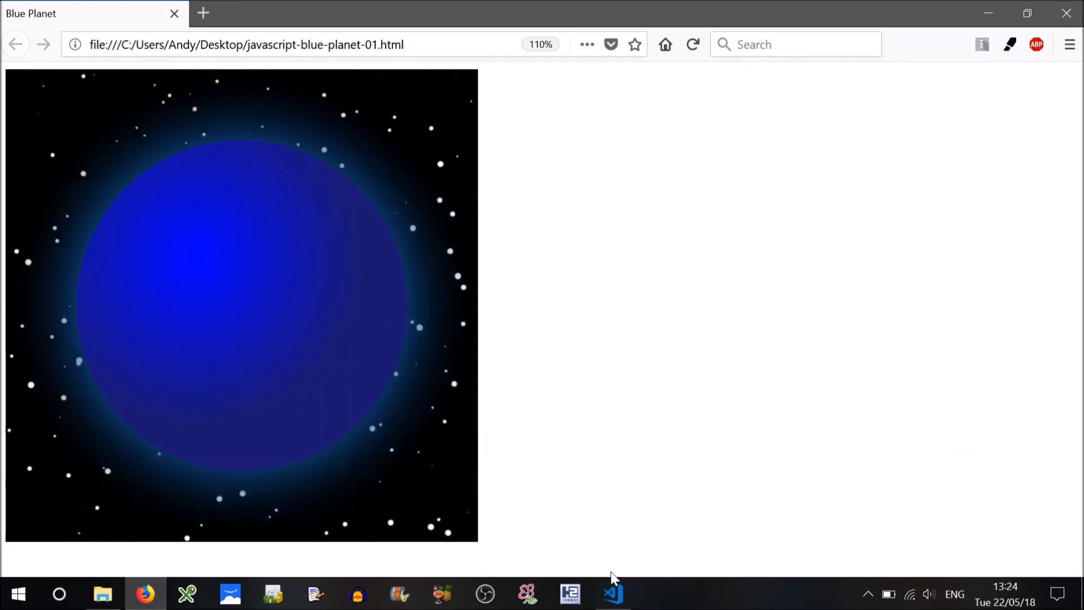
left_click(611, 594)
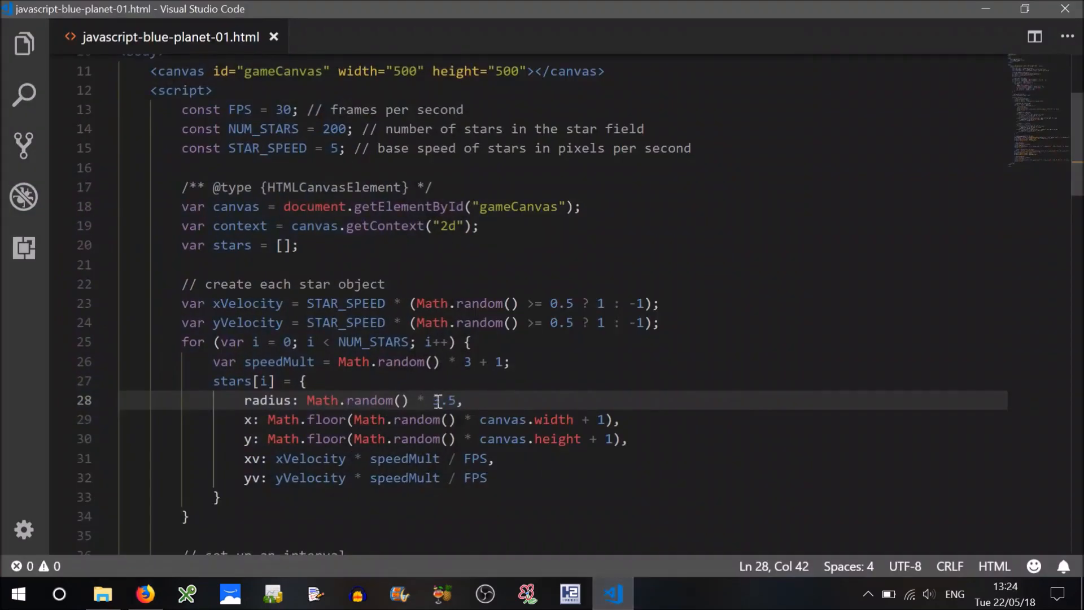
Set the star radius multiplier to 1.5 and check the star size in Firefox
type("5")
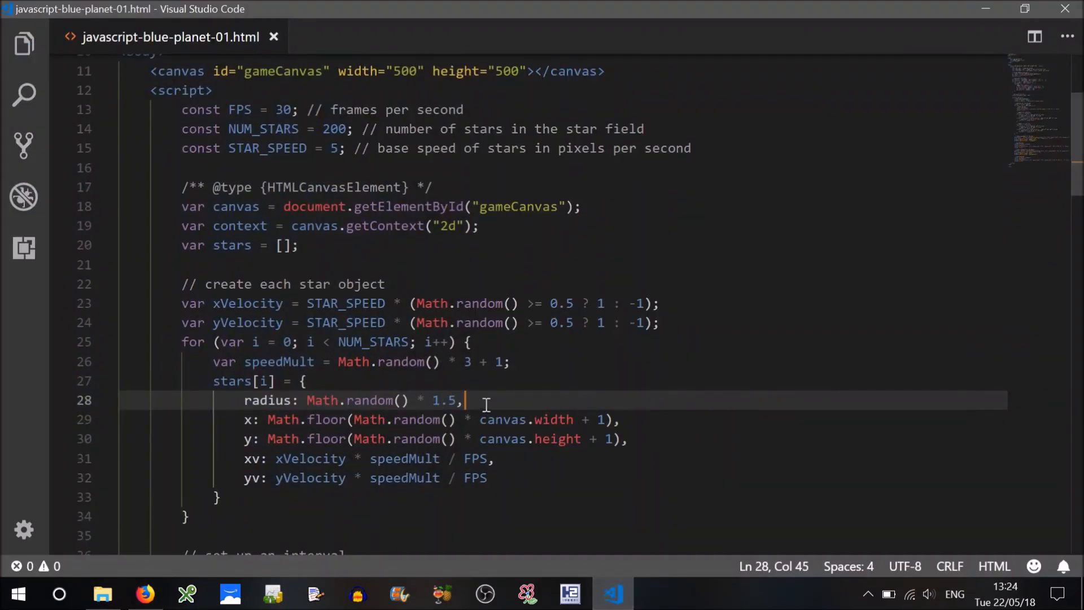
left_click(145, 593)
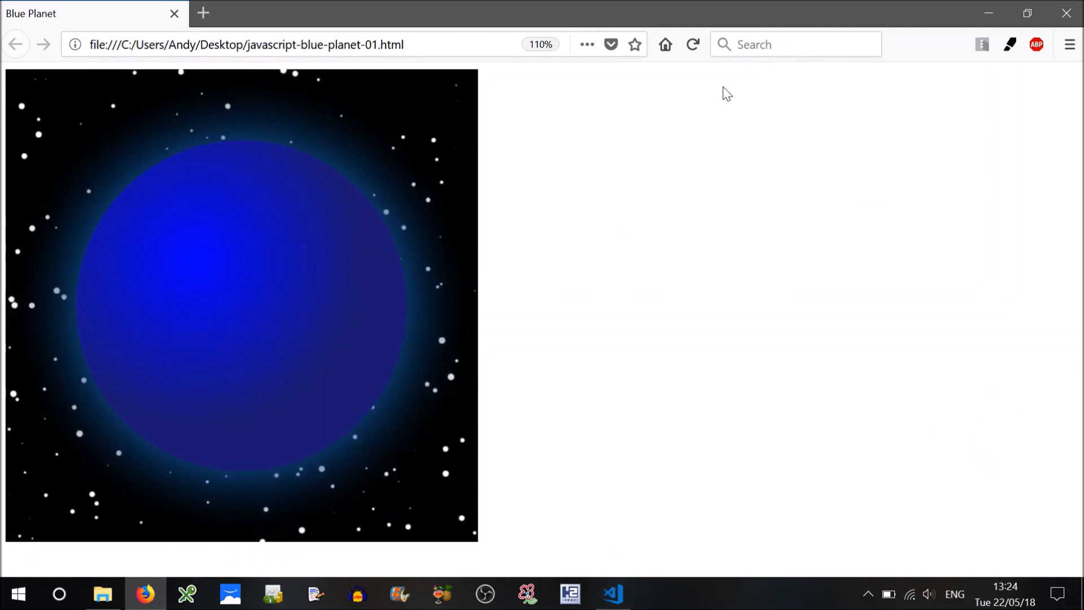
mouse_move(693, 138)
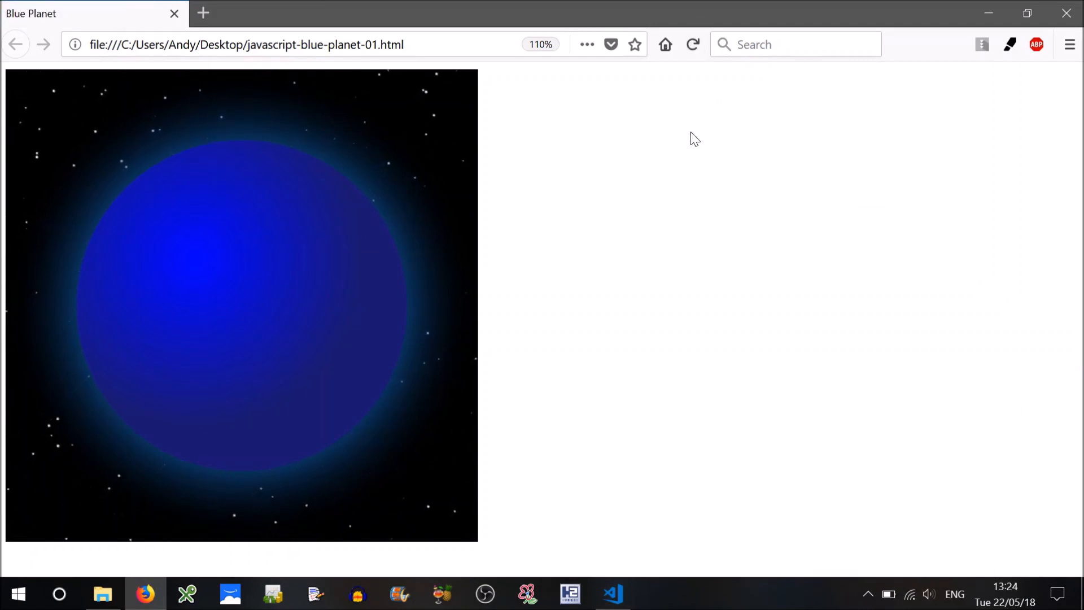